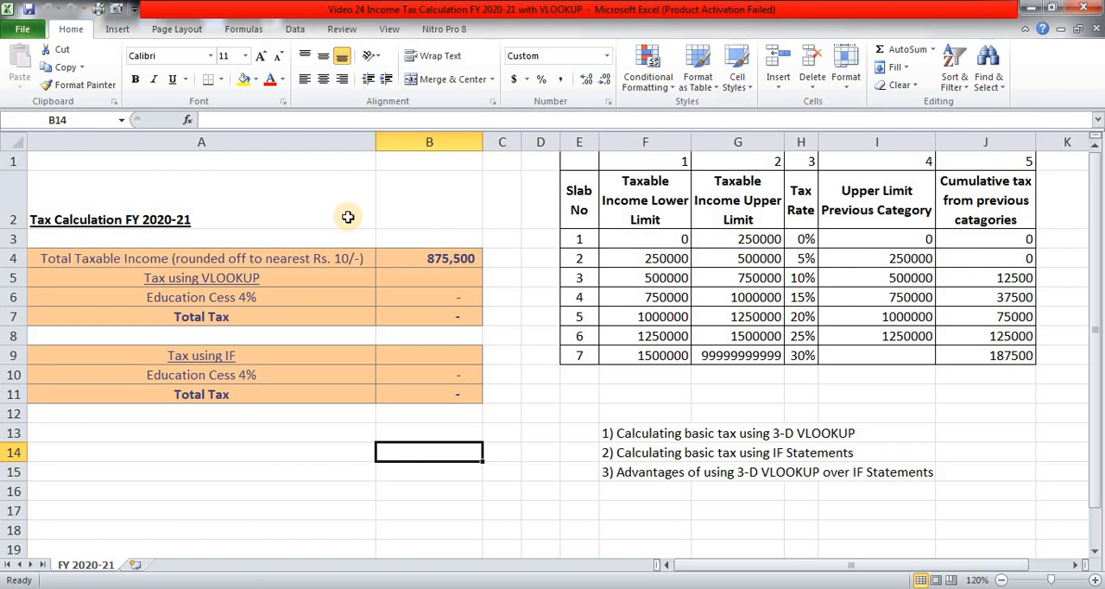
- Review the slab numbers 1 to 7 in the table and the 875,500 total taxable income in B4
click(578, 198)
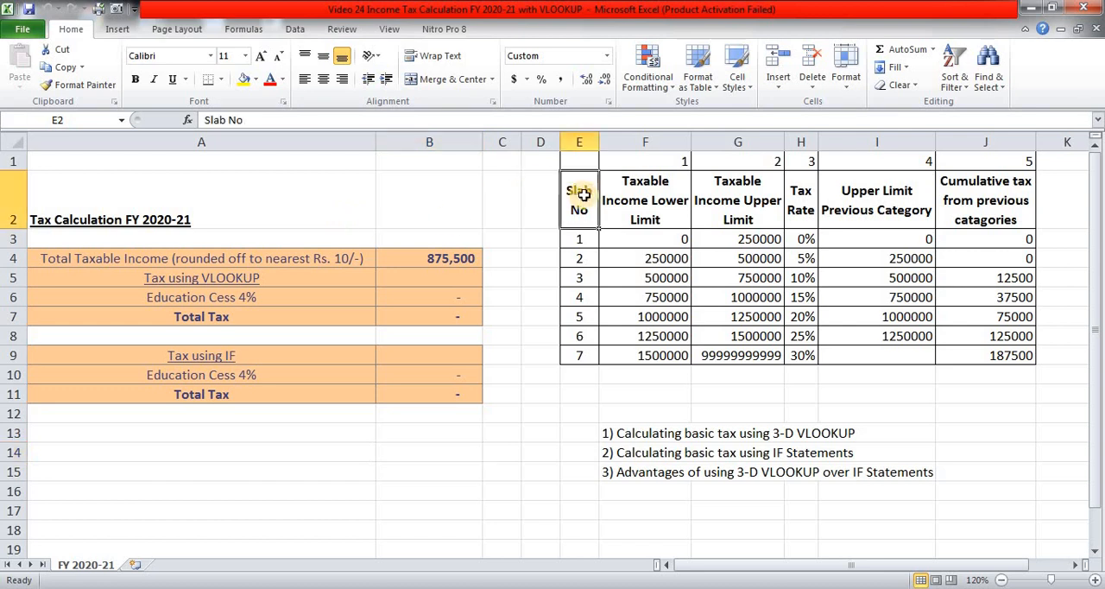
drag(578, 197, 585, 355)
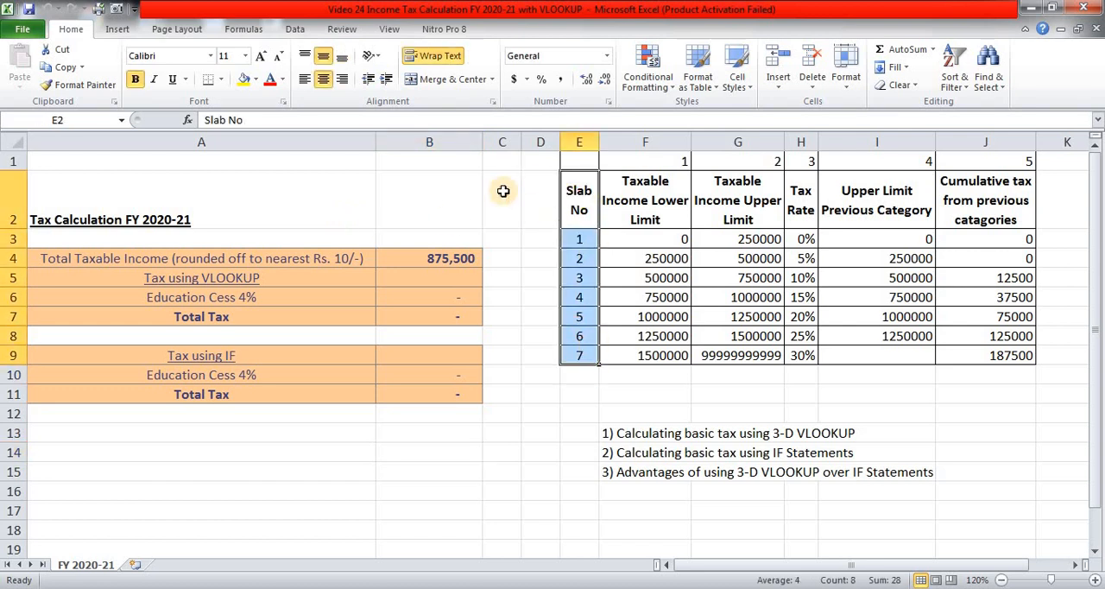
click(502, 190)
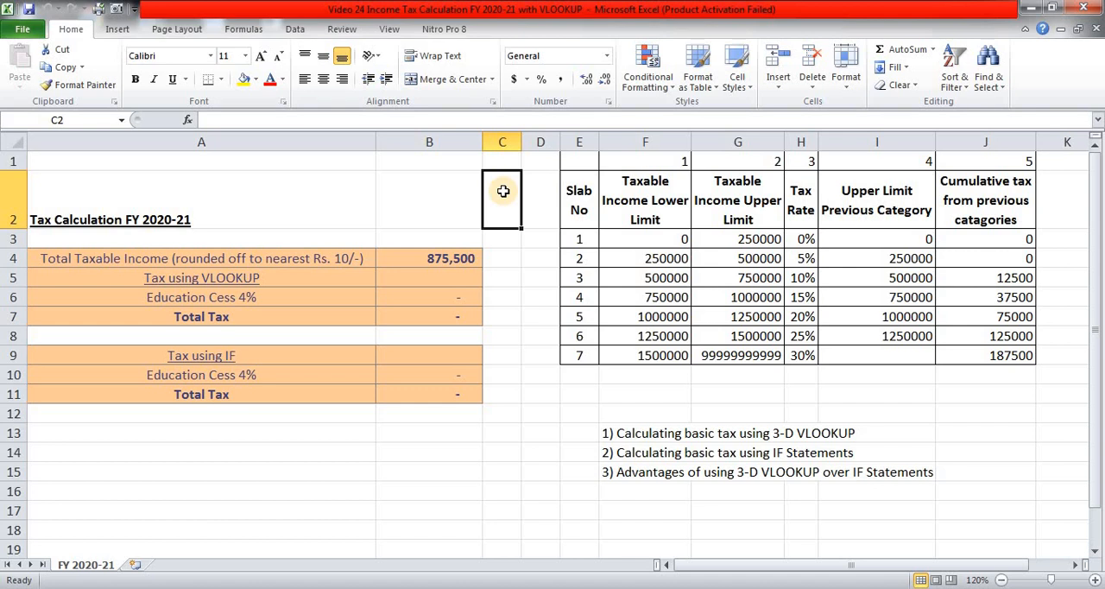
mouse_move(593, 195)
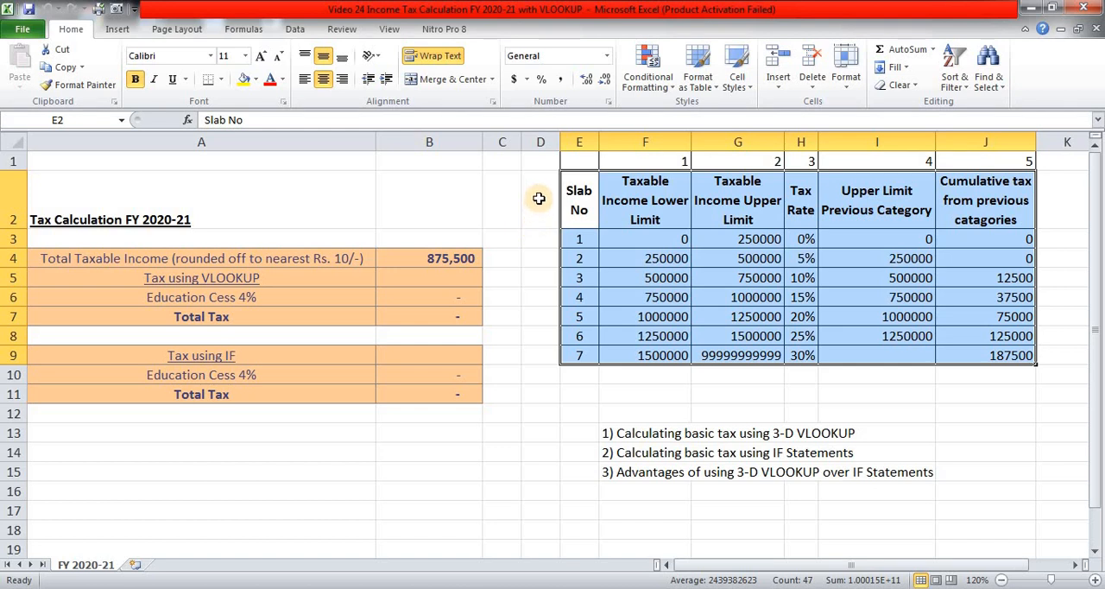
click(539, 198)
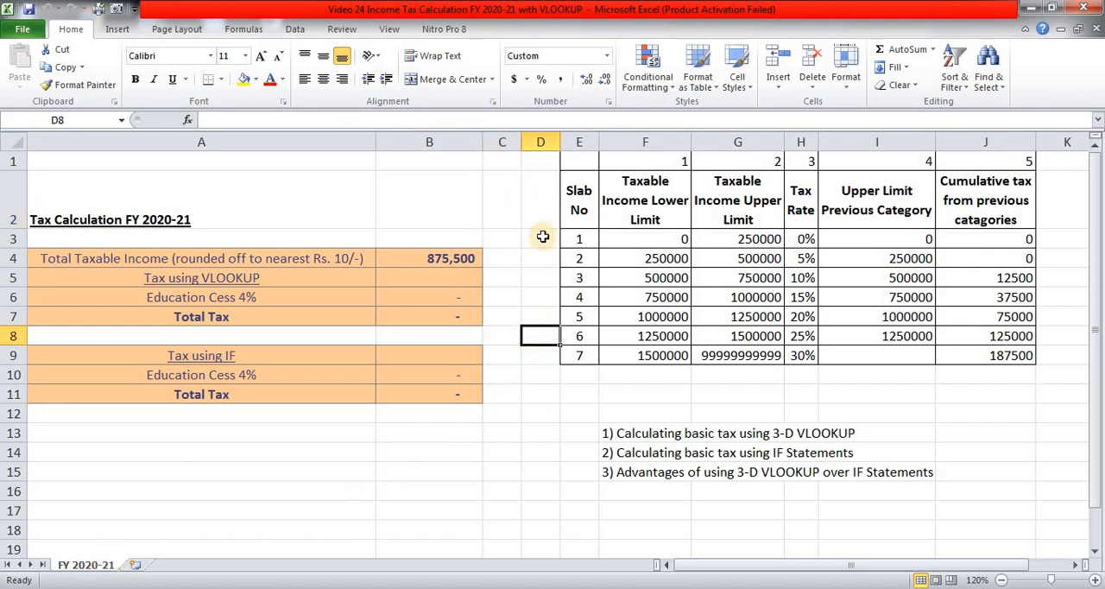
mouse_move(540, 209)
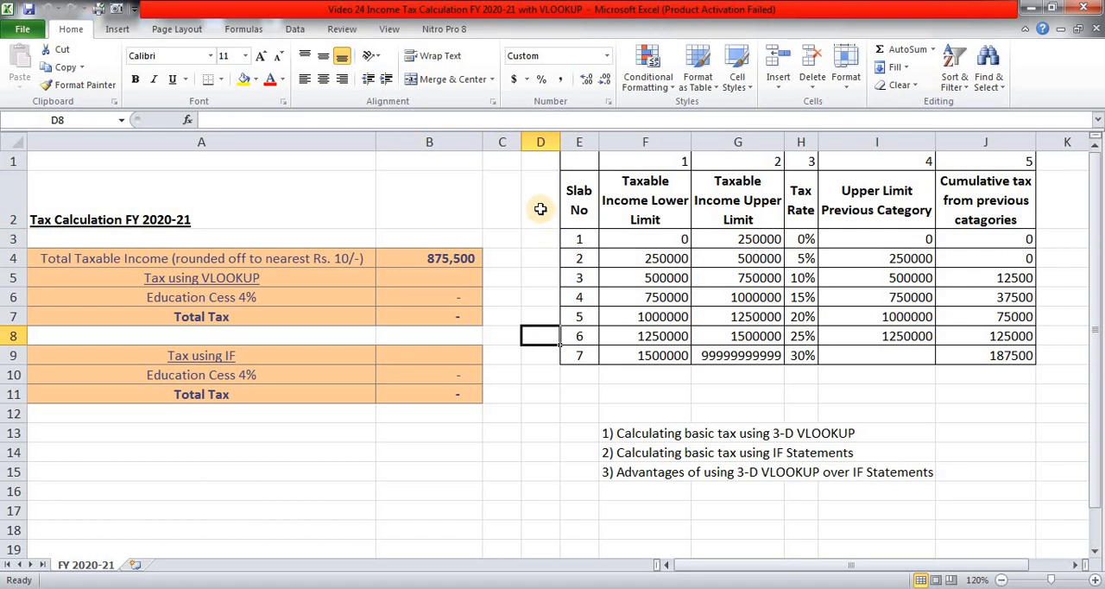
mouse_move(485, 207)
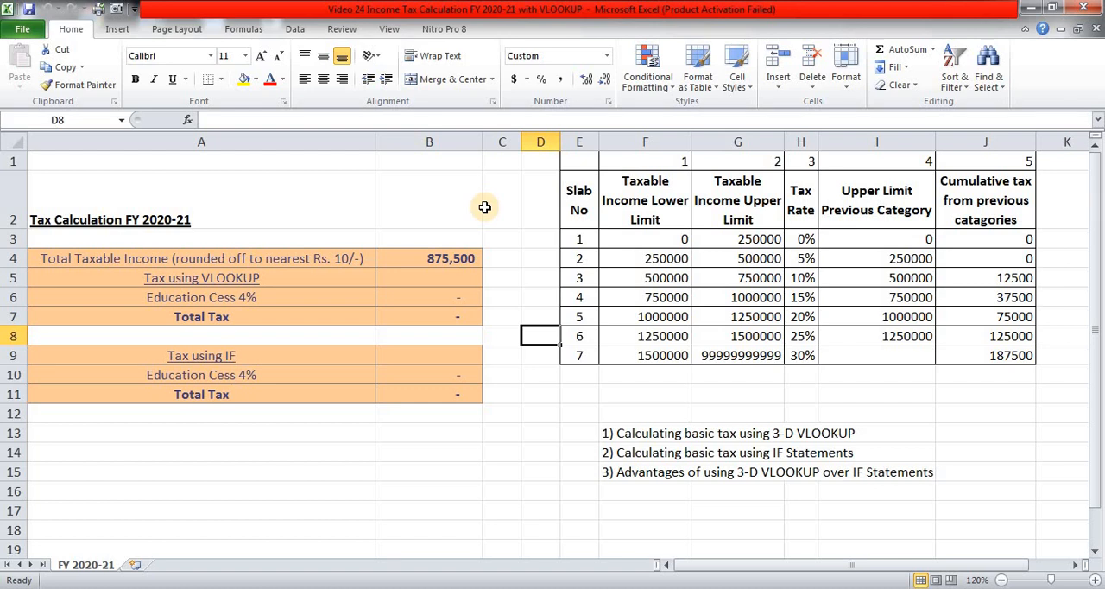
mouse_move(521, 432)
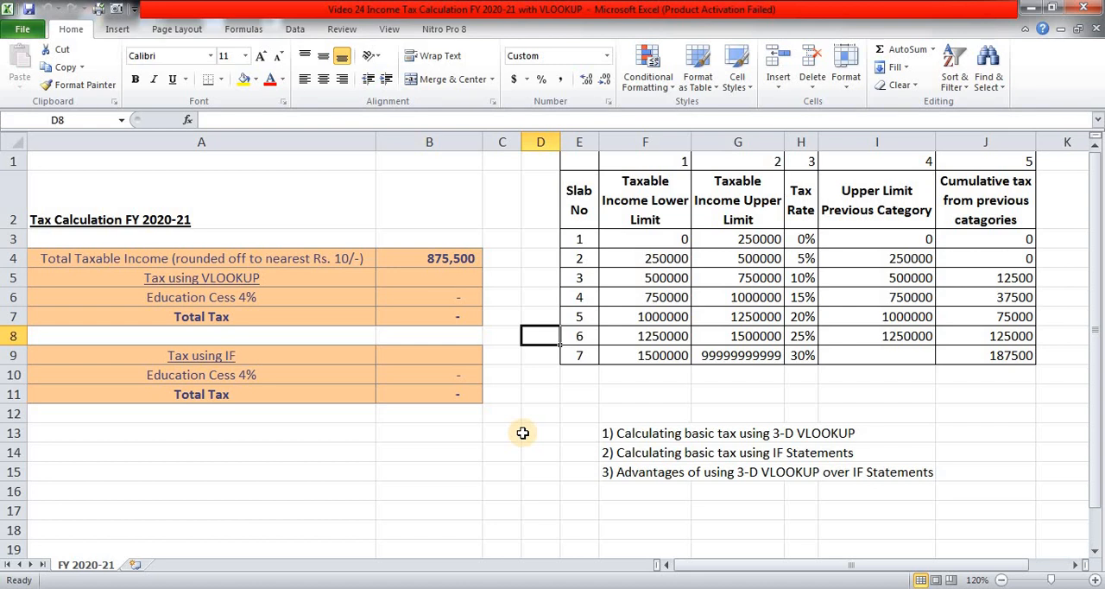
mouse_move(545, 304)
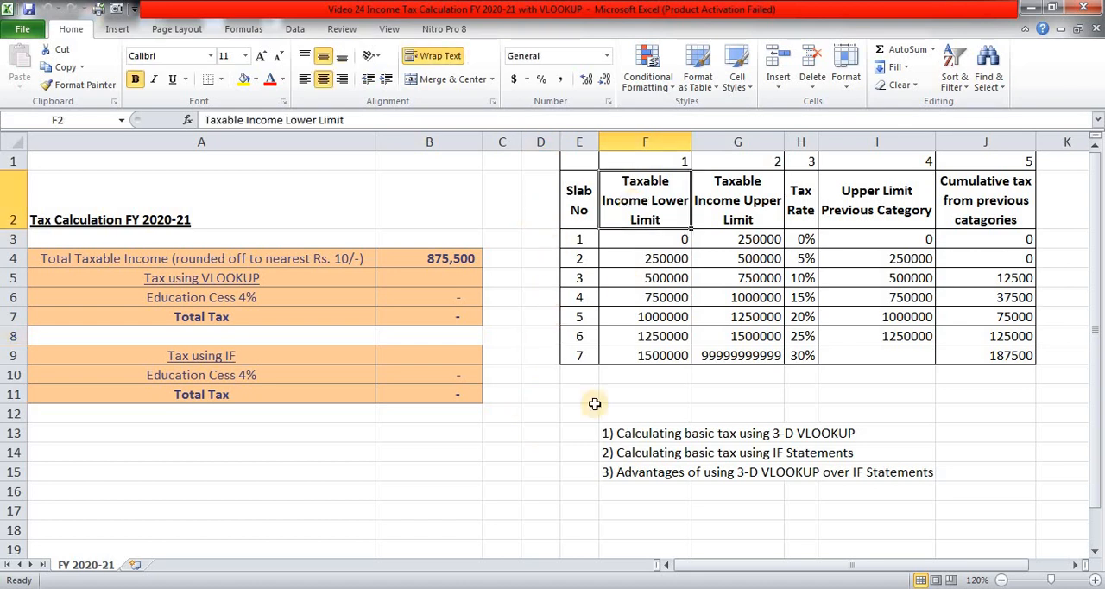
mouse_move(515, 196)
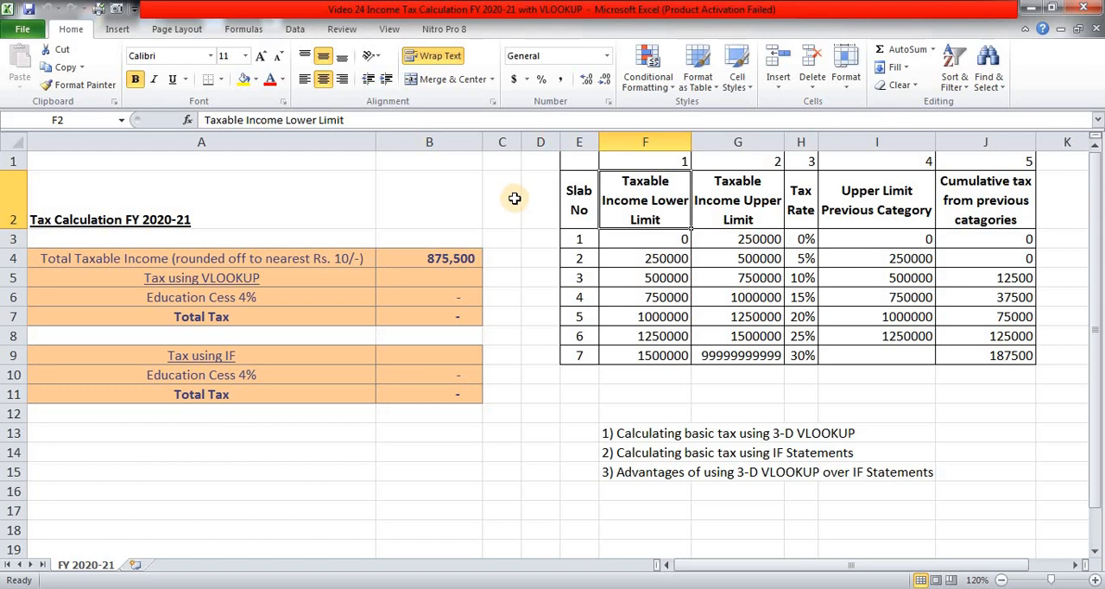
mouse_move(737, 393)
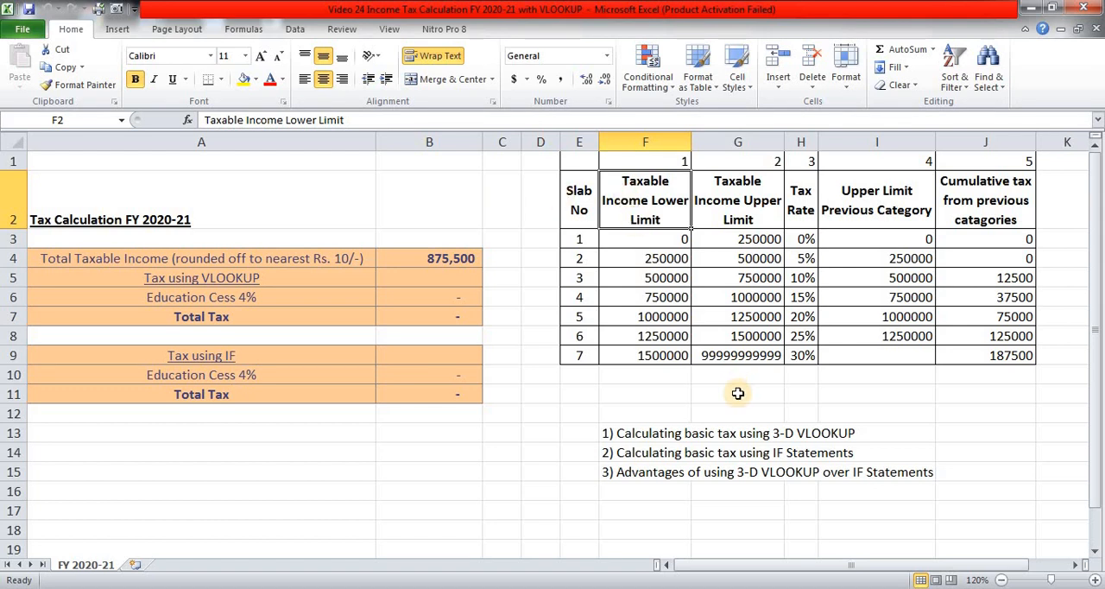
click(737, 393)
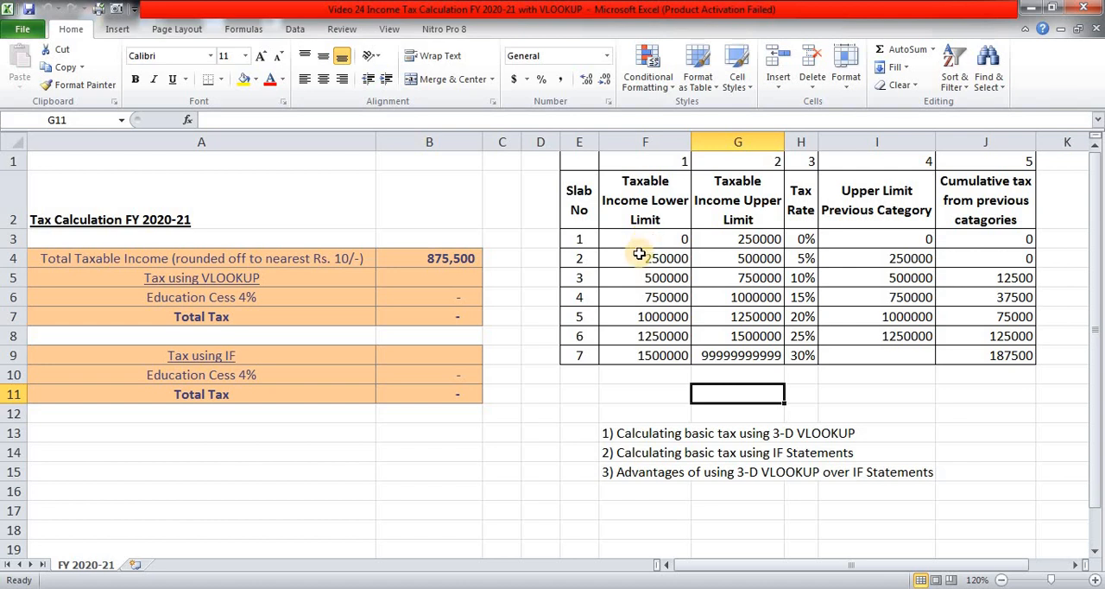
mouse_move(450, 249)
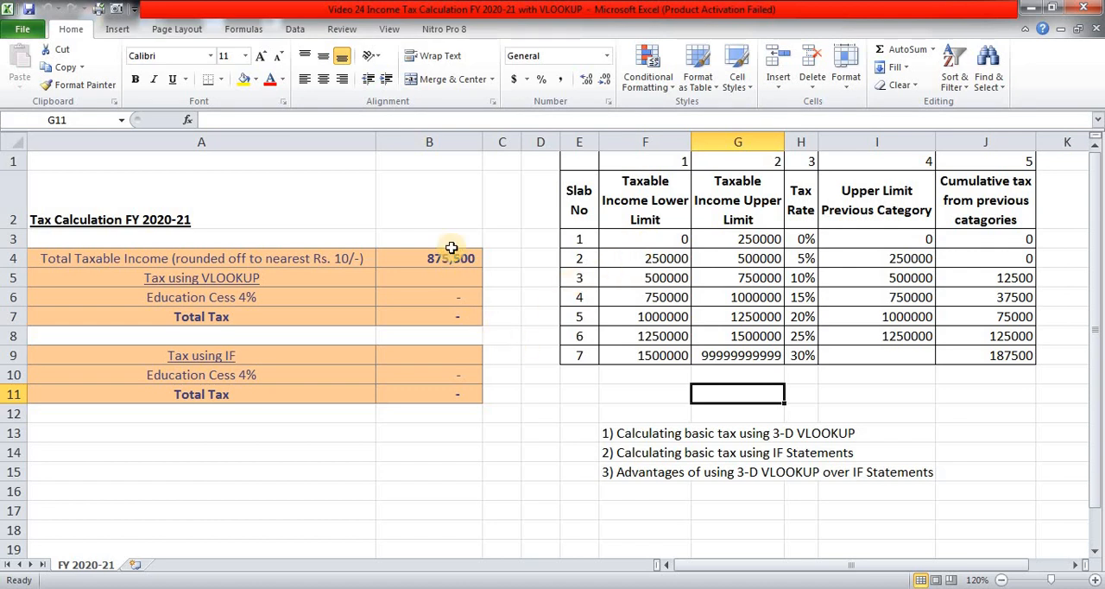
click(428, 258)
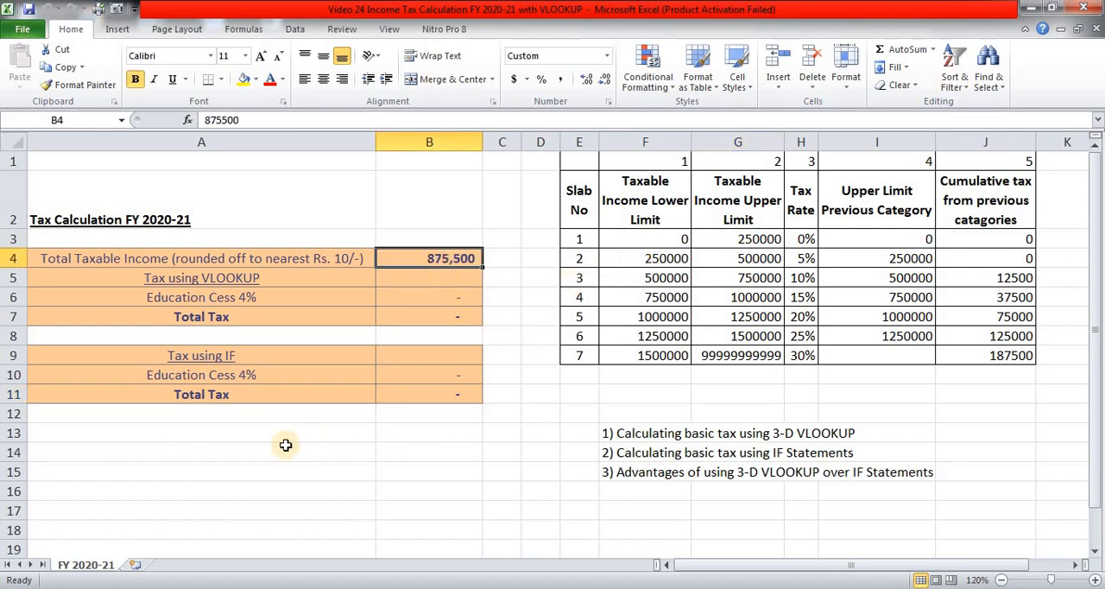
mouse_move(428, 269)
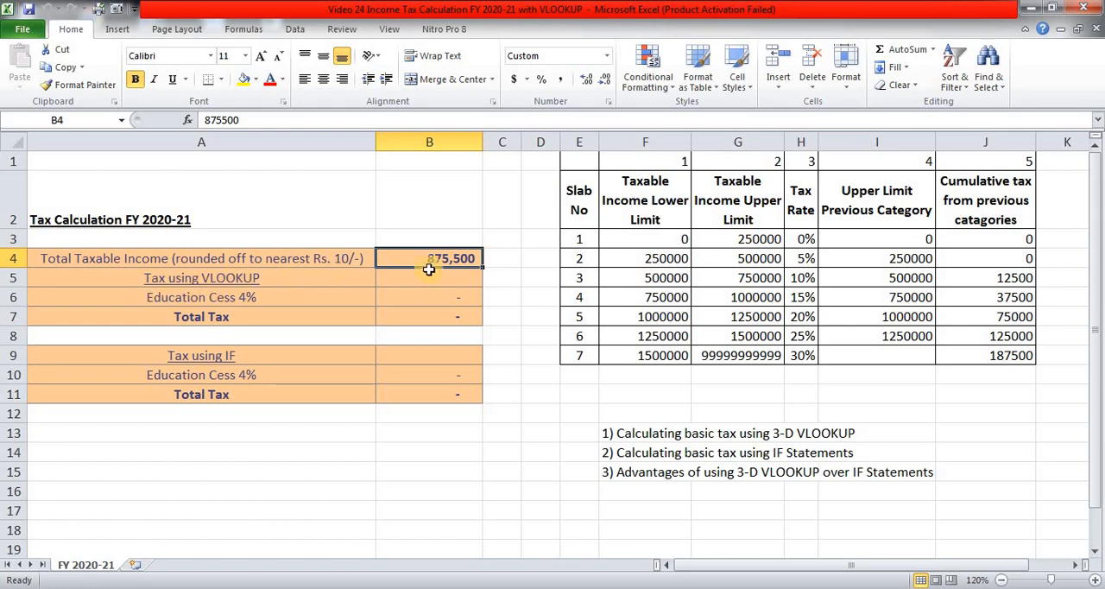
mouse_move(438, 378)
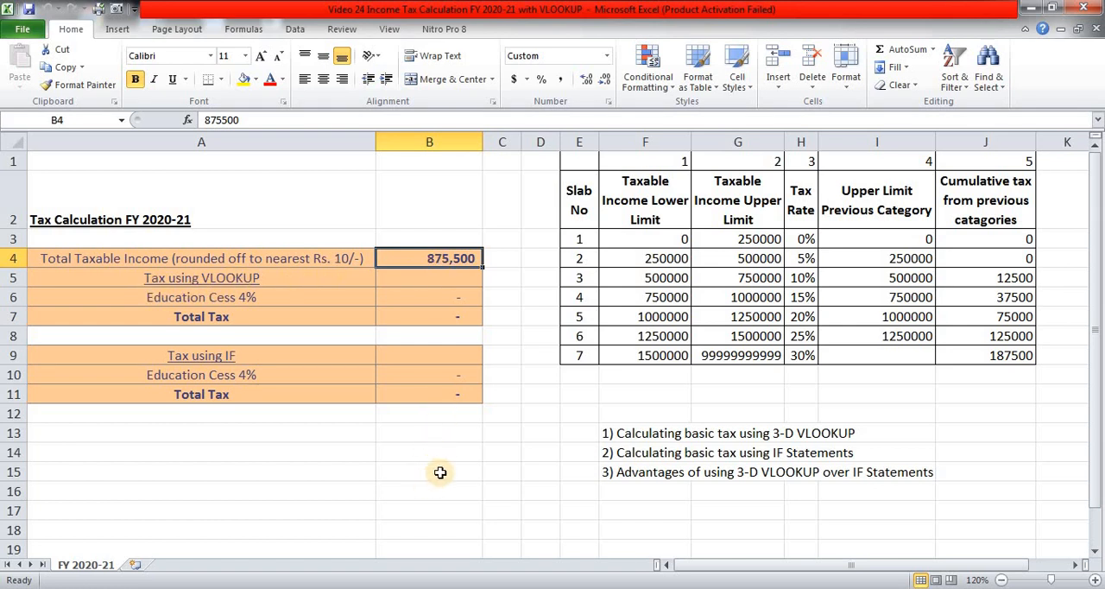
mouse_move(442, 286)
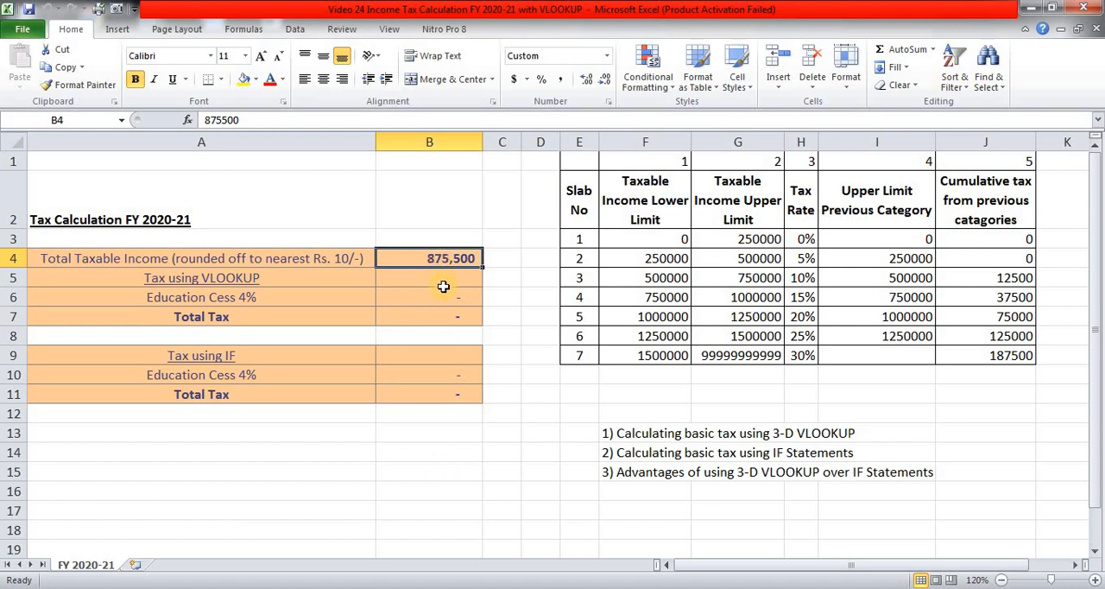
mouse_move(432, 469)
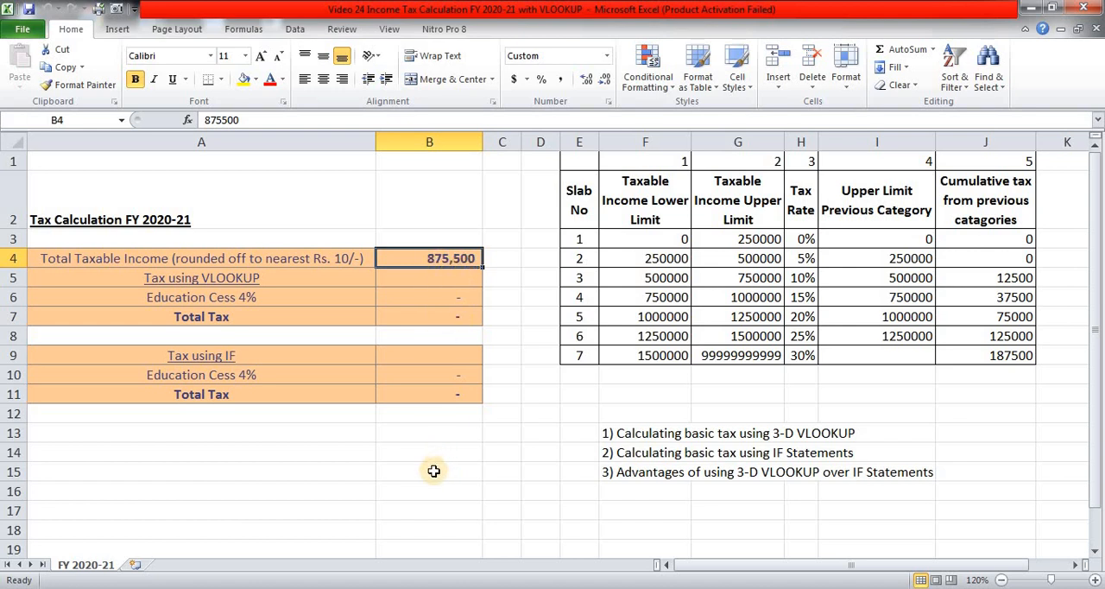
- Enter =(B4-750000)*15%+37500 in B15 as a manual tax check, giving 56,325
text(=)
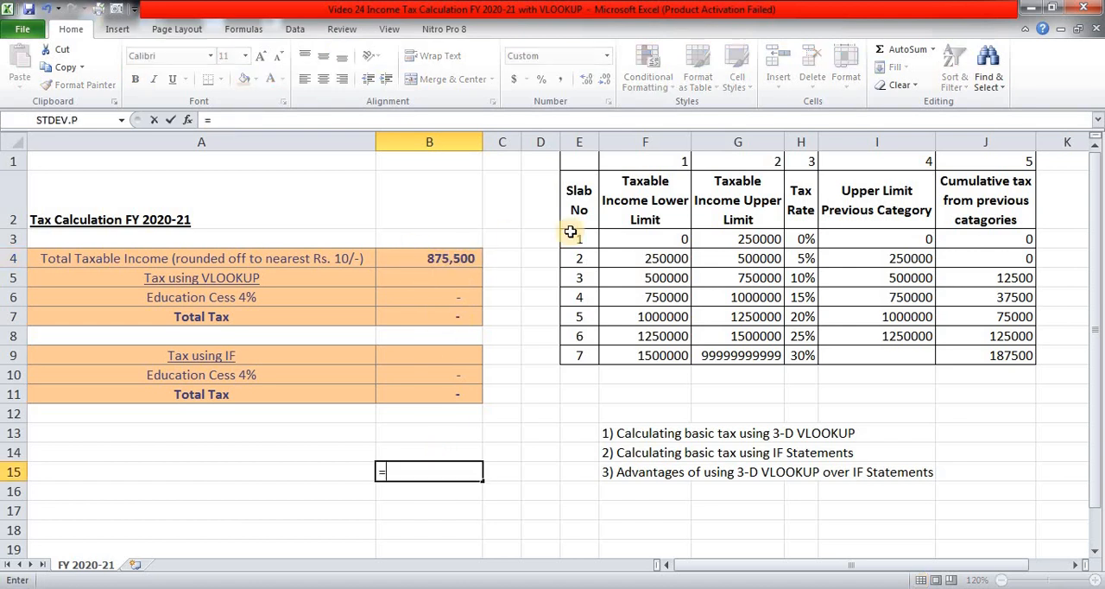
text(()
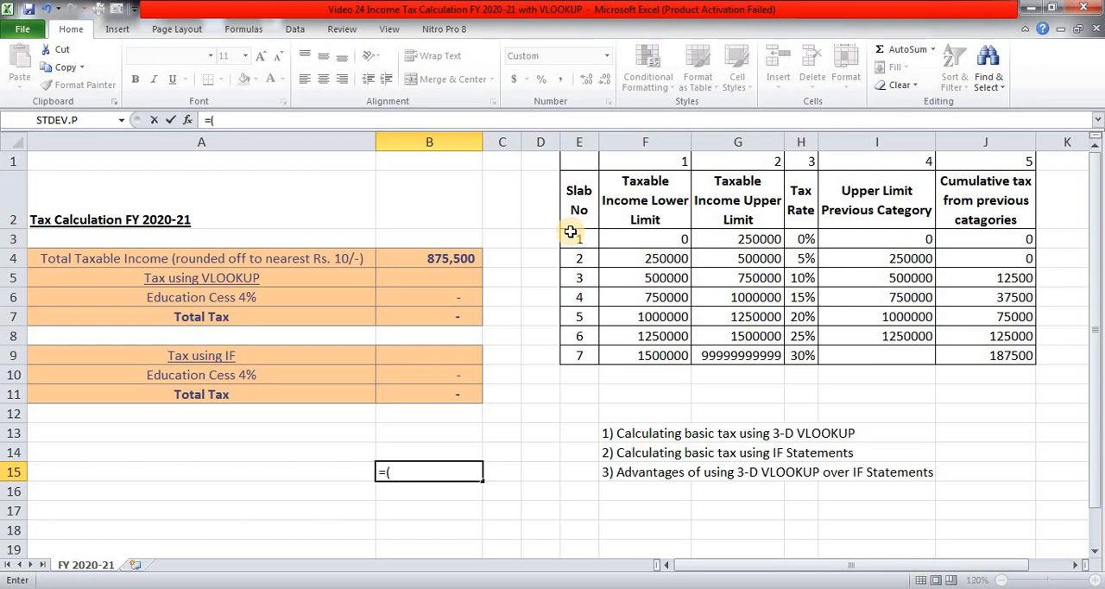
click(428, 258)
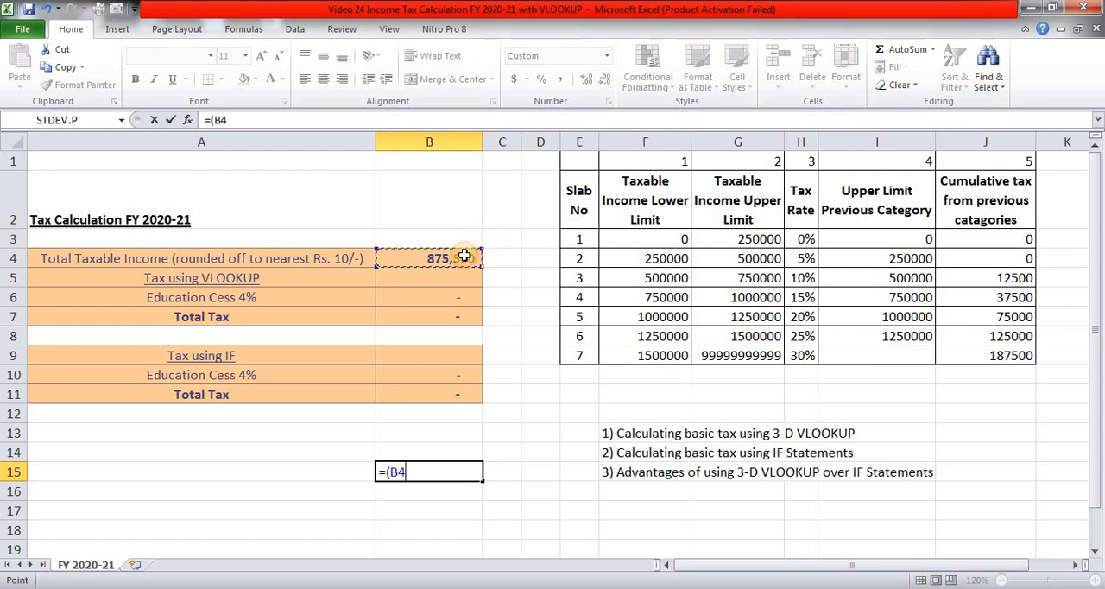
text(-)
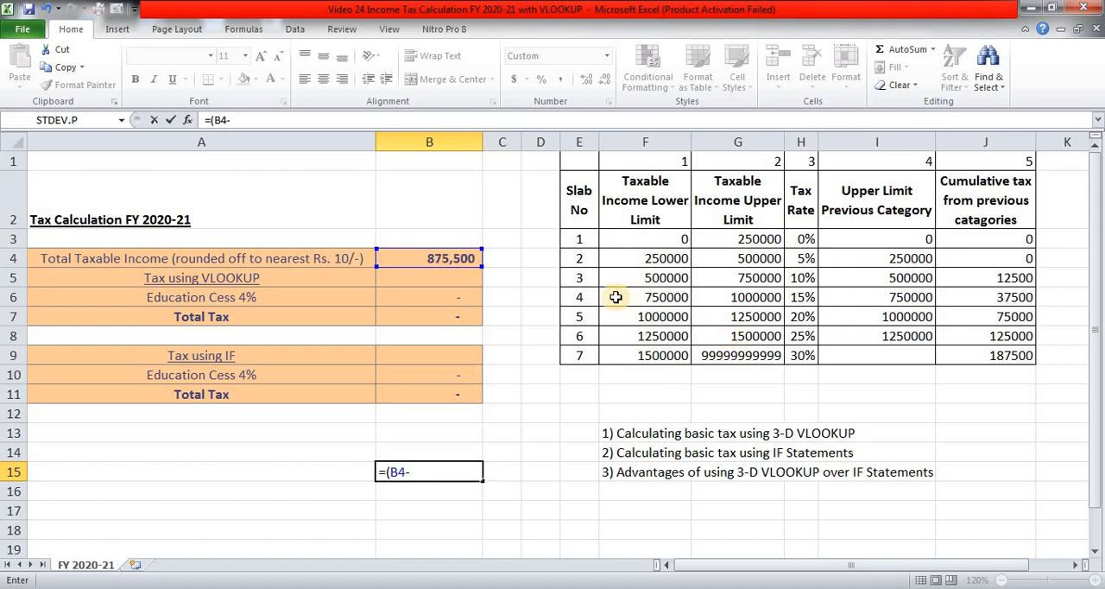
mouse_move(770, 297)
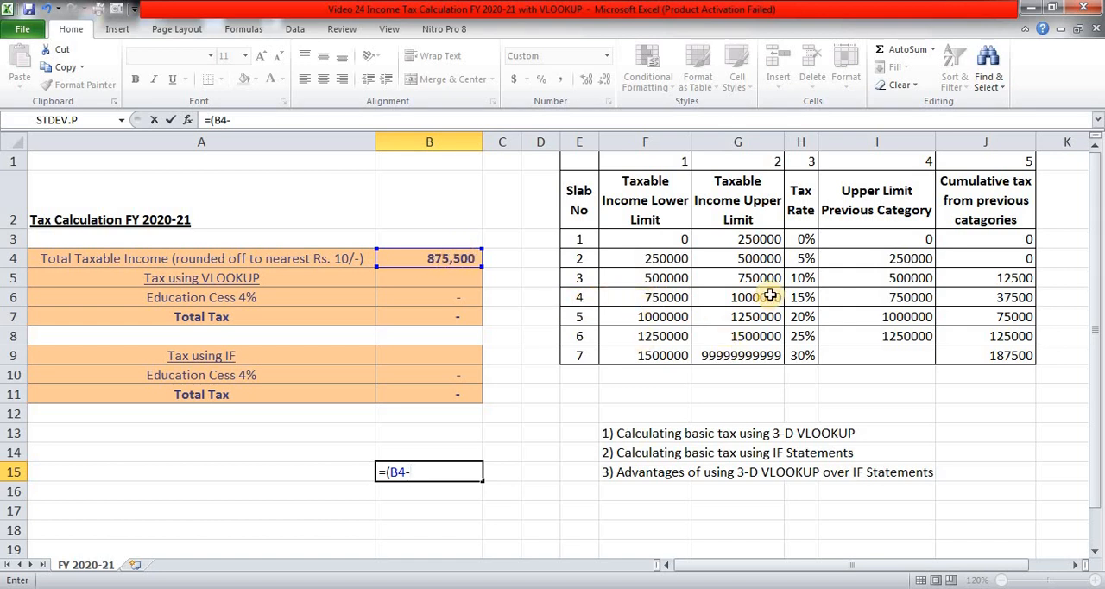
text(7500)
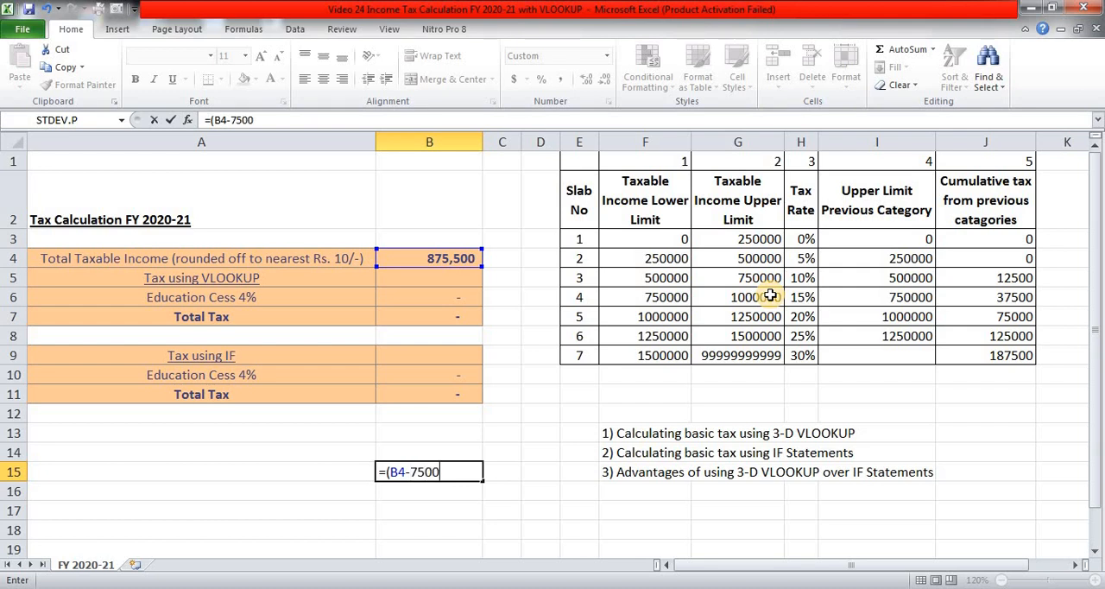
text(00)
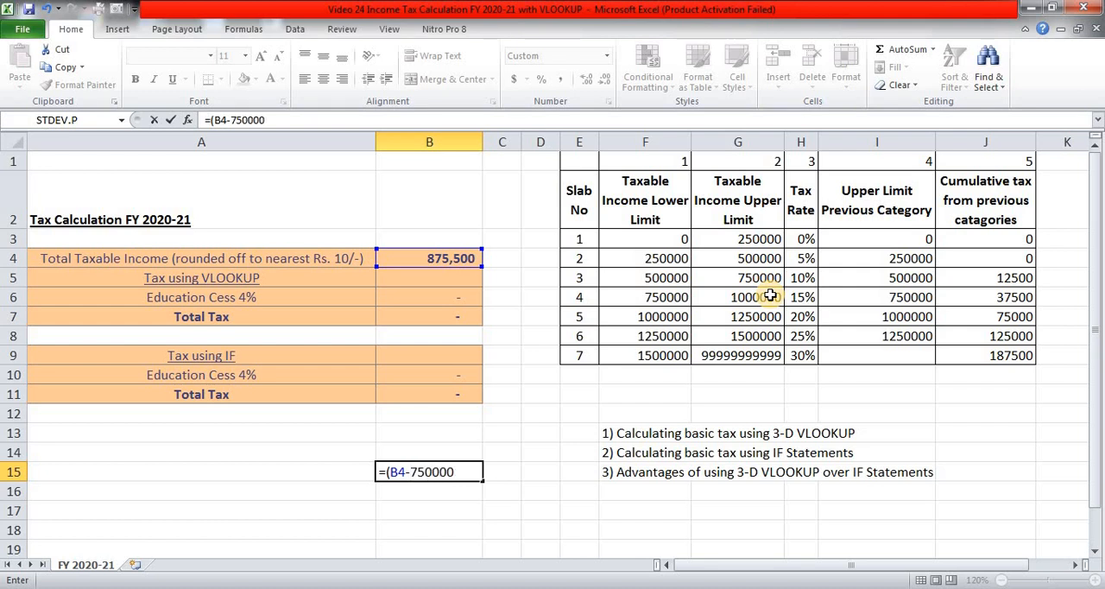
text(*)
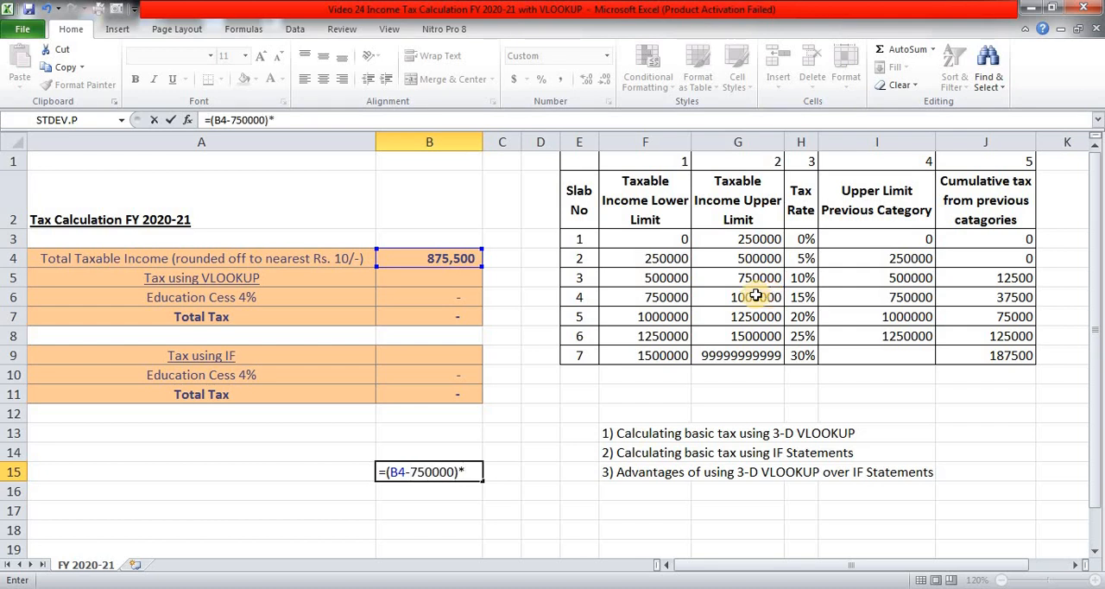
mouse_move(811, 297)
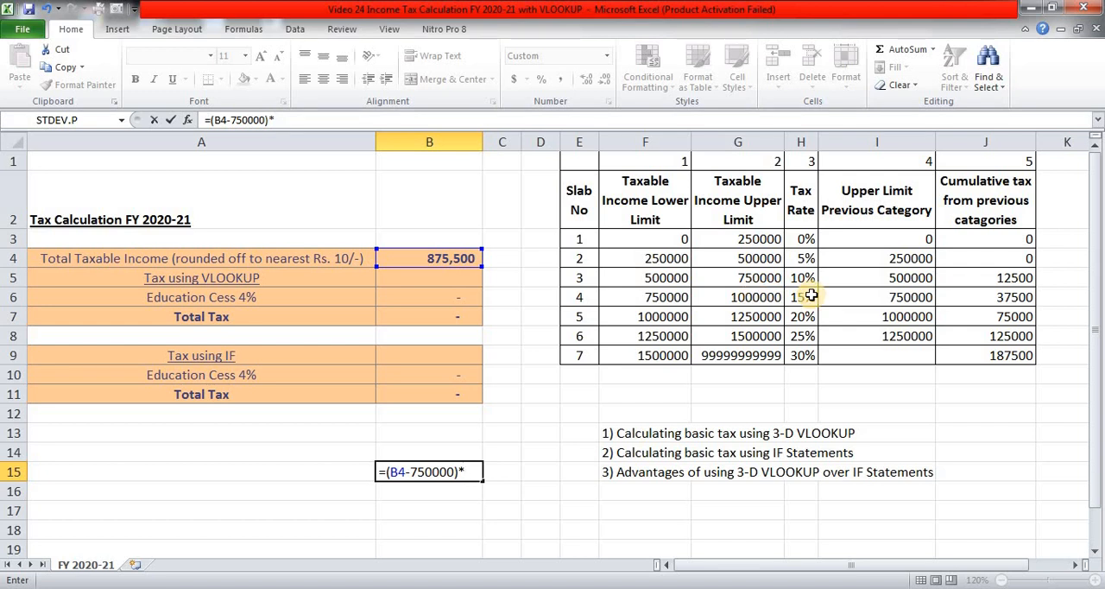
text(15%)
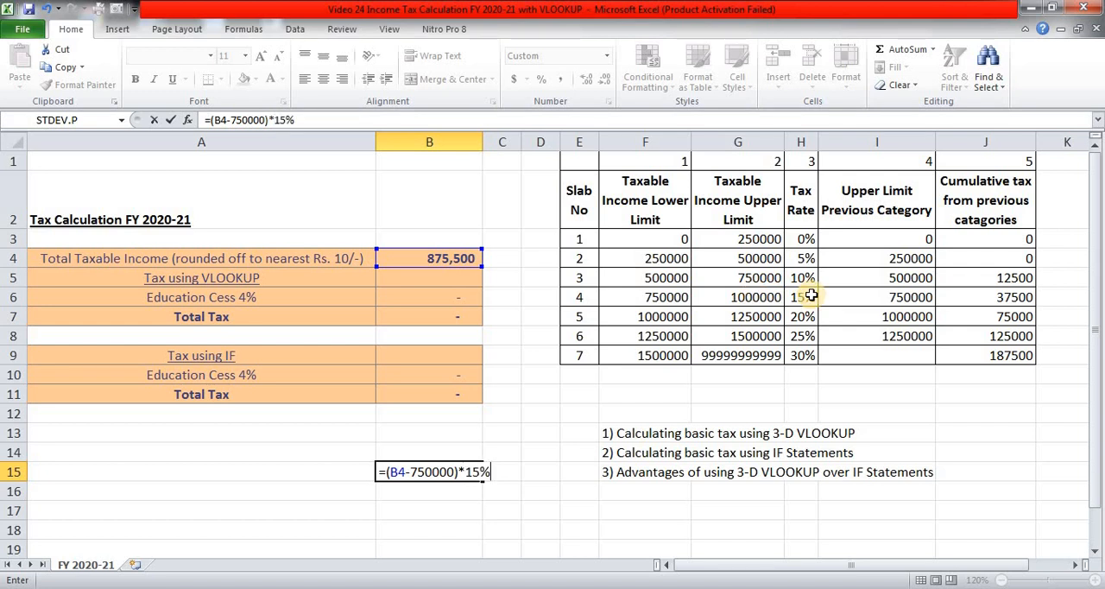
text(+)
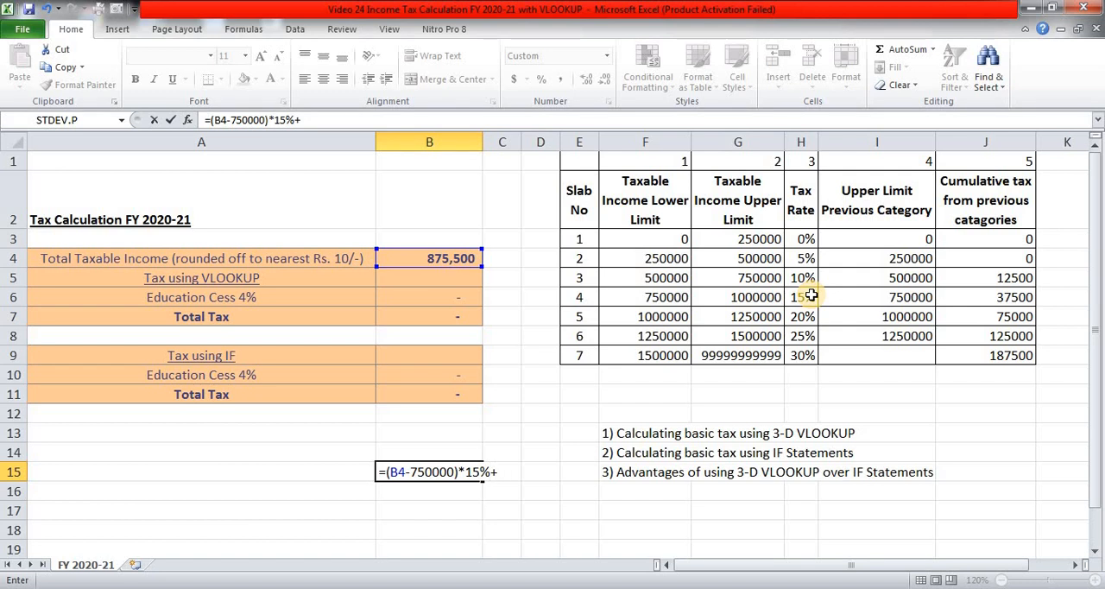
mouse_move(980, 207)
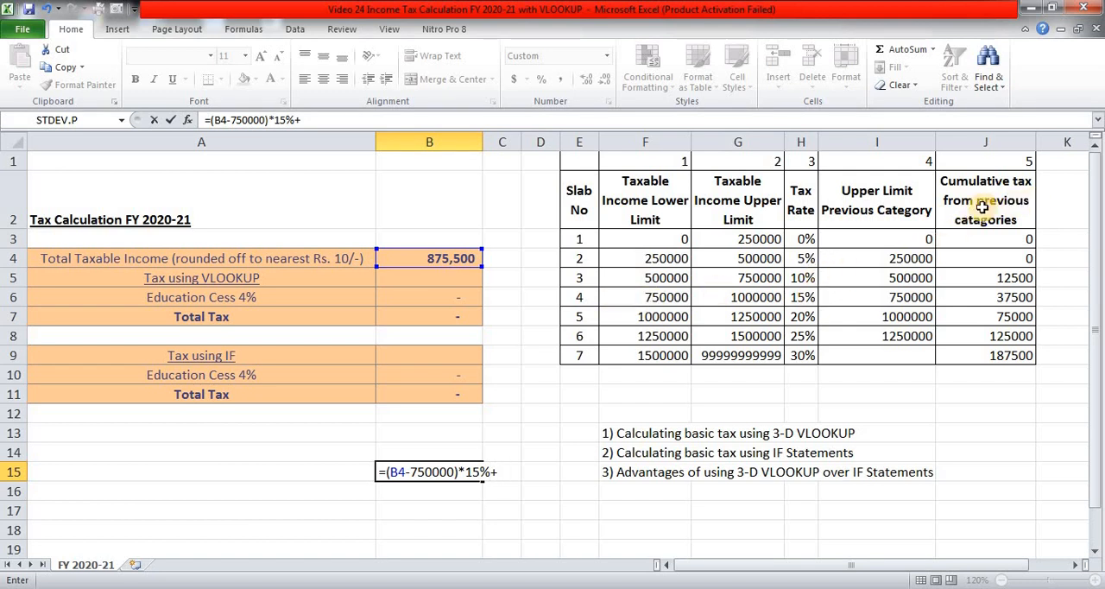
mouse_move(911, 302)
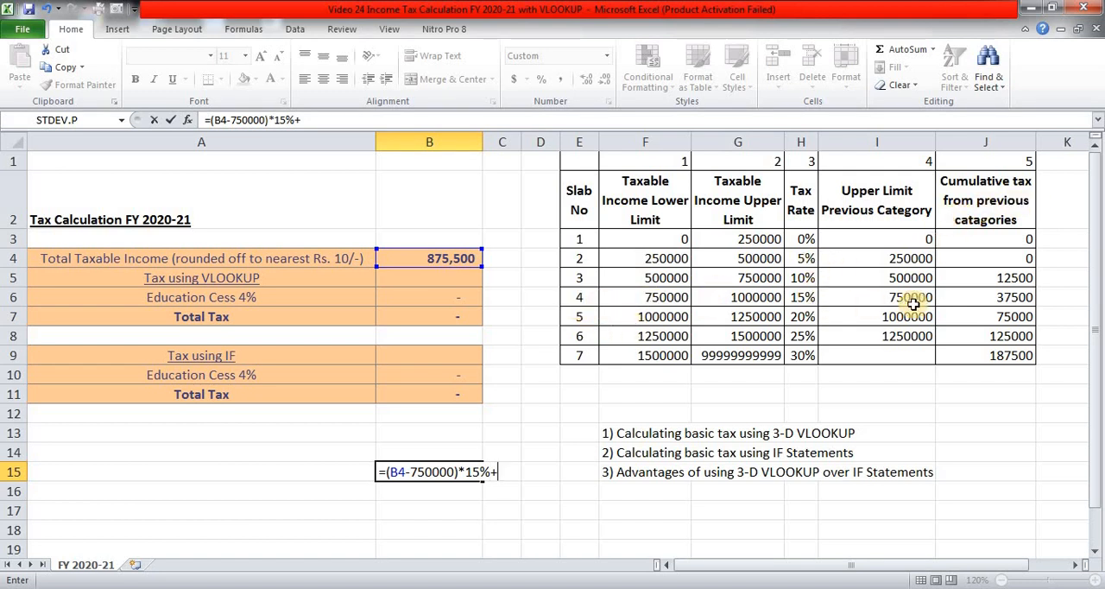
mouse_move(1083, 300)
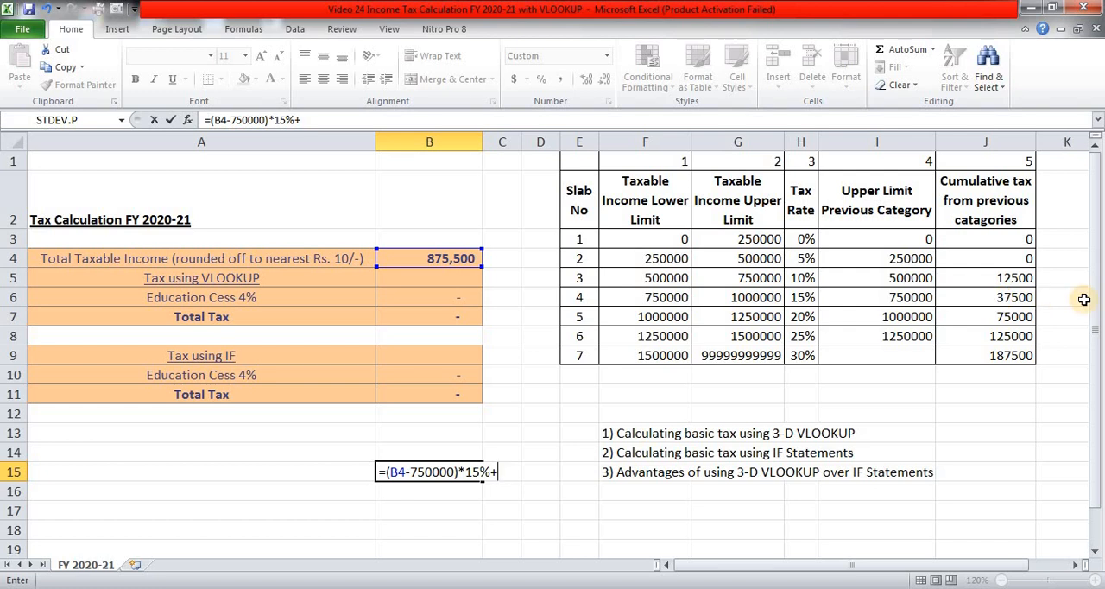
text(37500)
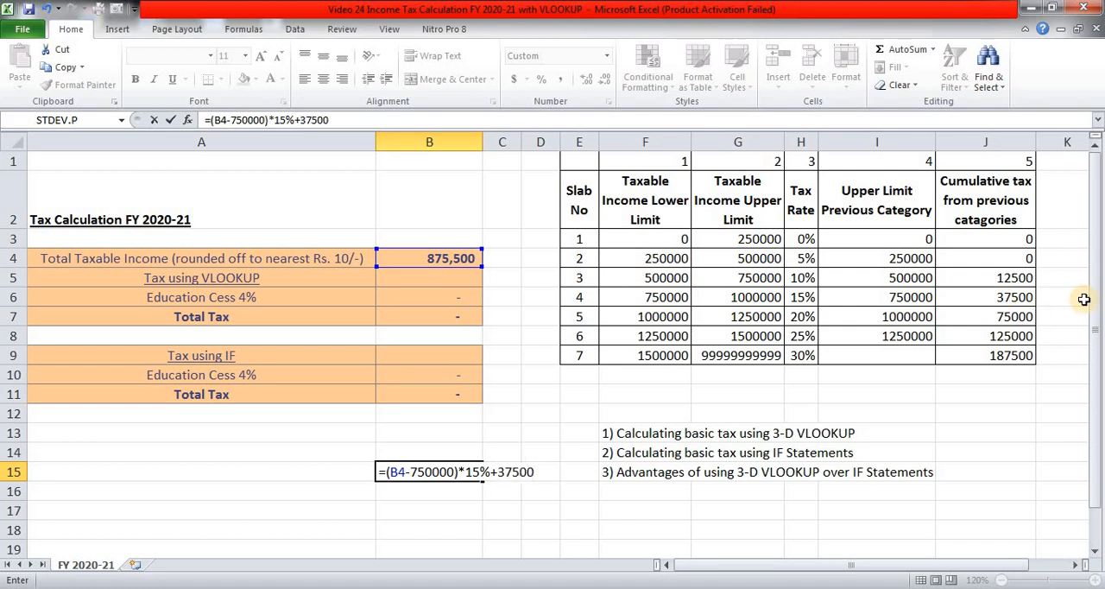
key(Enter)
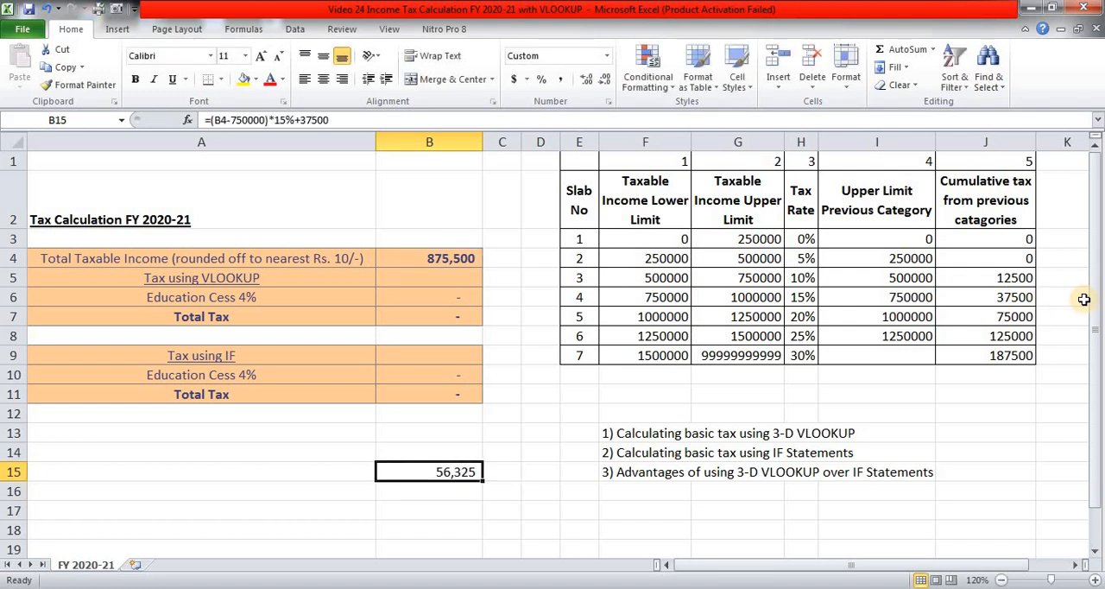
- Add =B15*4% cess (2,253) in B16 and =+B15+B16 total tax (58,578) in B17
text(=)
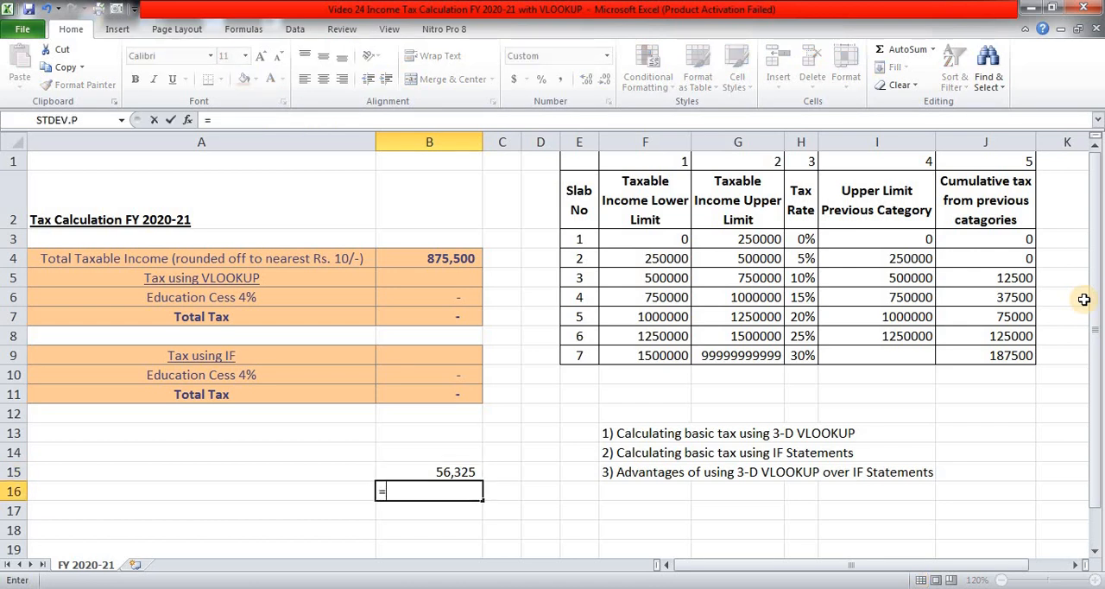
text(=B15*4)
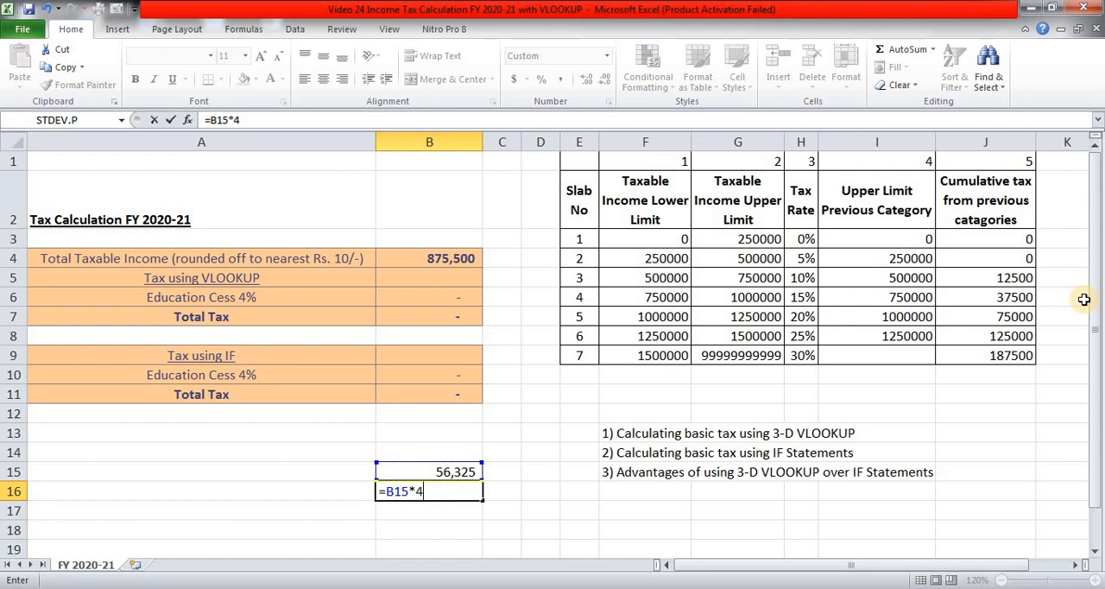
key(Enter)
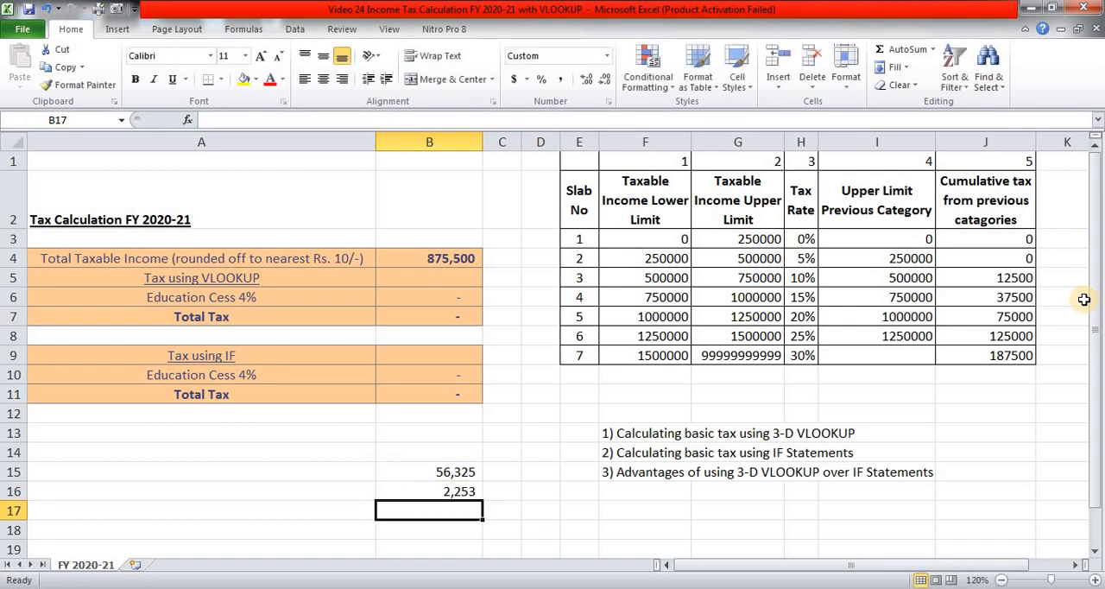
text(+B15)
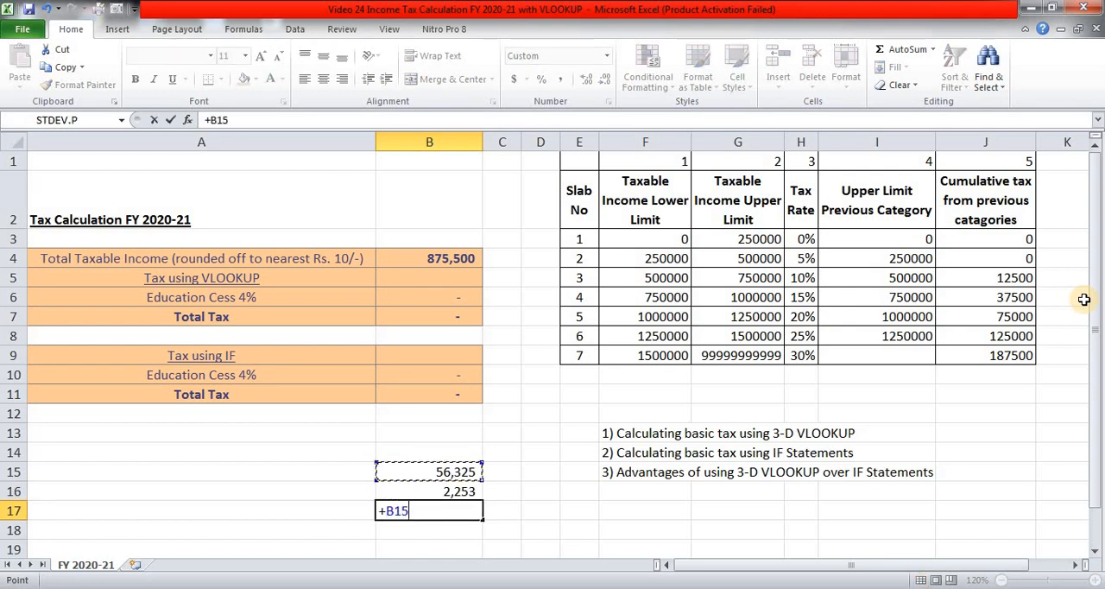
key(Enter)
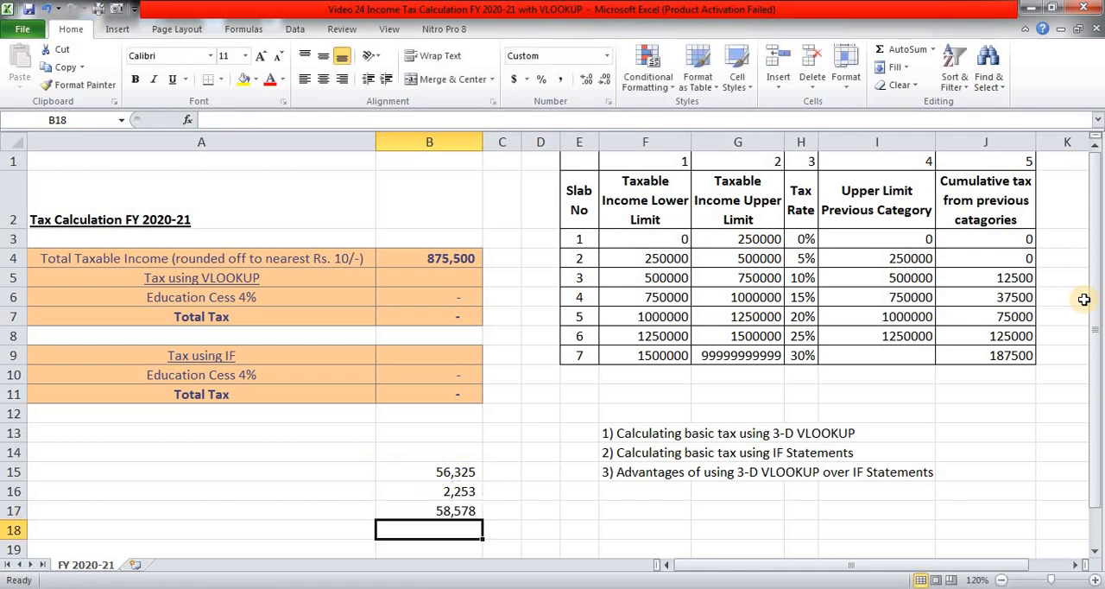
click(441, 511)
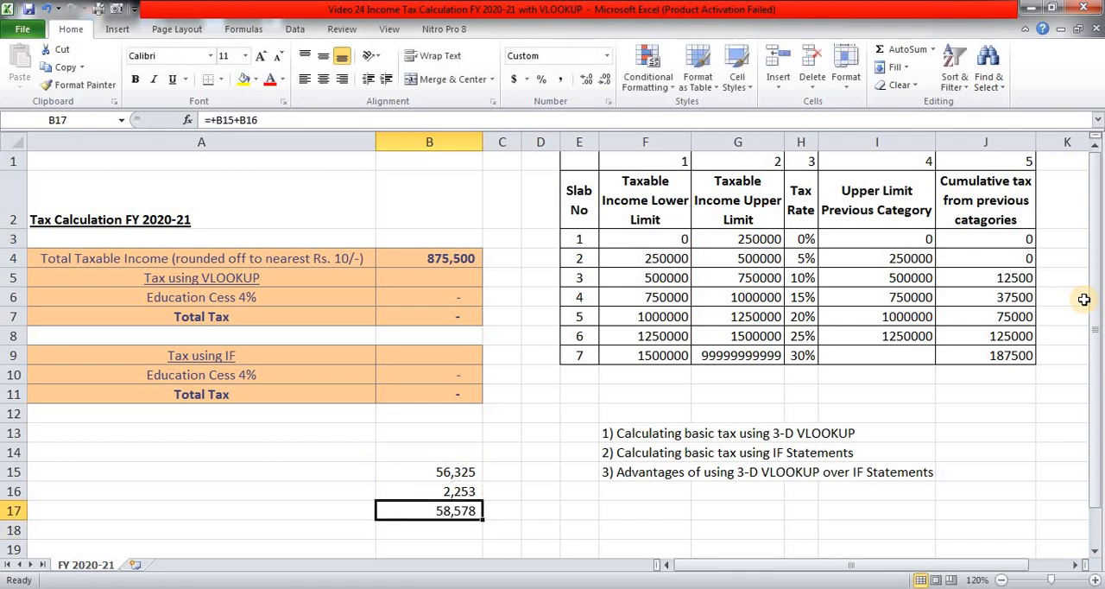
mouse_move(759, 405)
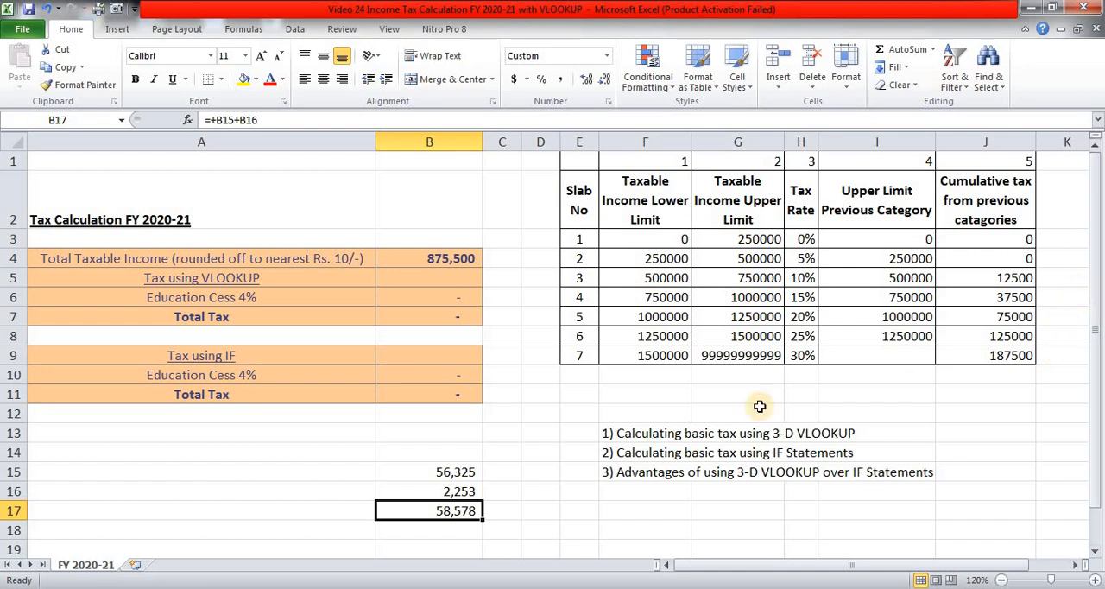
drag(645, 432, 646, 472)
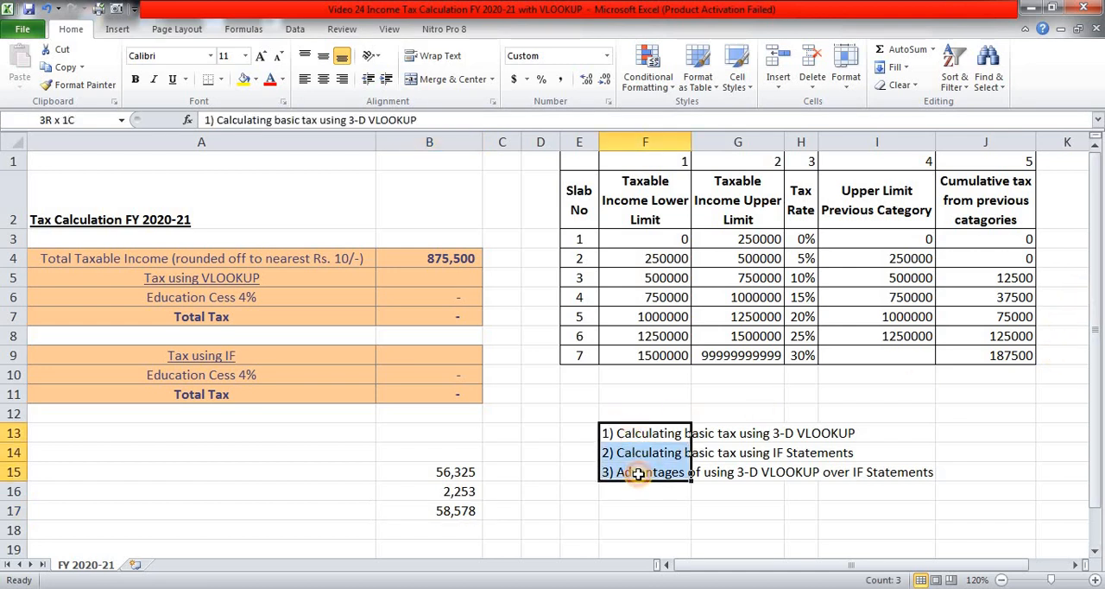
click(738, 504)
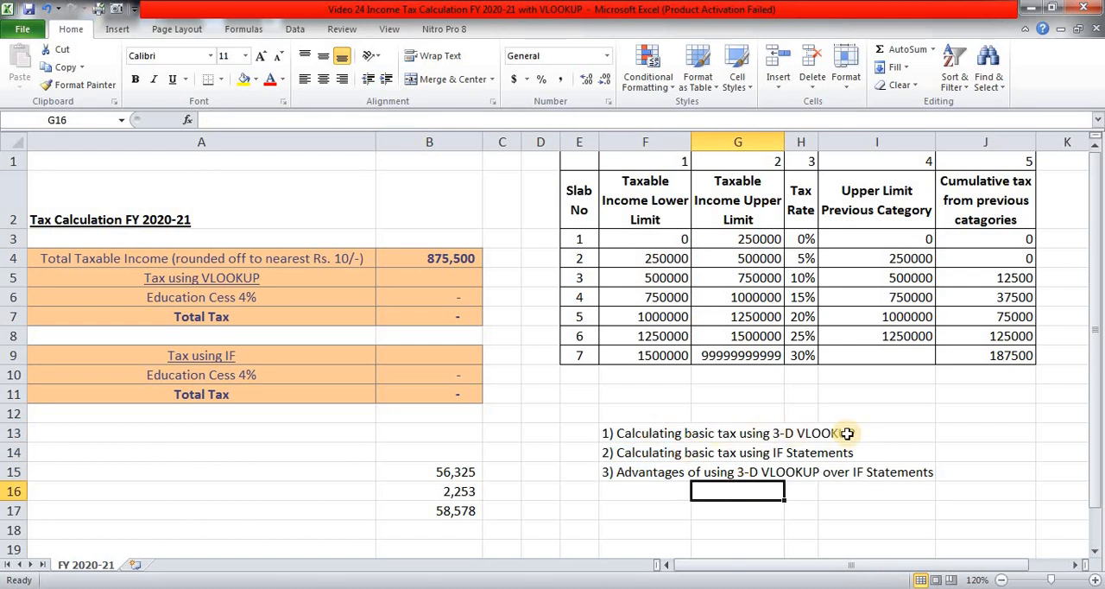
mouse_move(479, 286)
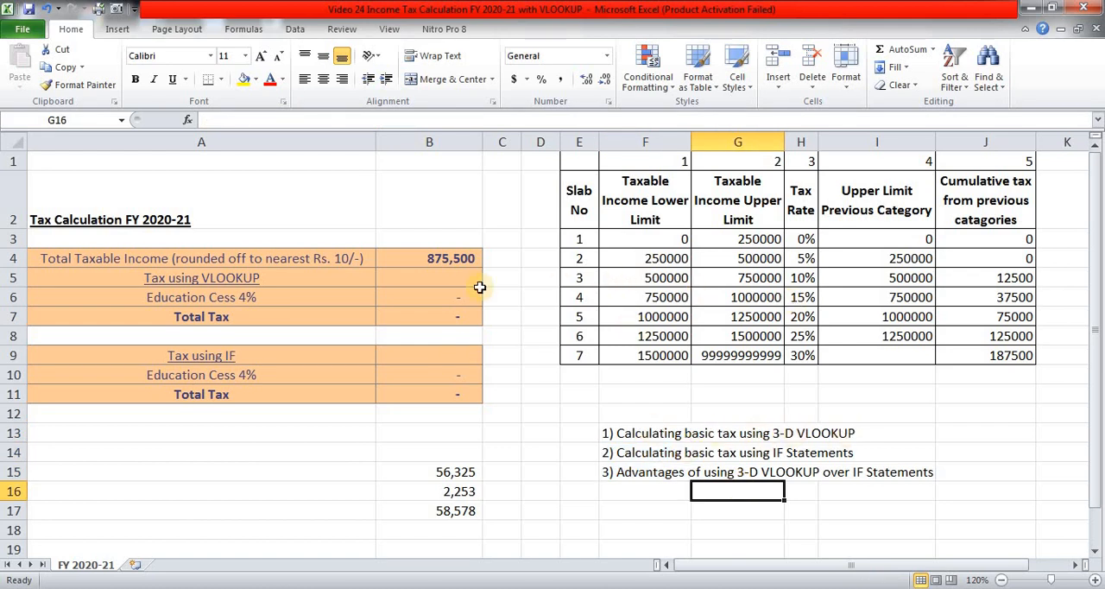
mouse_move(431, 266)
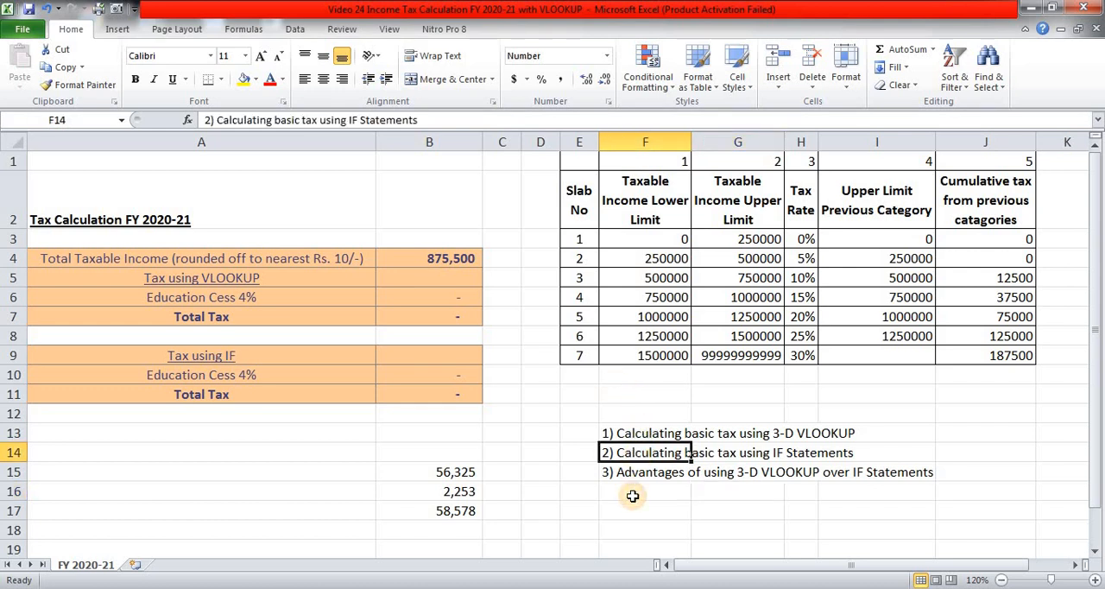
mouse_move(737, 444)
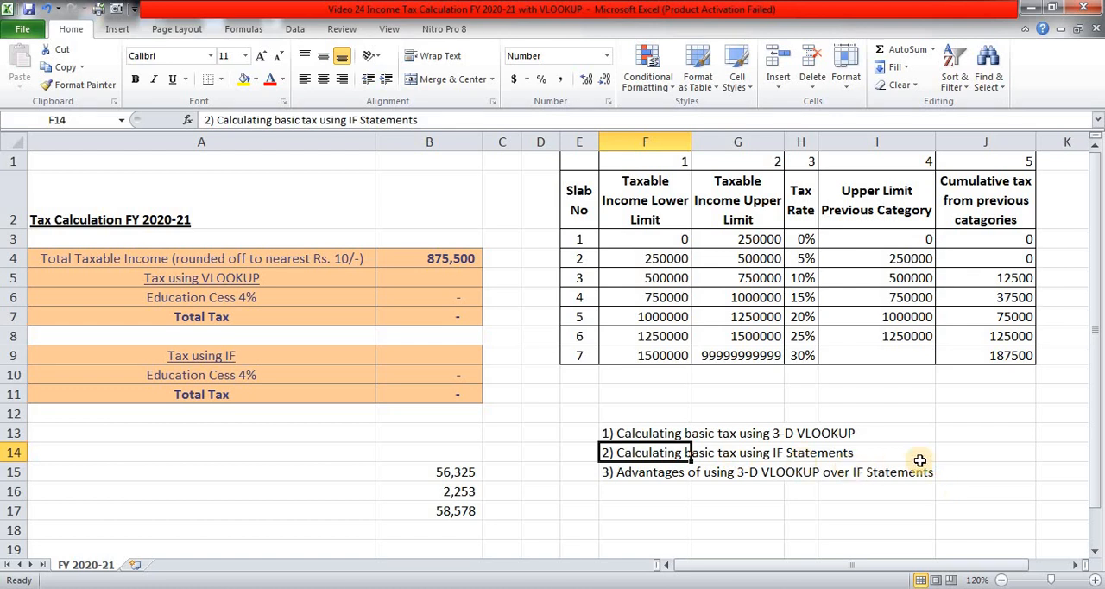
mouse_move(625, 477)
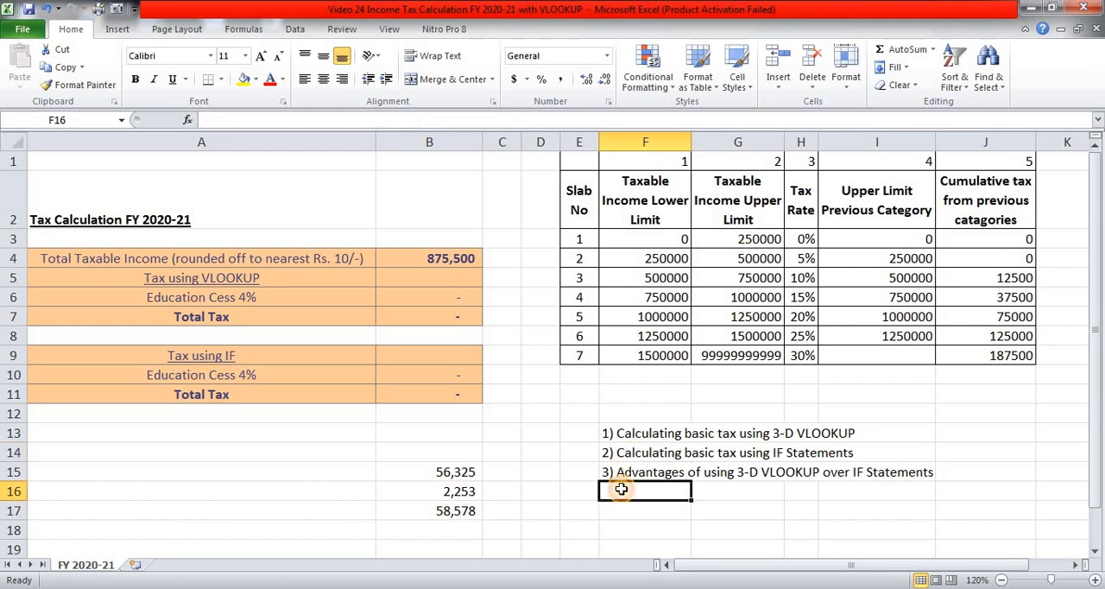
click(628, 472)
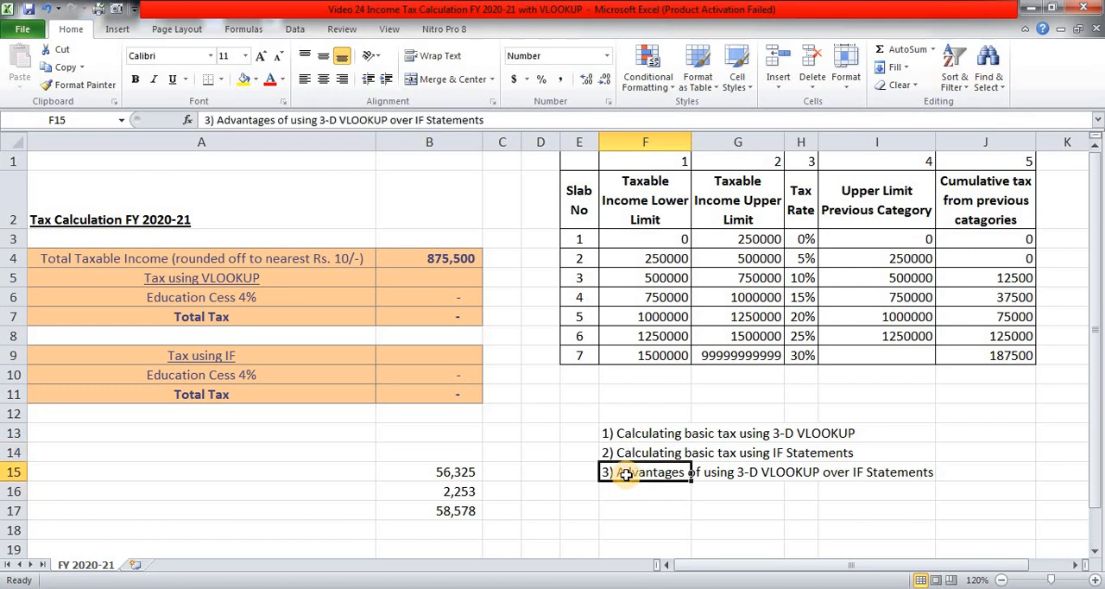
mouse_move(953, 495)
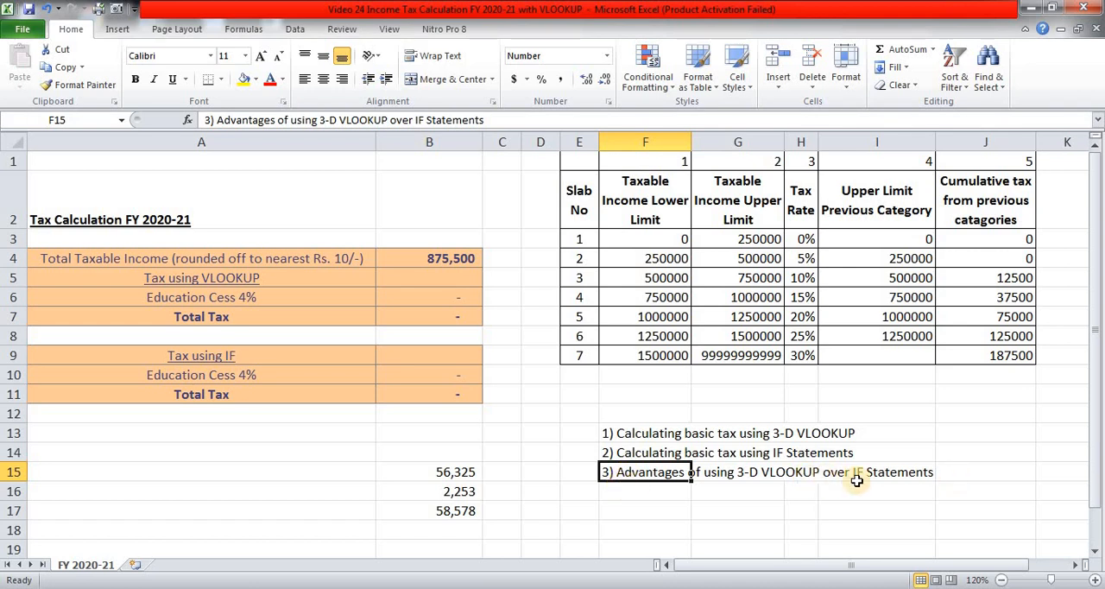
drag(428, 471, 428, 511)
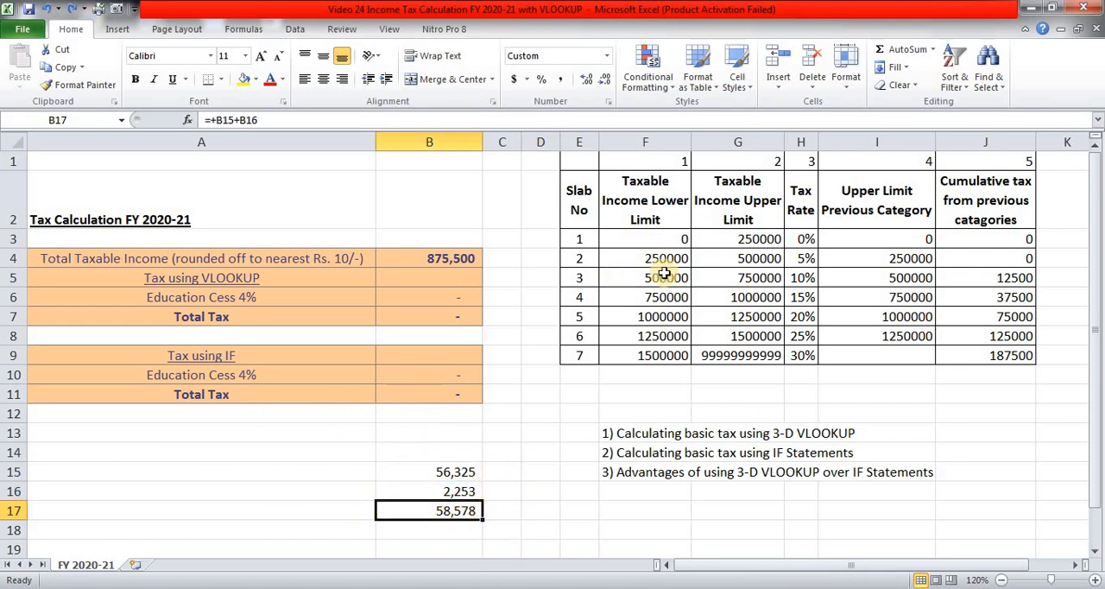
click(428, 276)
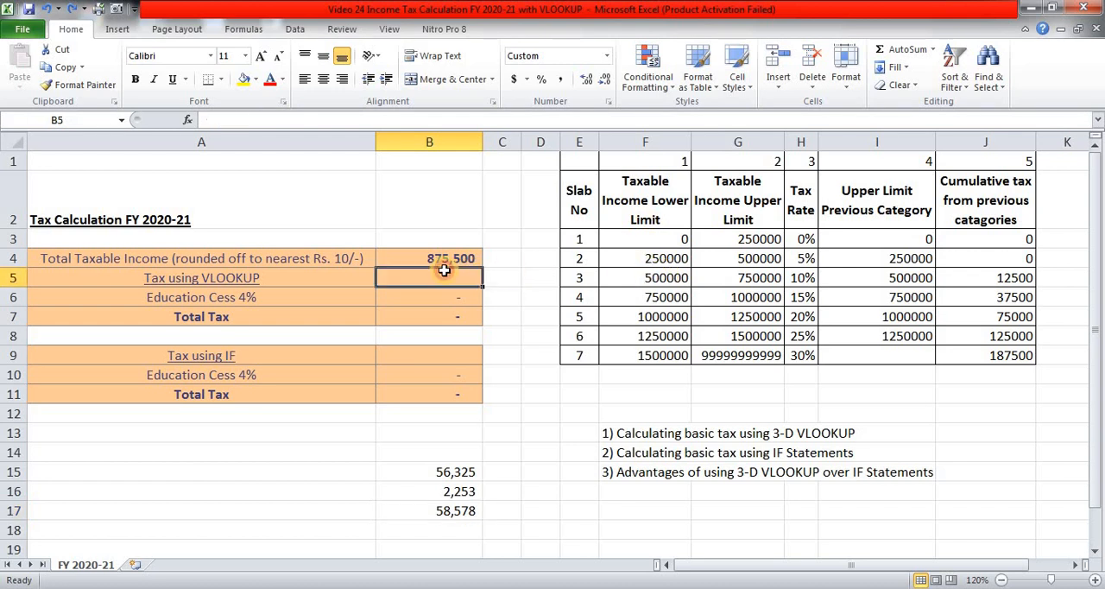
mouse_move(632, 238)
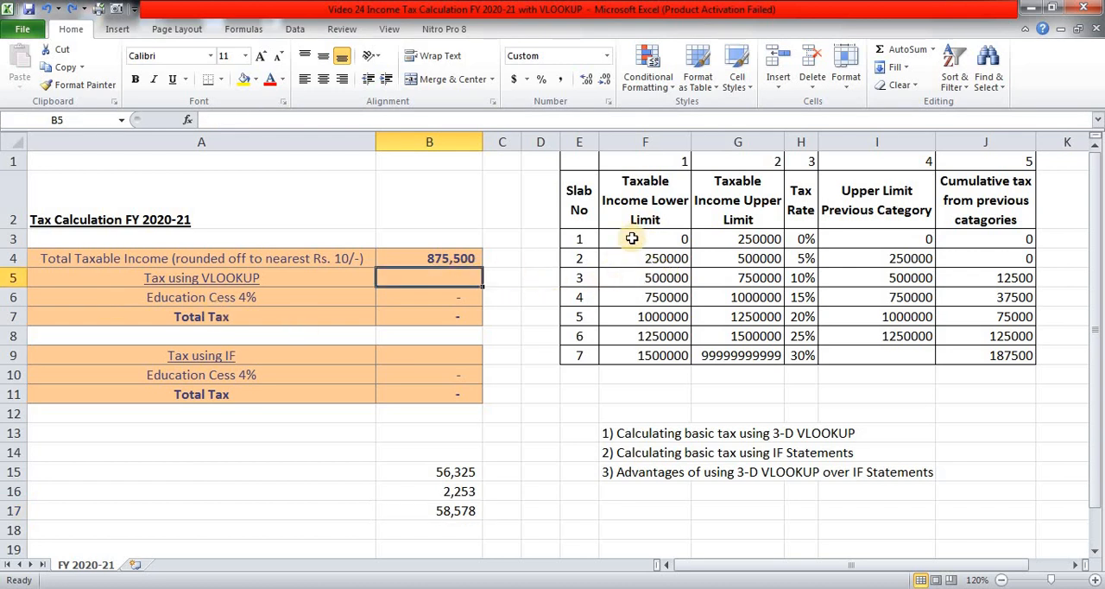
click(646, 238)
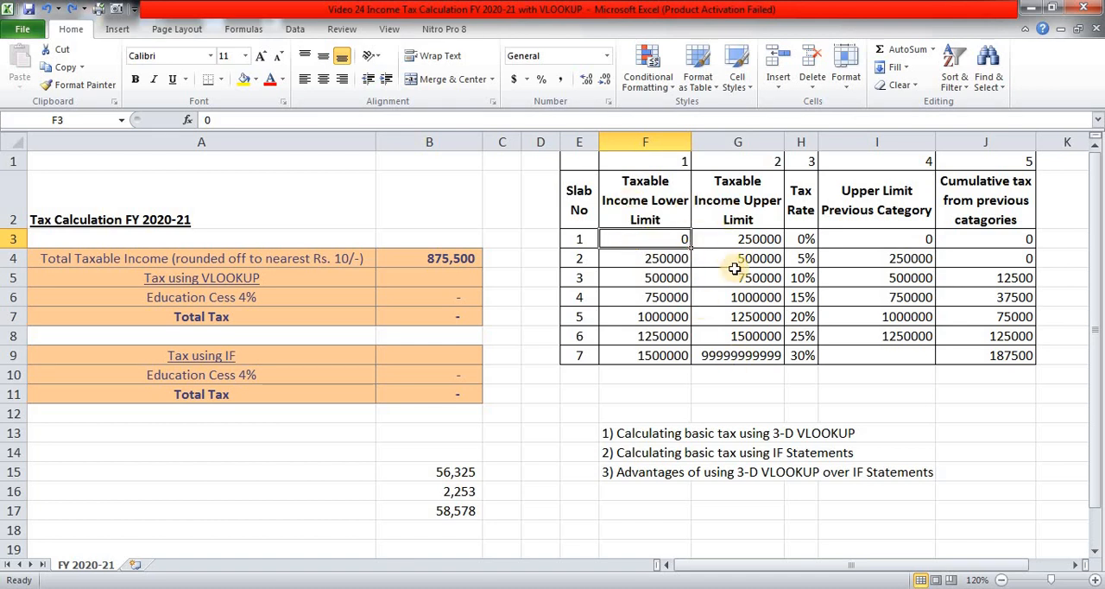
click(578, 238)
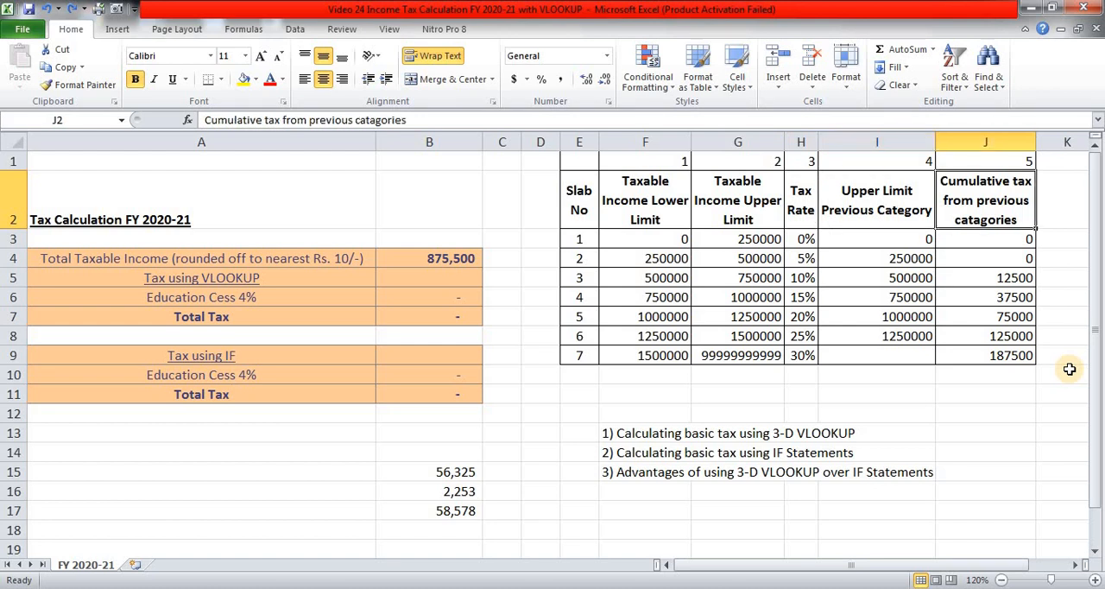
click(801, 238)
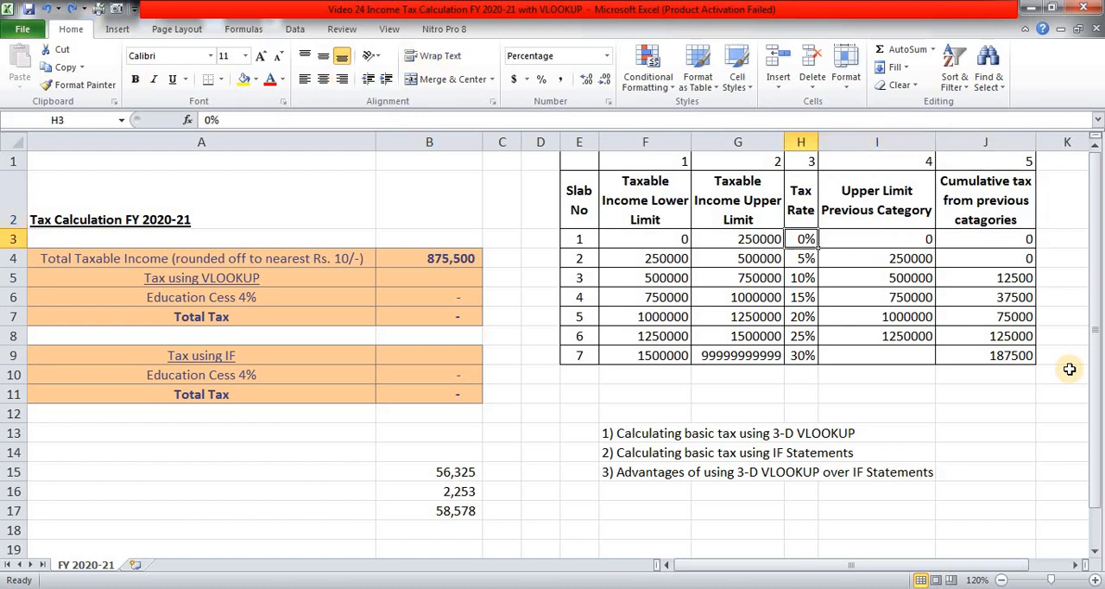
click(646, 238)
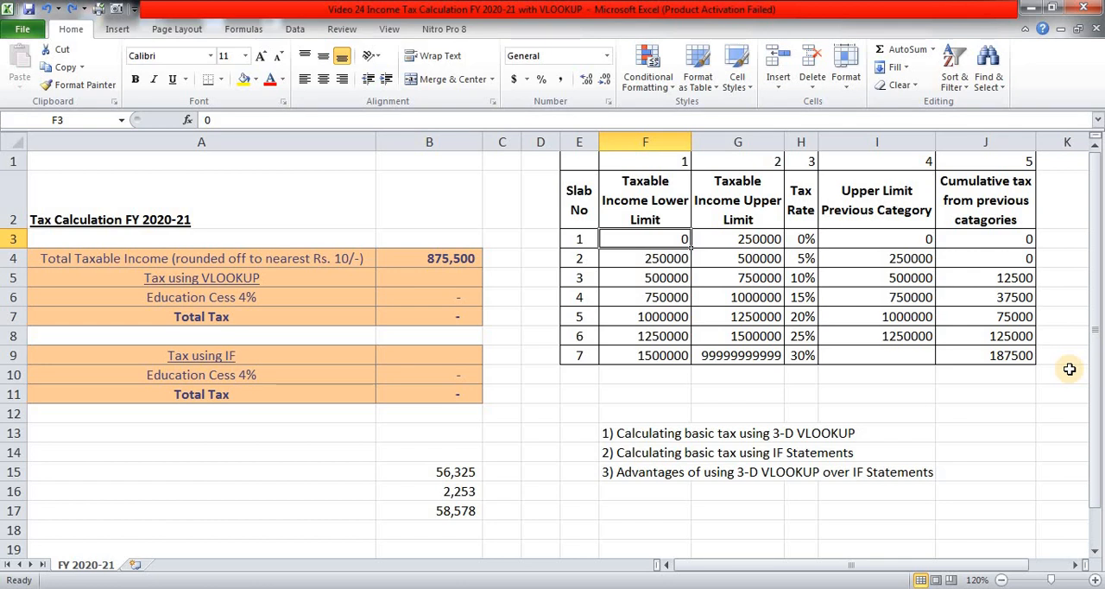
click(801, 239)
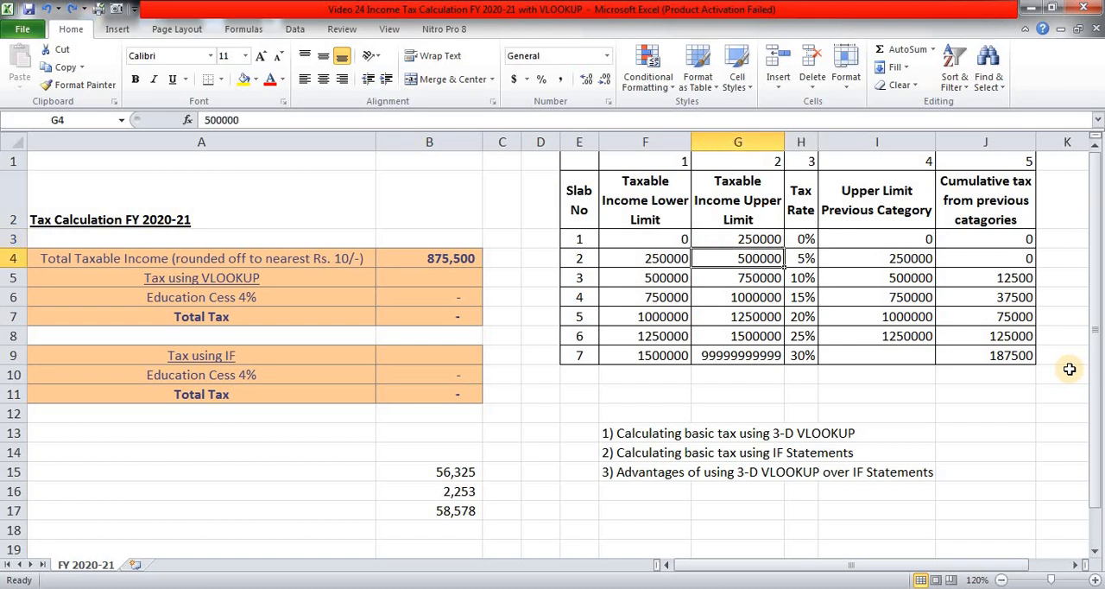
click(646, 257)
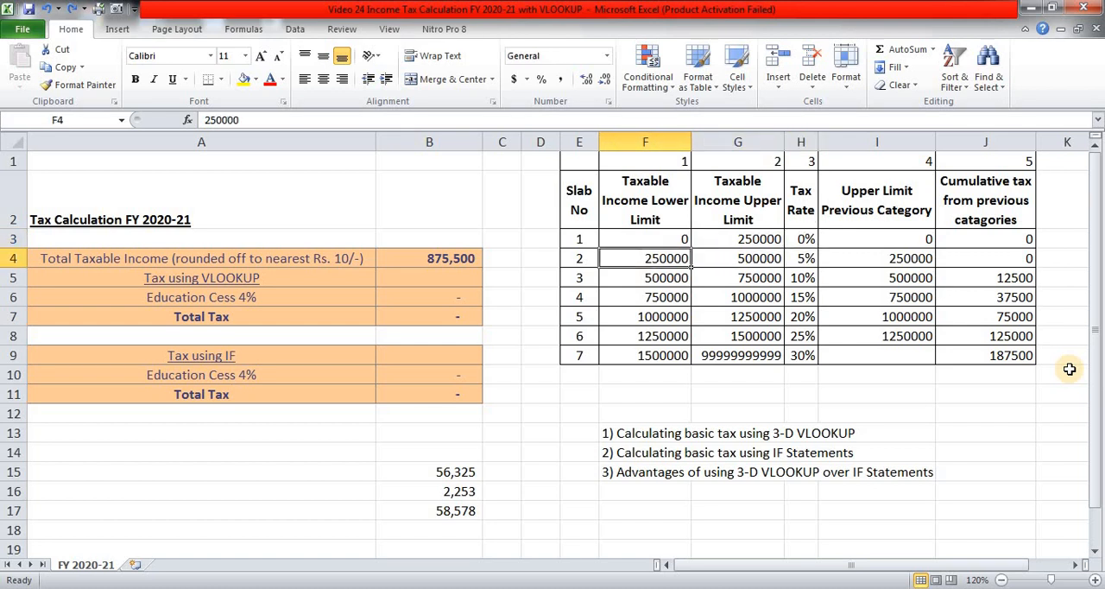
click(801, 257)
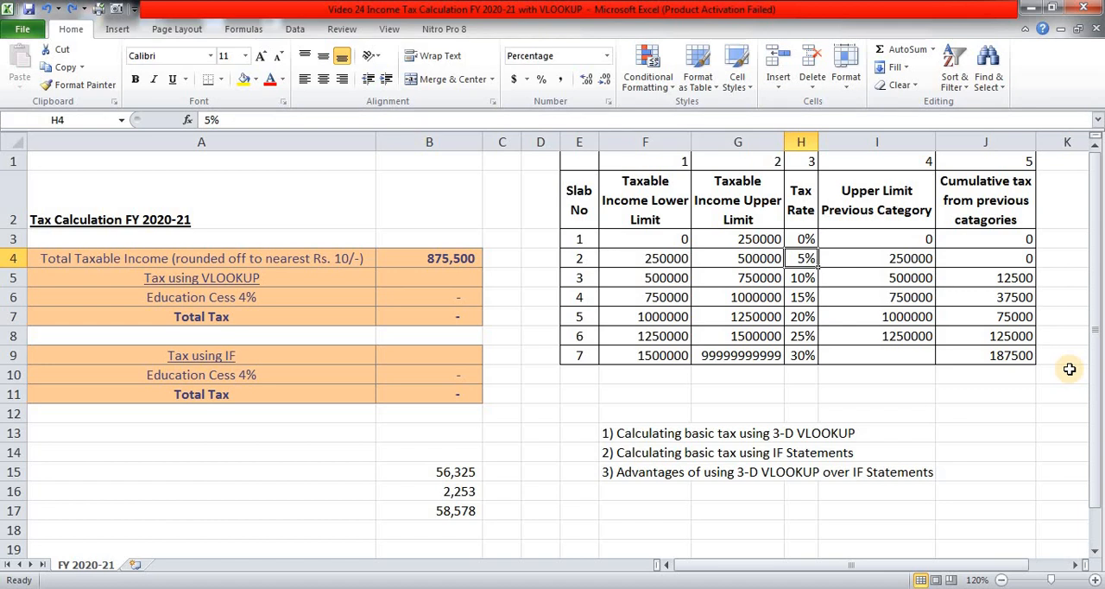
click(646, 276)
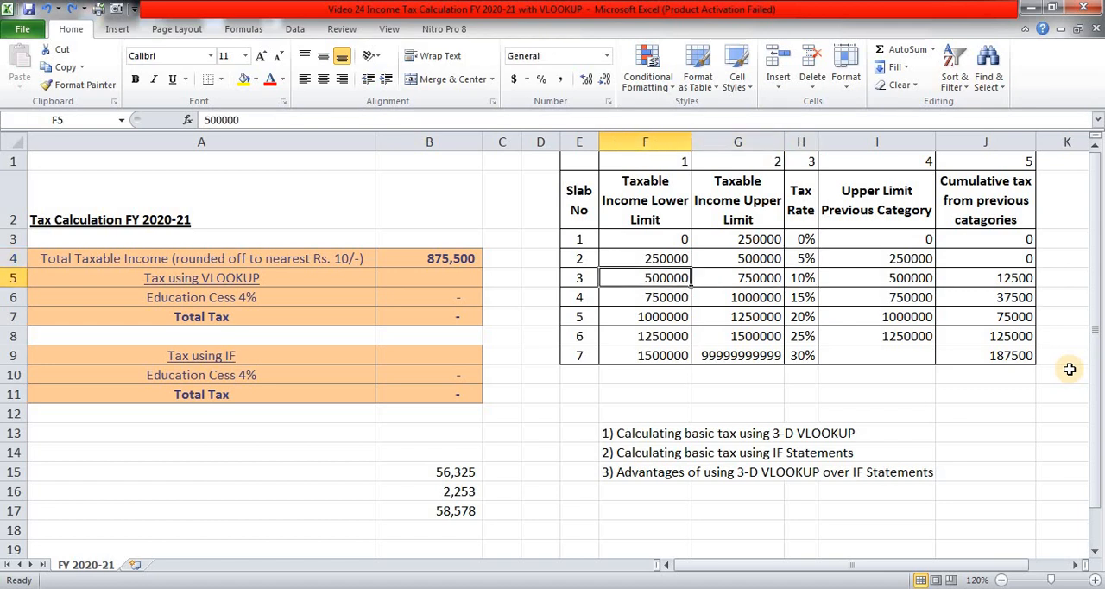
click(735, 276)
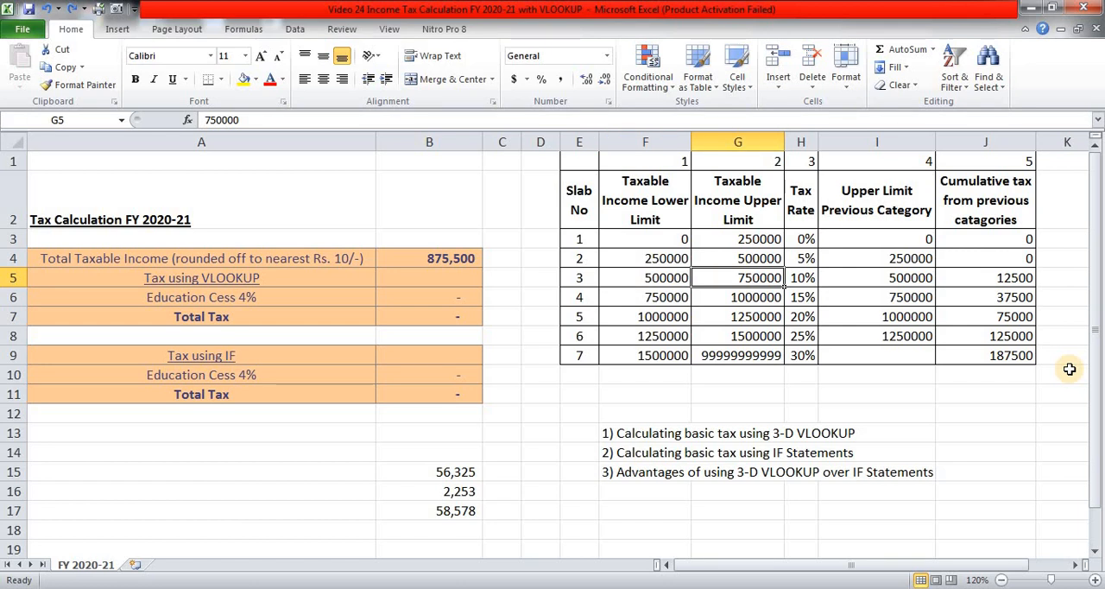
click(801, 276)
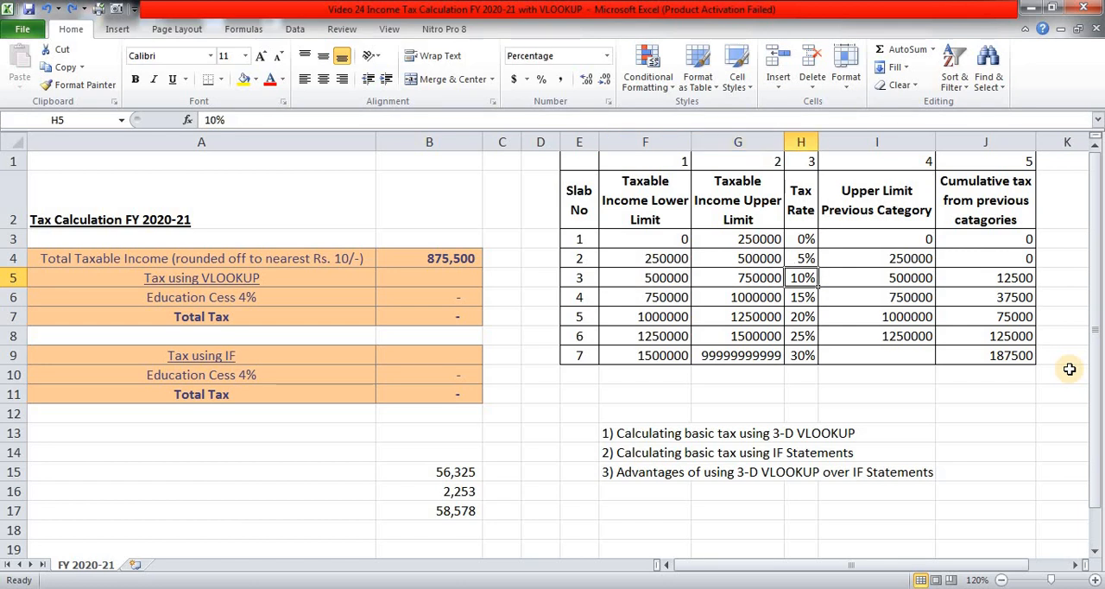
click(645, 297)
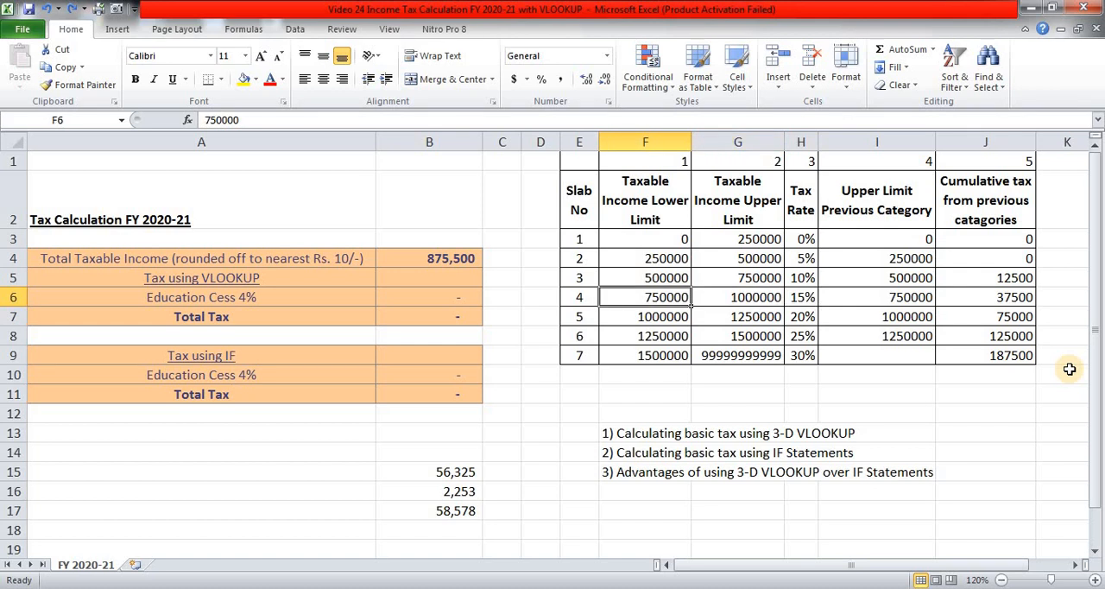
click(800, 297)
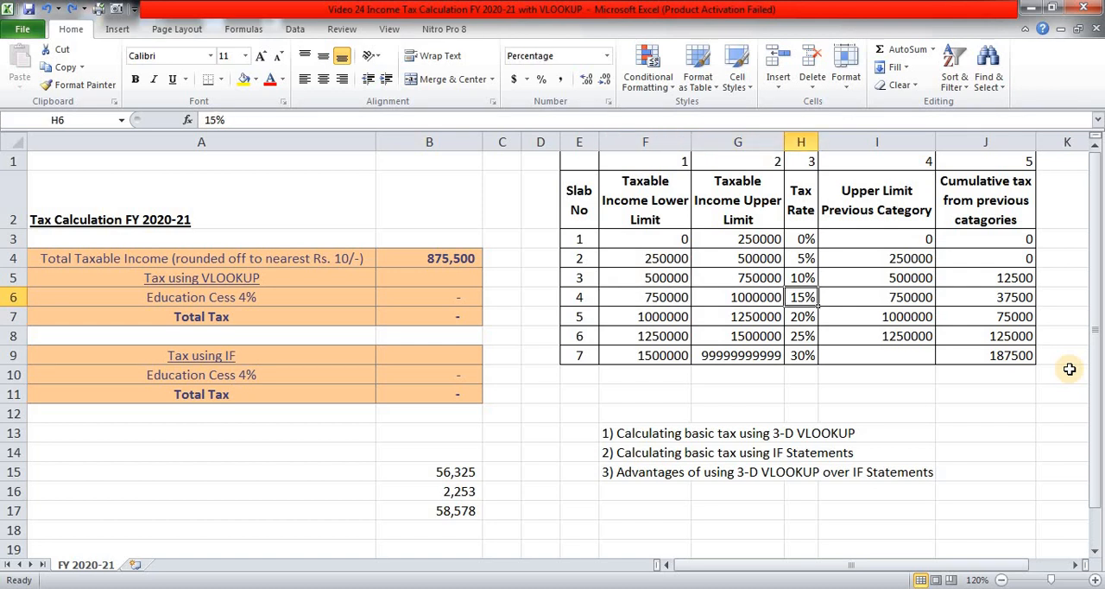
click(646, 316)
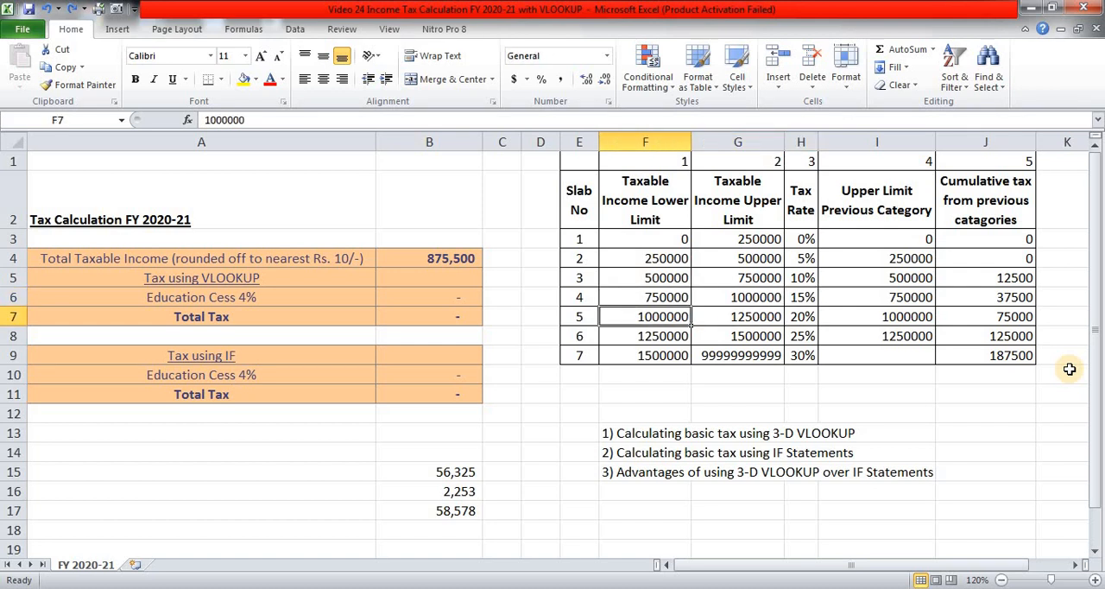
click(801, 316)
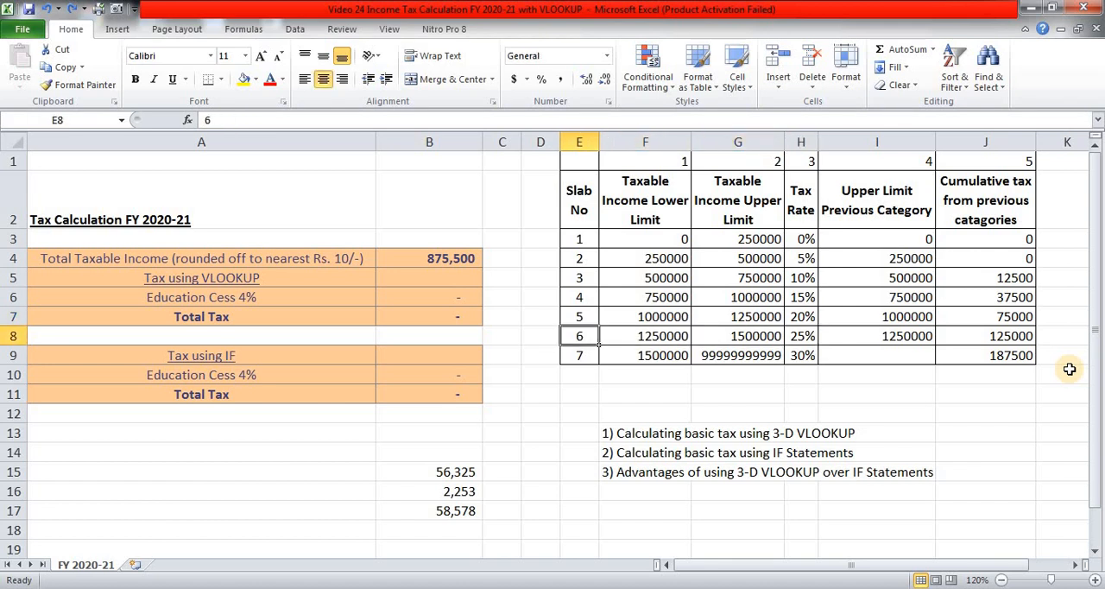
click(801, 334)
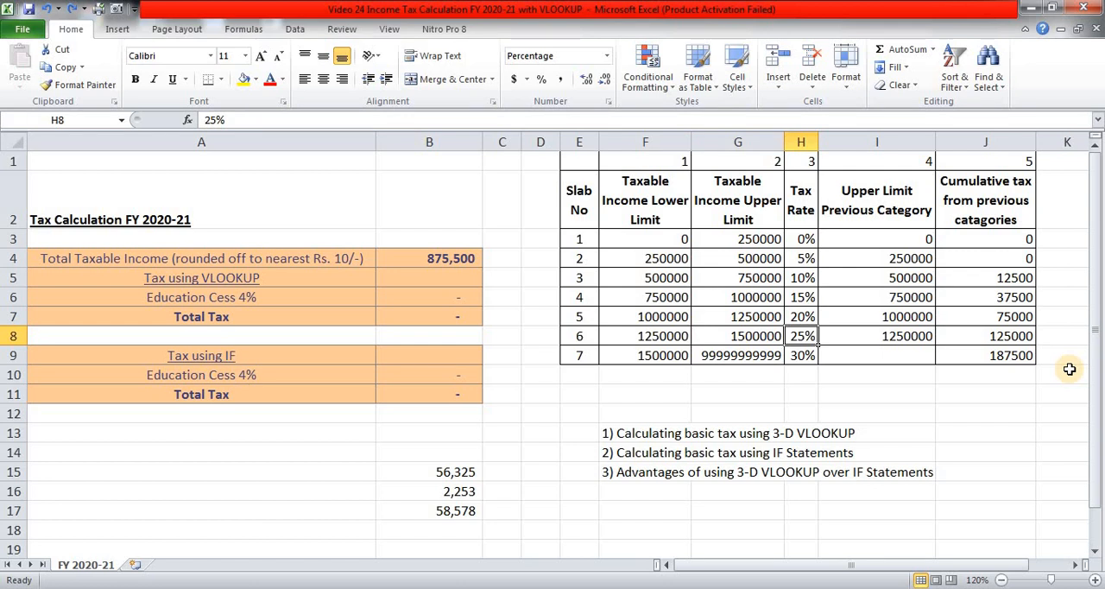
click(646, 355)
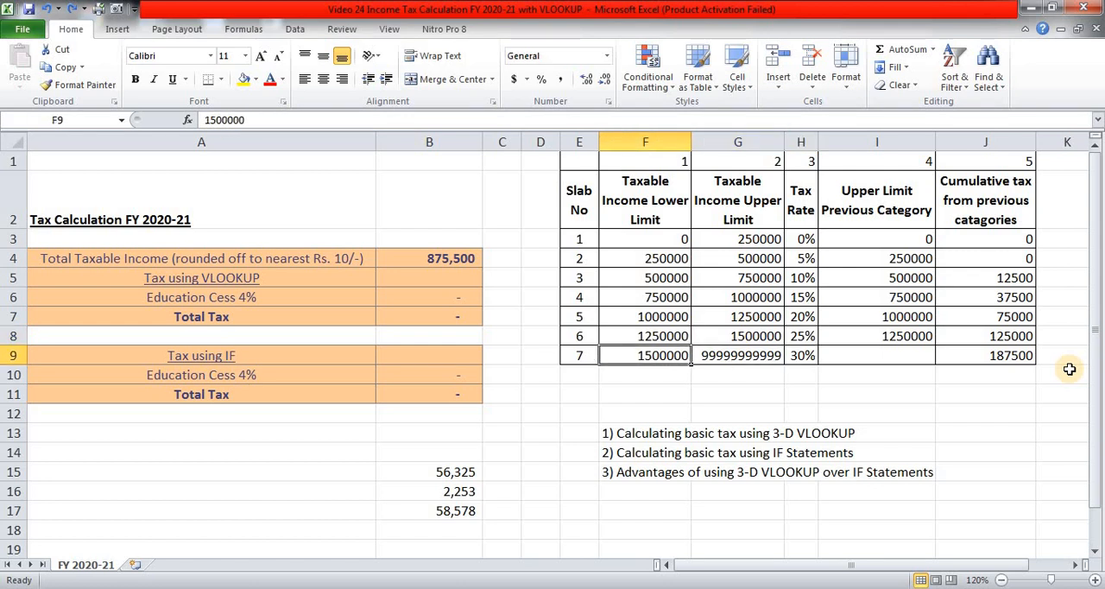
click(801, 356)
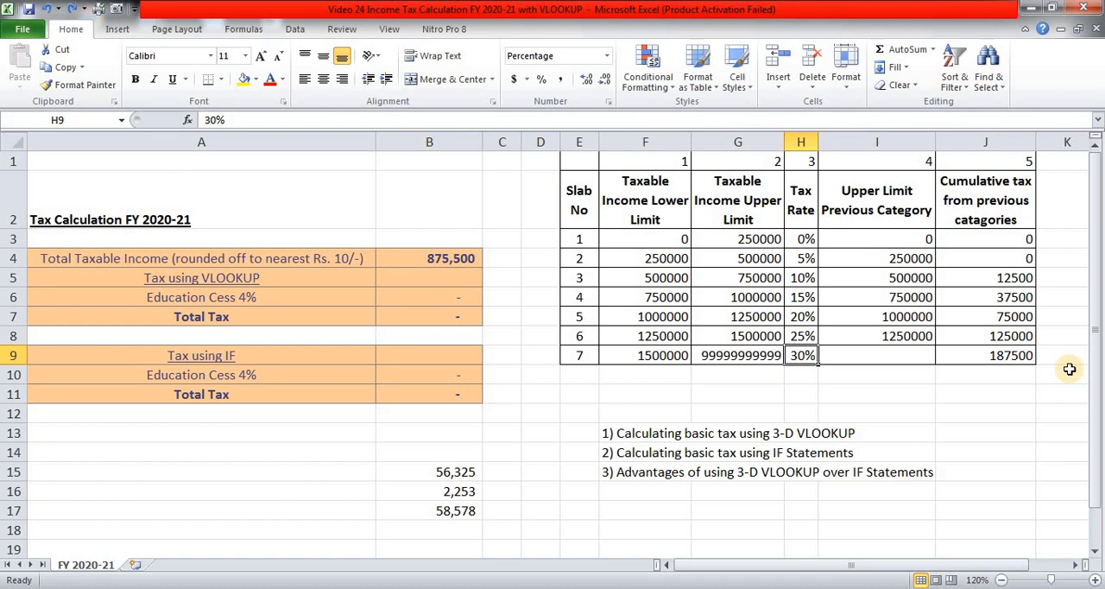
click(877, 259)
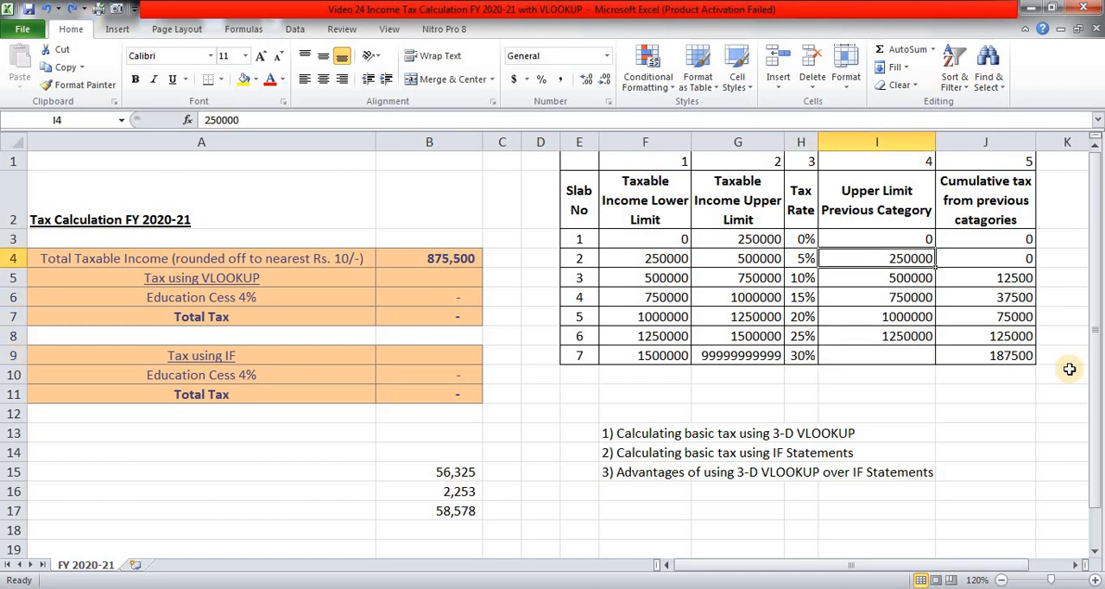
mouse_move(842, 414)
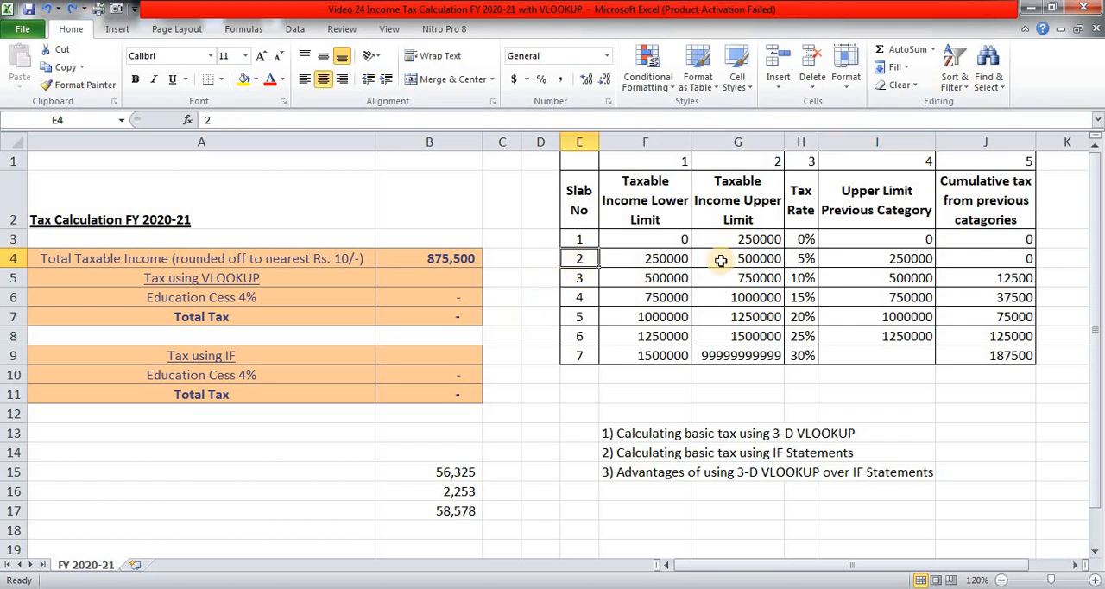
click(876, 258)
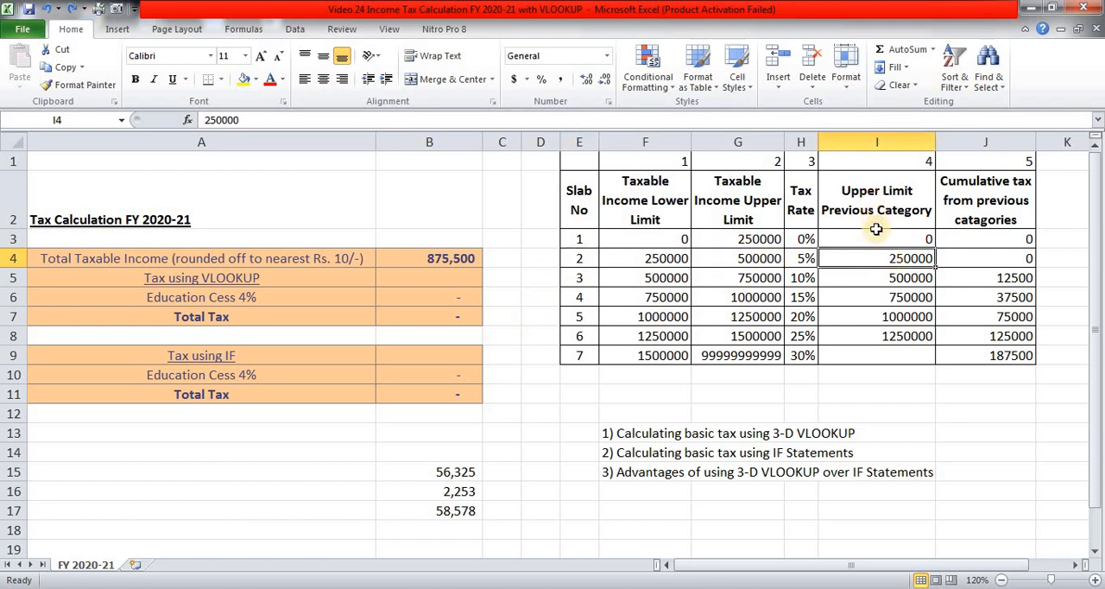
click(737, 238)
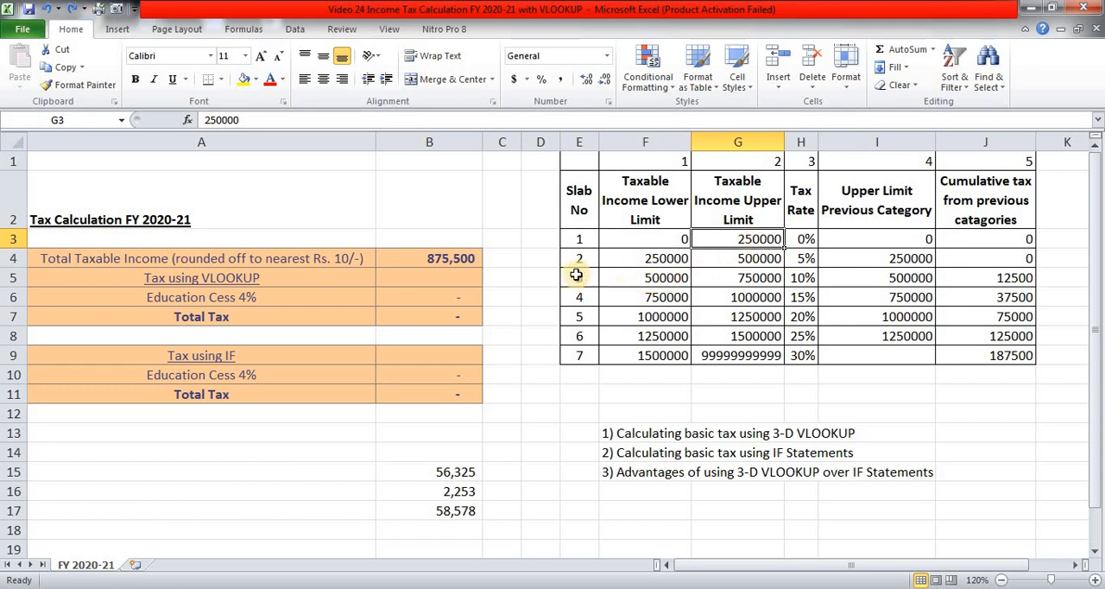
click(578, 276)
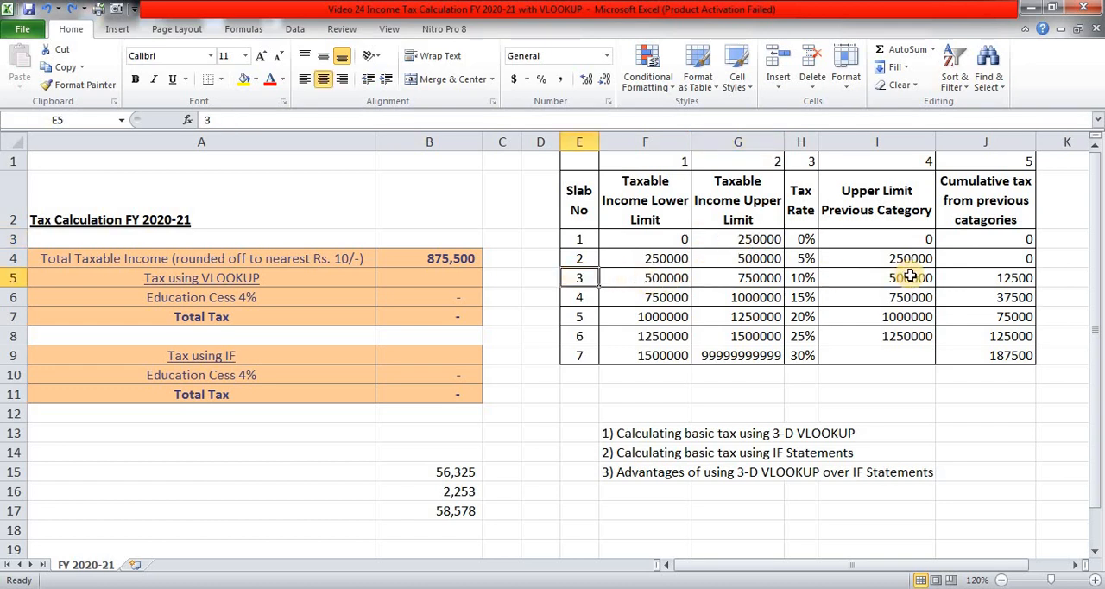
click(875, 276)
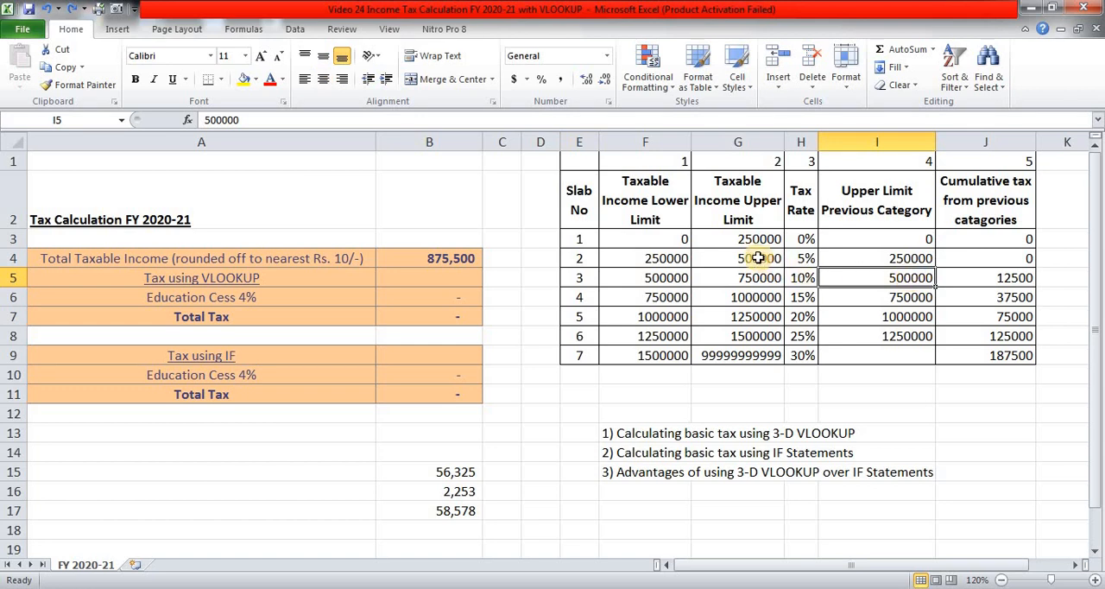
mouse_move(901, 337)
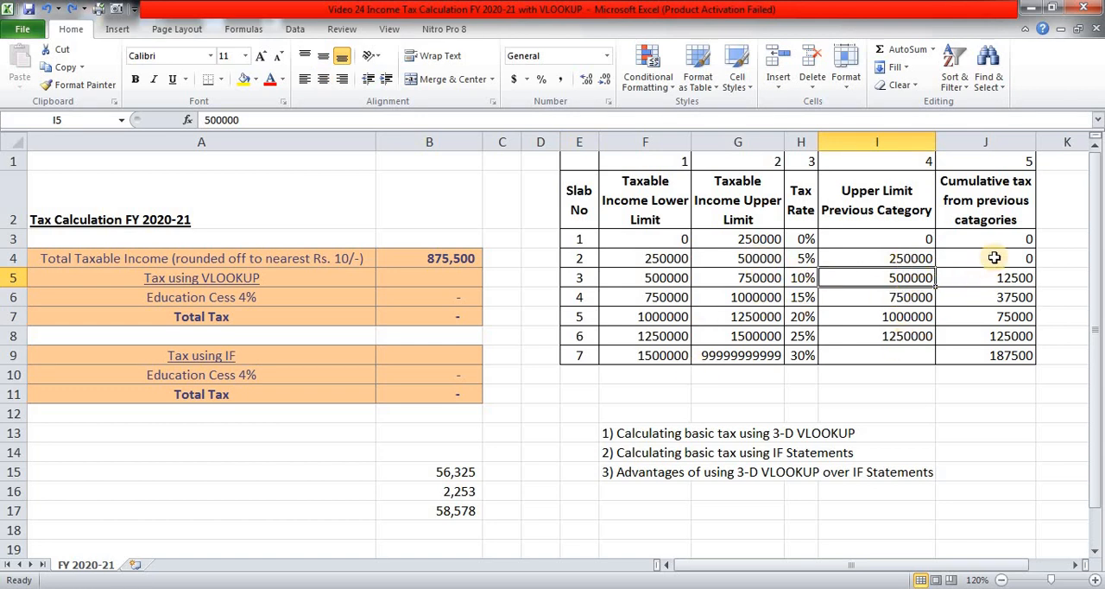
click(970, 276)
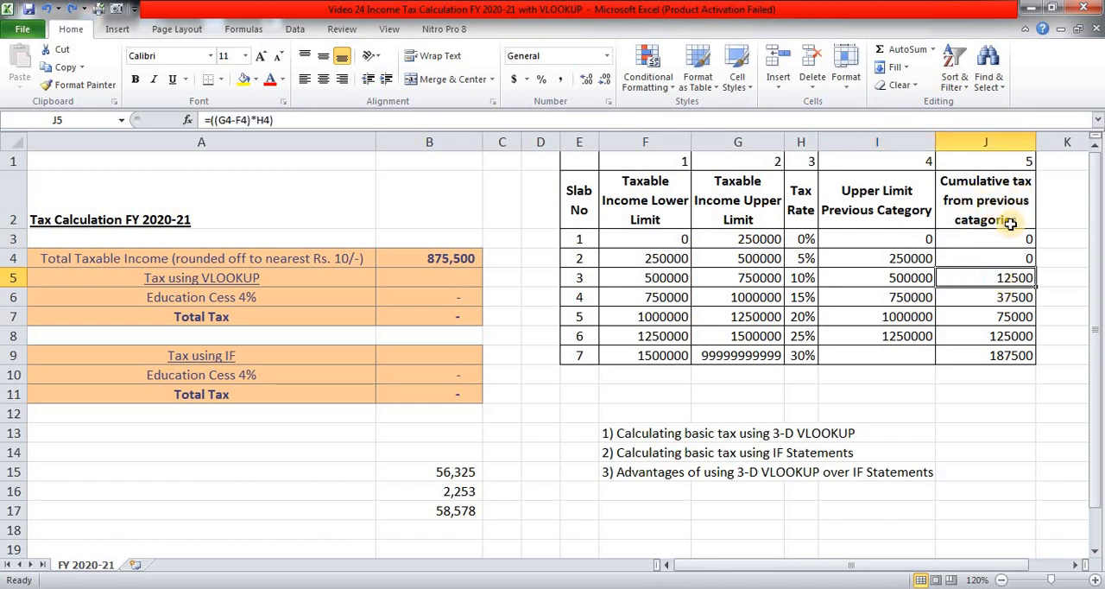
click(646, 259)
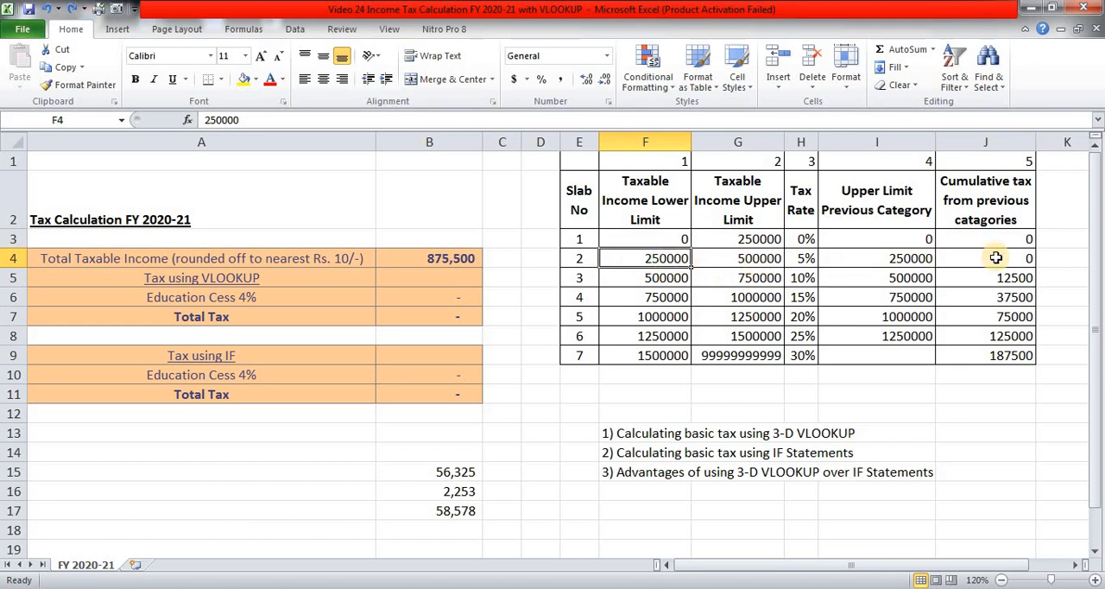
click(996, 258)
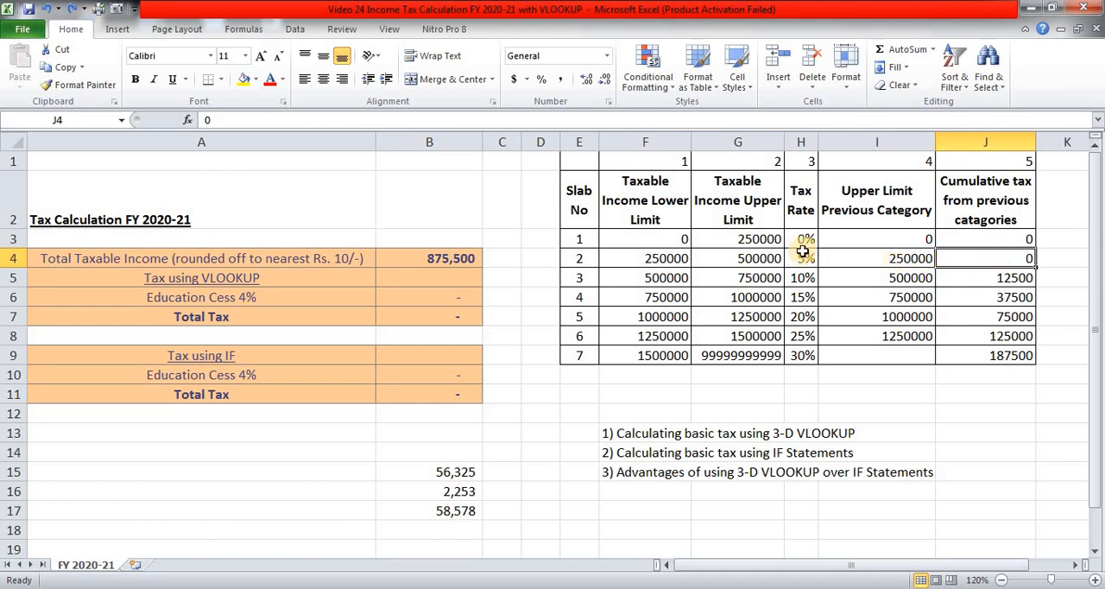
mouse_move(766, 276)
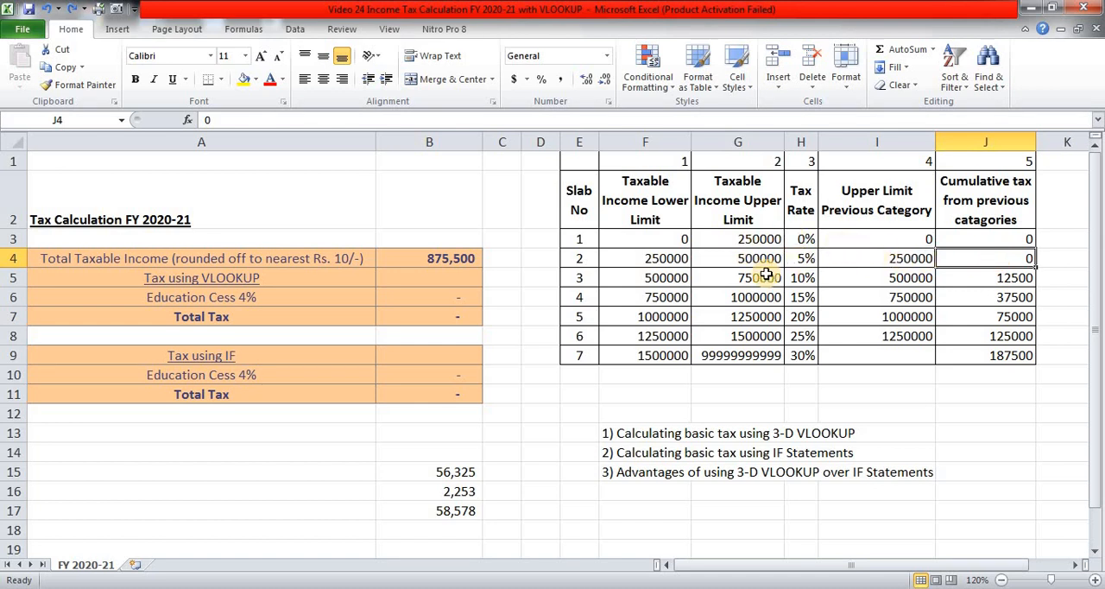
mouse_move(796, 248)
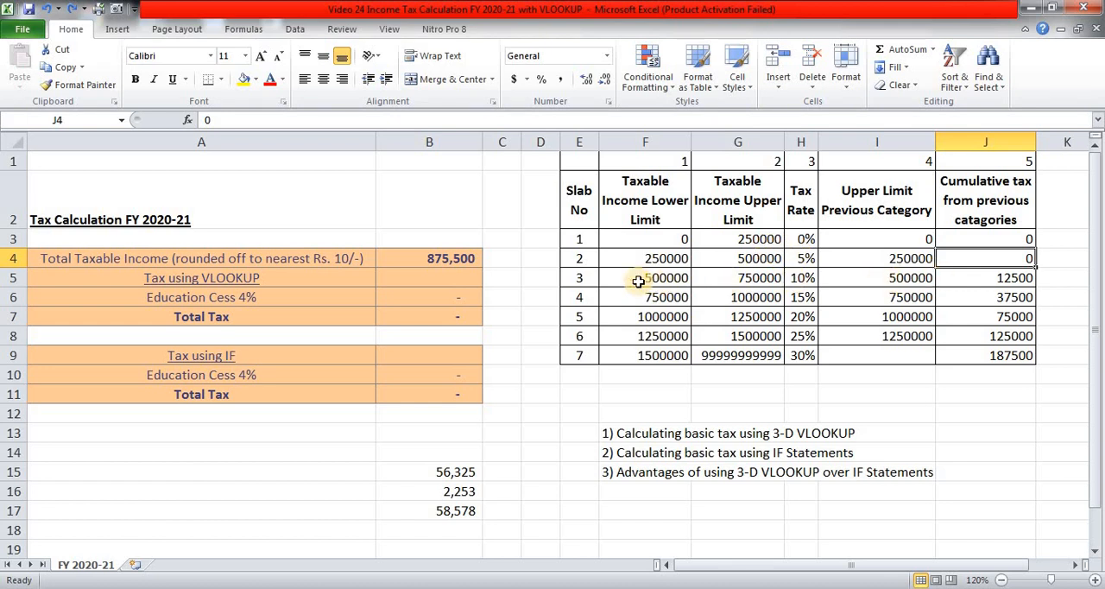
click(645, 277)
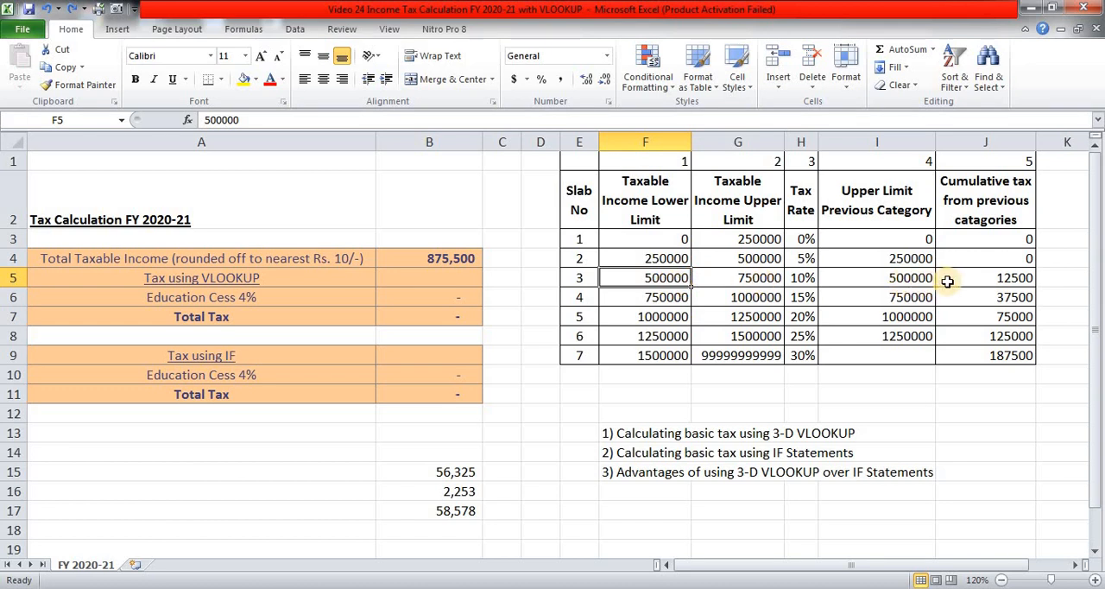
click(970, 278)
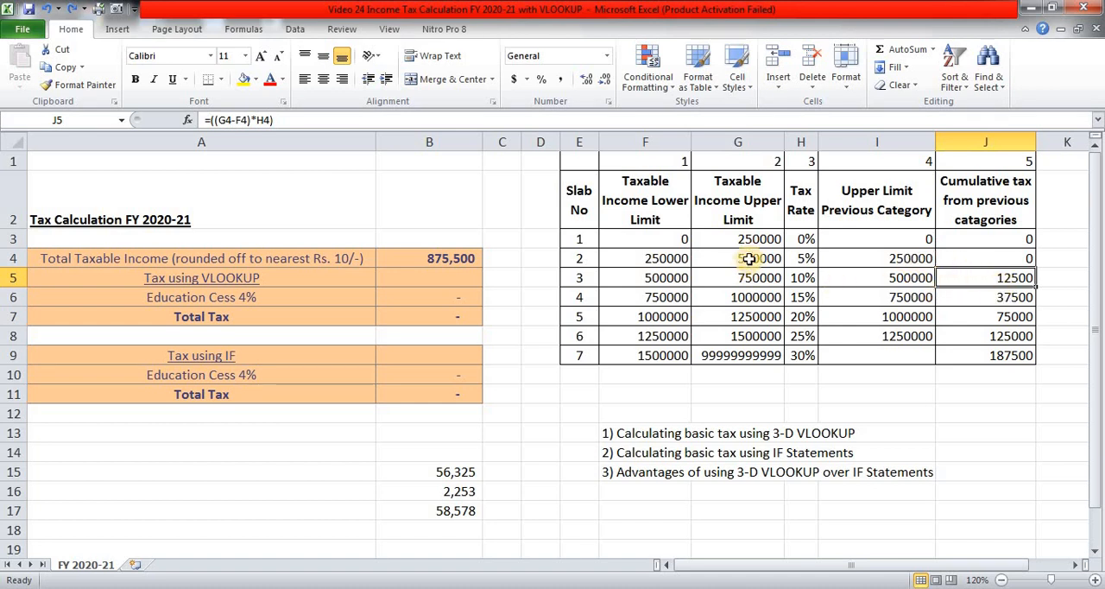
mouse_move(667, 266)
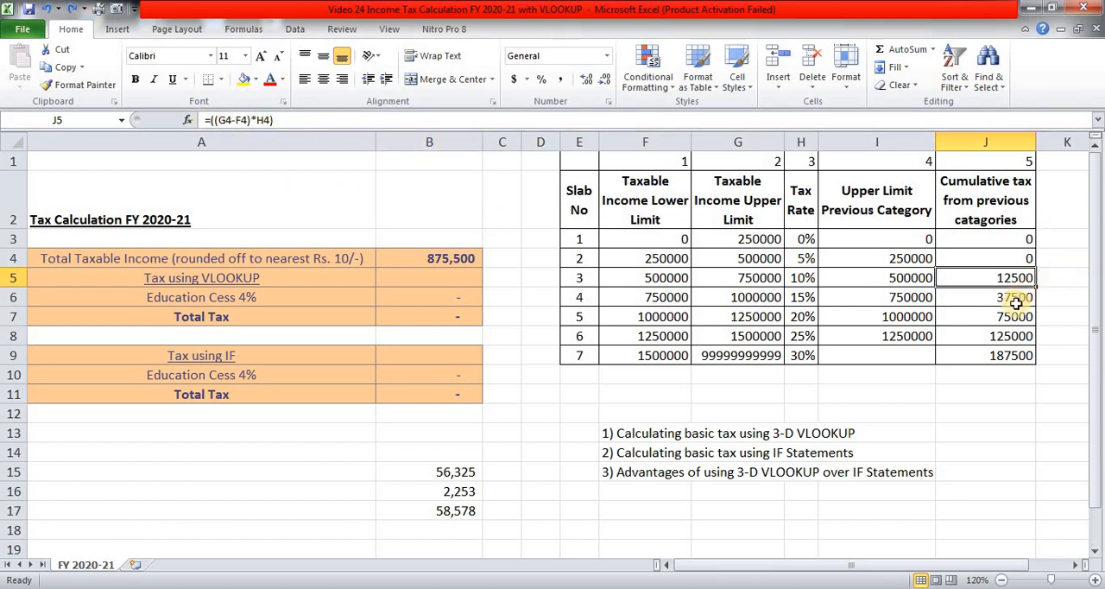
click(645, 297)
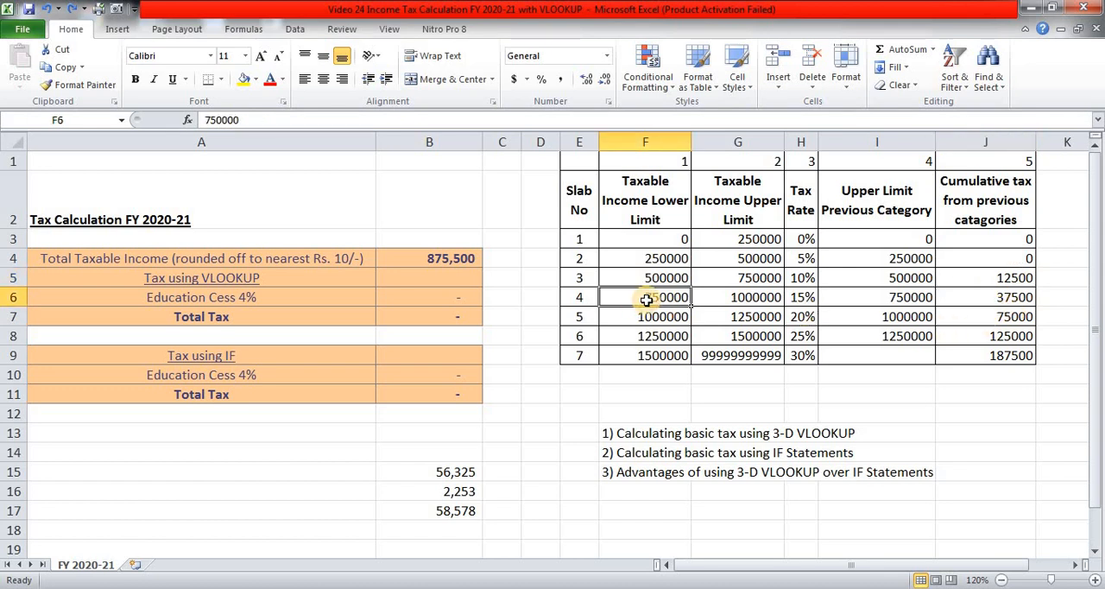
click(737, 297)
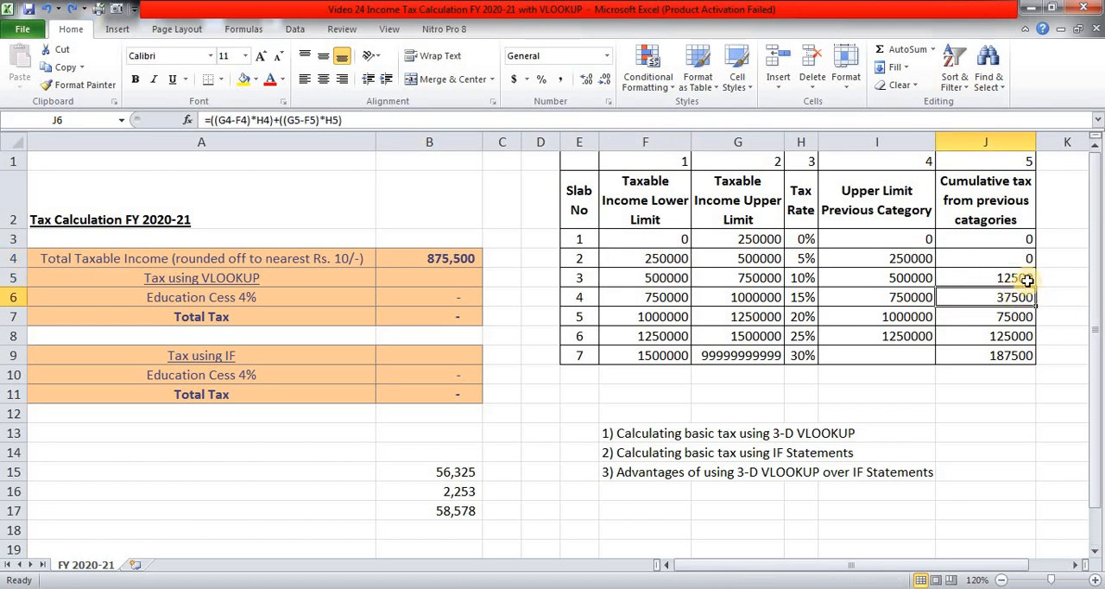
mouse_move(966, 276)
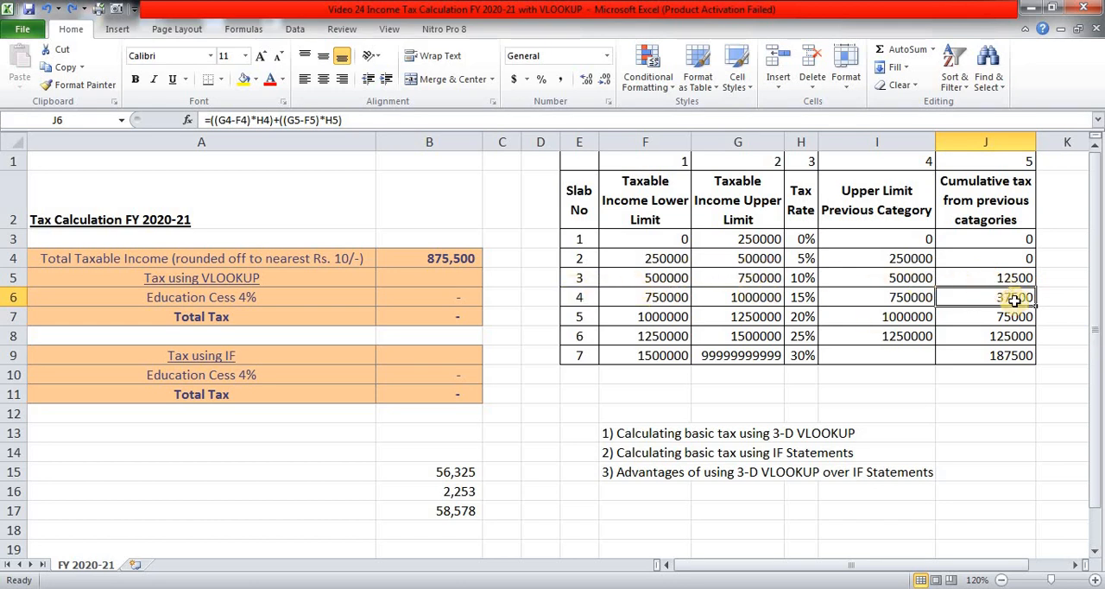
mouse_move(1033, 311)
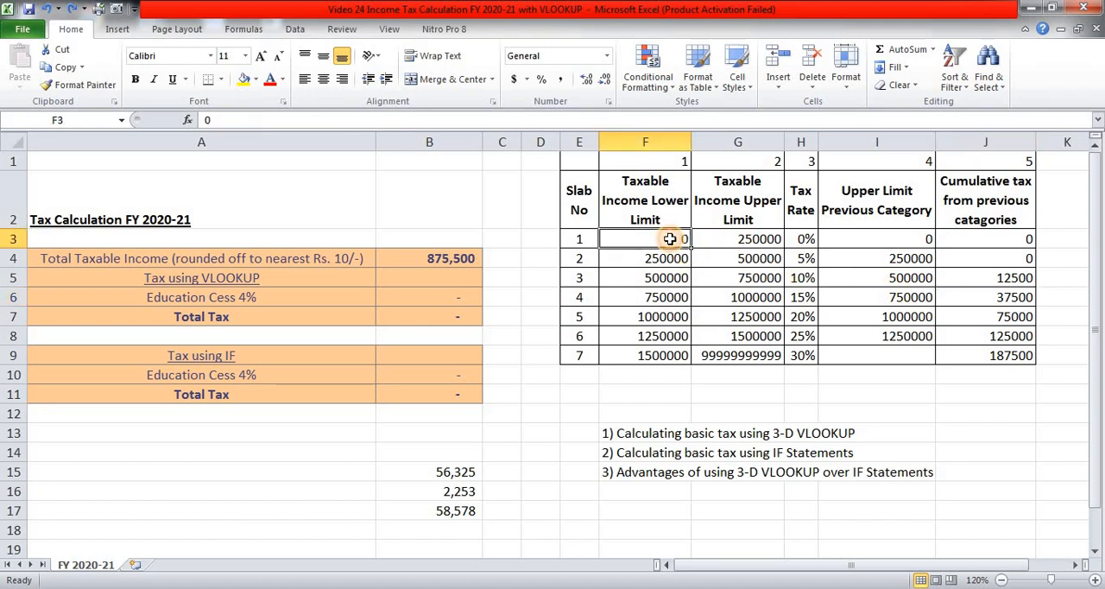
- Select the slab table range F3:J9 and name it 'slab' via the Name Box
drag(645, 238, 877, 238)
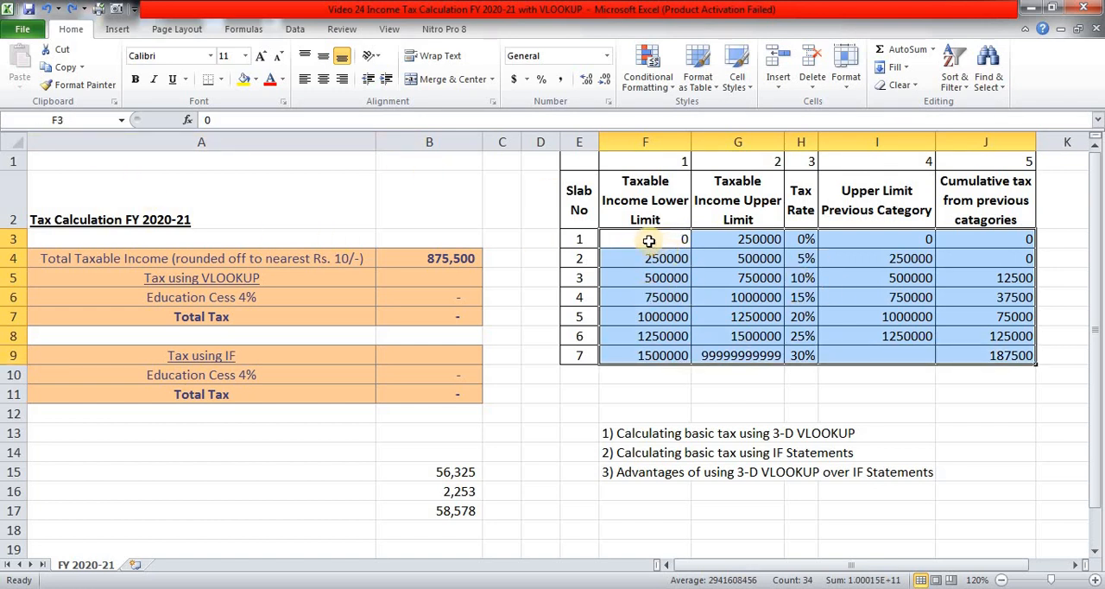
mouse_move(673, 248)
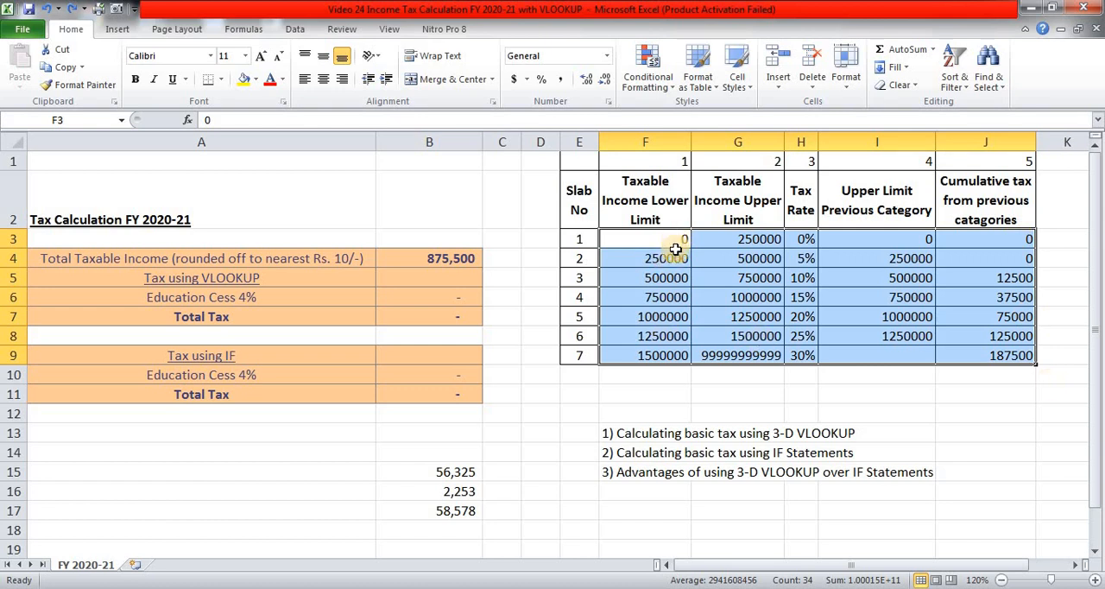
click(639, 239)
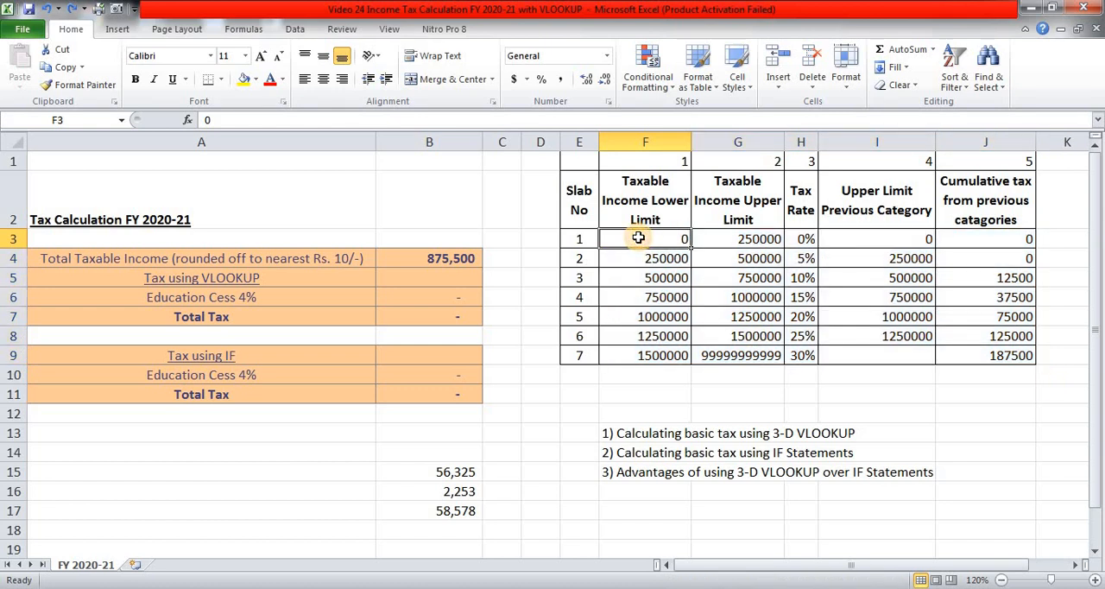
drag(646, 239, 800, 356)
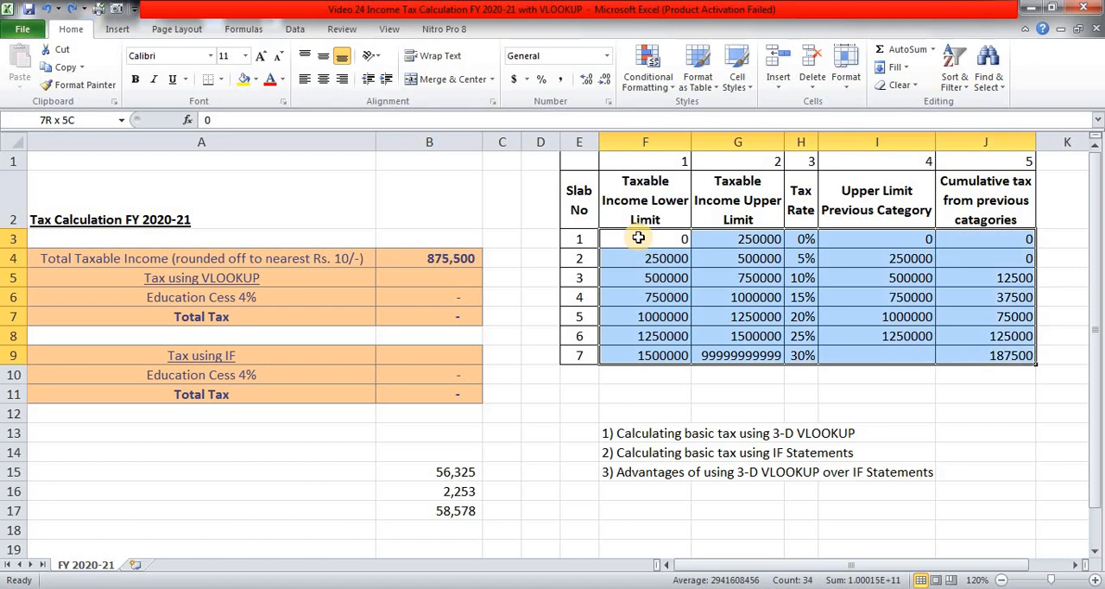
click(638, 238)
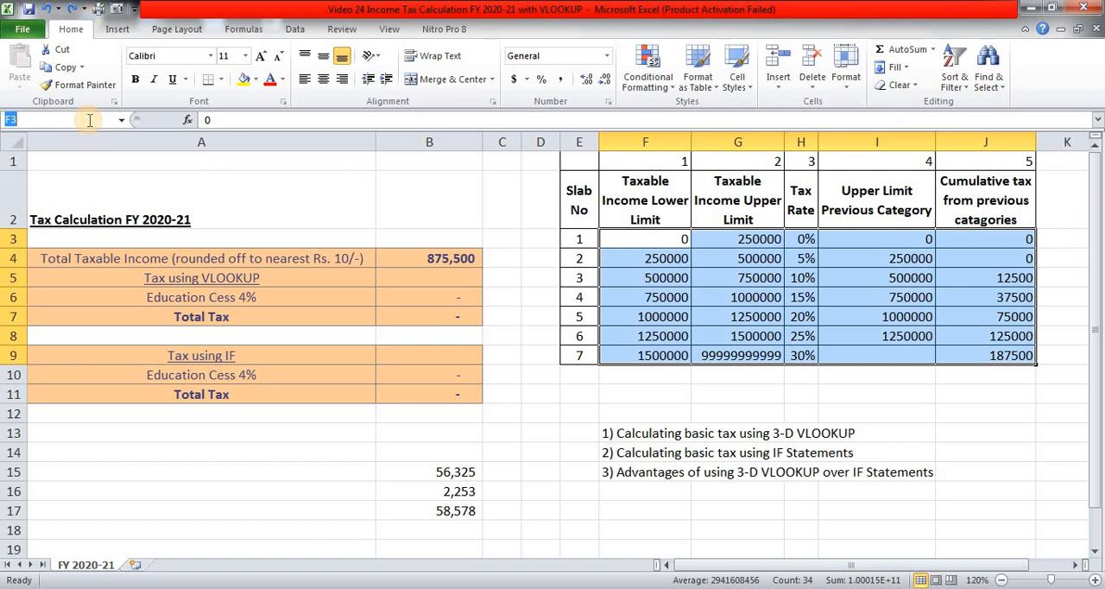
text(slab)
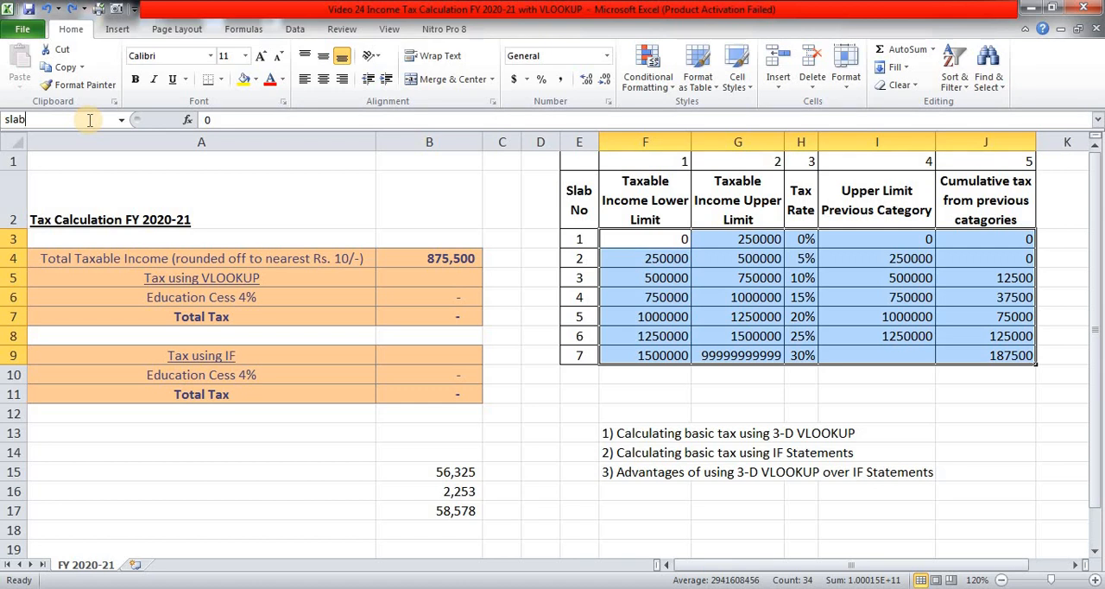
mouse_move(89, 121)
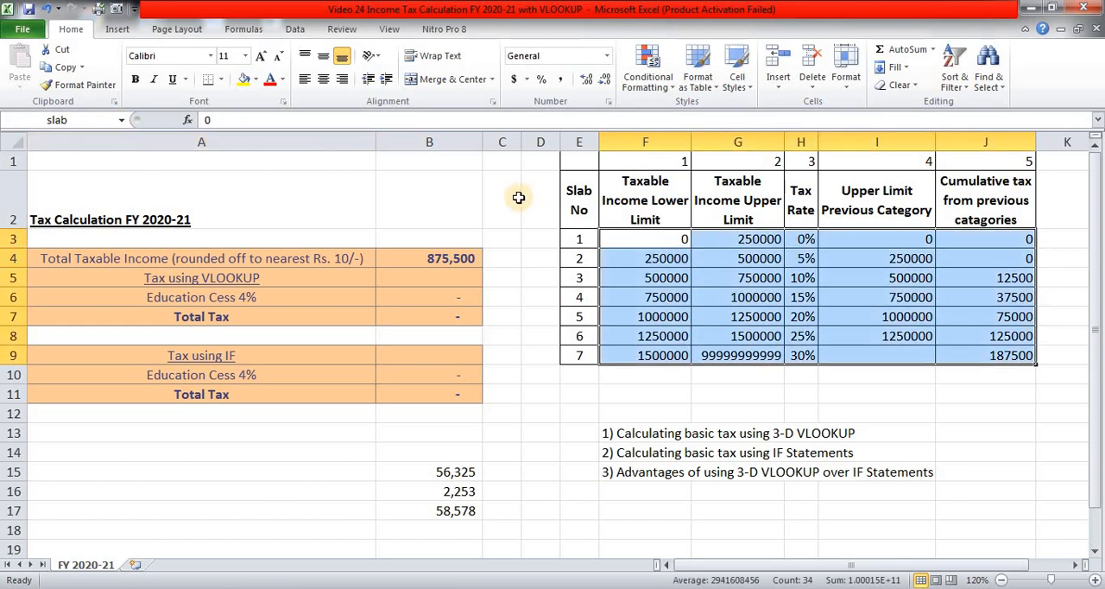
mouse_move(666, 249)
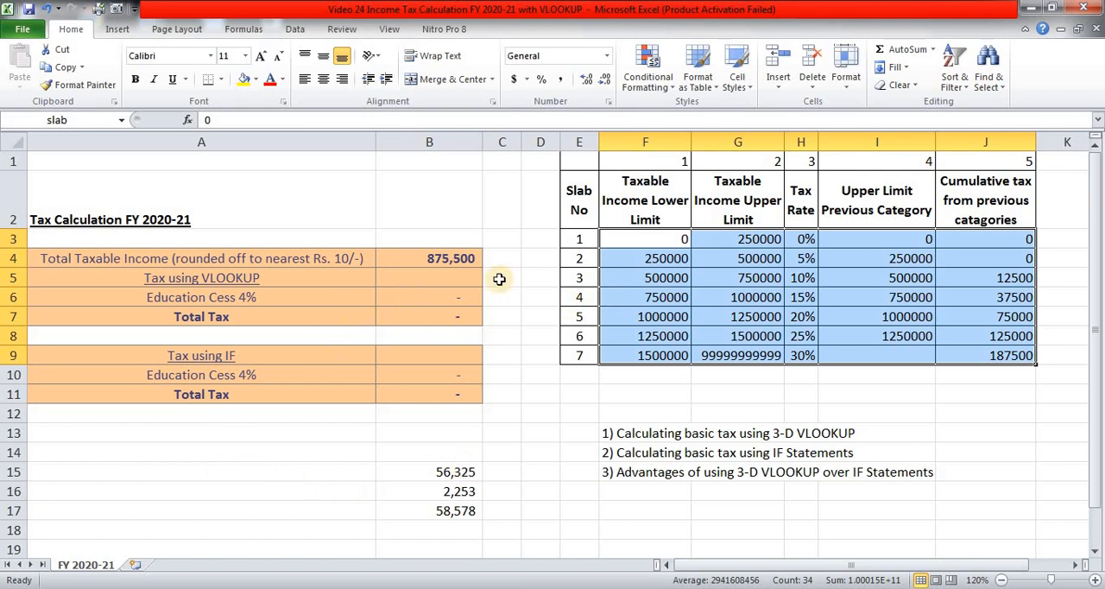
mouse_move(445, 471)
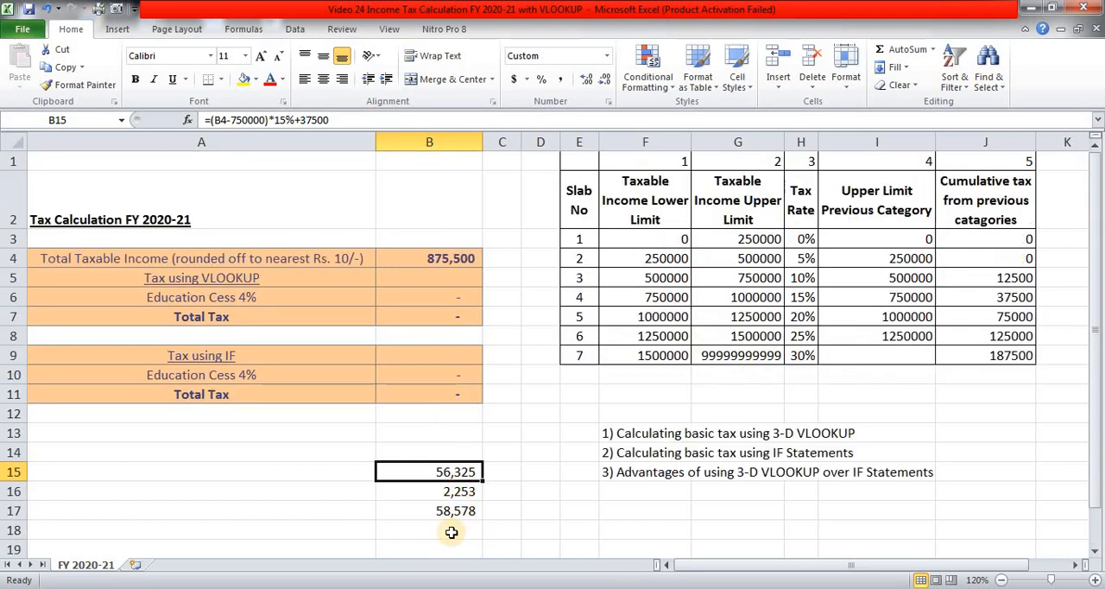
- Enter =VLOOKUP(B4,slab,5) in B19, returning 37,500 cumulative tax from previous slabs
click(445, 547)
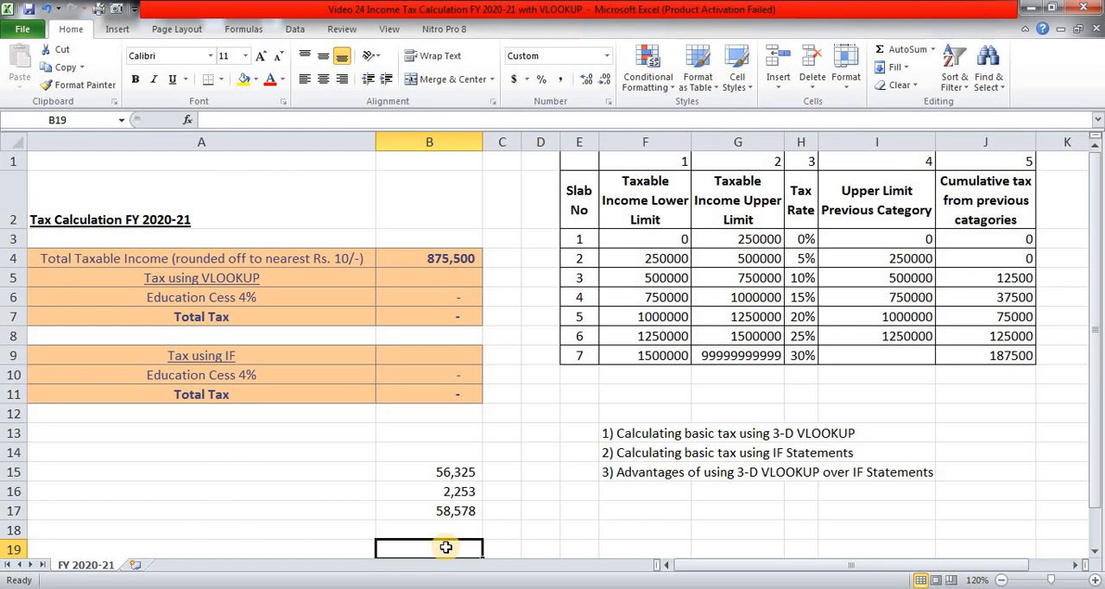
scroll(down, 3)
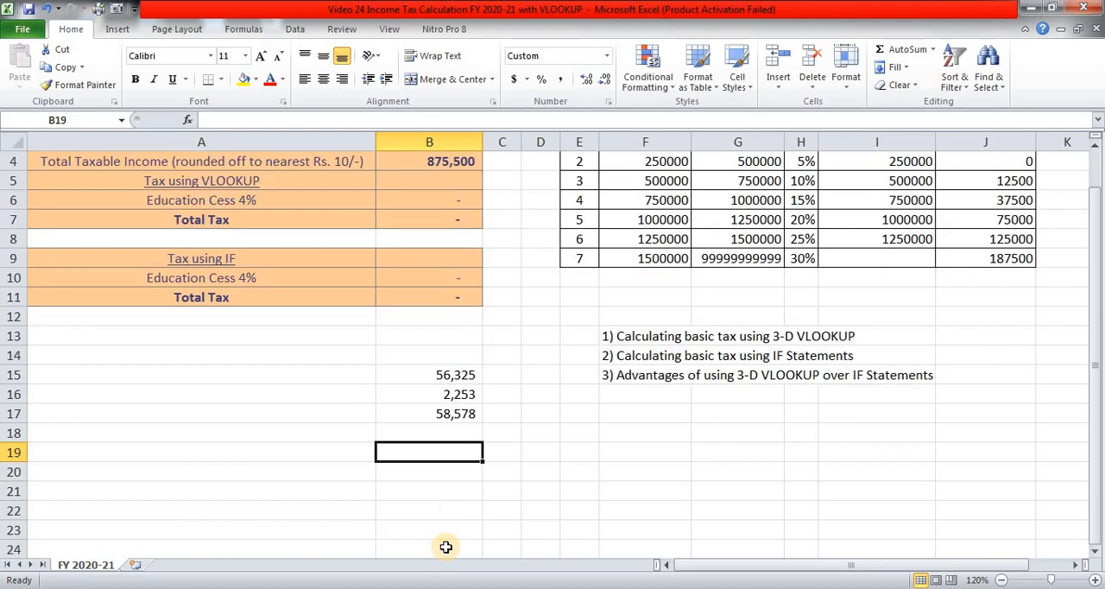
scroll(up, 3)
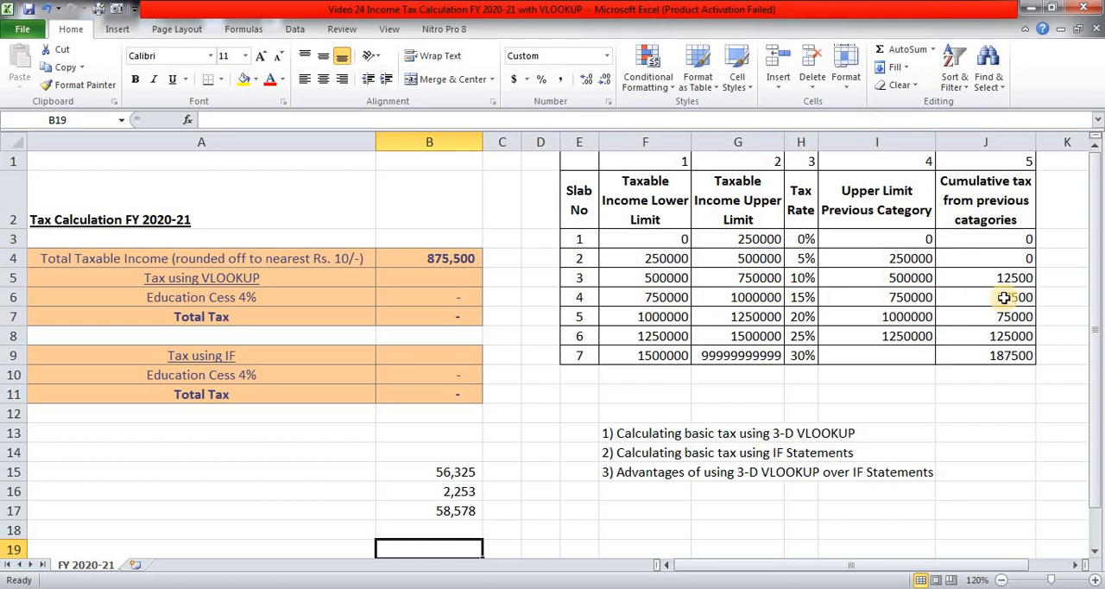
text(=vl)
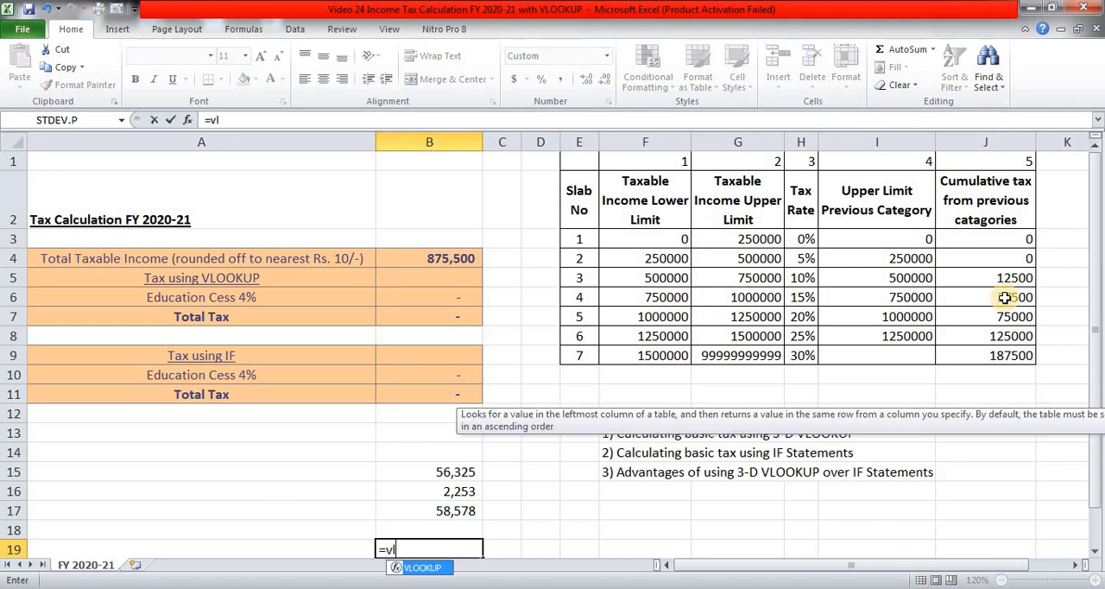
text(OOKUP()
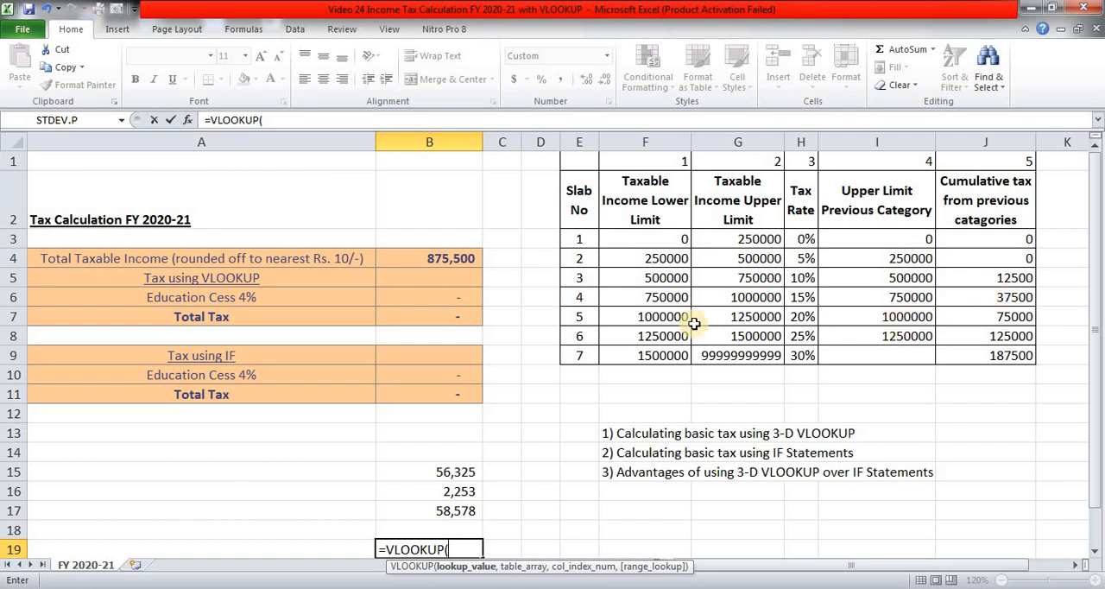
click(445, 259)
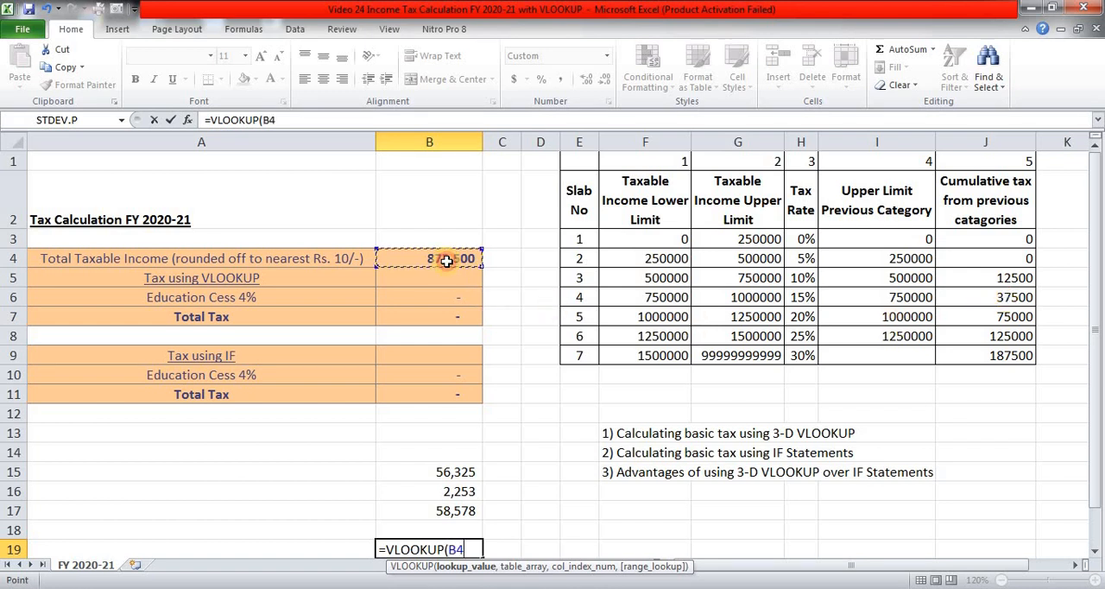
text(,)
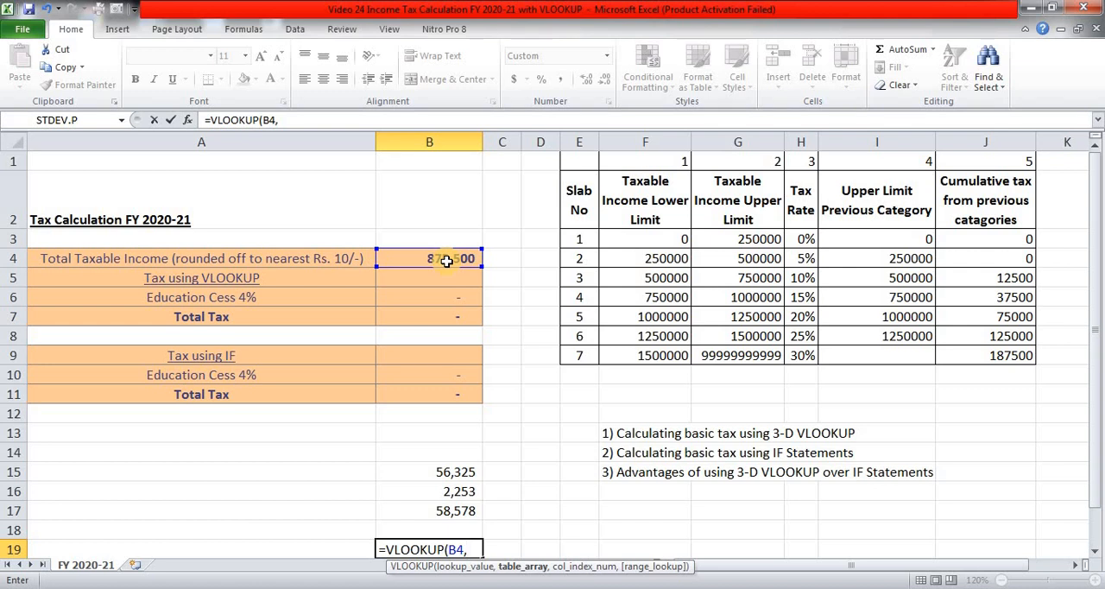
text(s)
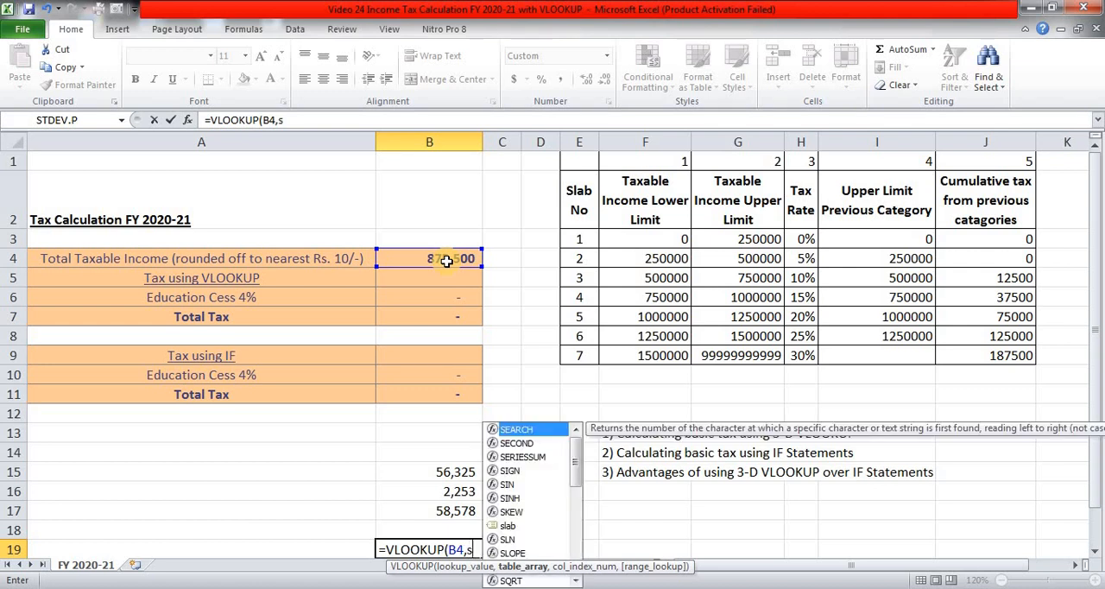
text(lab)
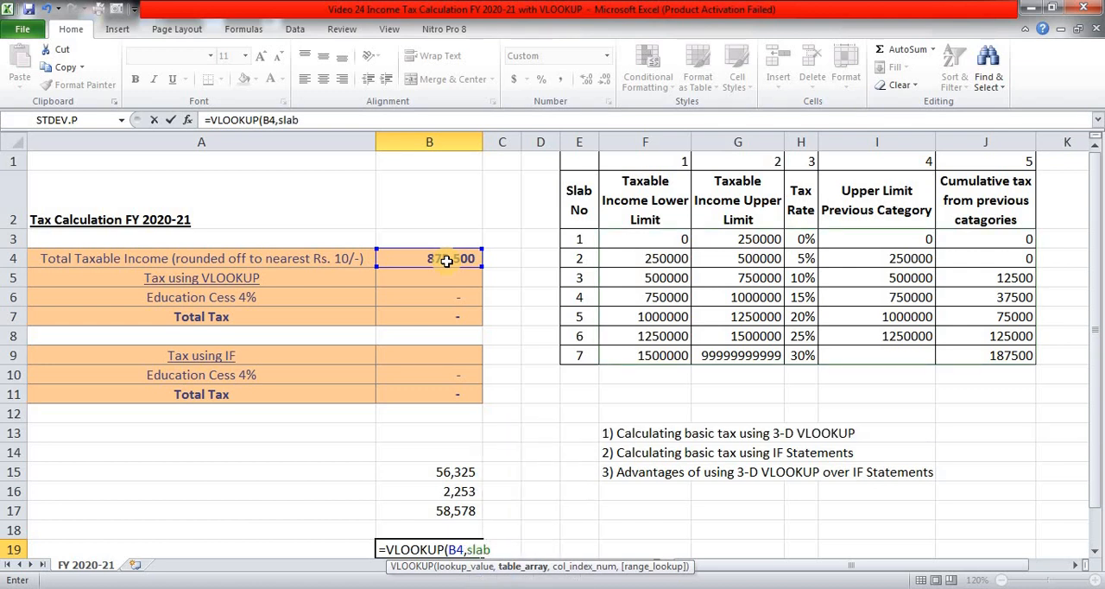
scroll(down, 3)
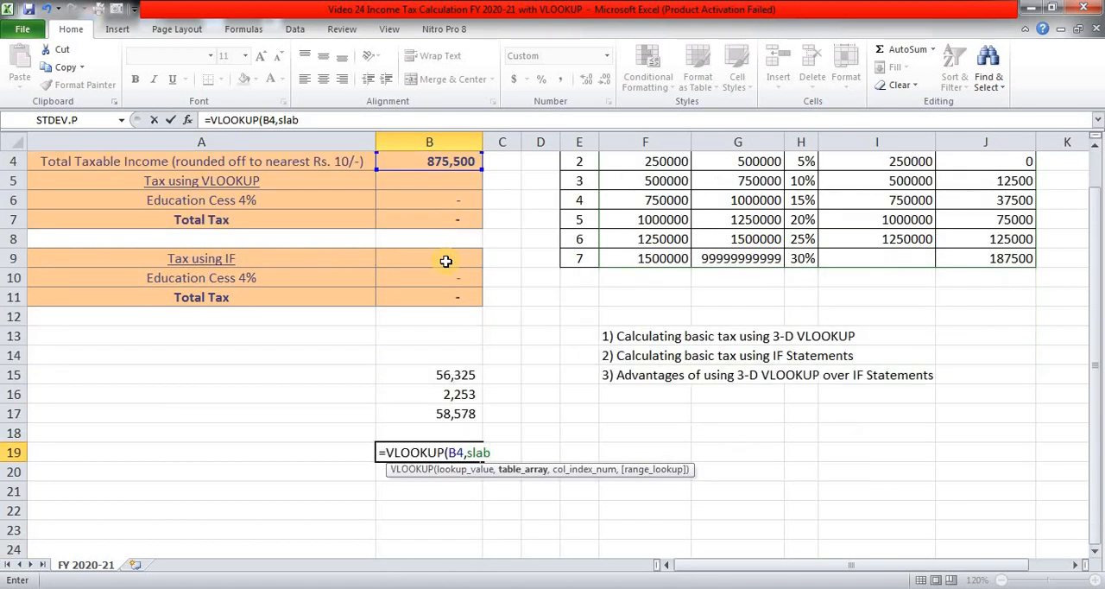
text(,)
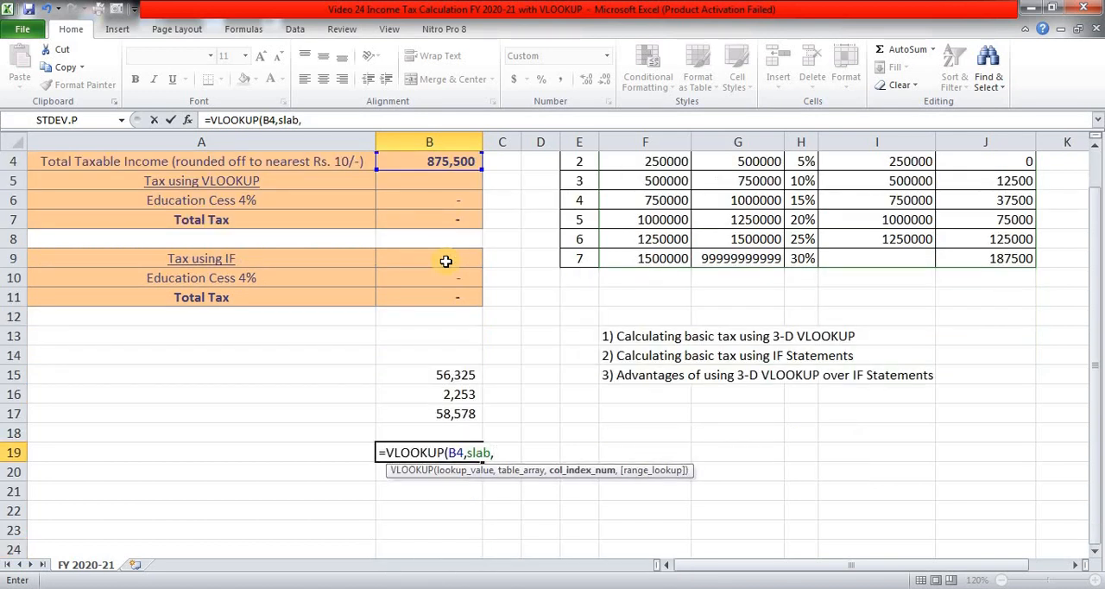
scroll(up, 3)
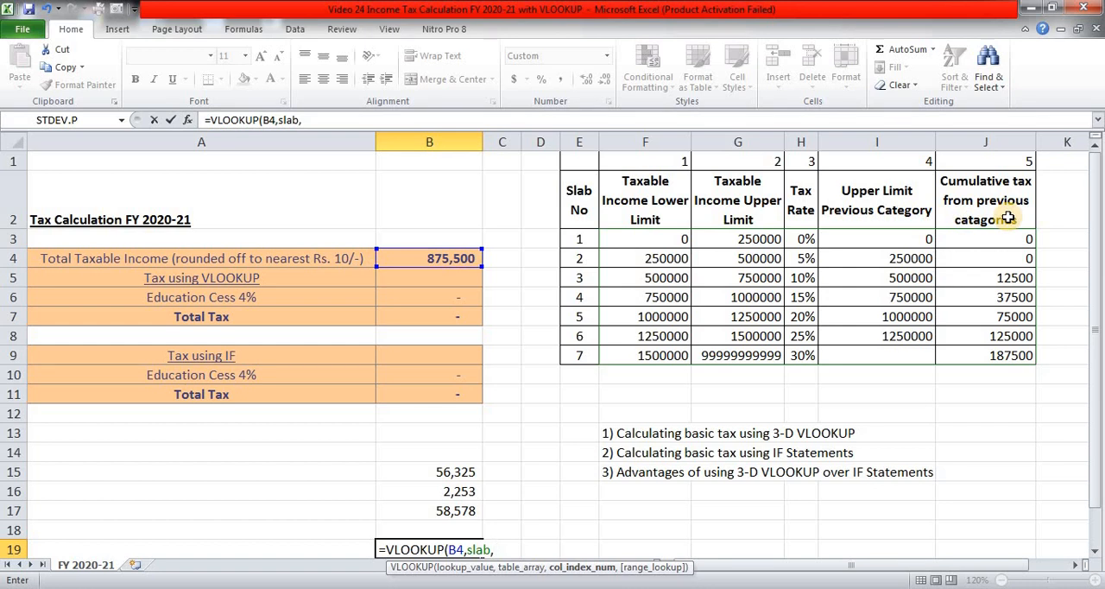
scroll(down, 3)
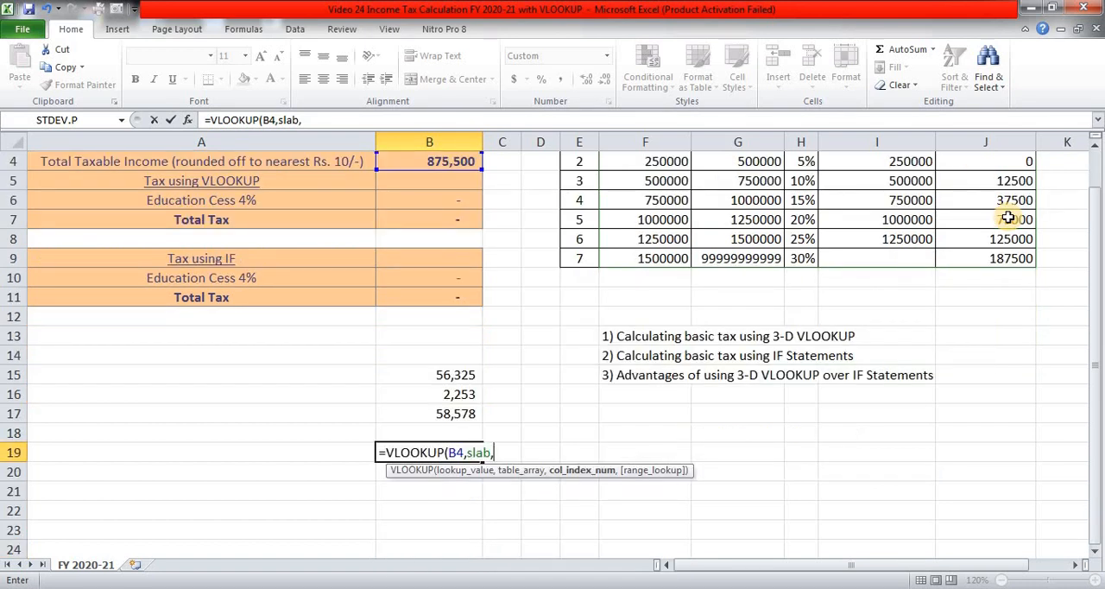
text(5)
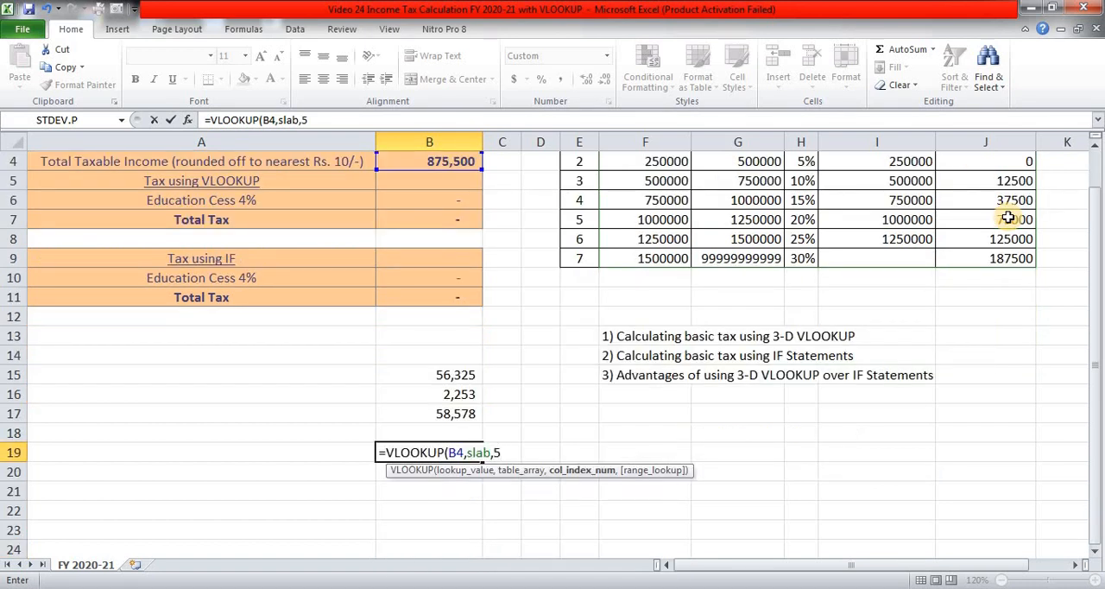
text())
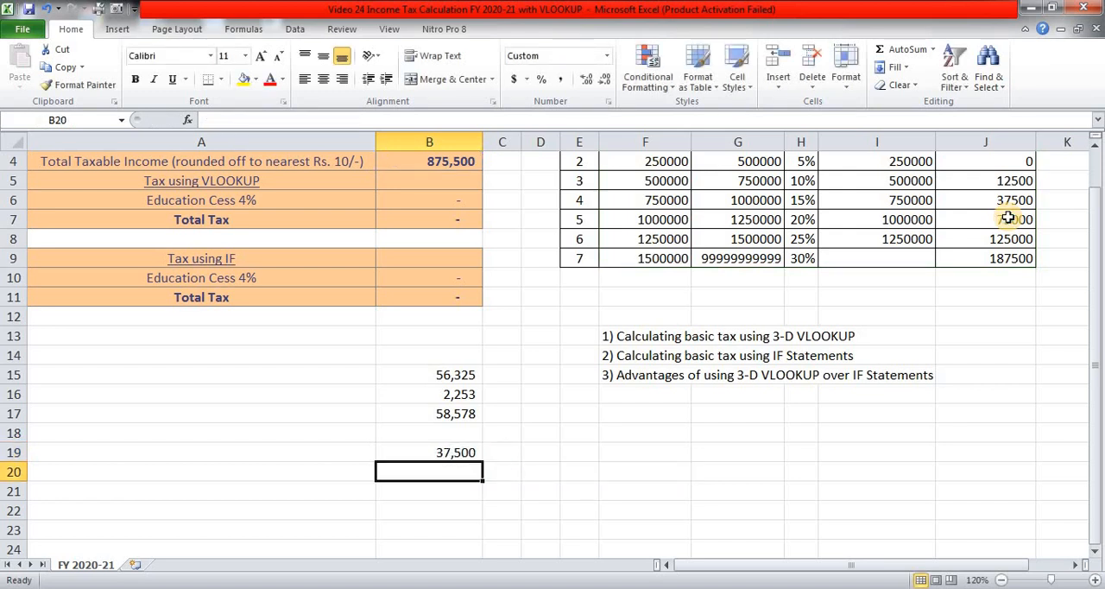
text(=B4)
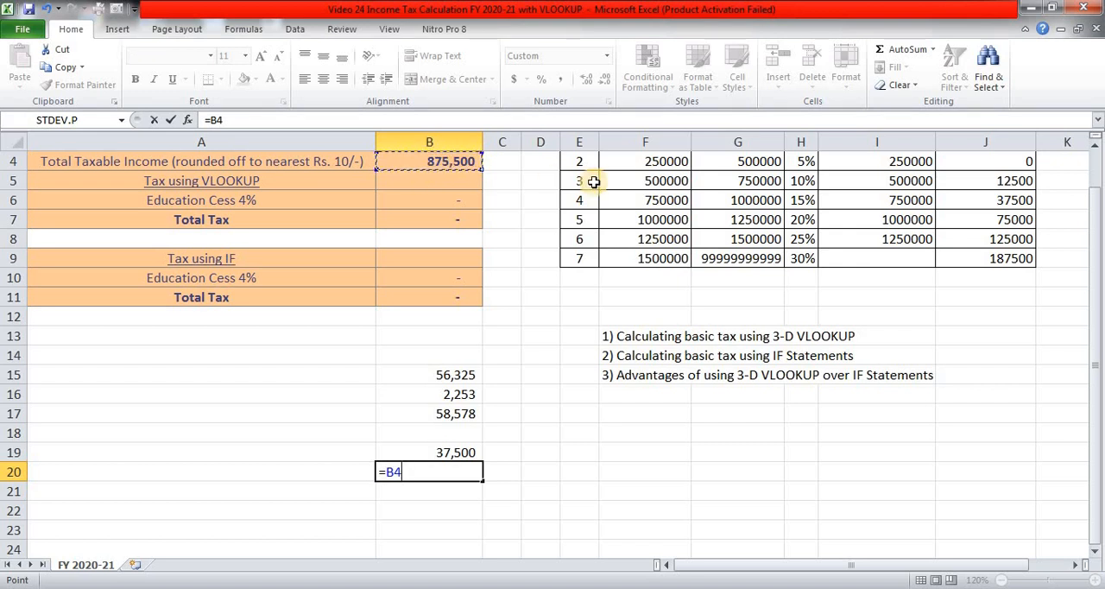
- Enter =B4-VLOOKUP(B4,slab,3) in B20, then reopen it to correct the column index to 4
text(-)
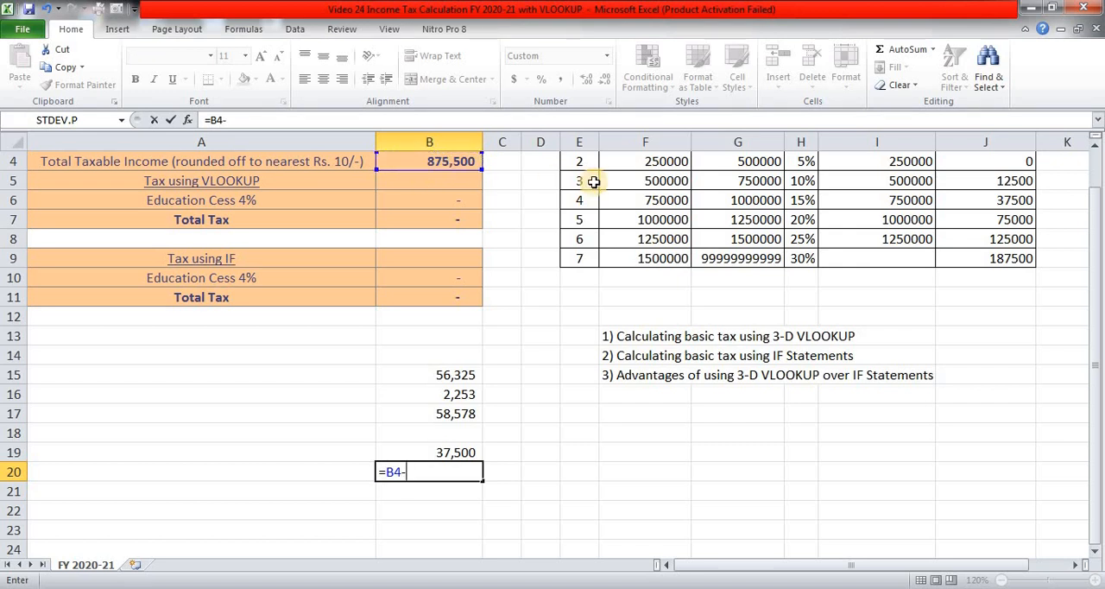
text(vl)
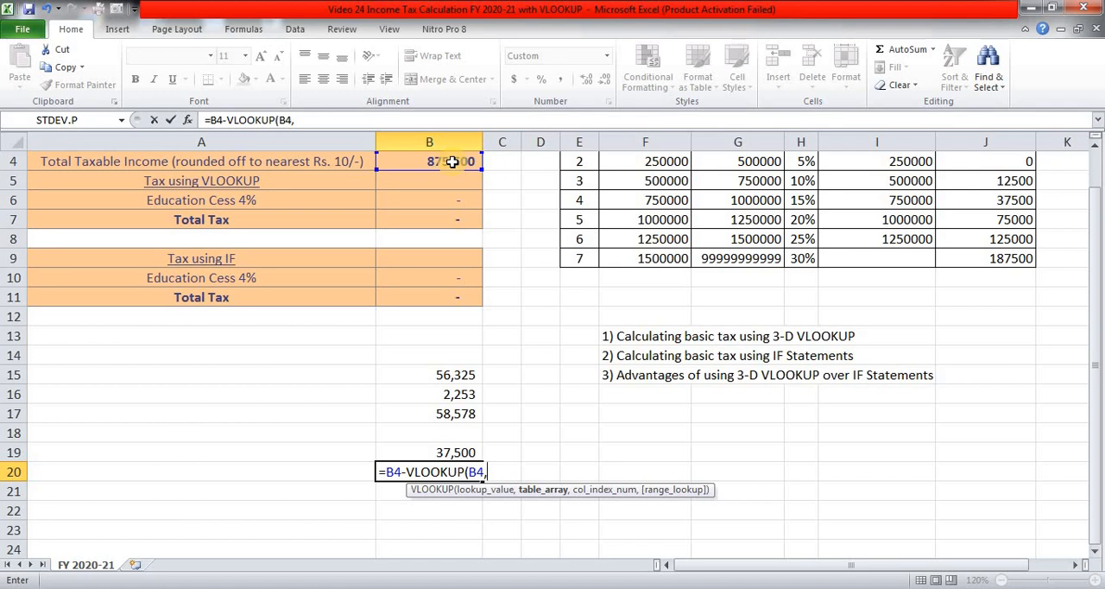
text(slab)
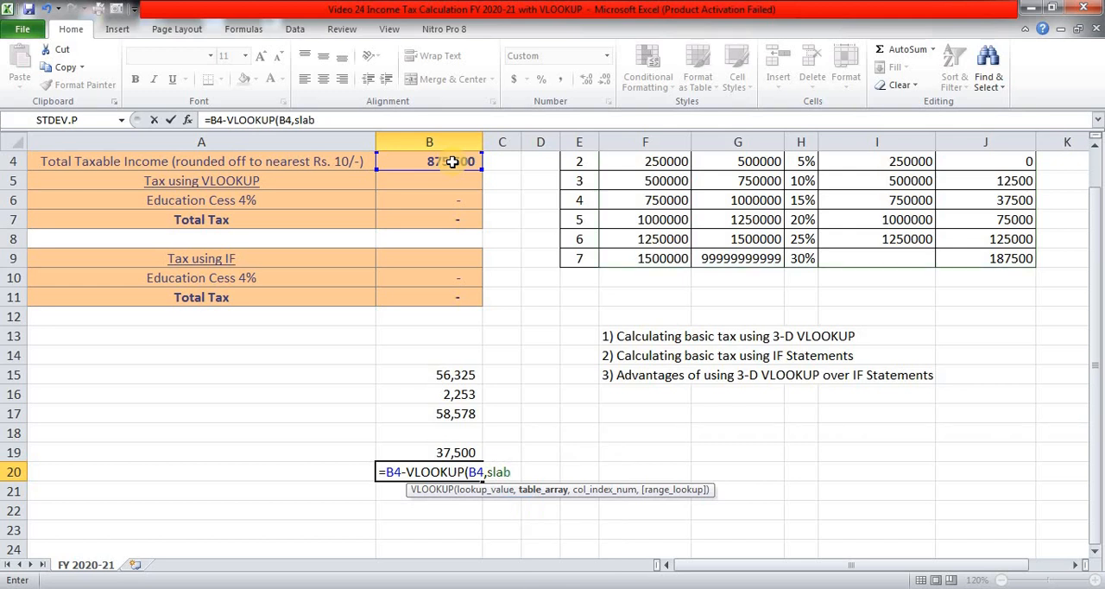
text(,)
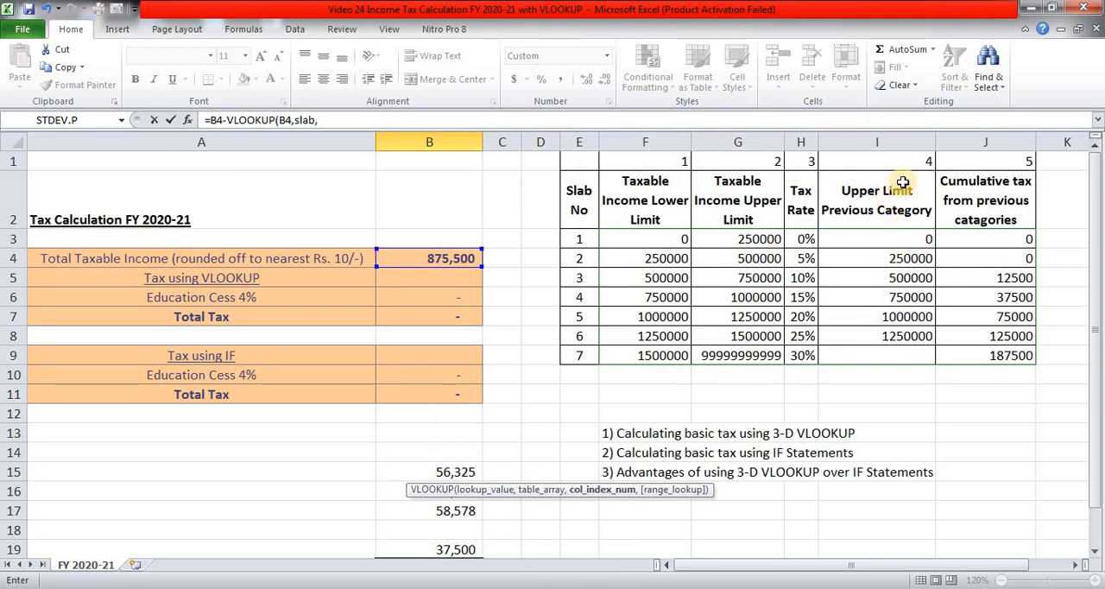
mouse_move(901, 221)
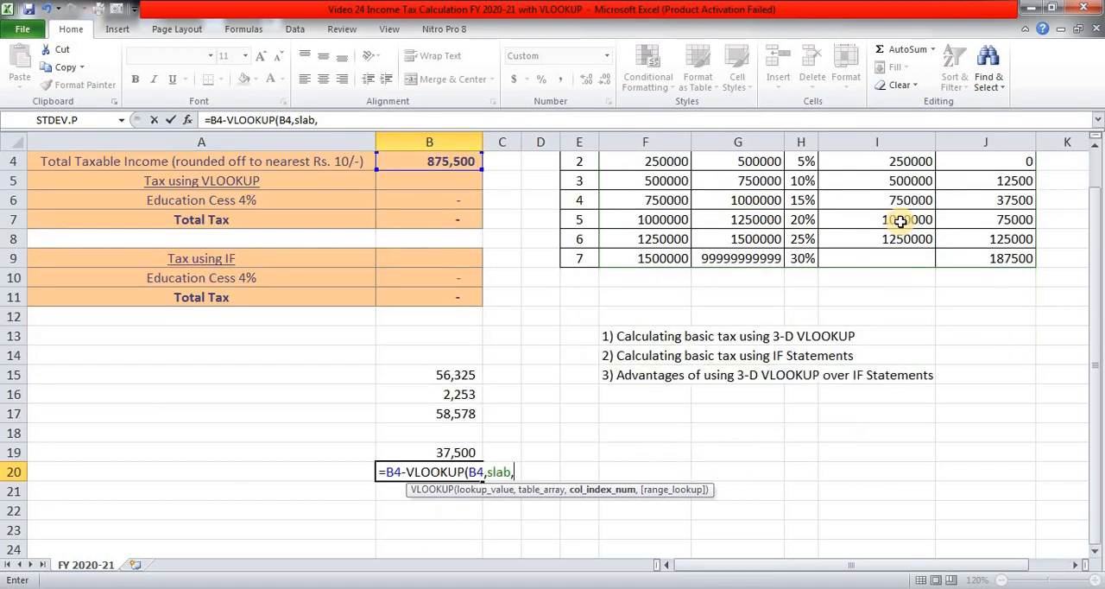
text(3)
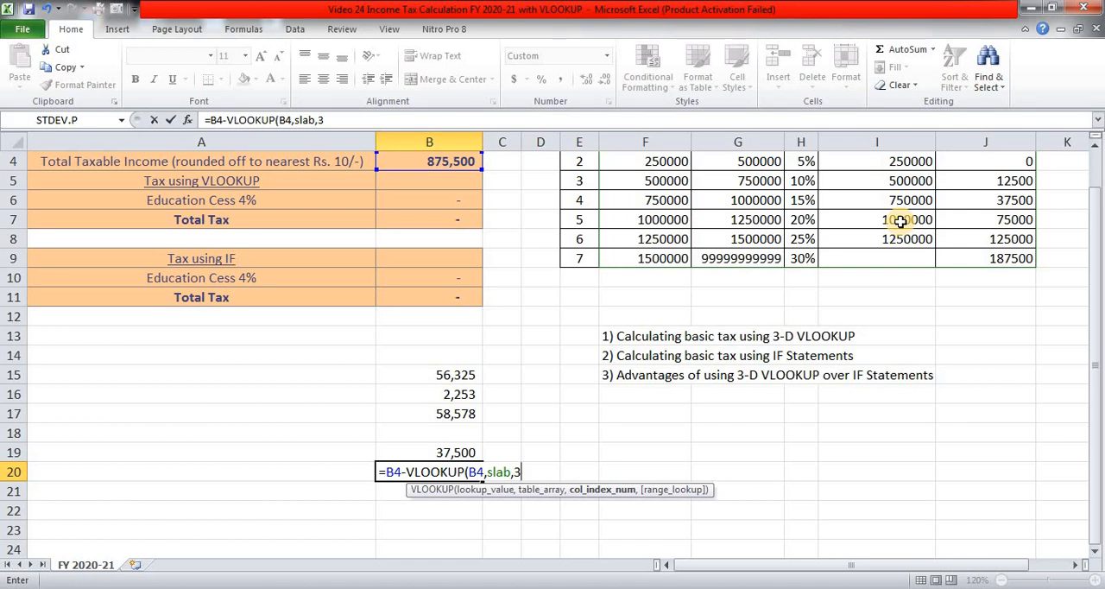
key(Enter)
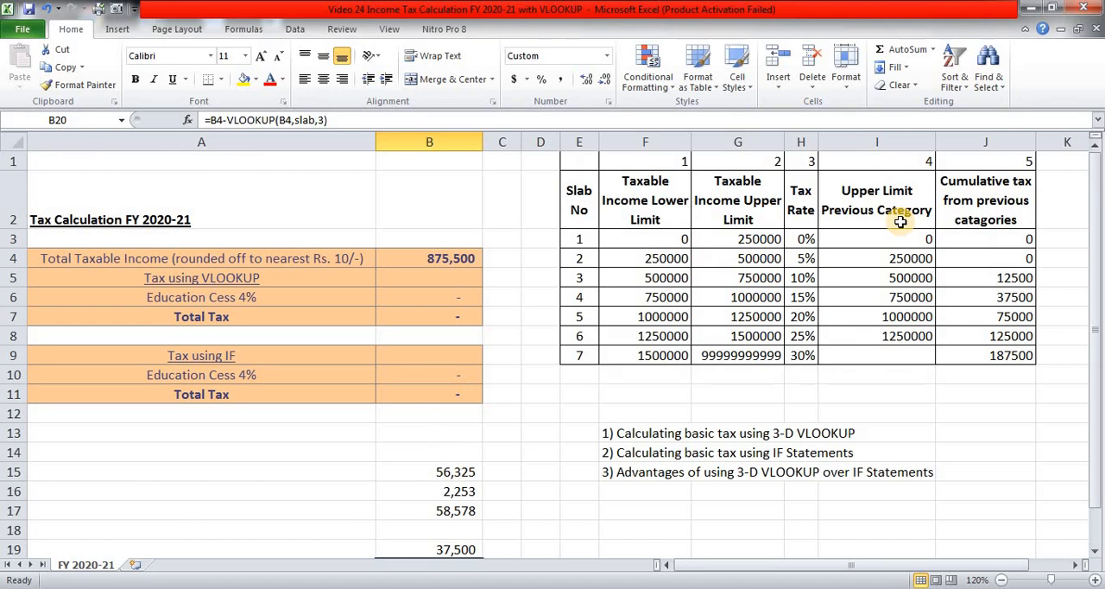
scroll(down, 3)
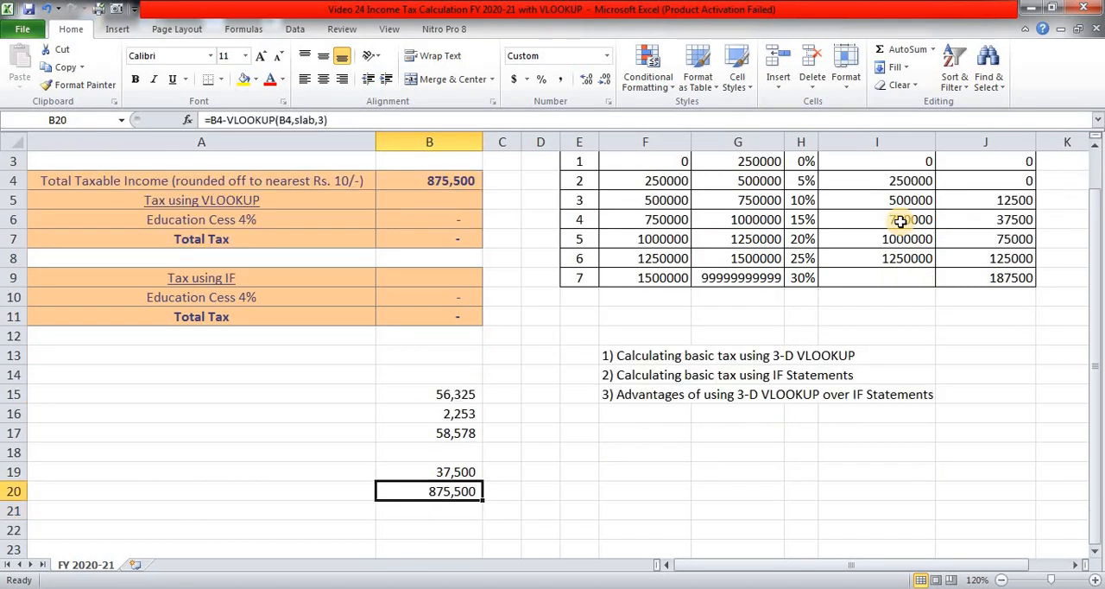
double_click(428, 490)
text(4)
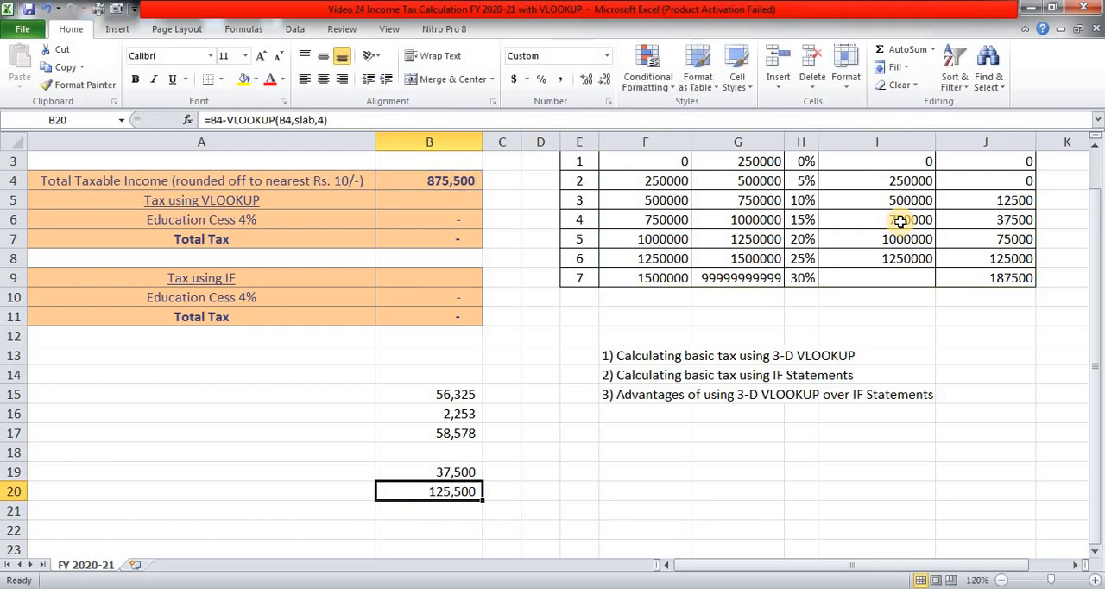
- Extend B20 to =(B4-VLOOKUP(B4,slab,4))*VLOOKUP(B4,slab,3), giving 18,825 excess-slab tax
double_click(417, 490)
text(()
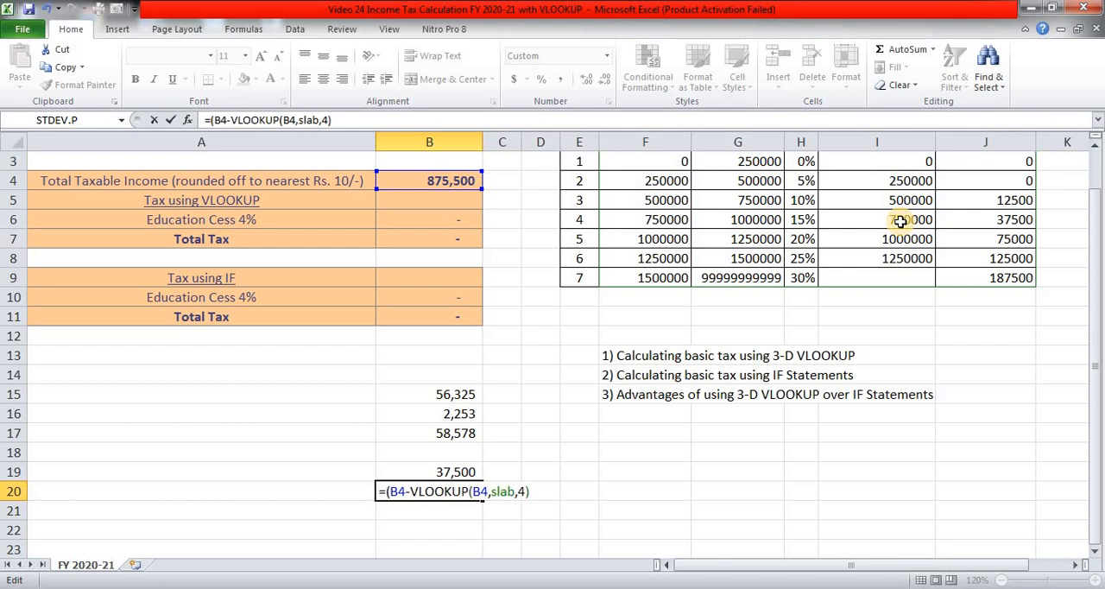
text())
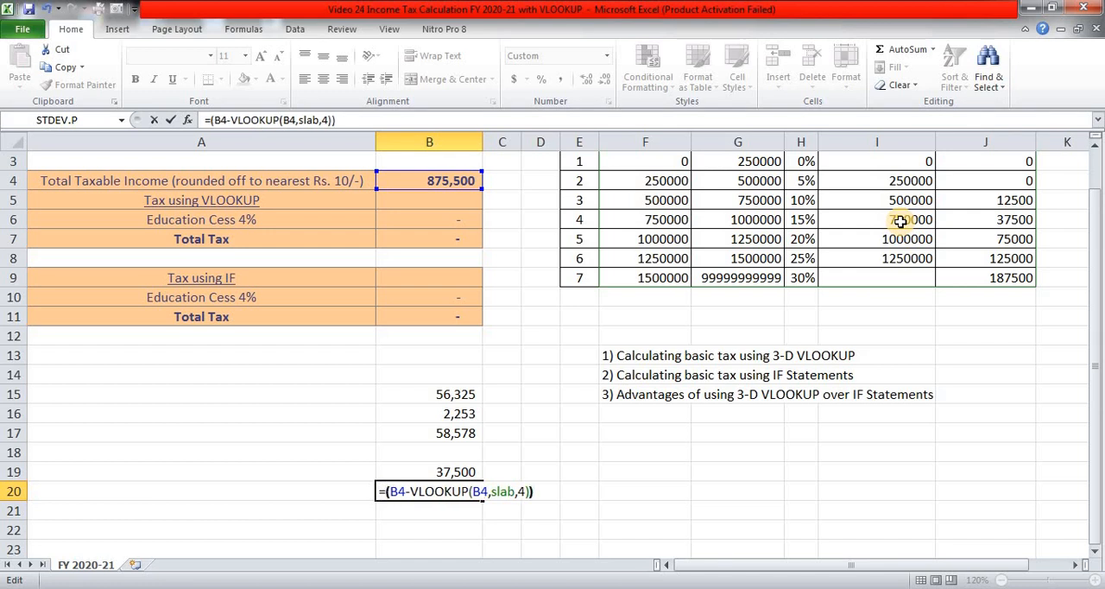
text(*vl)
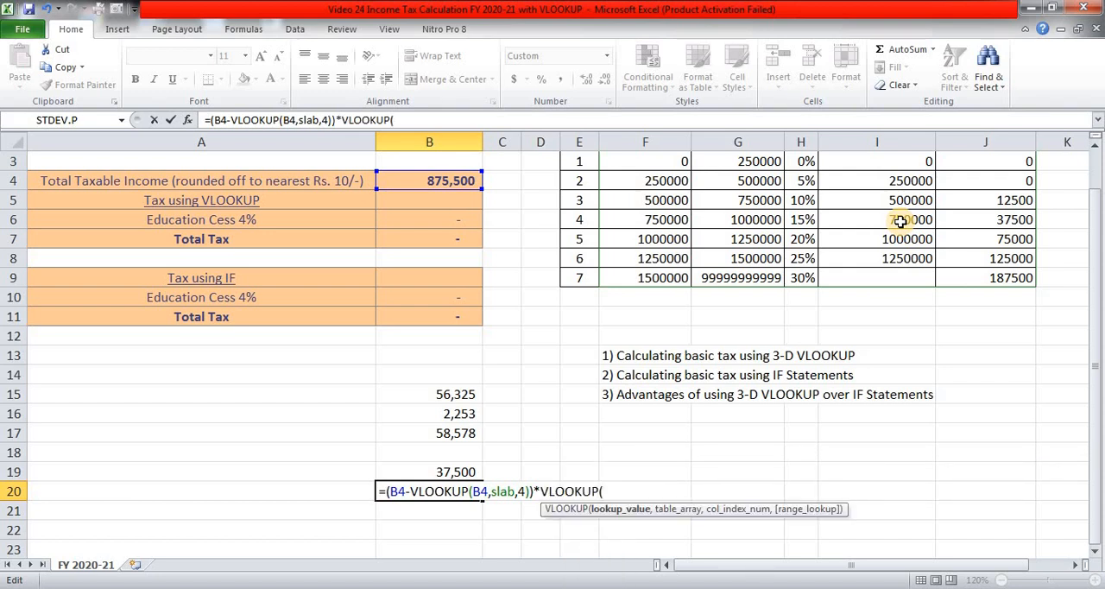
click(435, 180)
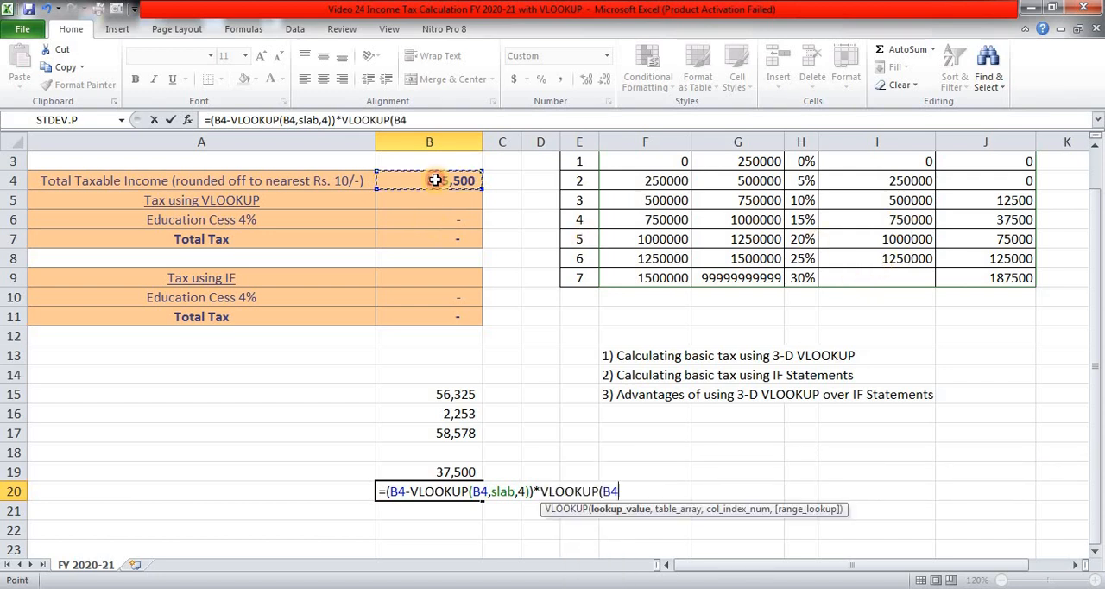
text(,)
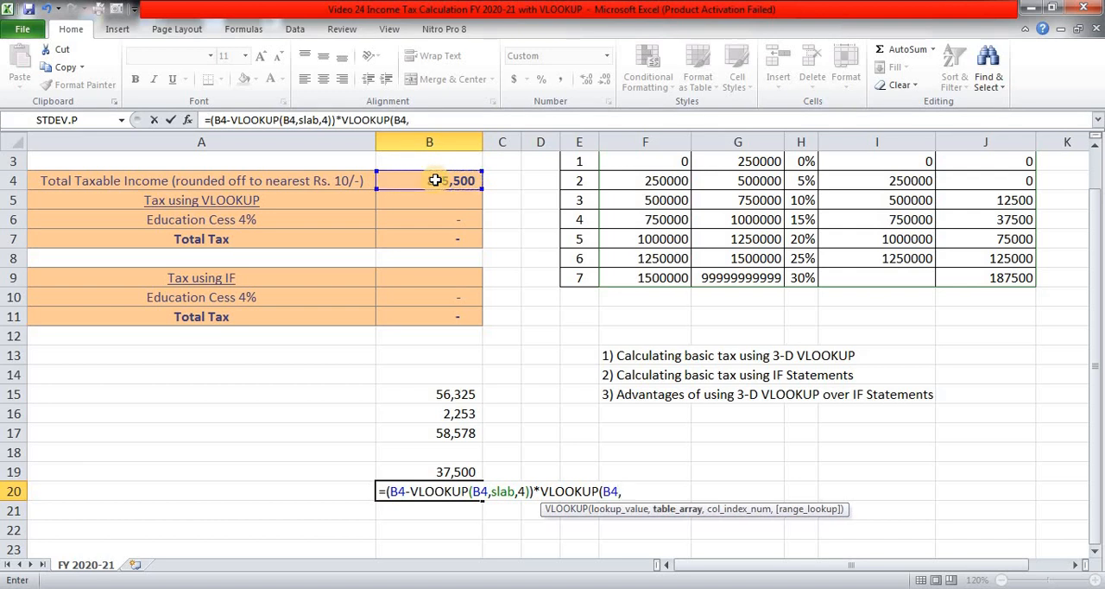
text(slab,)
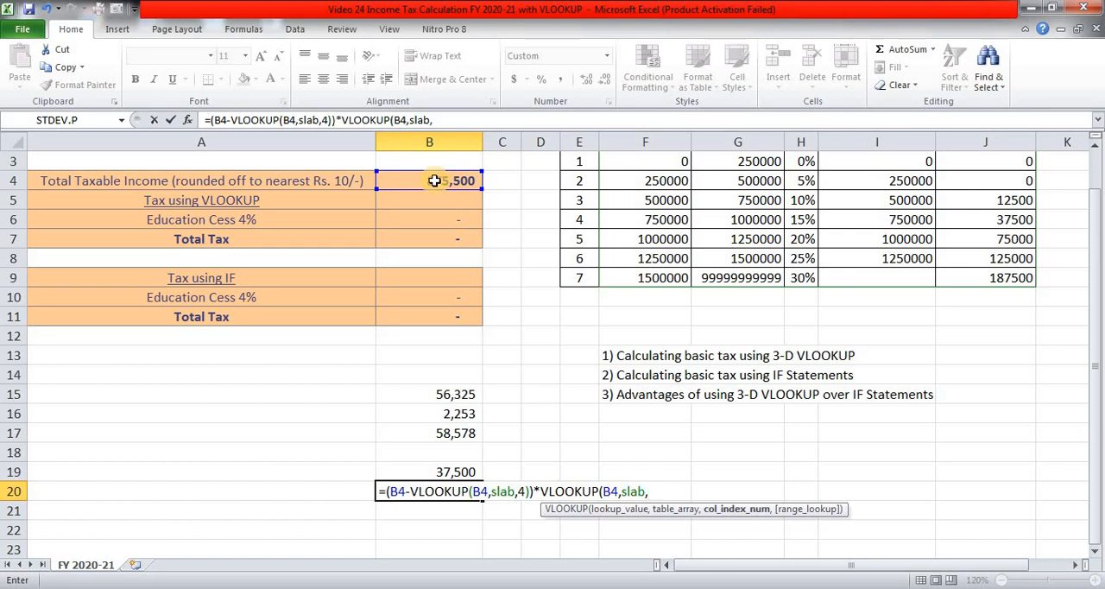
text(3))
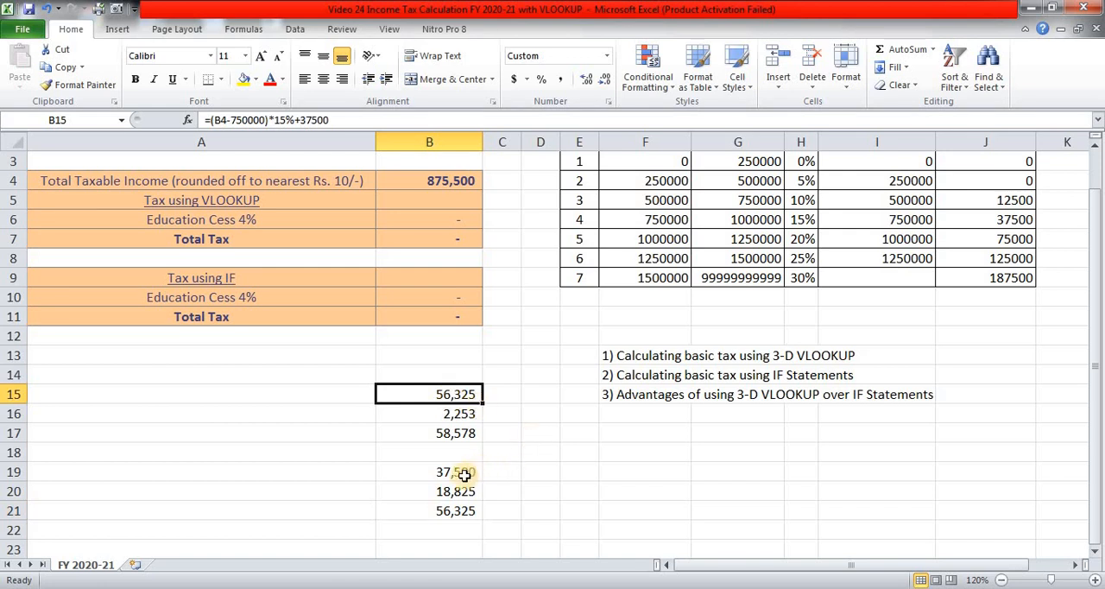
- Enter =VLOOKUP(B4,slab,5)+(B4-VLOOKUP(B4,slab,4))*VLOOKUP(B4,slab,3) in B5, giving tax 56,325
click(456, 471)
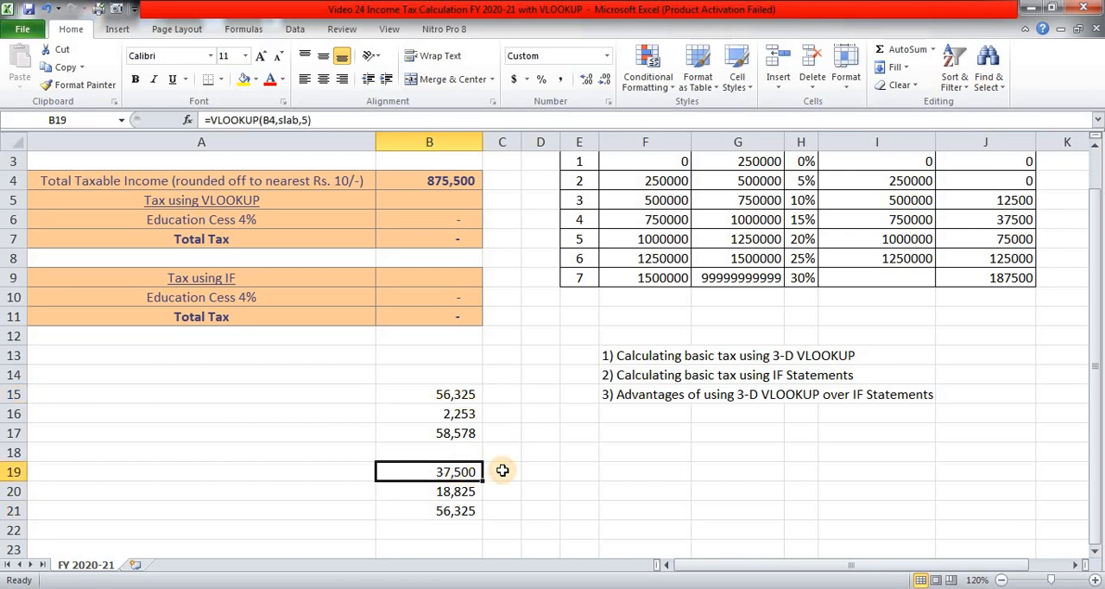
double_click(445, 469)
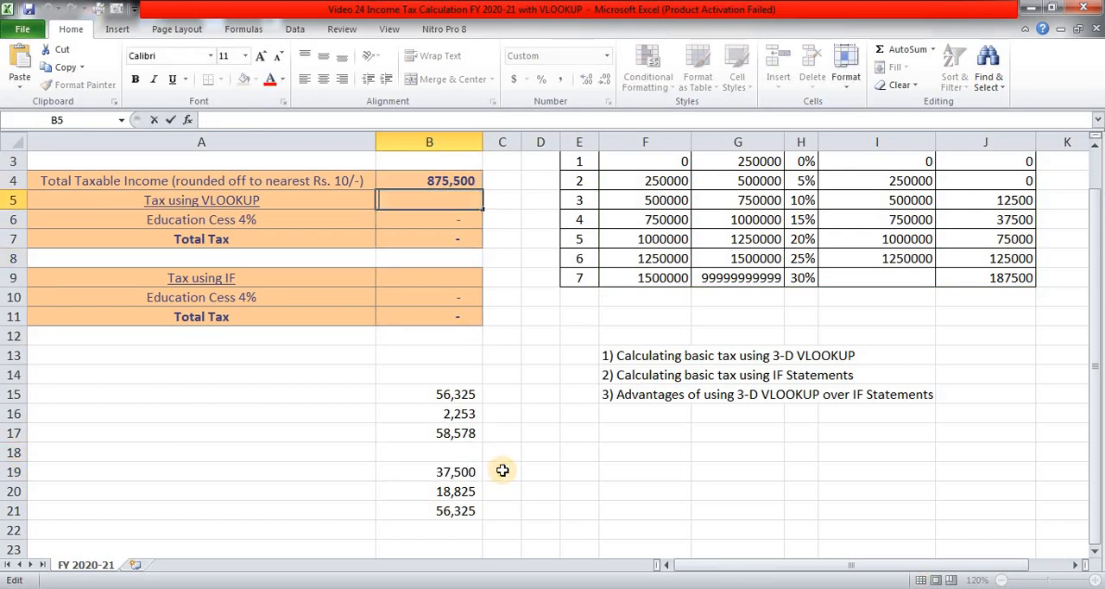
text(VLOOKUP(B4,slab,5))
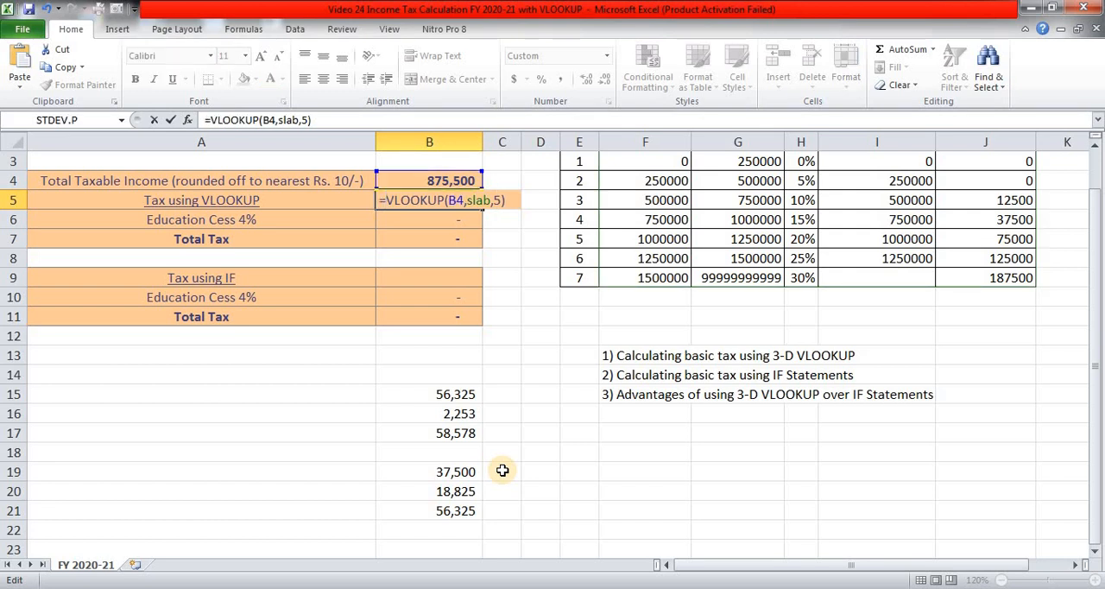
key(Enter)
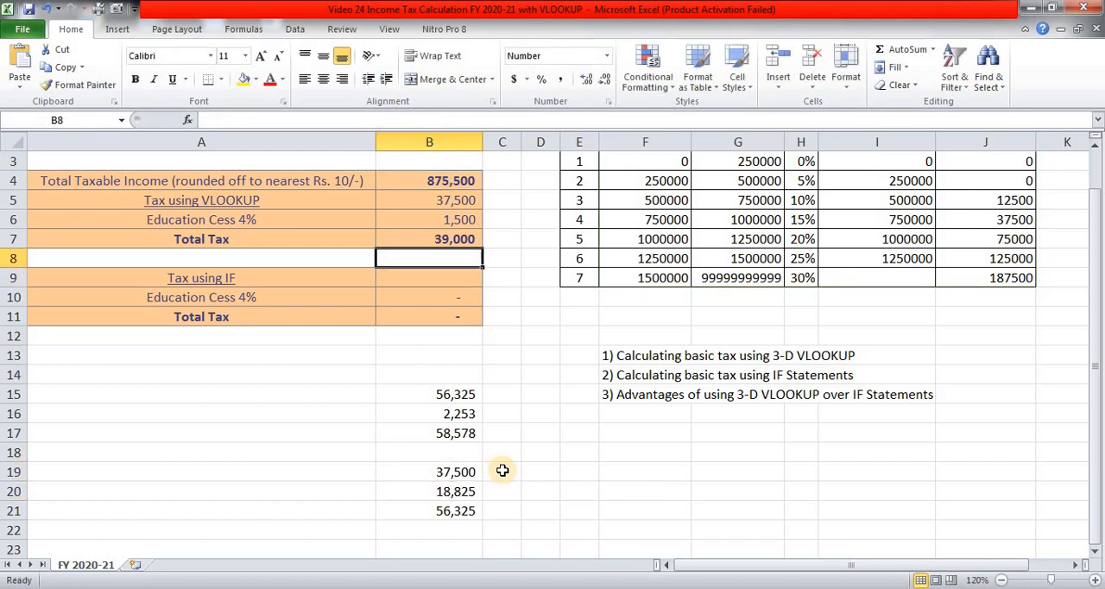
text(=VLOOKUP(B4,slab,5)+)
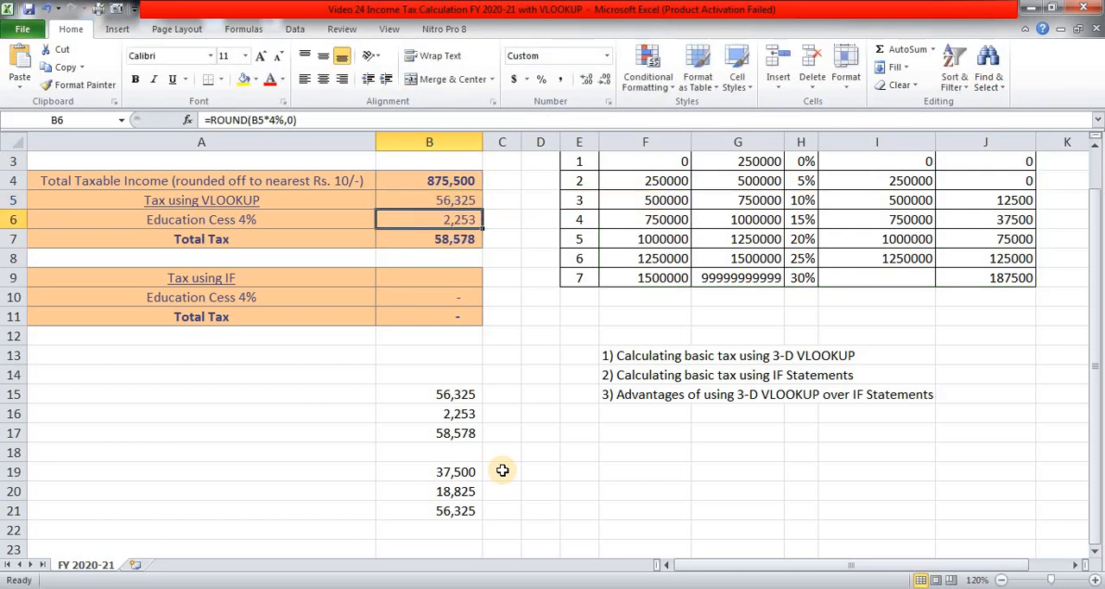
mouse_move(324, 238)
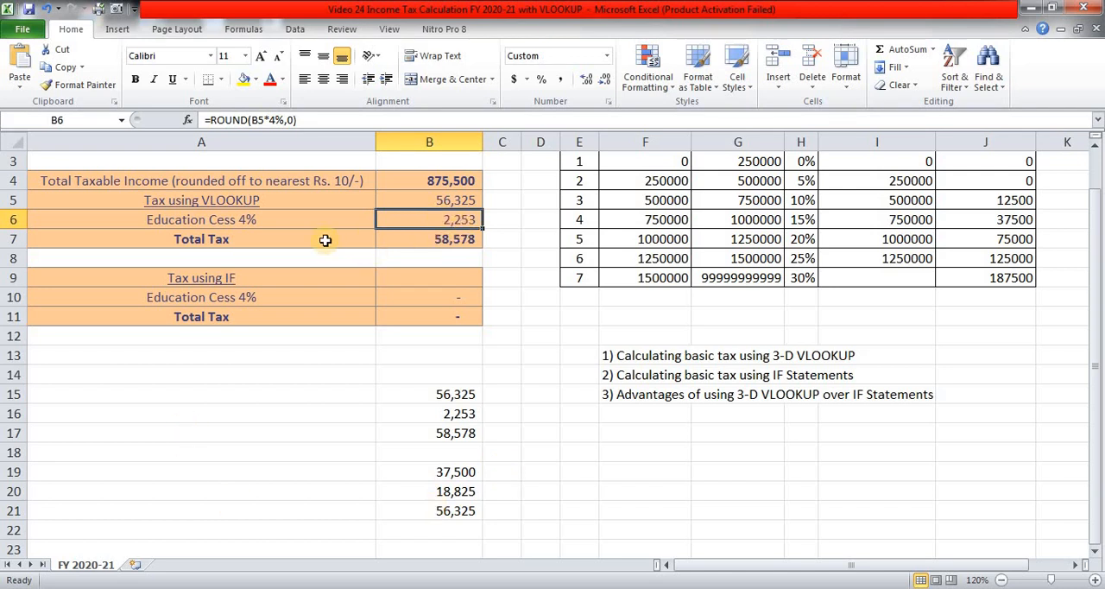
mouse_move(407, 241)
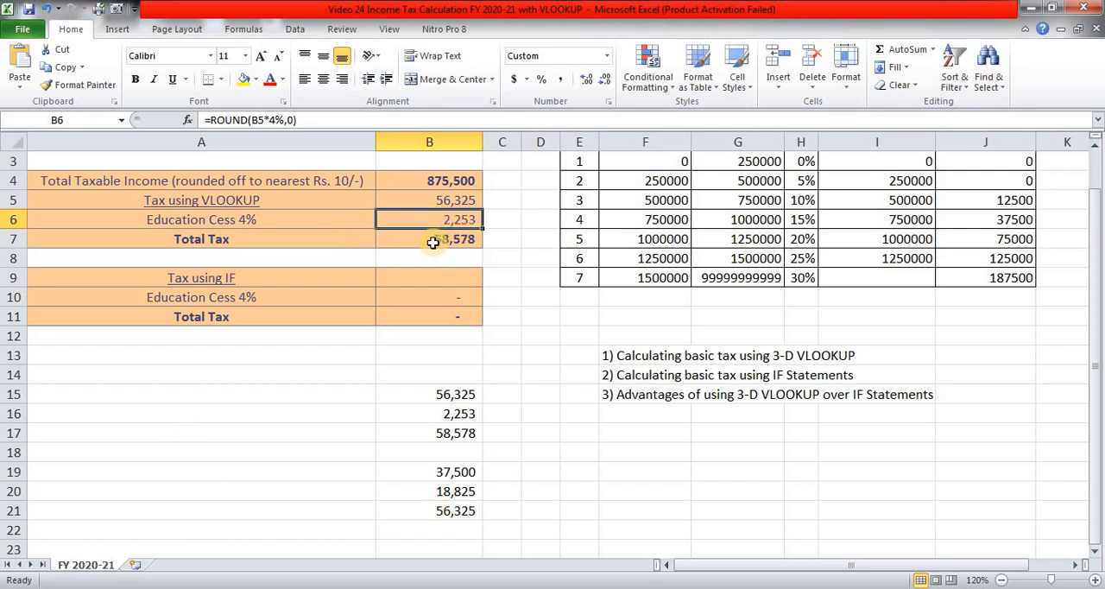
mouse_move(459, 391)
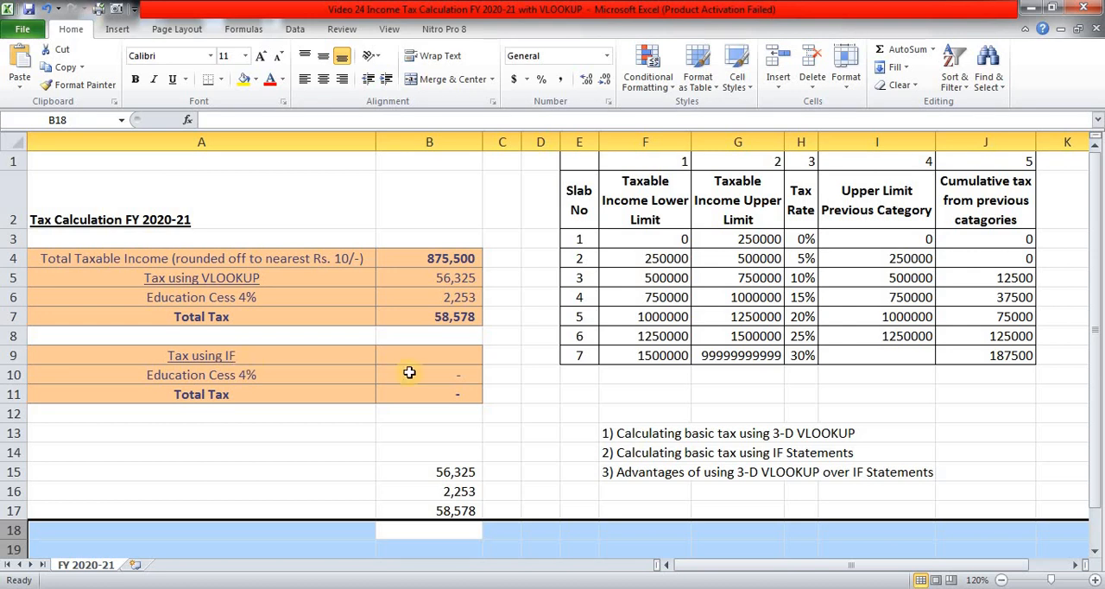
- Select the Tax using IF cell B9 and review the 250000 and 1500000 slab limits
click(425, 356)
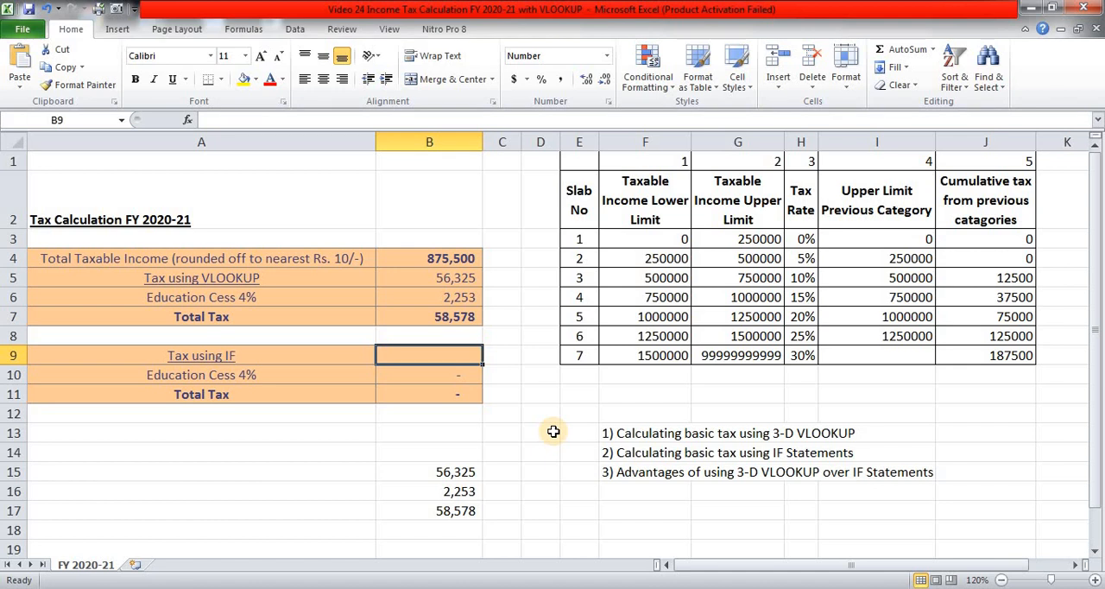
mouse_move(559, 432)
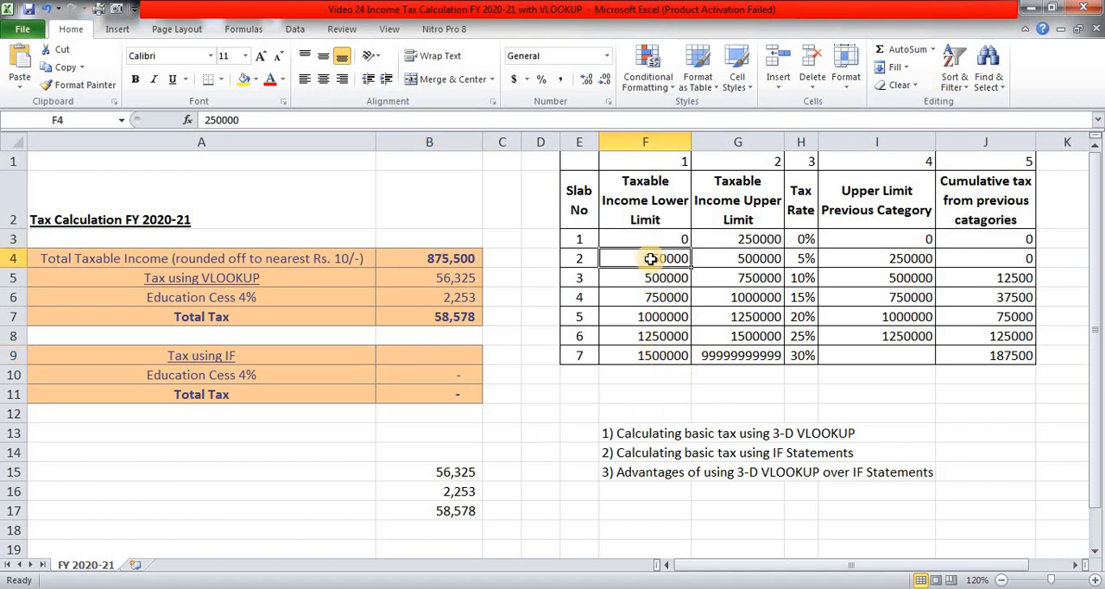
click(645, 334)
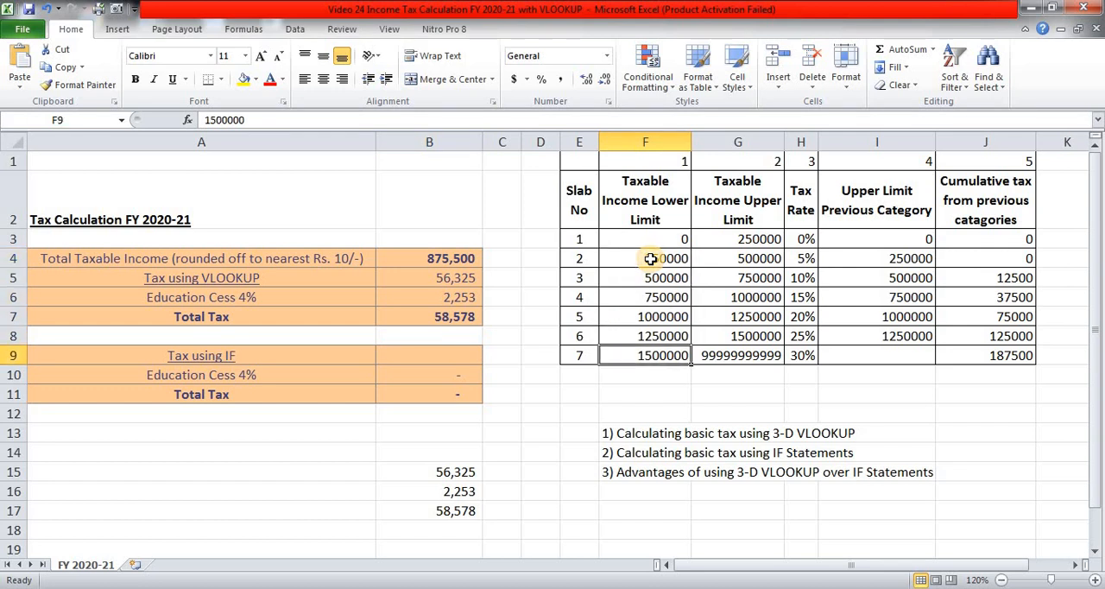
click(650, 259)
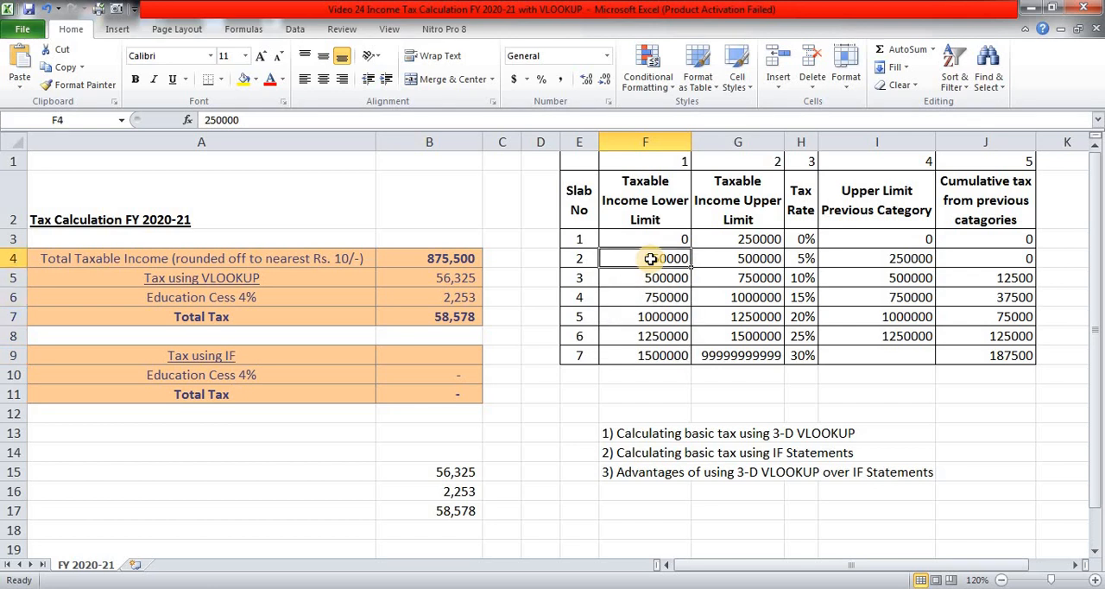
click(645, 239)
text(=)
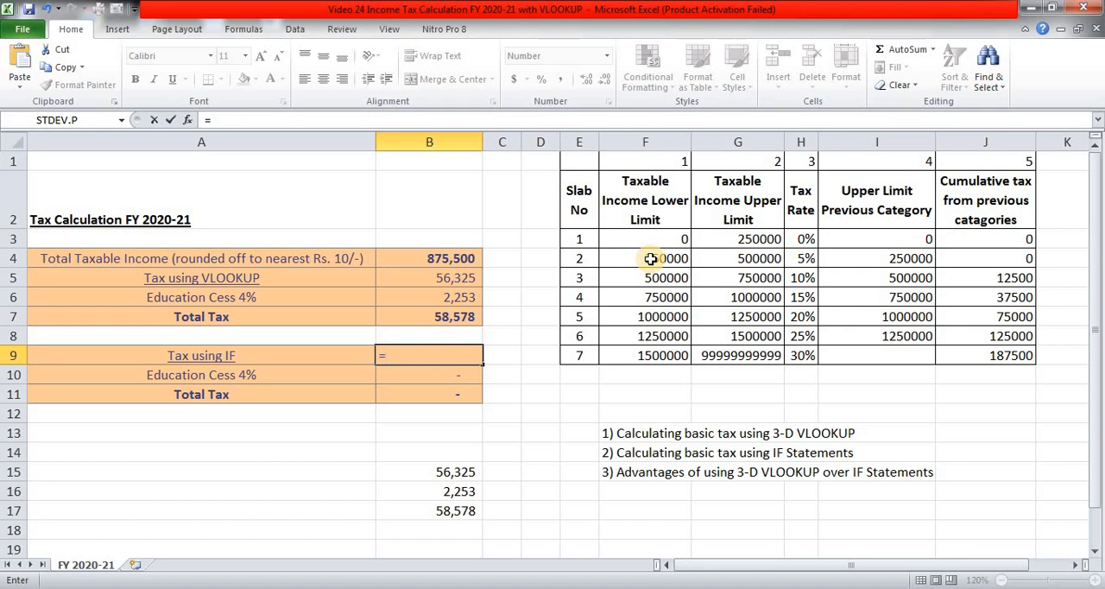
- Begin B9 with =if(B4>1500000,(B4-1500000)*30%+187500, taxing income above 1500000 at 30%
text(if)
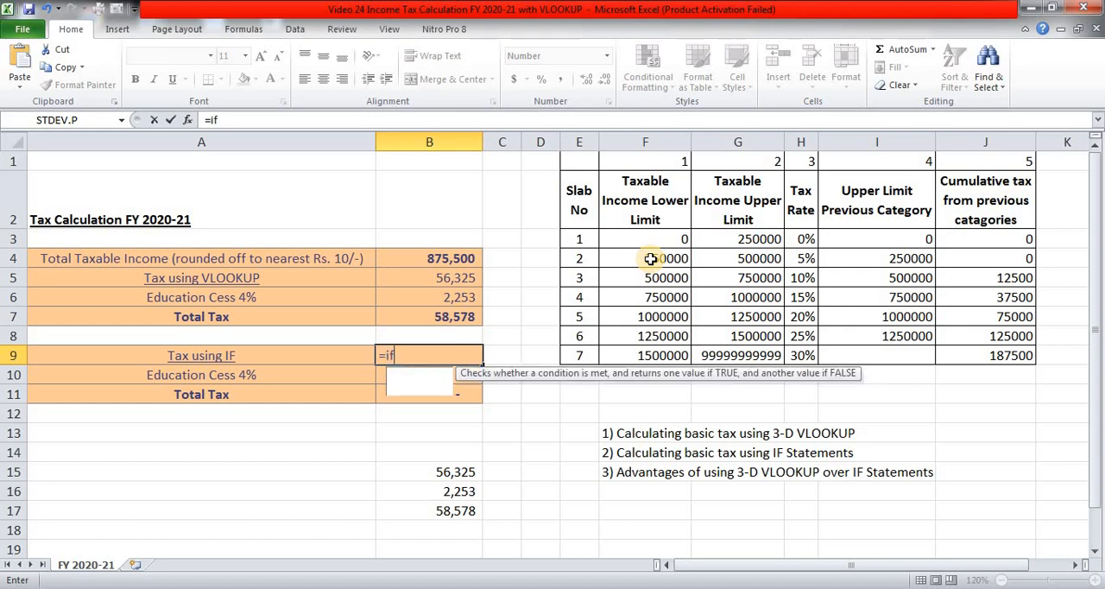
text(()
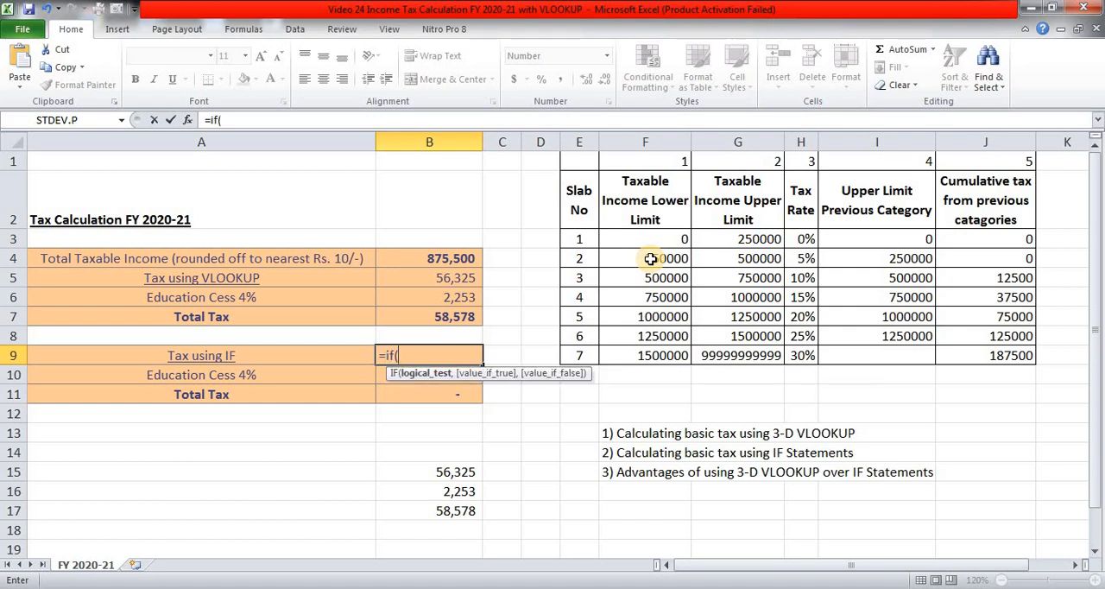
click(435, 259)
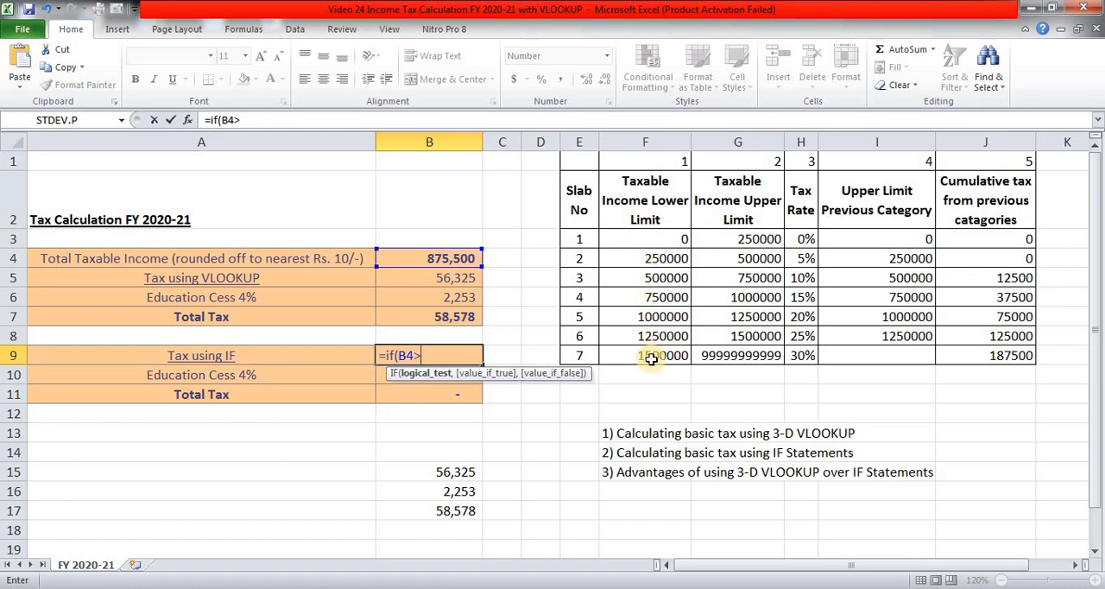
mouse_move(618, 356)
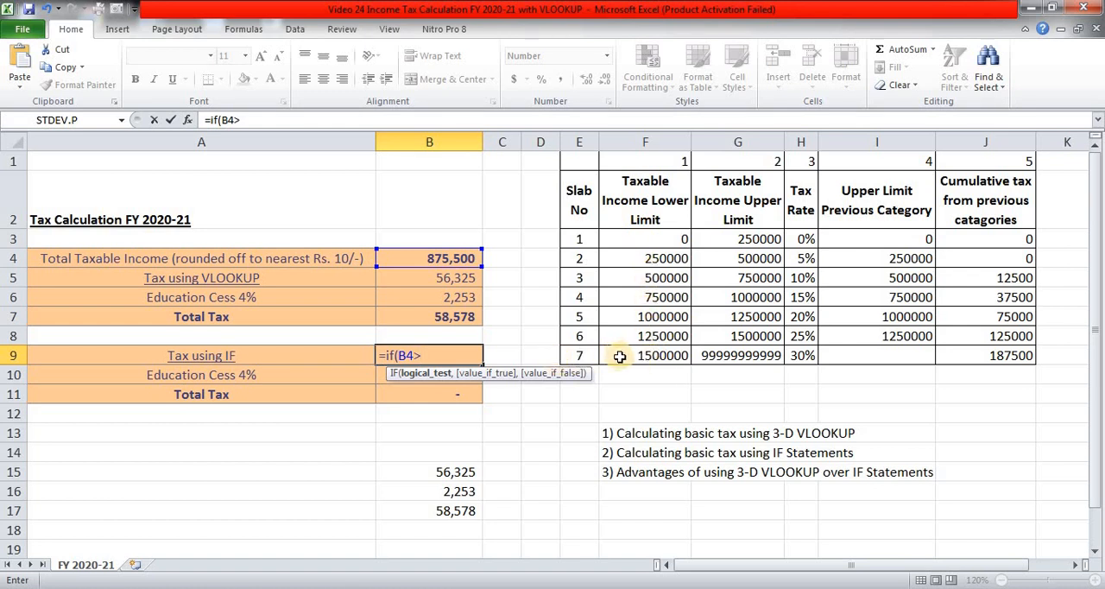
mouse_move(600, 366)
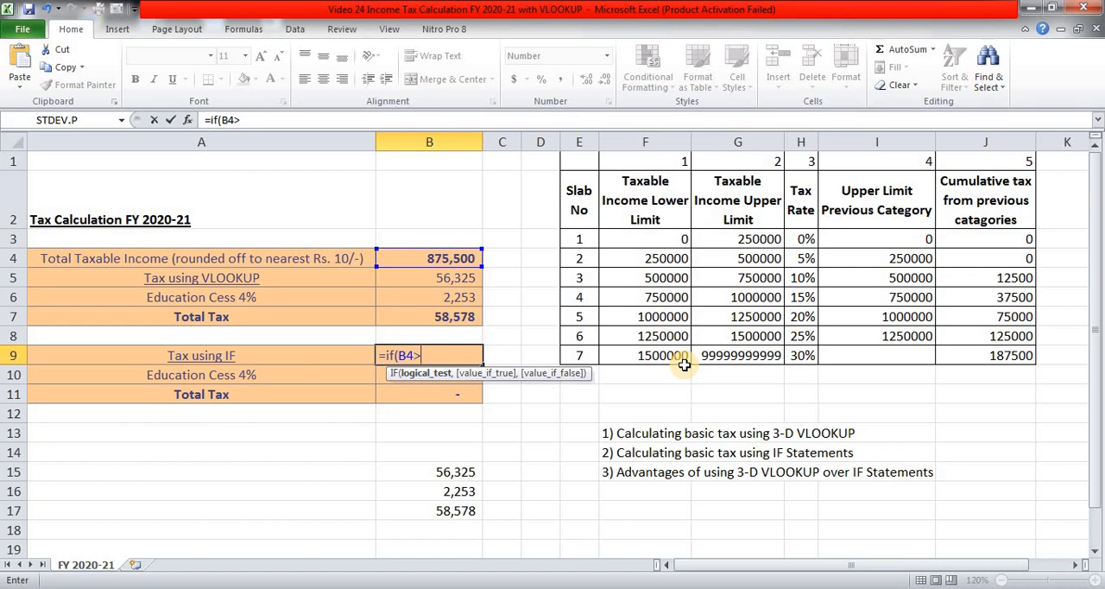
mouse_move(664, 356)
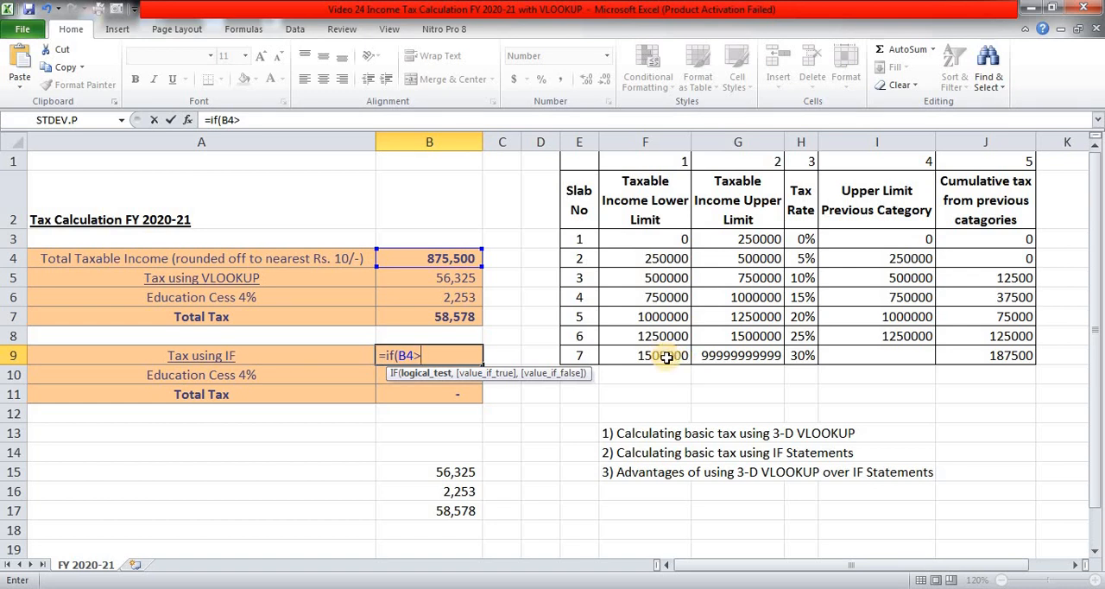
mouse_move(435, 338)
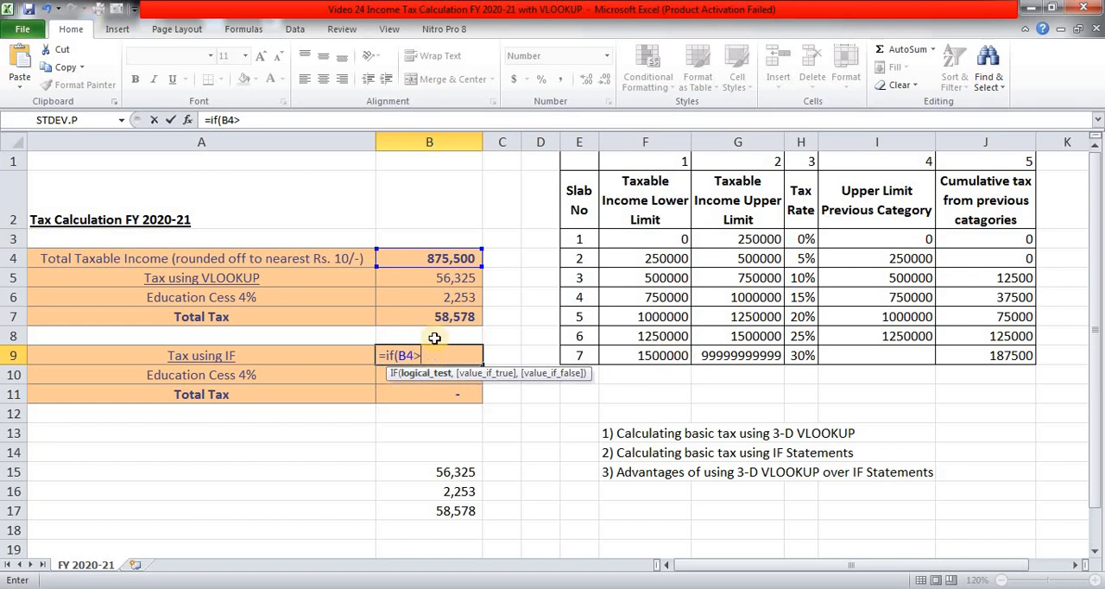
mouse_move(536, 245)
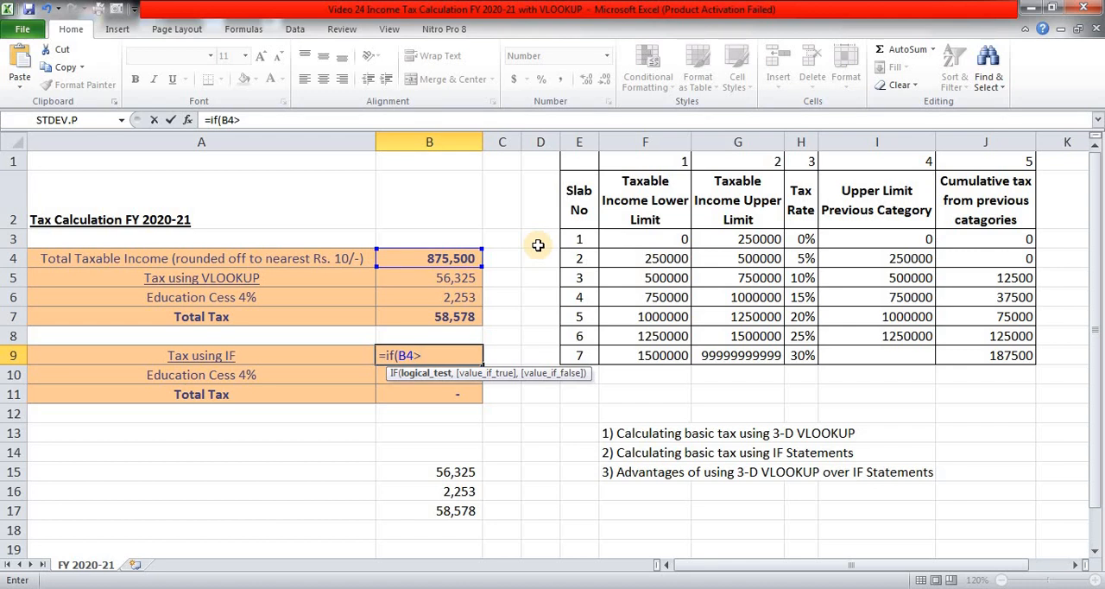
text(1500000,(B4-)
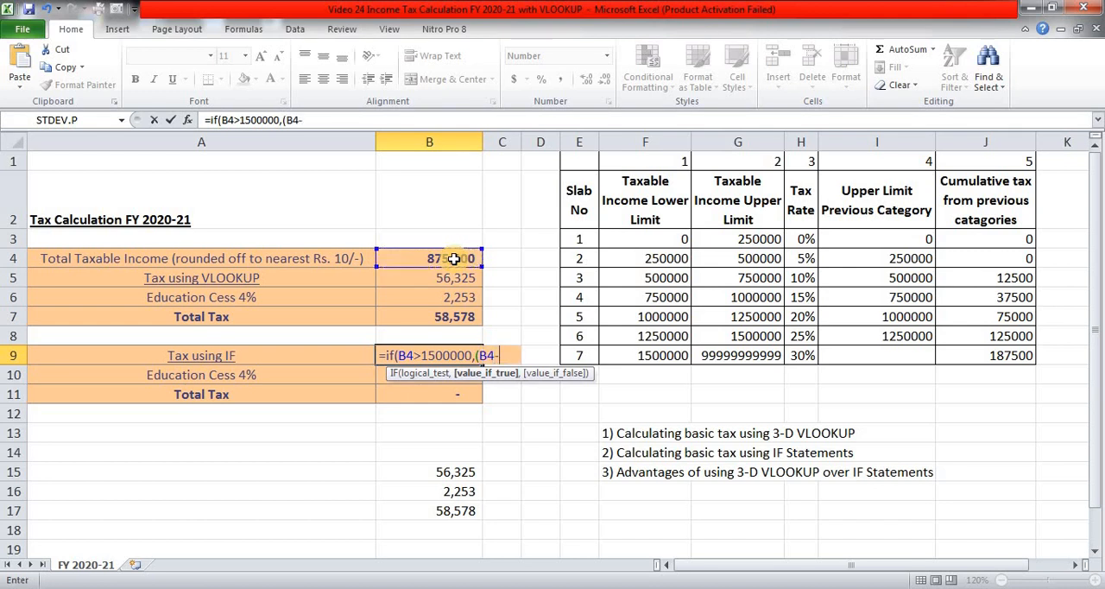
text(1500000)
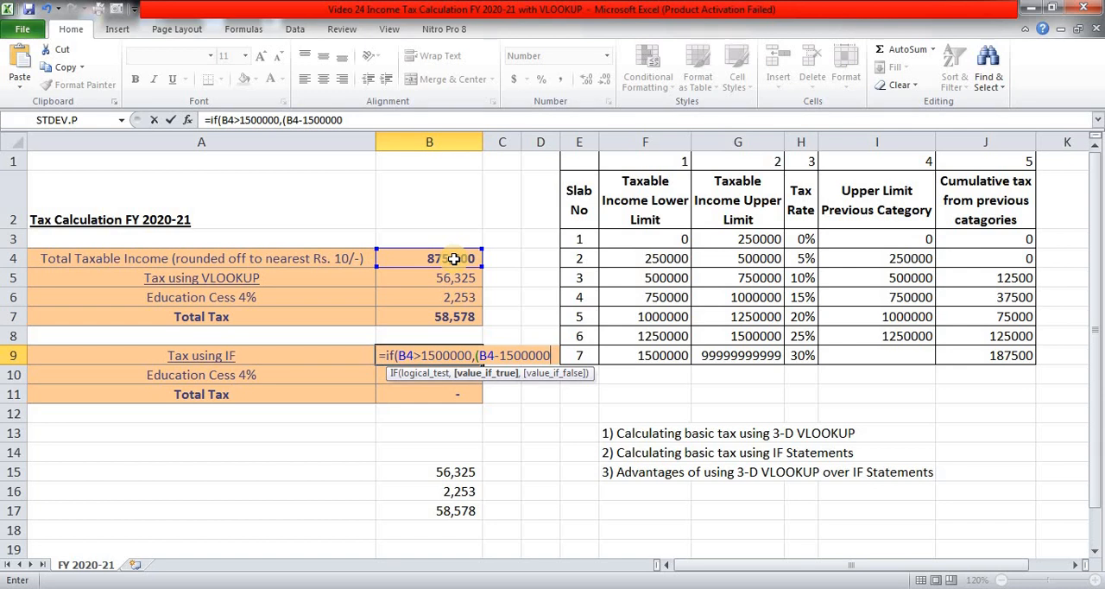
text(*)
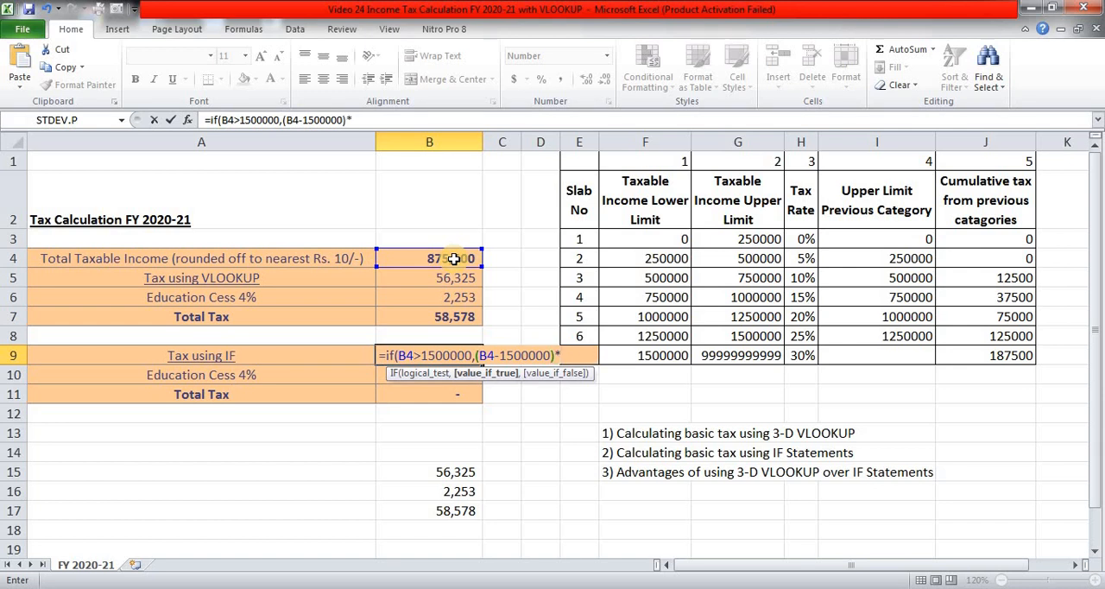
text(30%+)
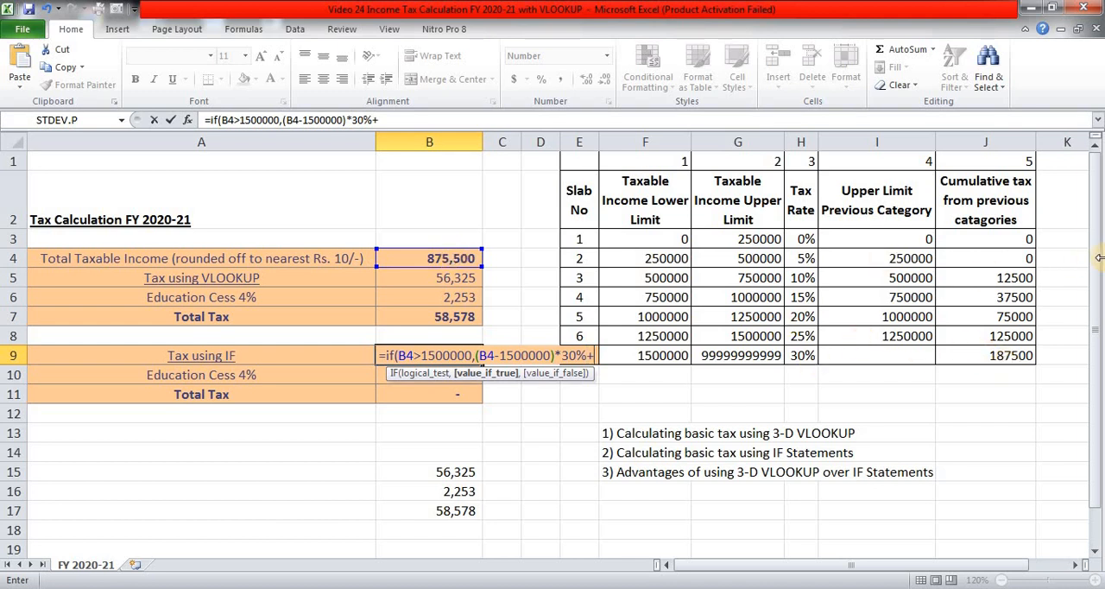
text(187500)
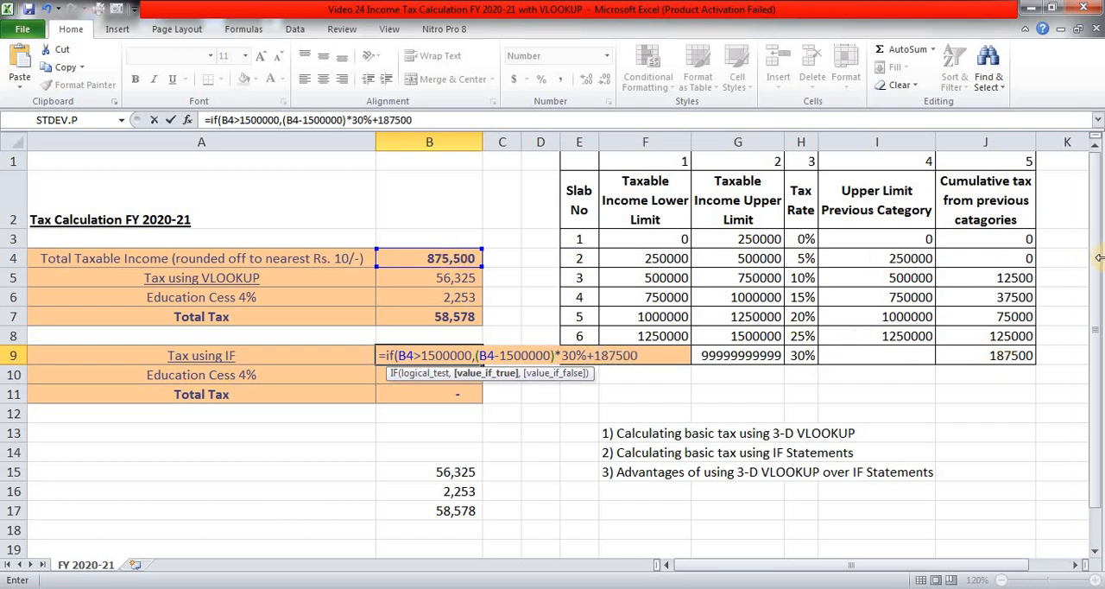
text(,)
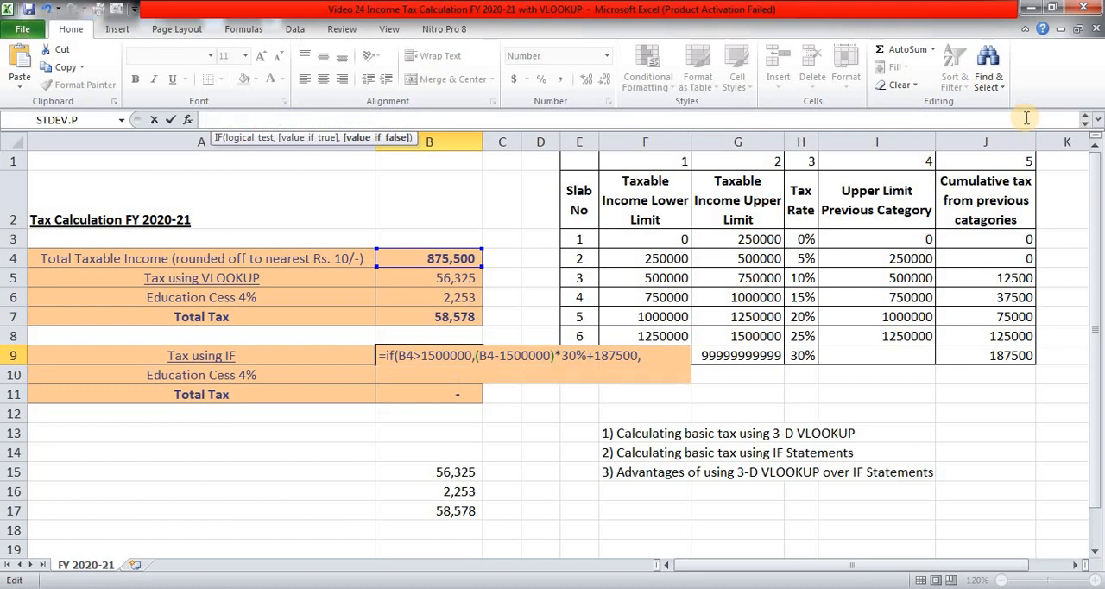
mouse_move(1095, 124)
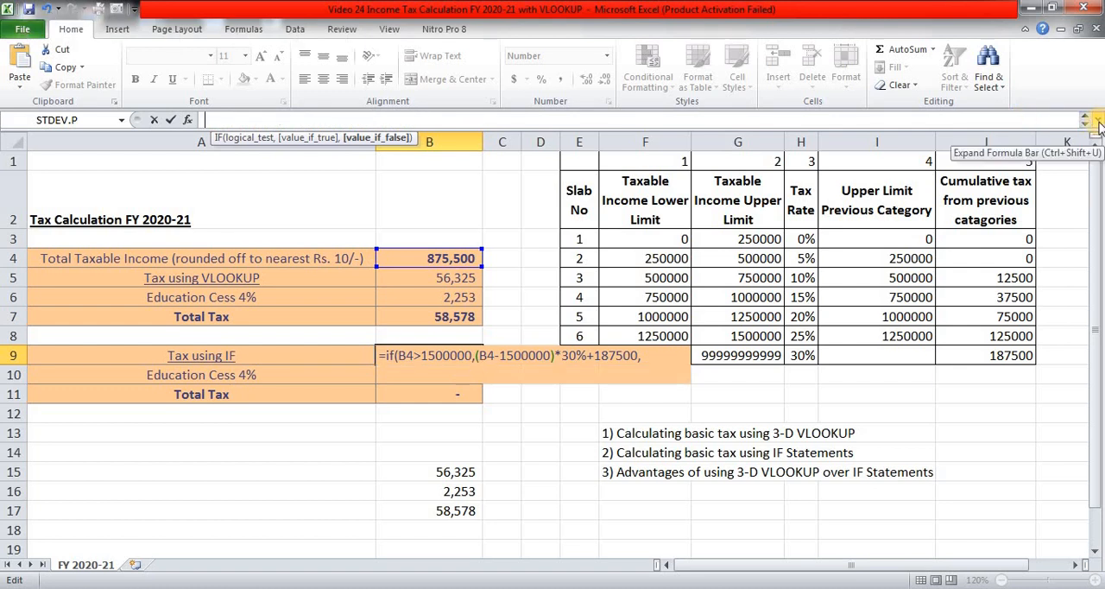
- Expand the formula bar so the long nested IF formula fits on several lines
click(1096, 121)
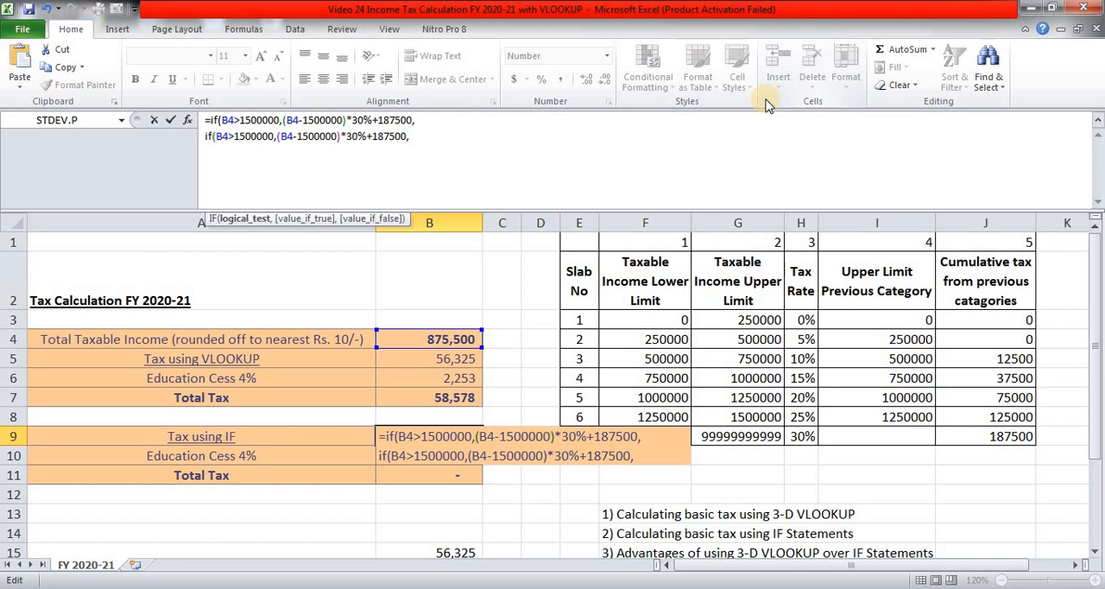
- Make the second IF clause cover income above 1250000 at 25% plus 125000
double_click(252, 136)
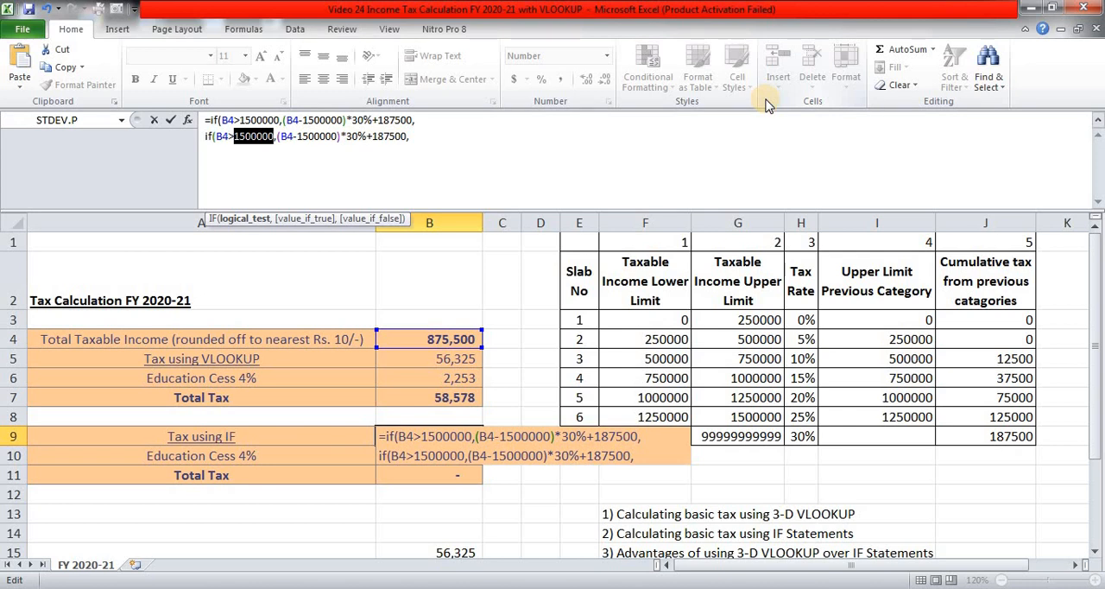
text(12)
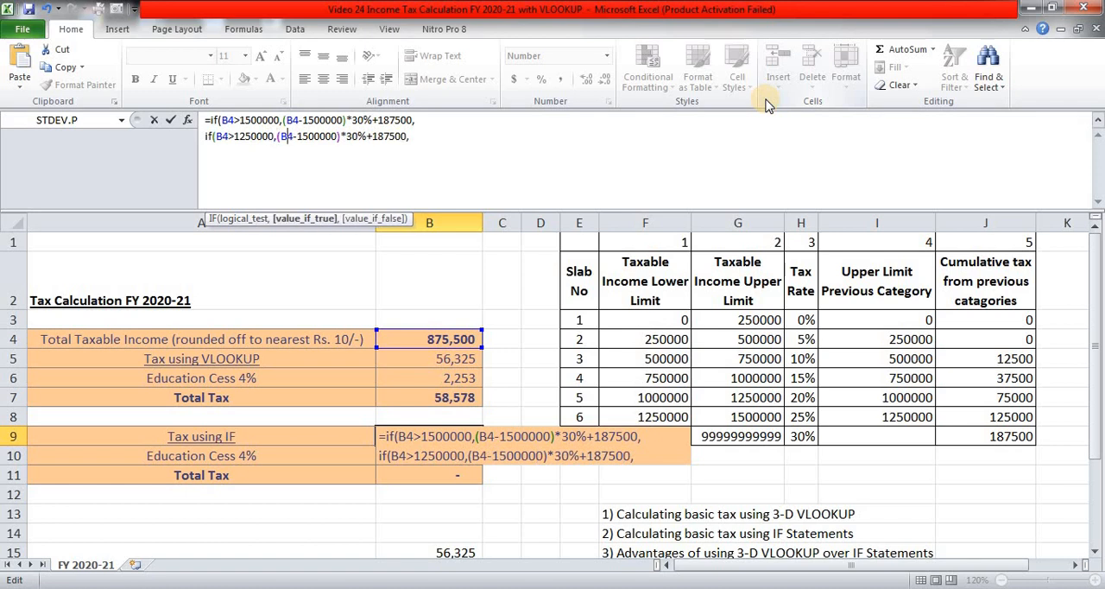
double_click(314, 136)
text(2)
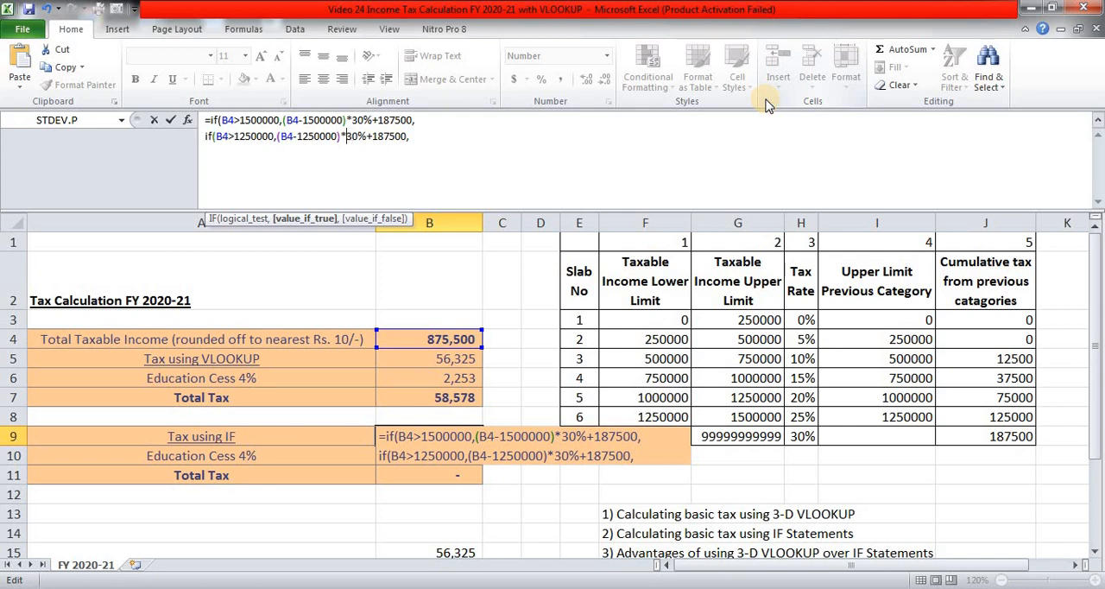
double_click(352, 137)
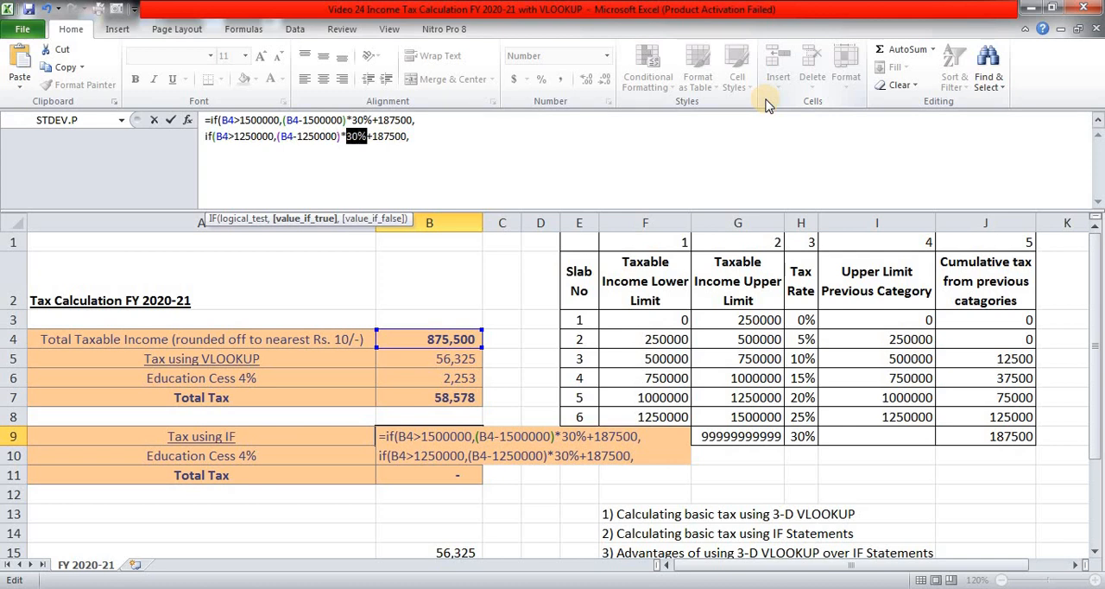
text(25%)
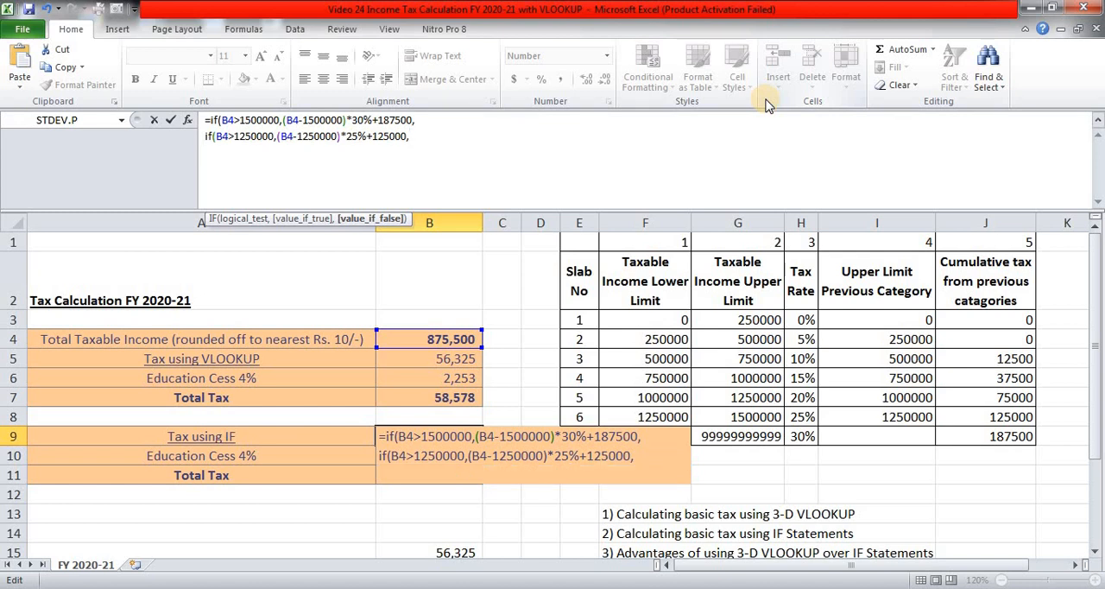
text(if(B4>1250000,(B4-1250000)*25%+125000,)
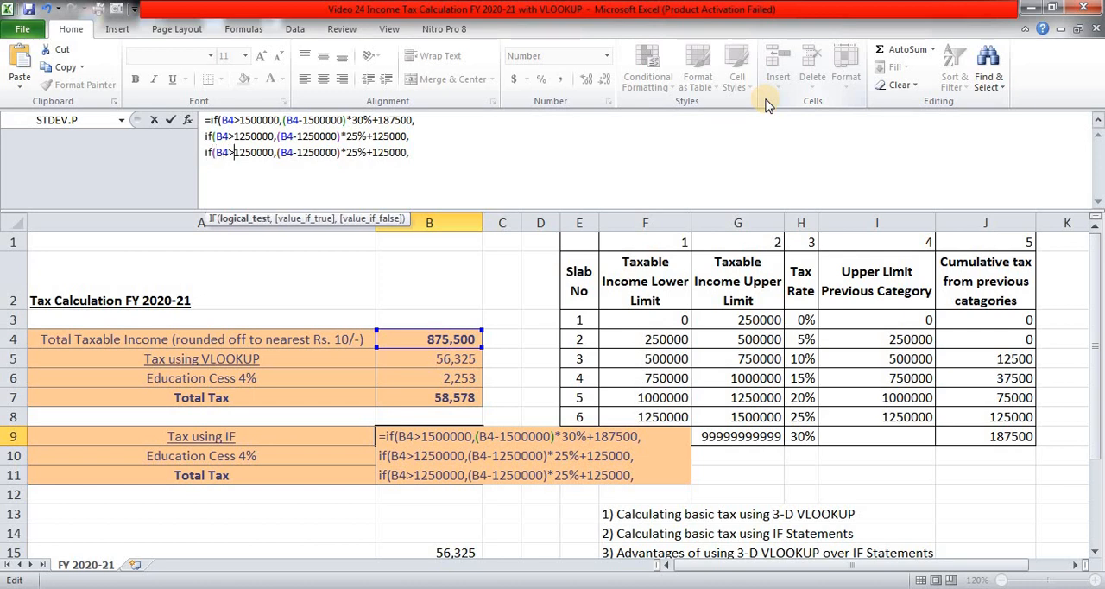
- Retype the copied third clause for income above 1000000 at a 20% rate
double_click(252, 152)
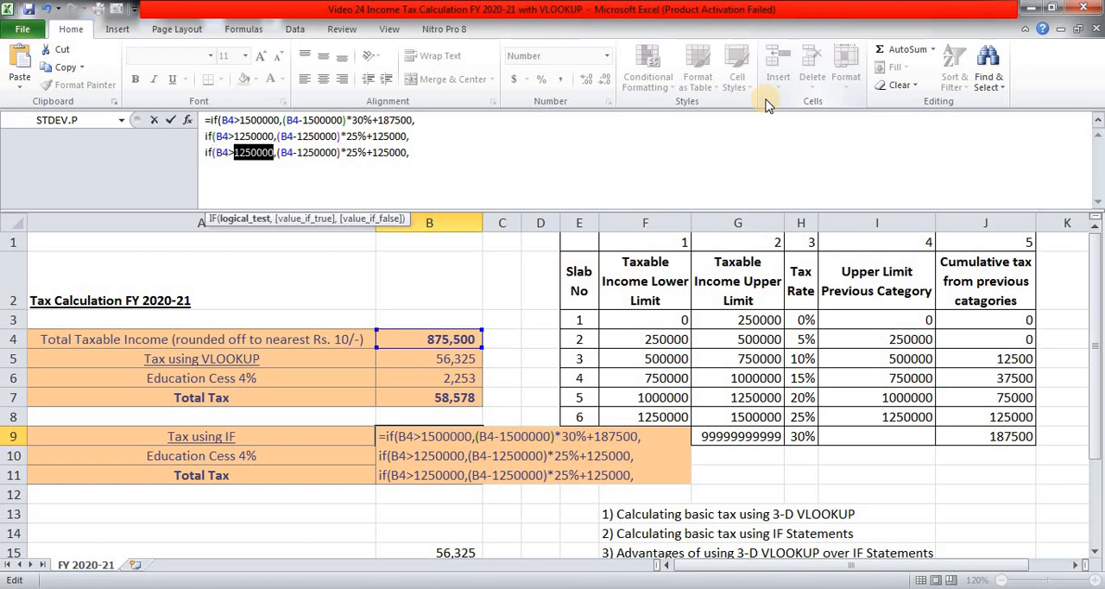
text(1000000)
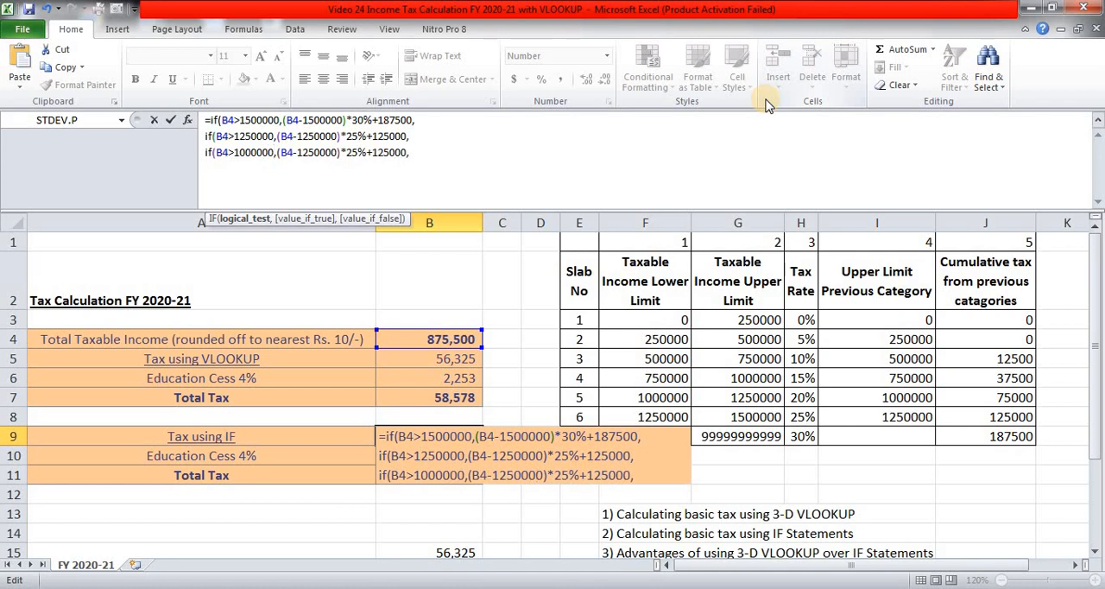
double_click(307, 151)
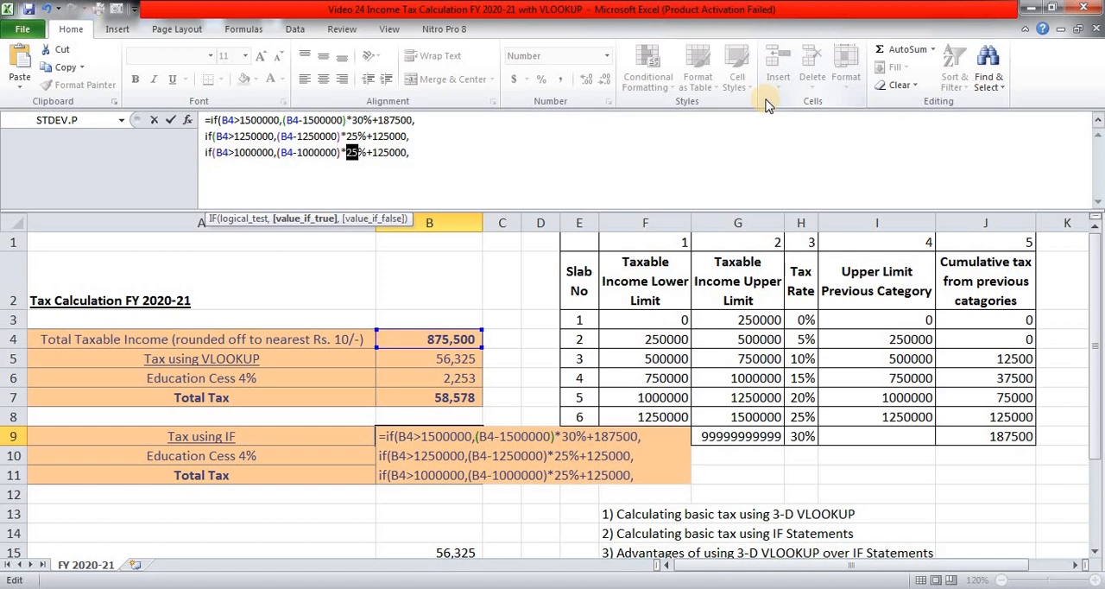
text(20)
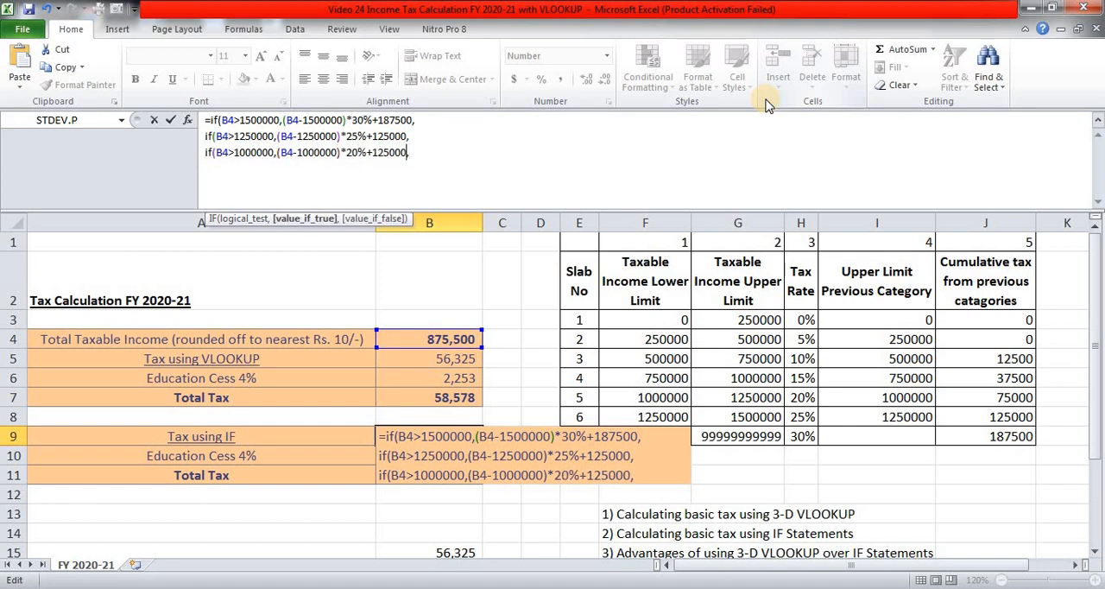
double_click(388, 151)
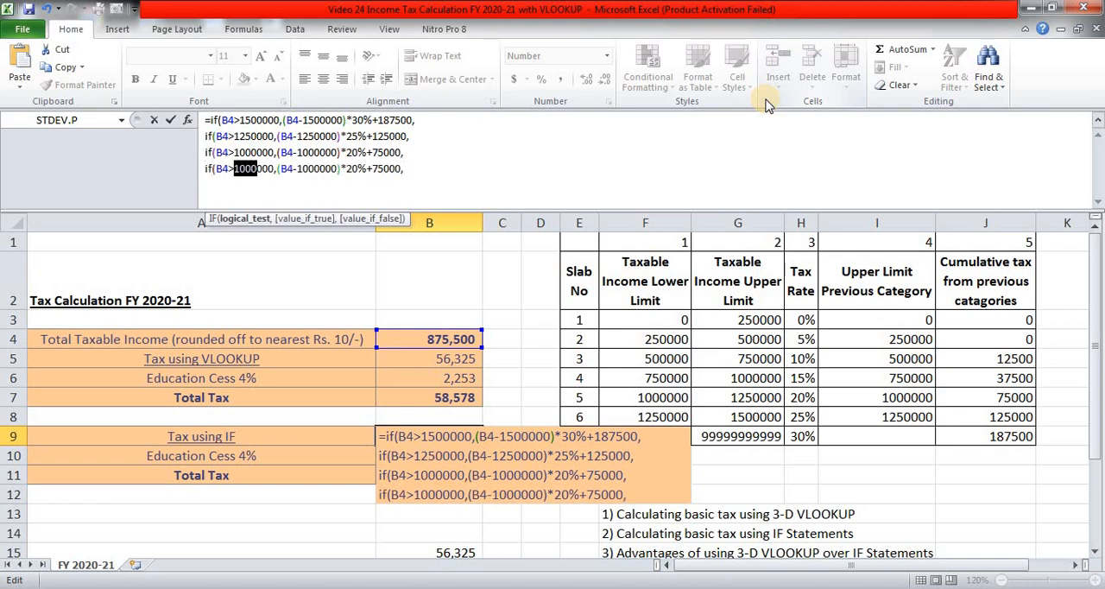
- Finish the 20% clause with 75000 and write the 750000 slab at 15% plus 37500
text(75)
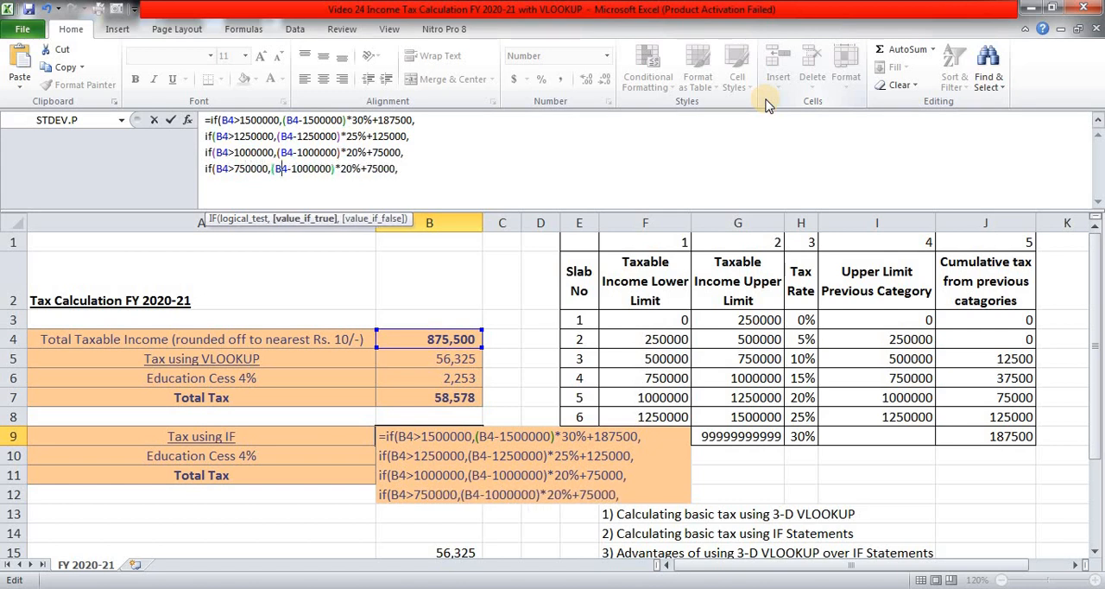
double_click(307, 169)
text(75)
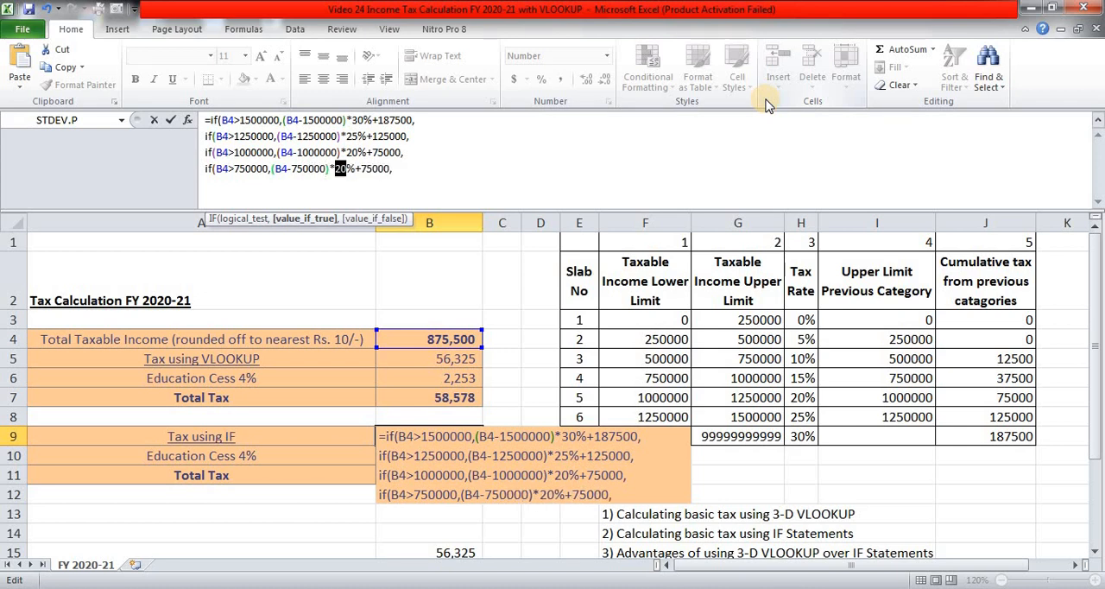
text(15)
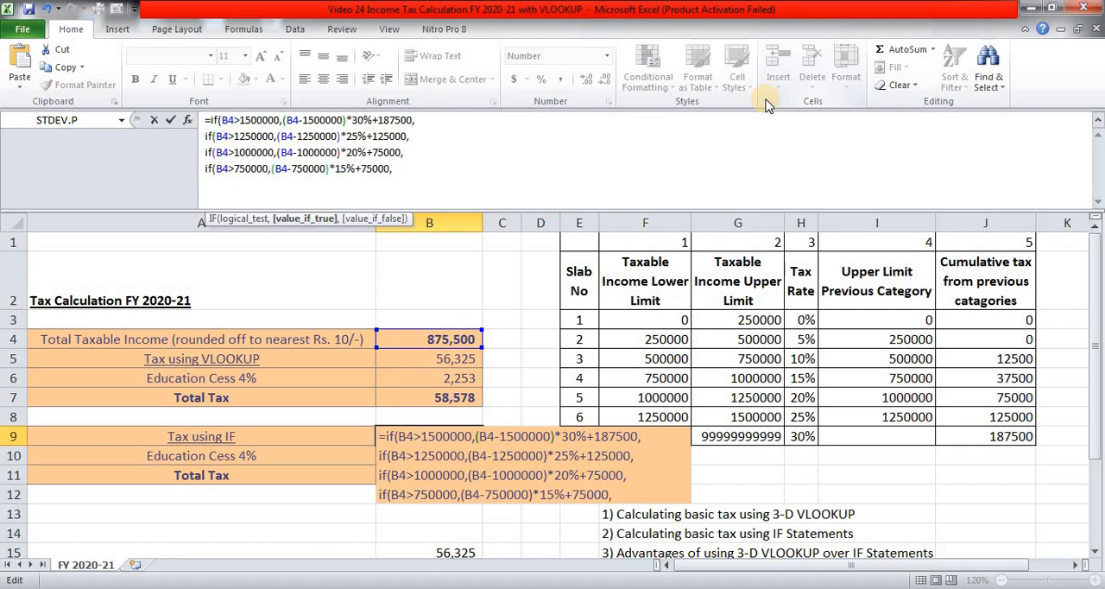
double_click(373, 169)
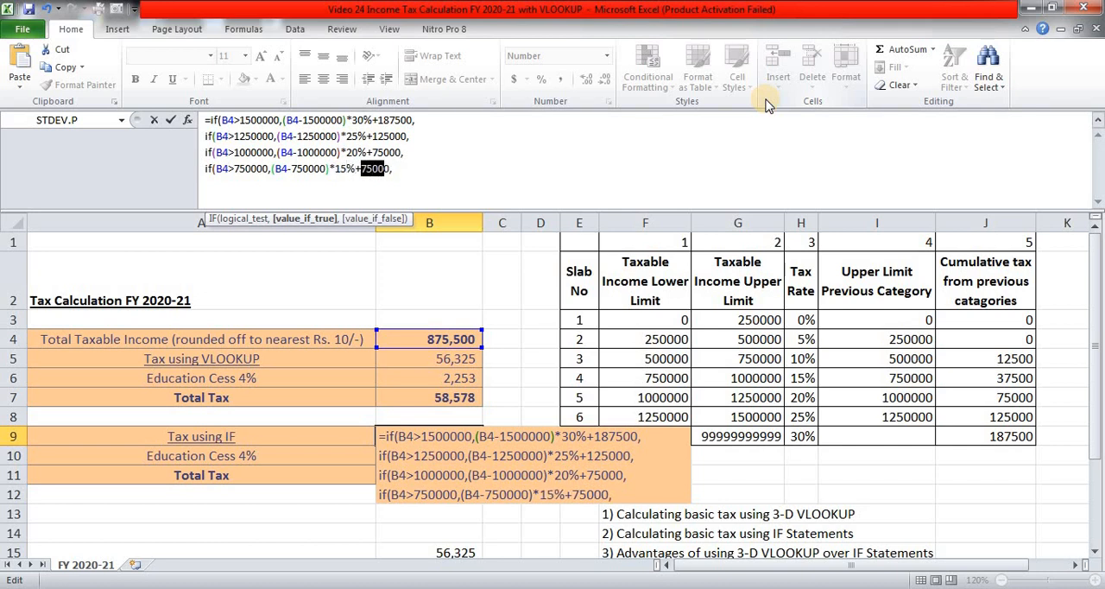
text(+37500)
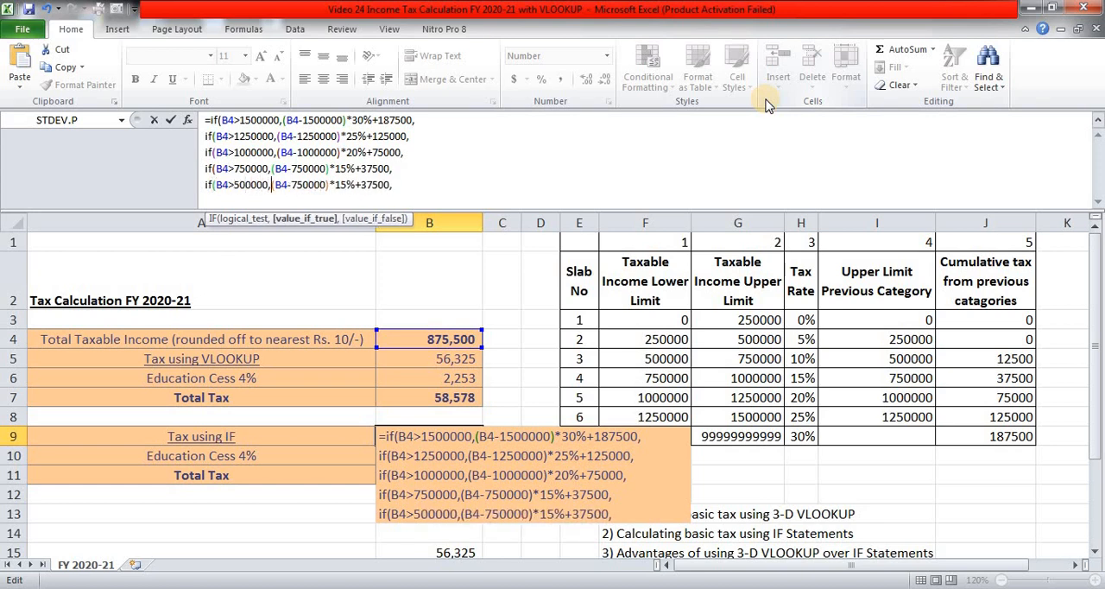
- Adjust the 500000 and 250000 slab clauses and drop the last fixed amount, giving 56,325 tax and 58,578 total
double_click(307, 185)
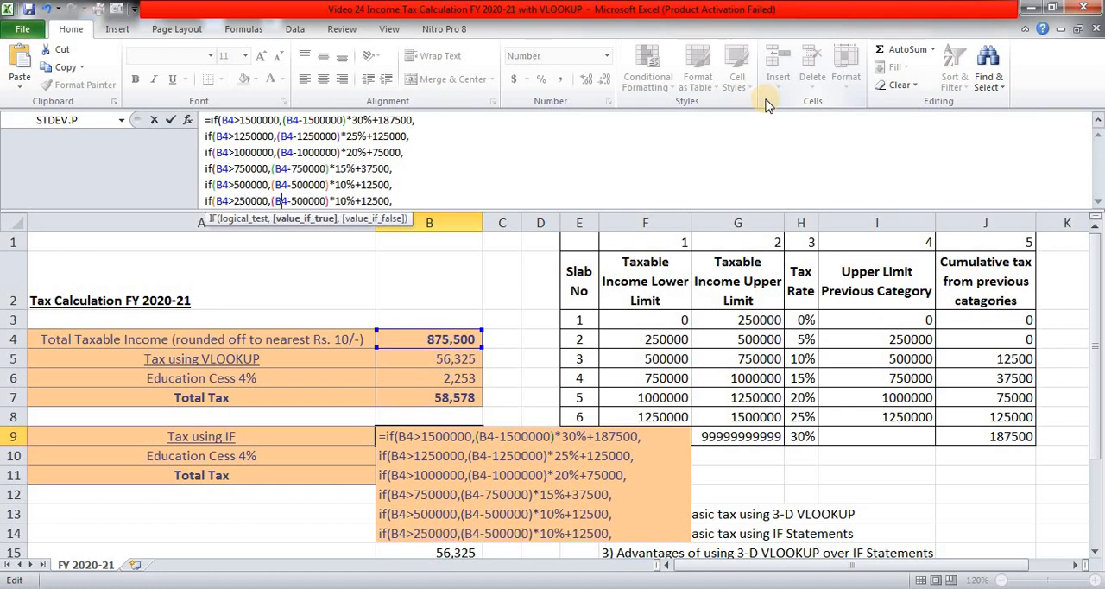
double_click(307, 200)
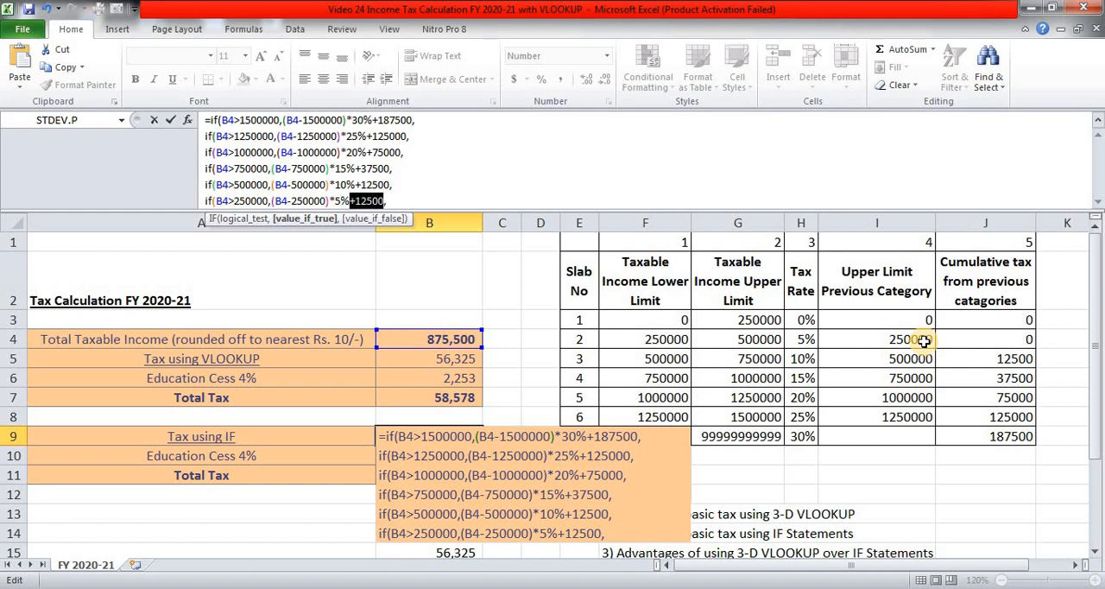
key(Backspace)
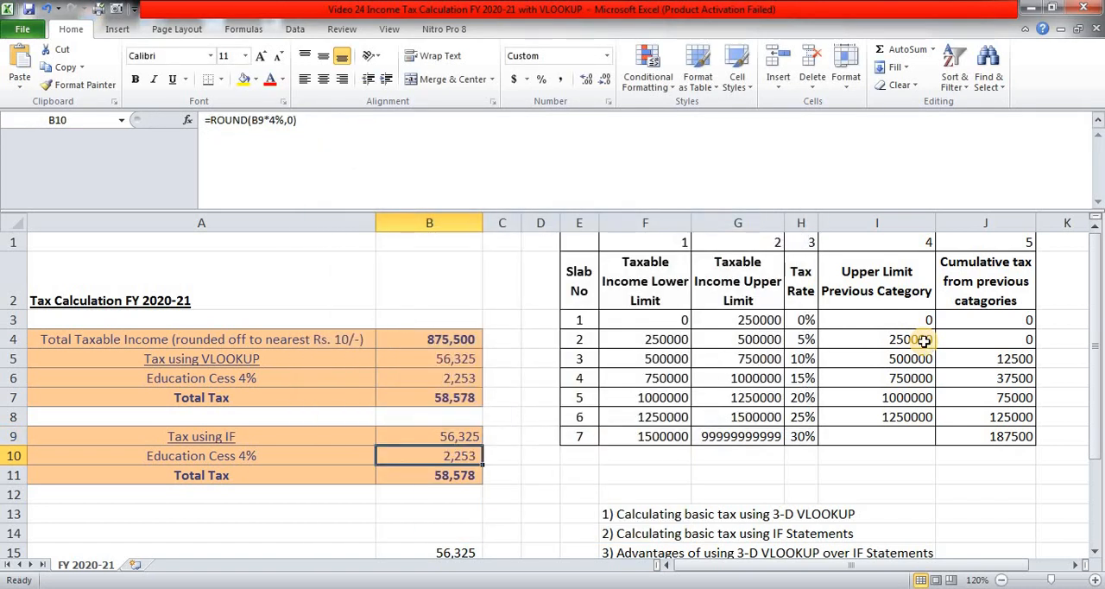
click(428, 435)
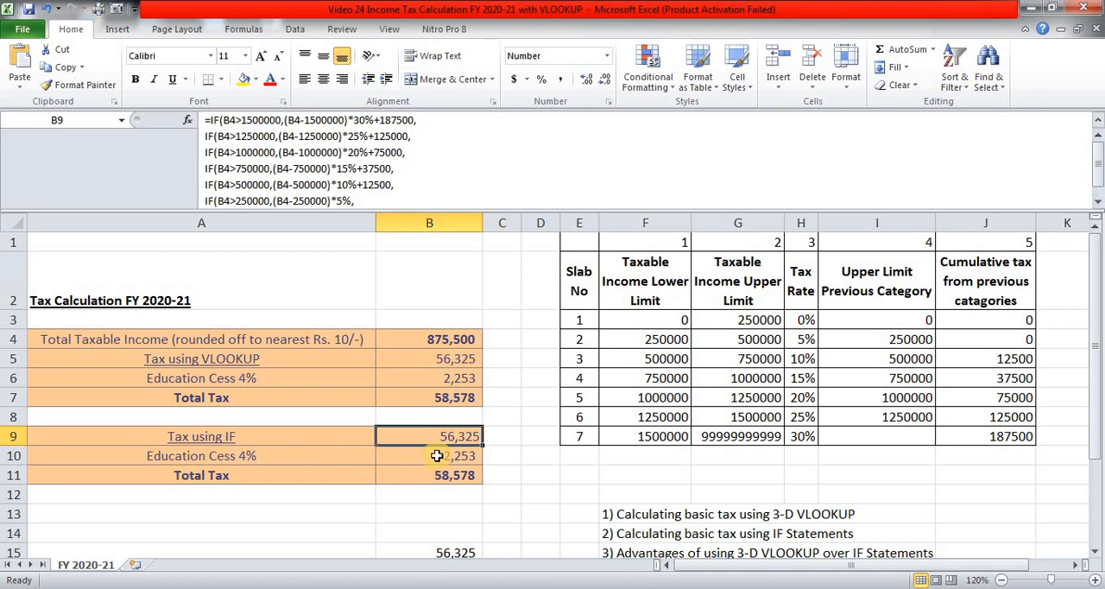
mouse_move(445, 477)
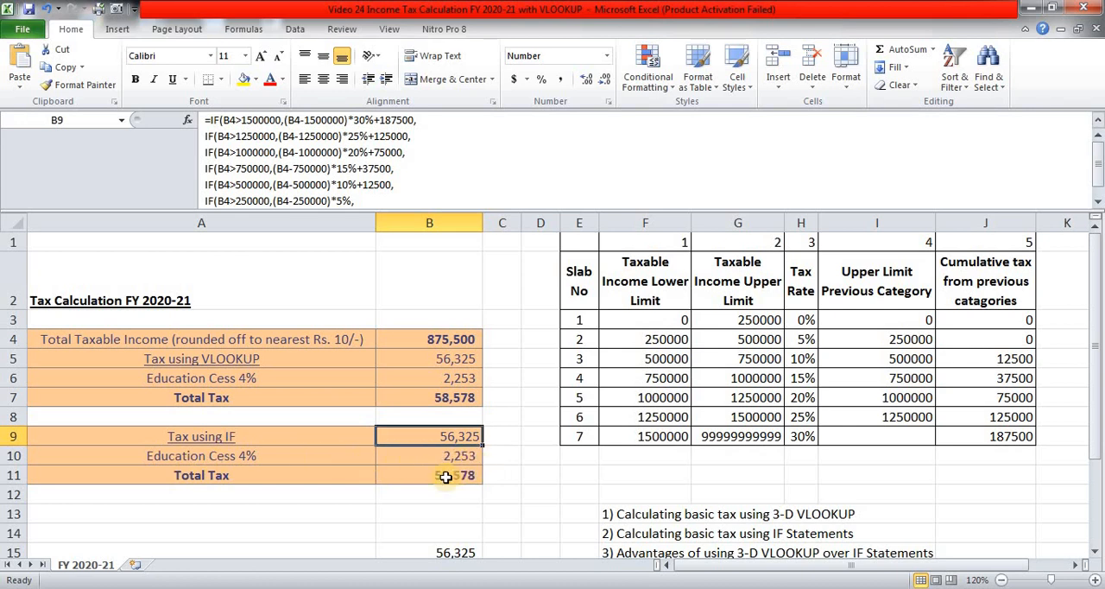
click(446, 475)
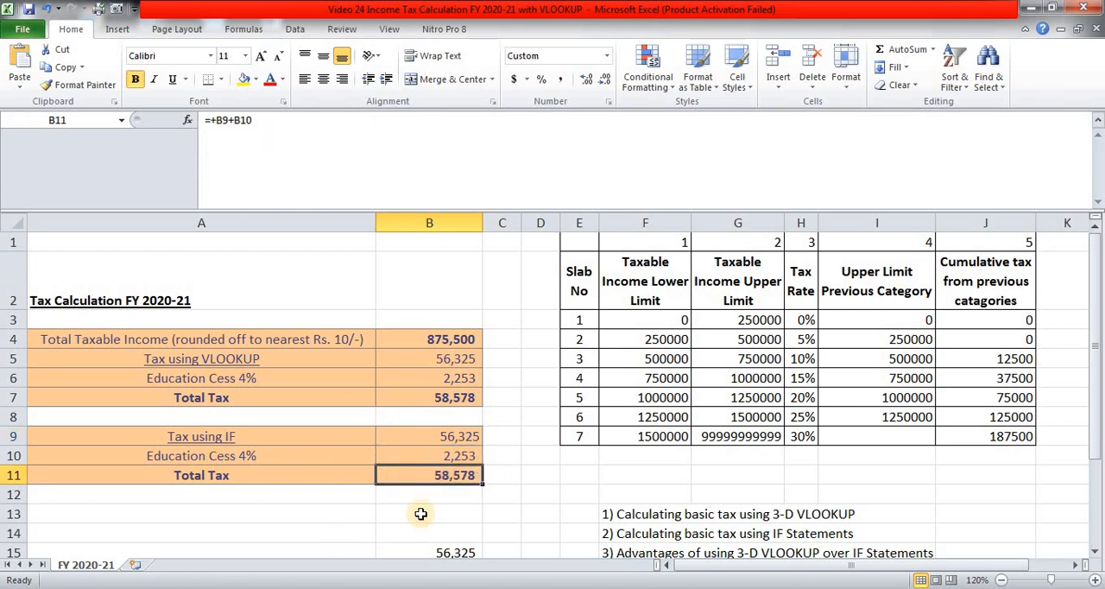
click(428, 397)
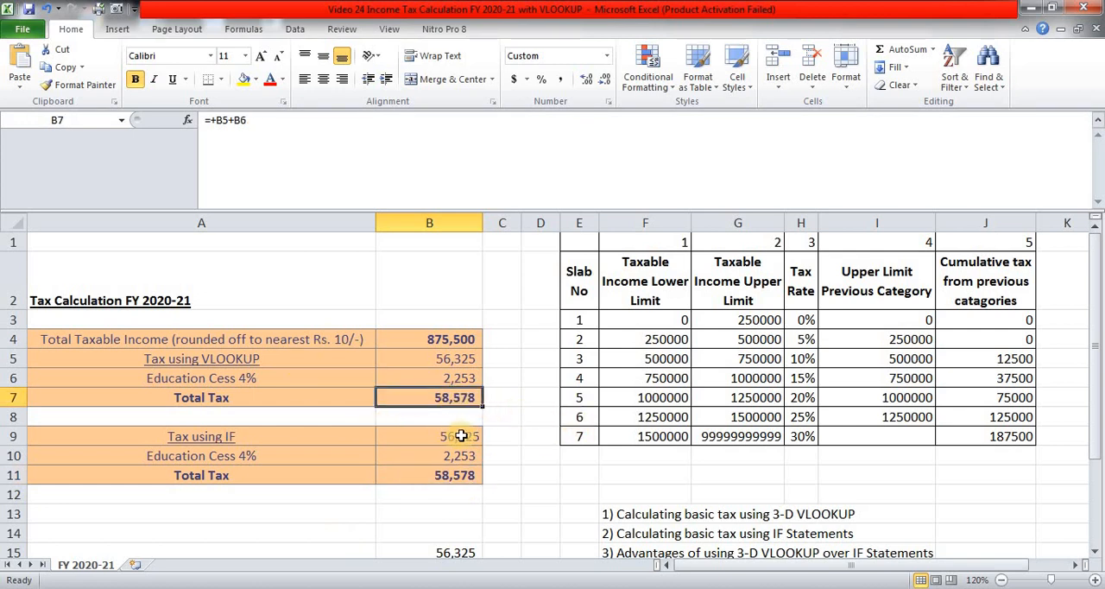
click(428, 455)
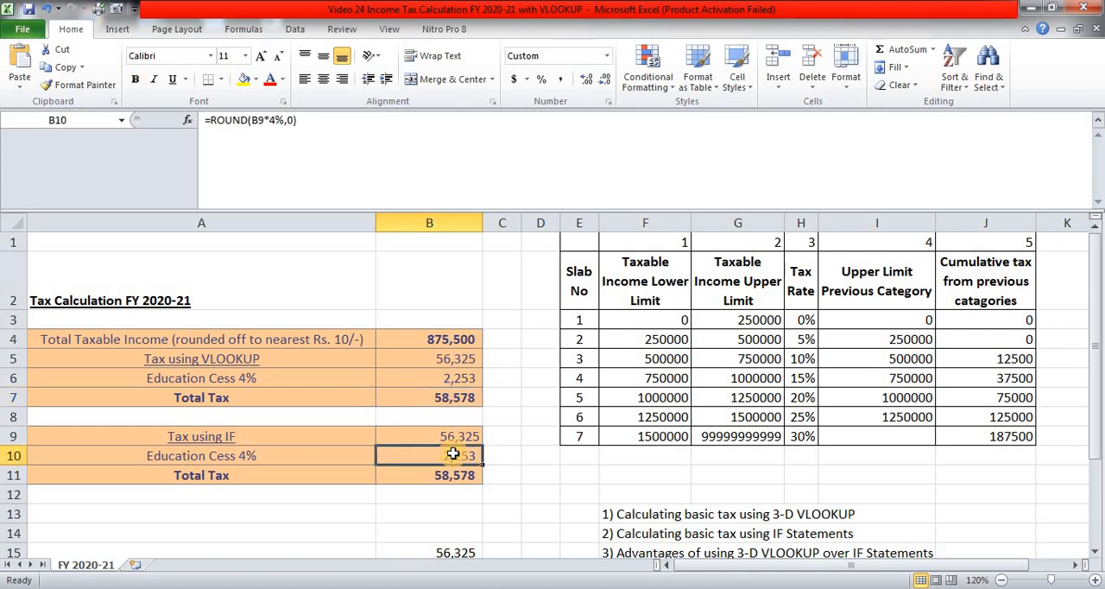
click(428, 435)
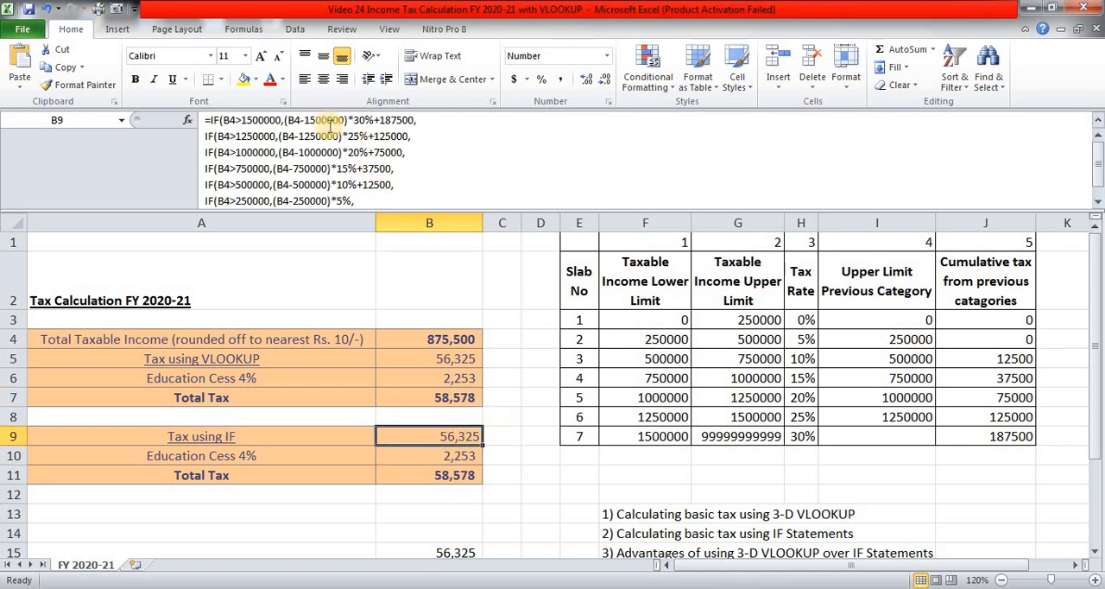
mouse_move(259, 152)
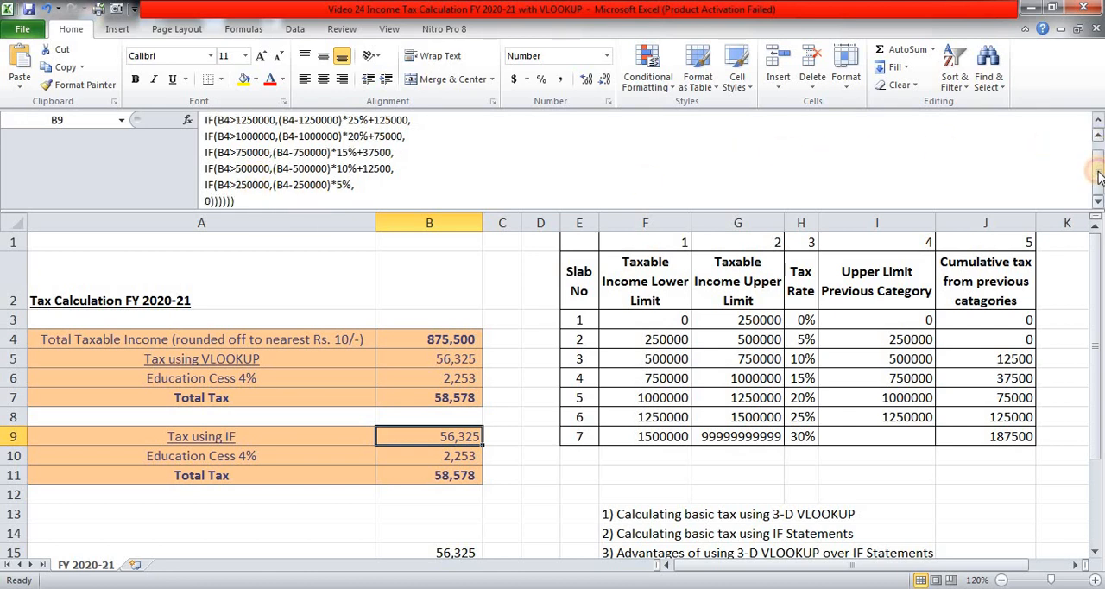
mouse_move(987, 114)
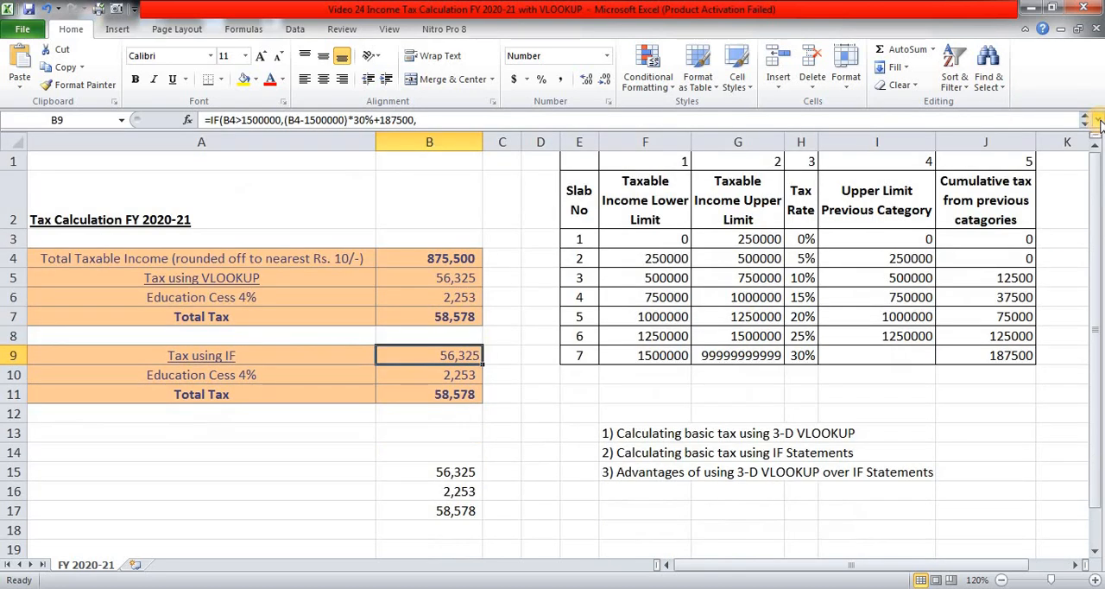
mouse_move(500, 414)
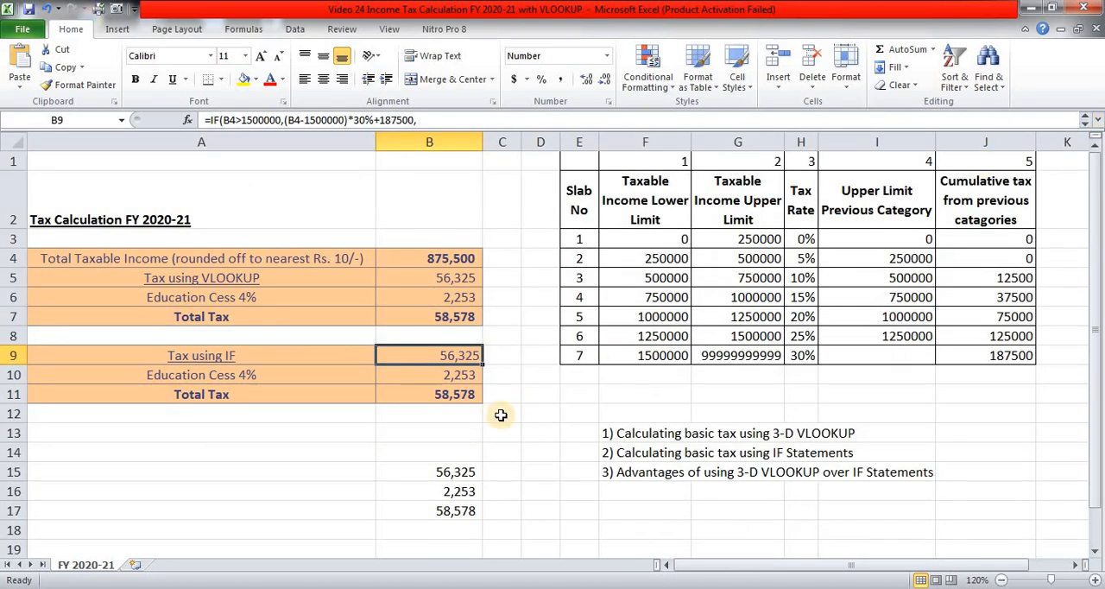
click(645, 473)
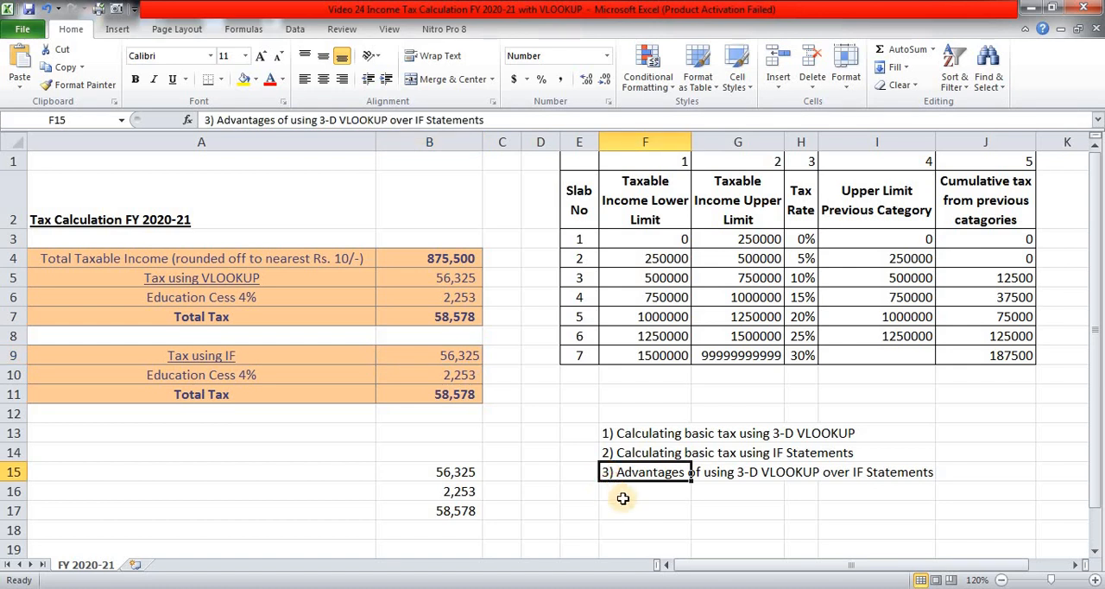
mouse_move(228, 452)
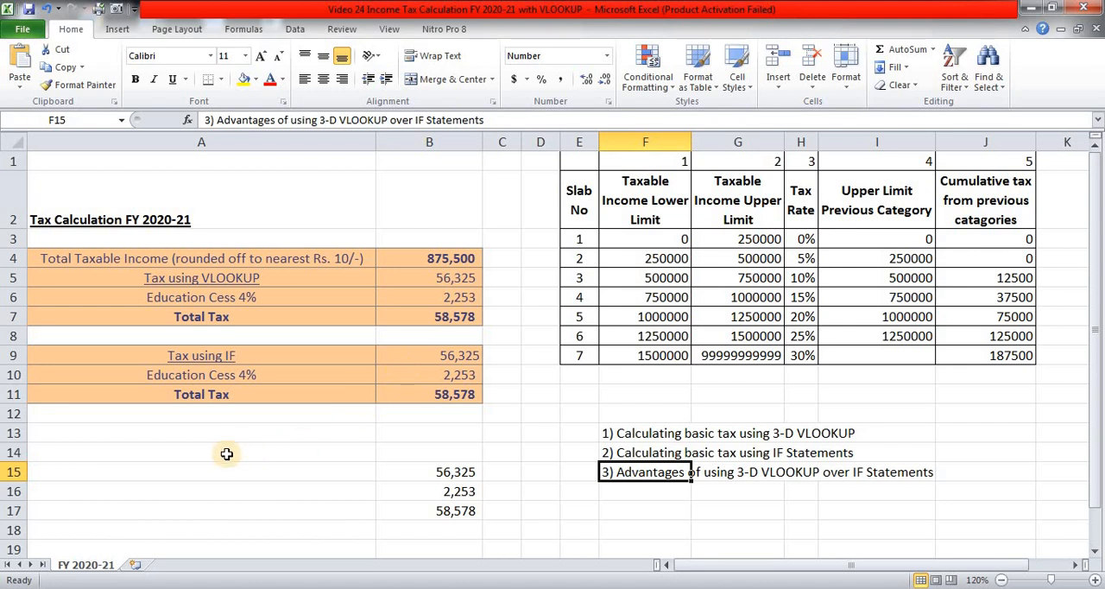
mouse_move(224, 456)
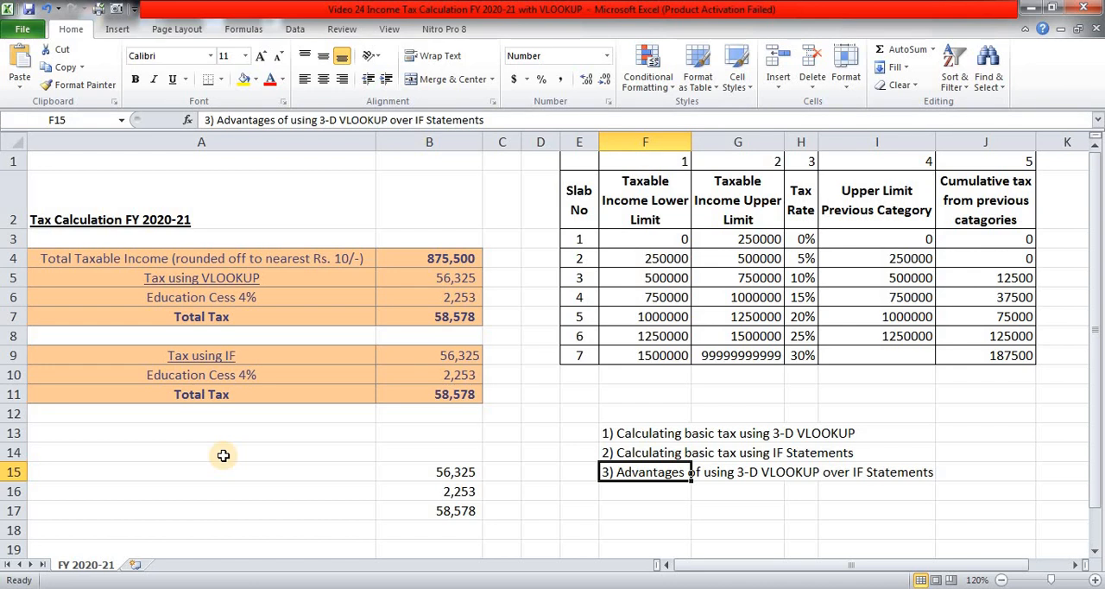
mouse_move(418, 473)
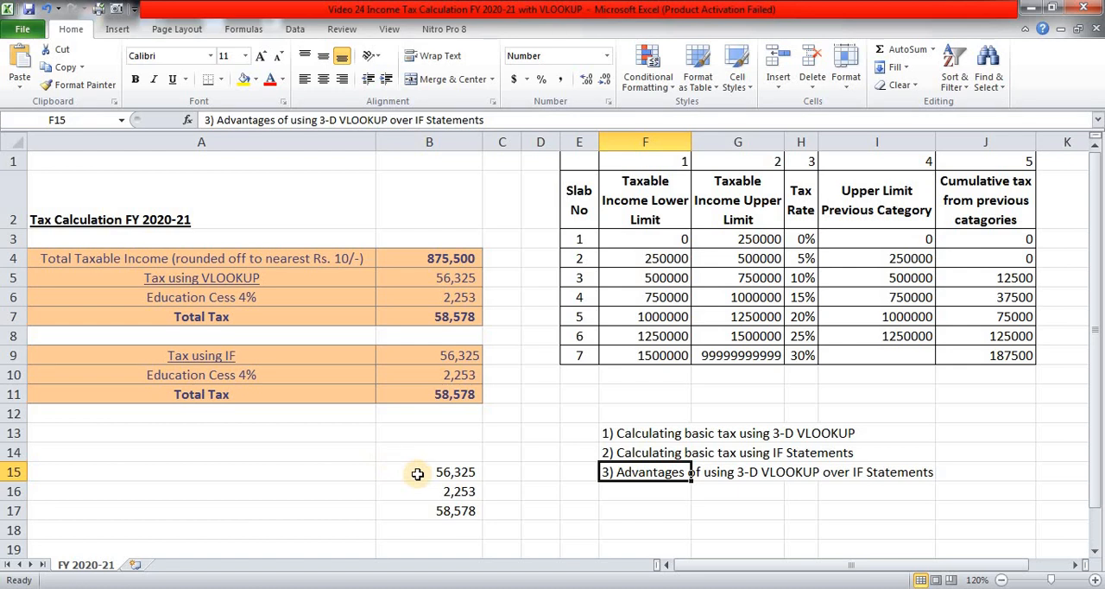
mouse_move(452, 435)
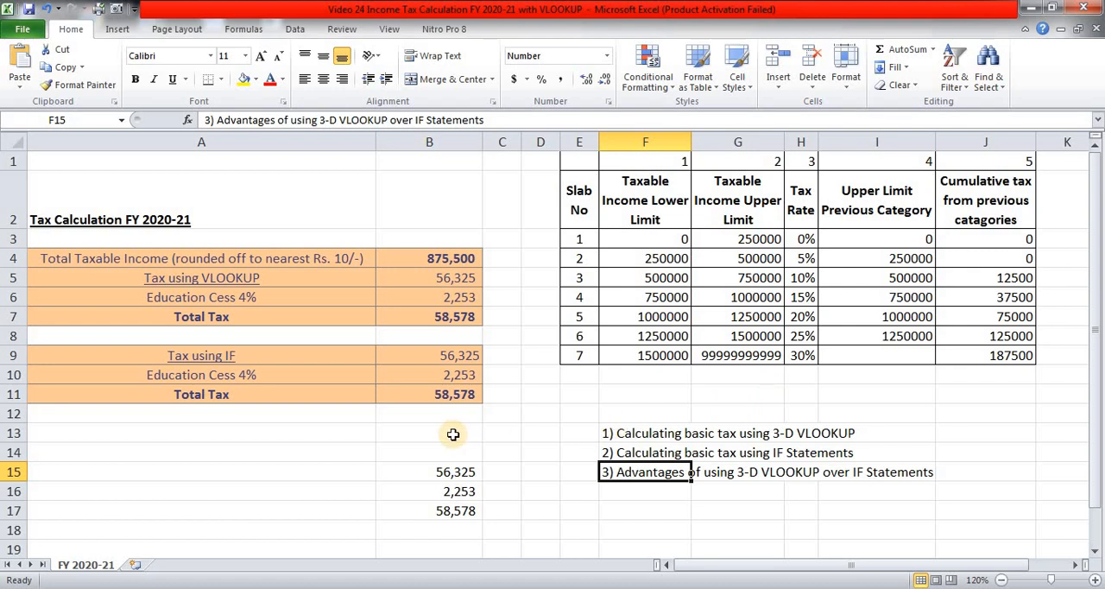
mouse_move(459, 435)
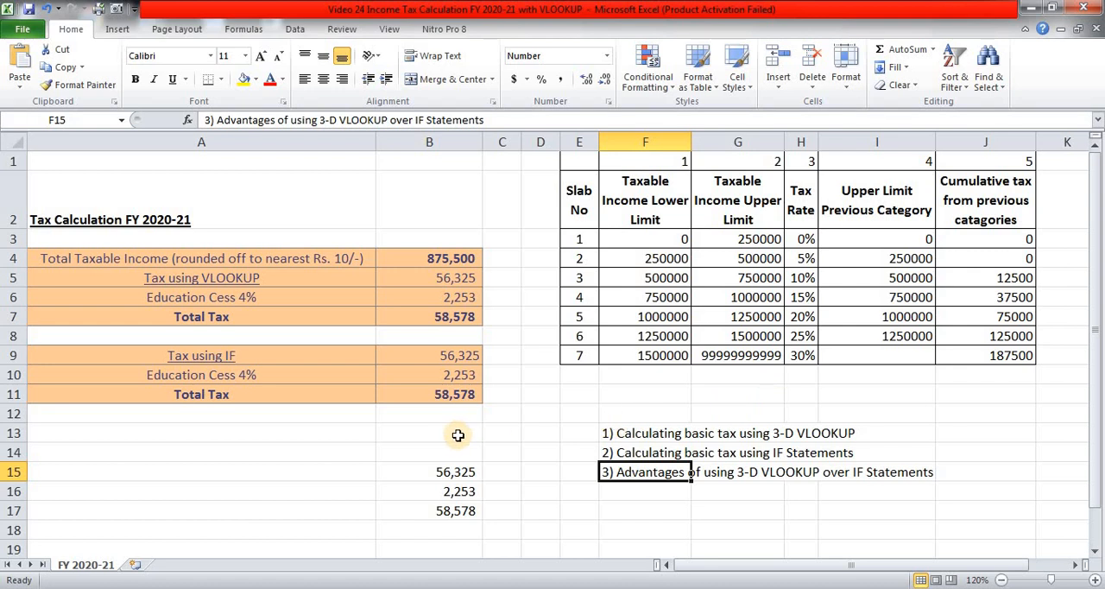
click(428, 356)
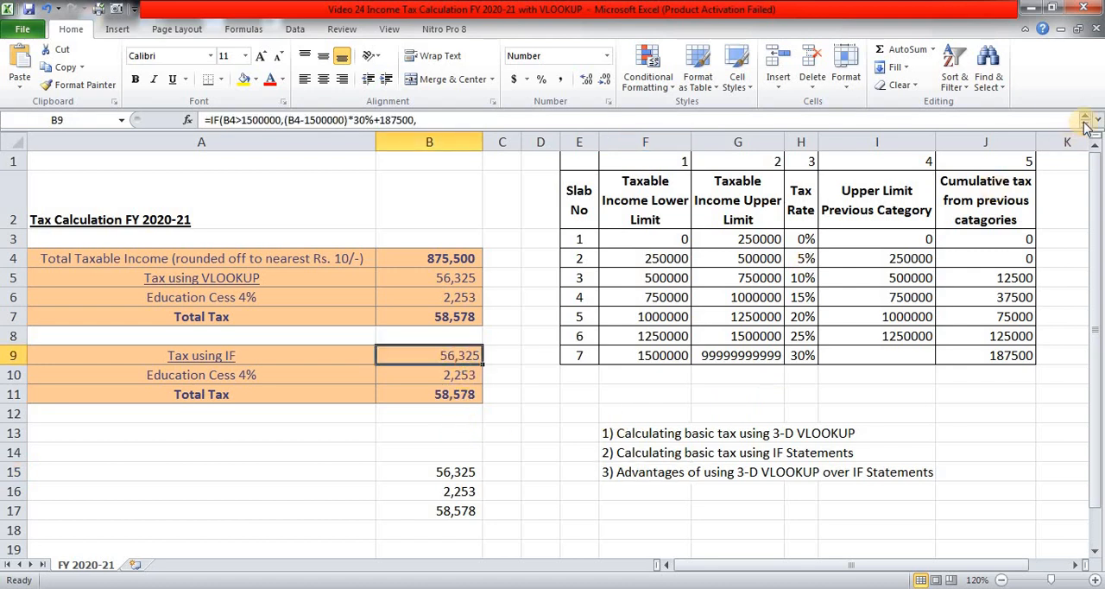
click(1087, 124)
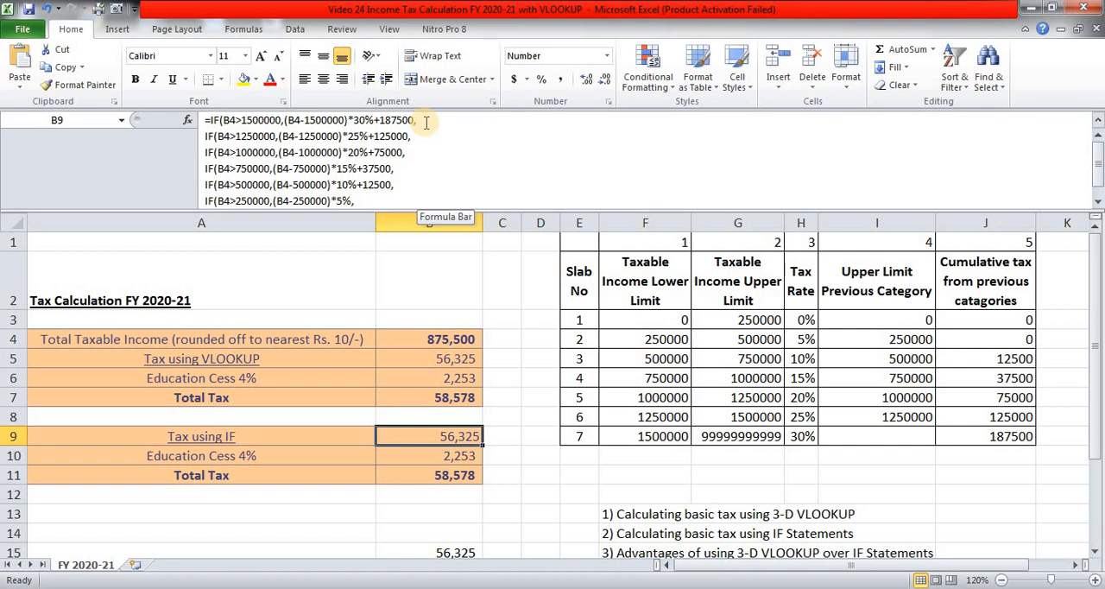
mouse_move(430, 121)
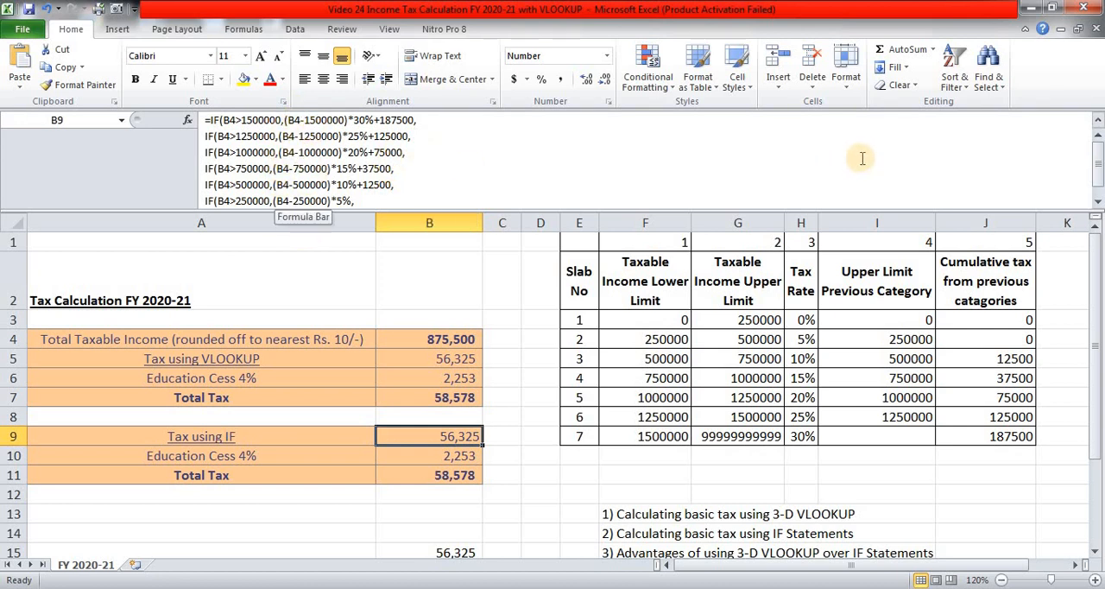
mouse_move(1098, 124)
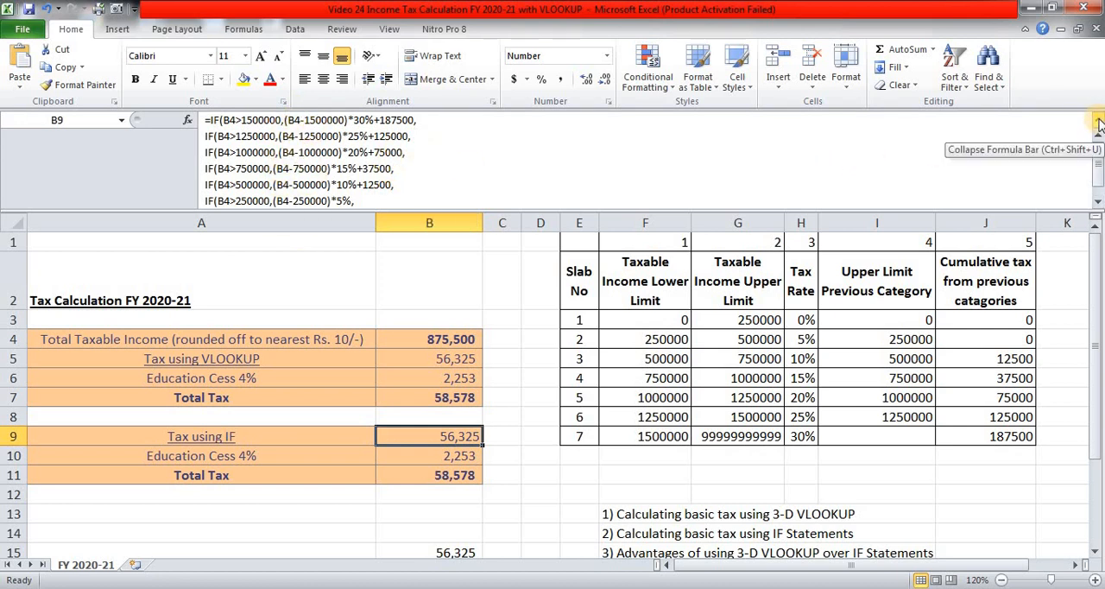
mouse_move(1096, 140)
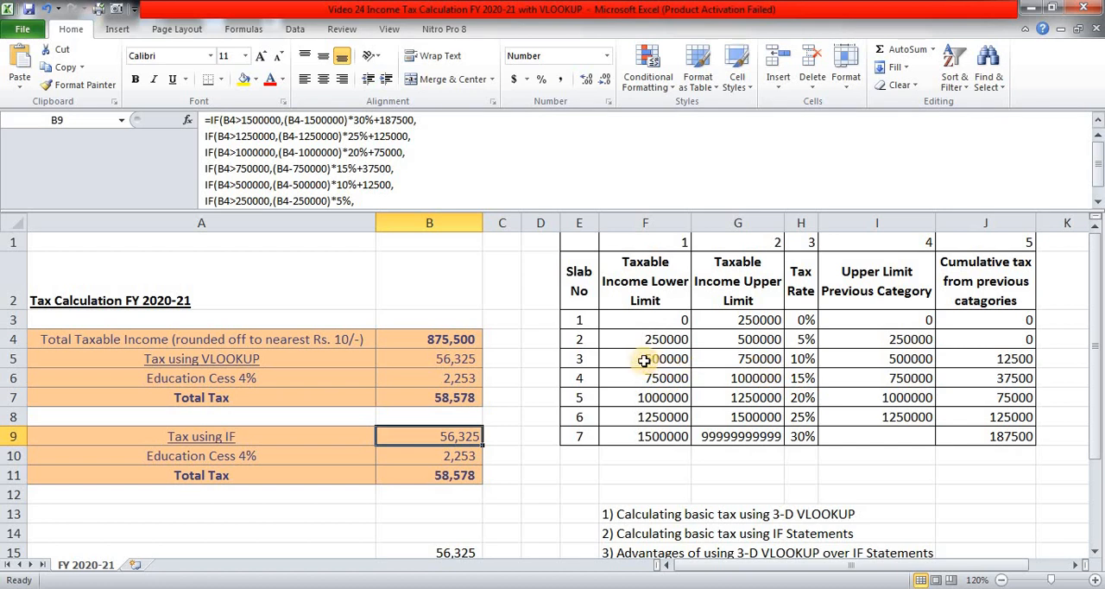
mouse_move(753, 364)
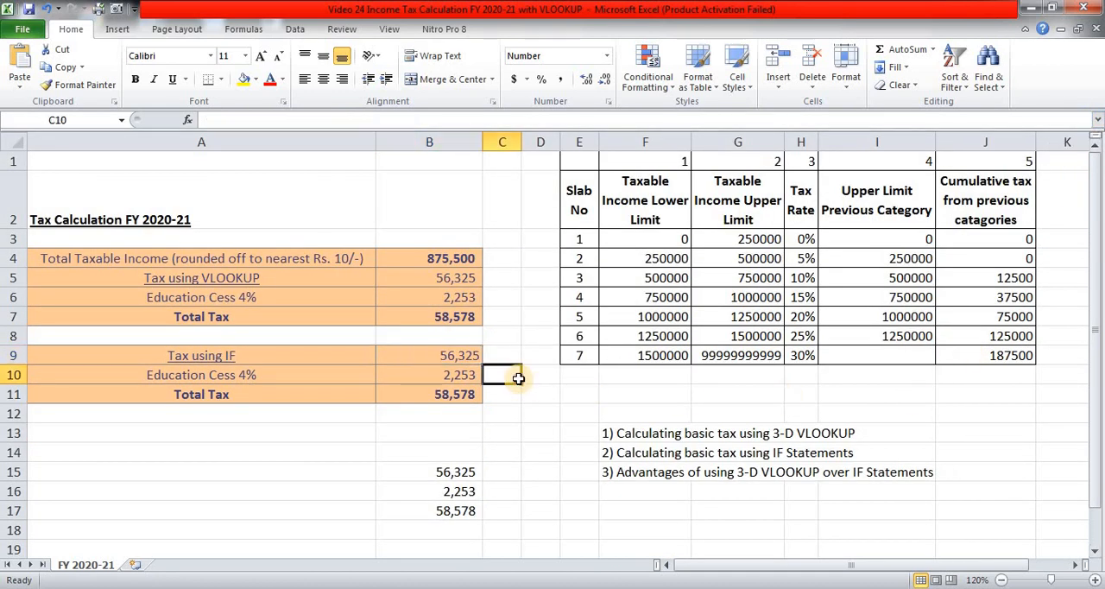
click(645, 276)
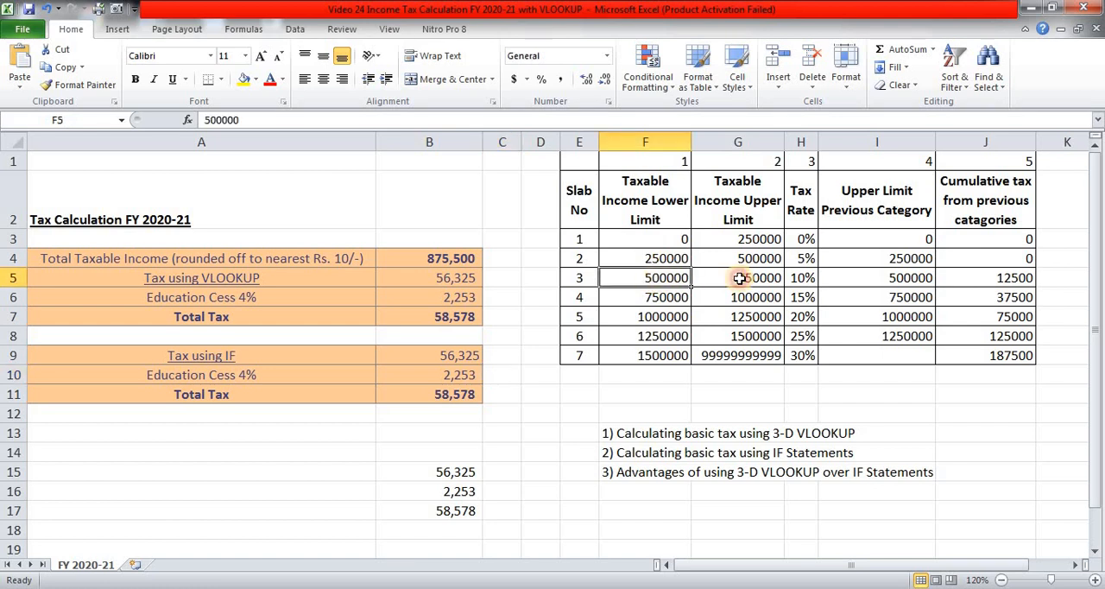
click(801, 276)
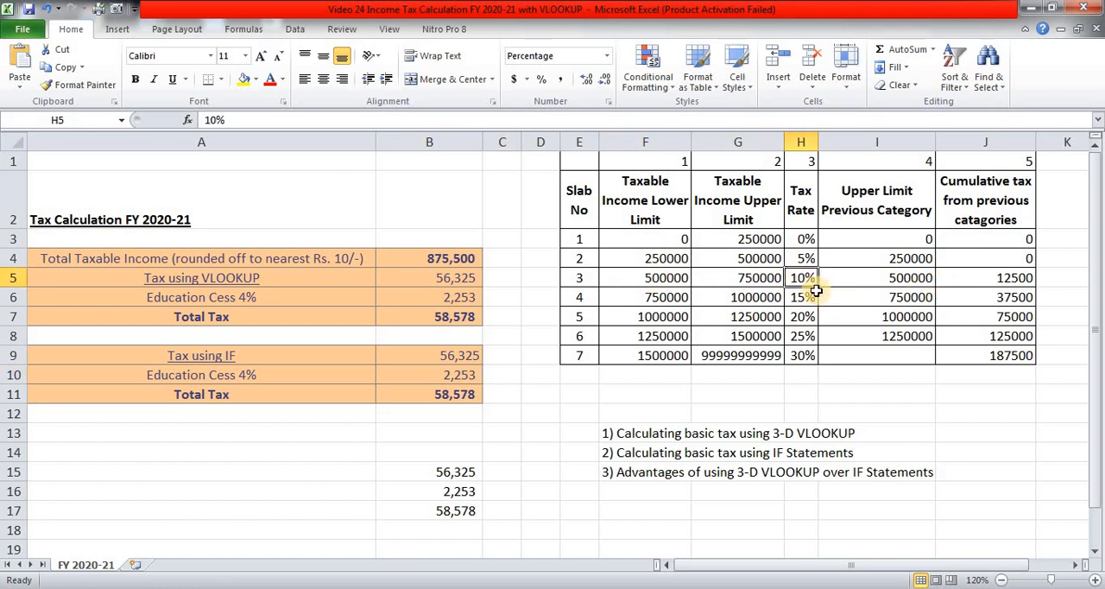
text(12.5%)
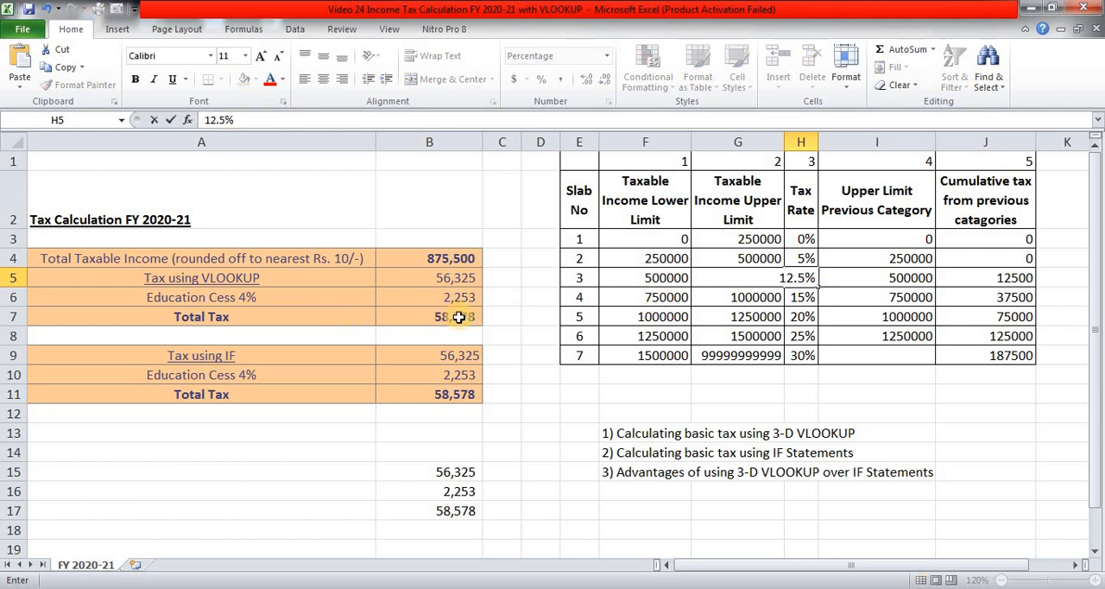
mouse_move(540, 315)
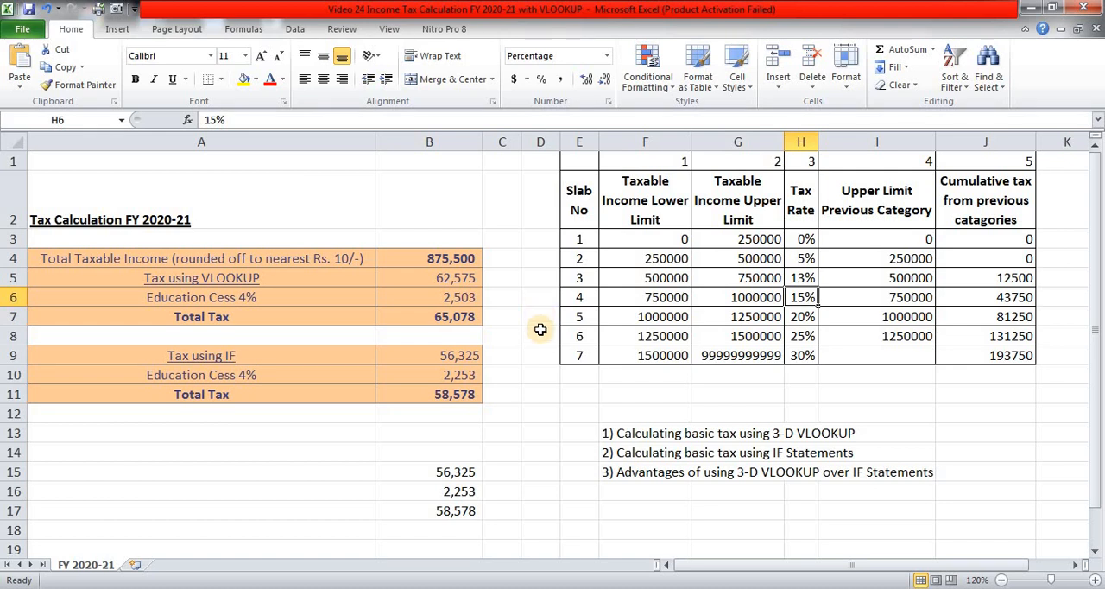
click(428, 356)
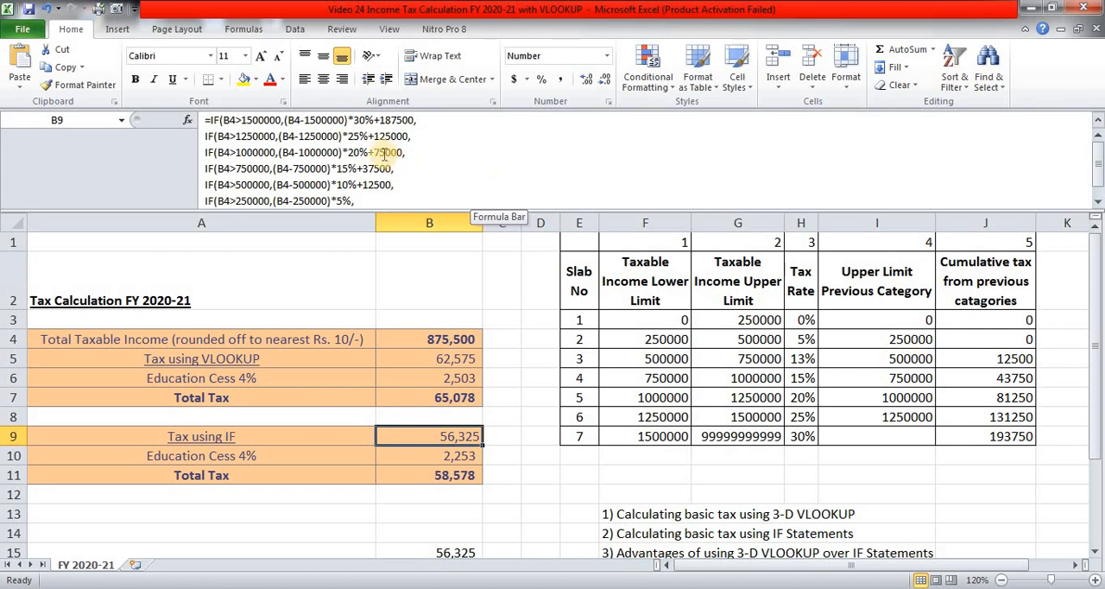
click(801, 359)
text(10)
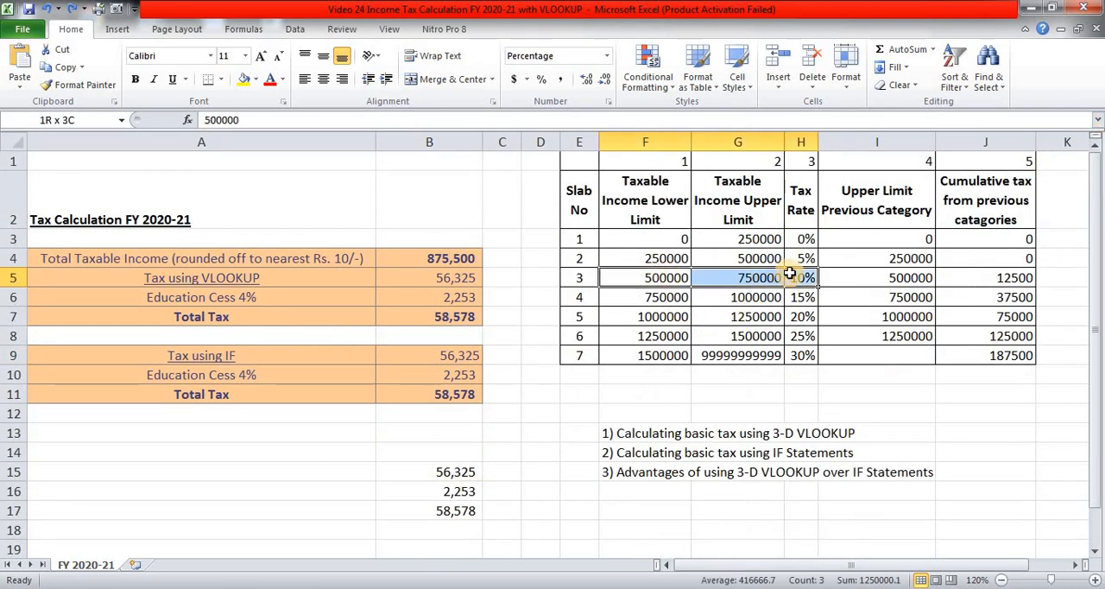
click(737, 297)
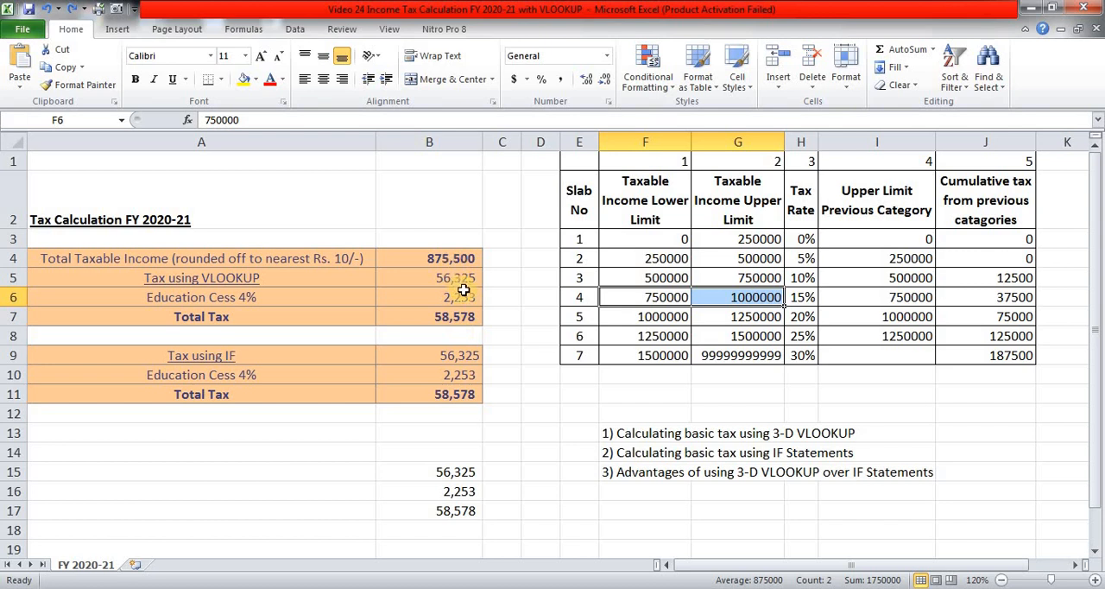
mouse_move(459, 279)
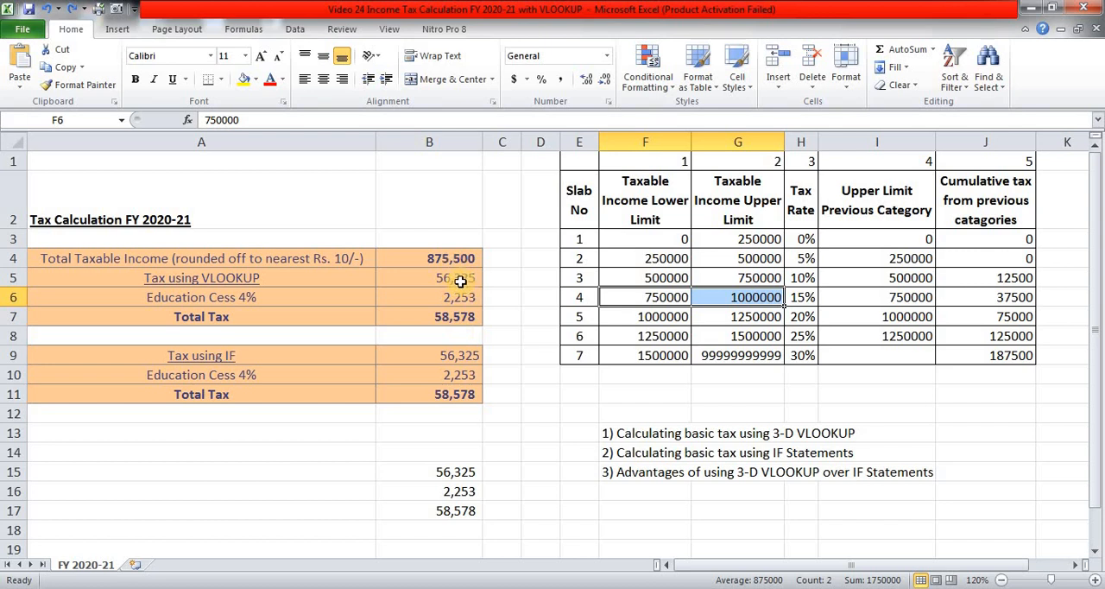
mouse_move(594, 321)
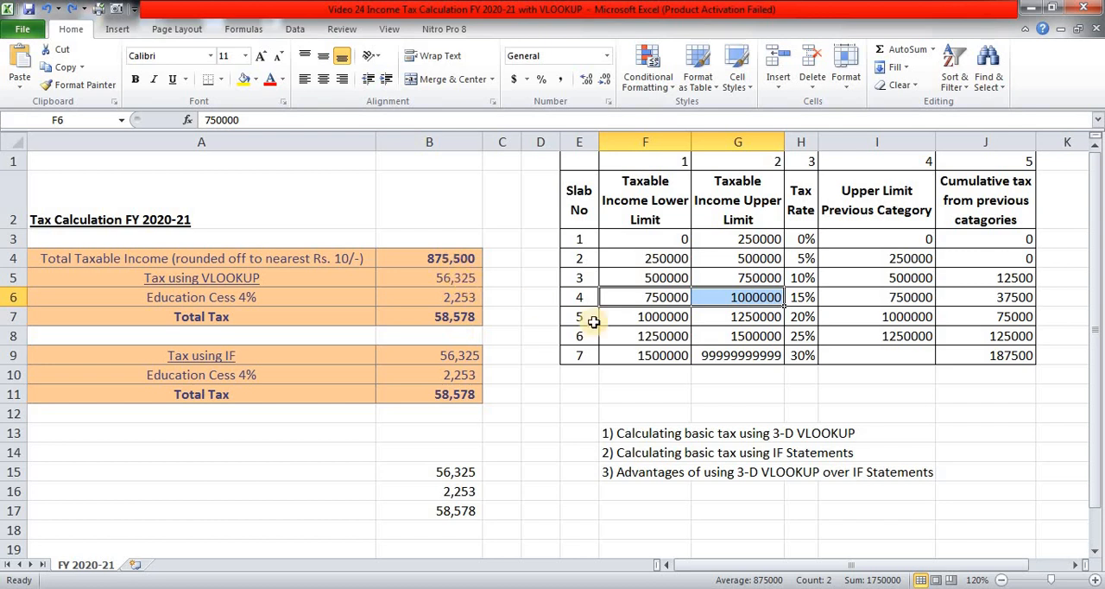
click(645, 258)
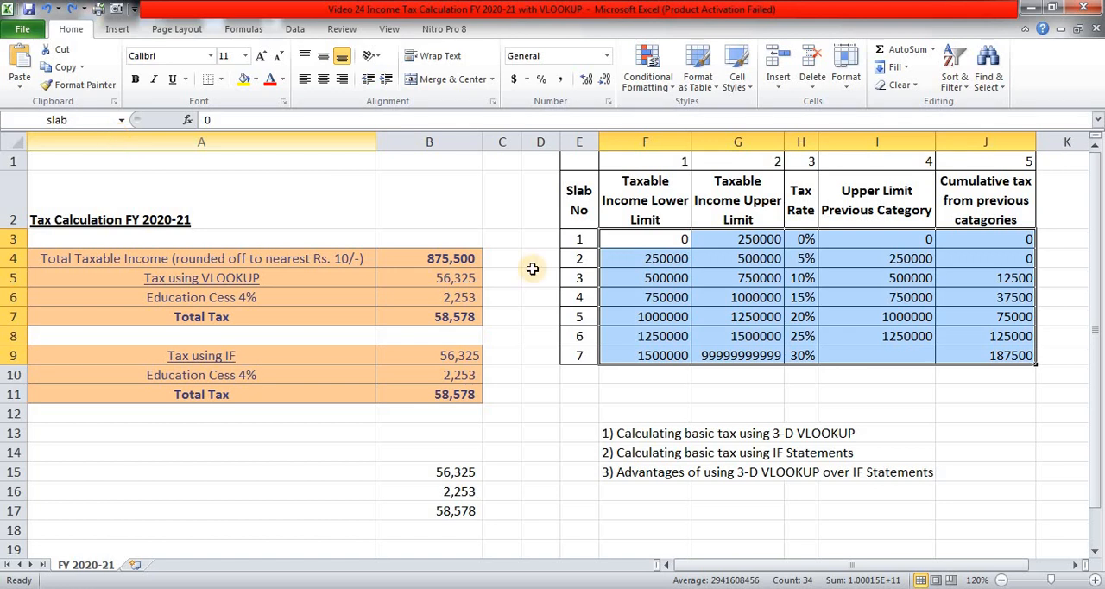
mouse_move(862, 286)
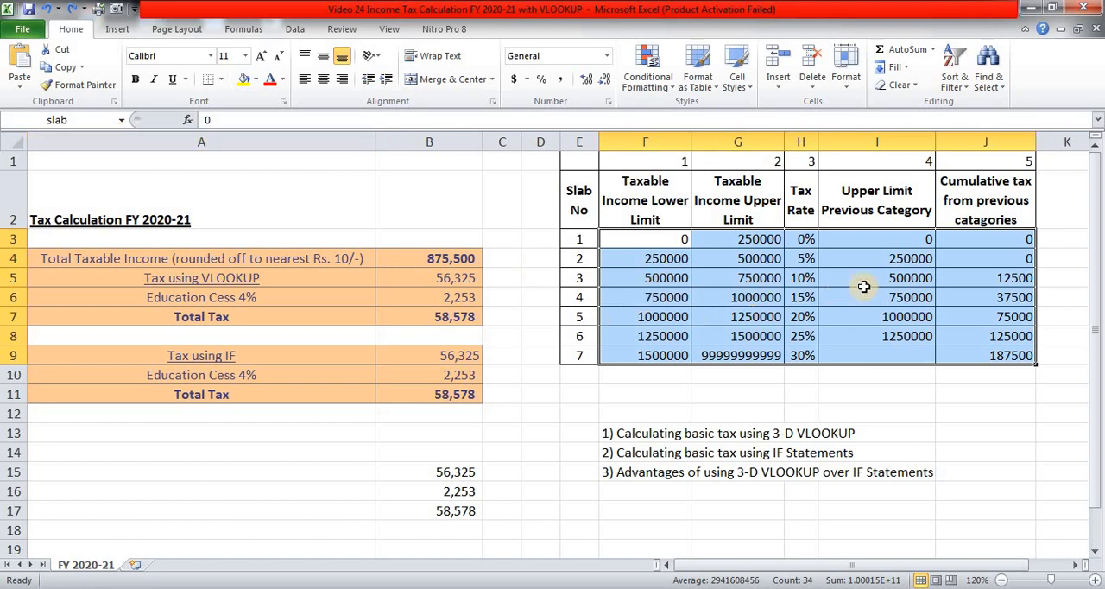
click(874, 276)
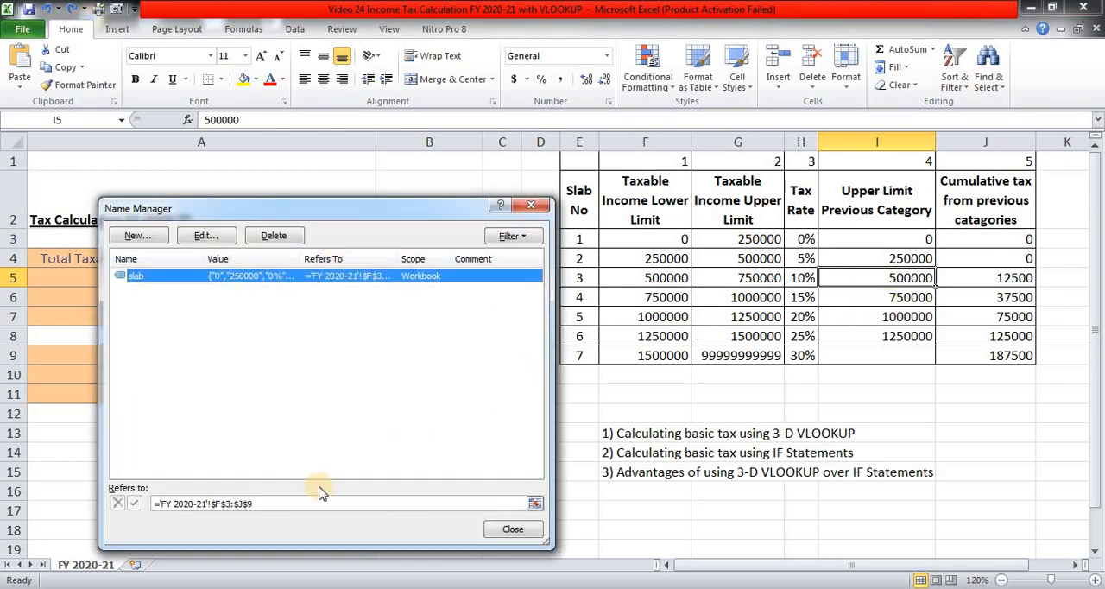
mouse_move(140, 276)
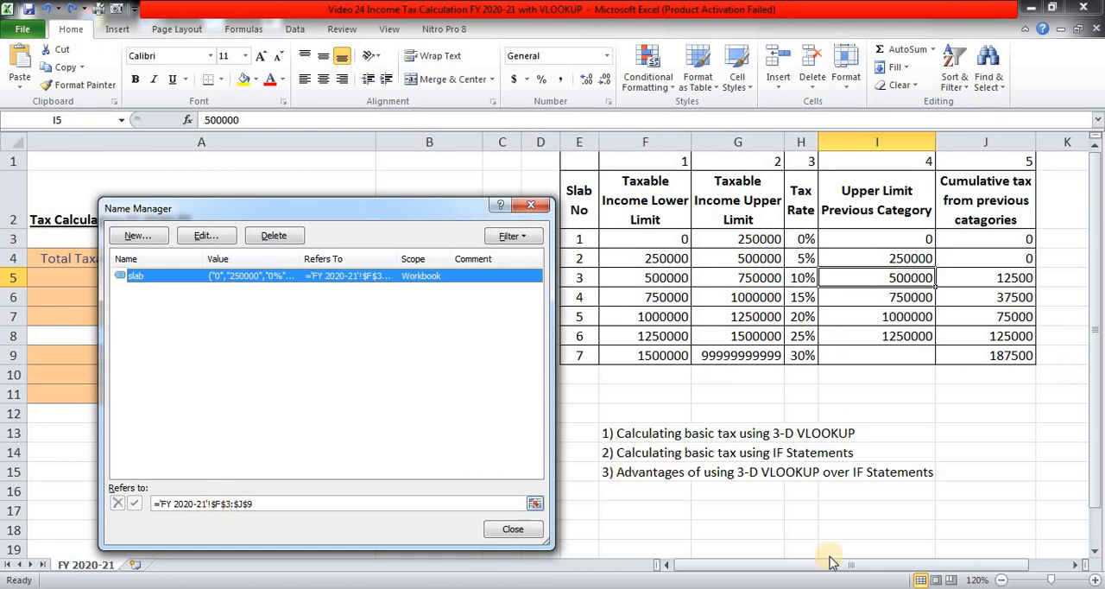
click(512, 529)
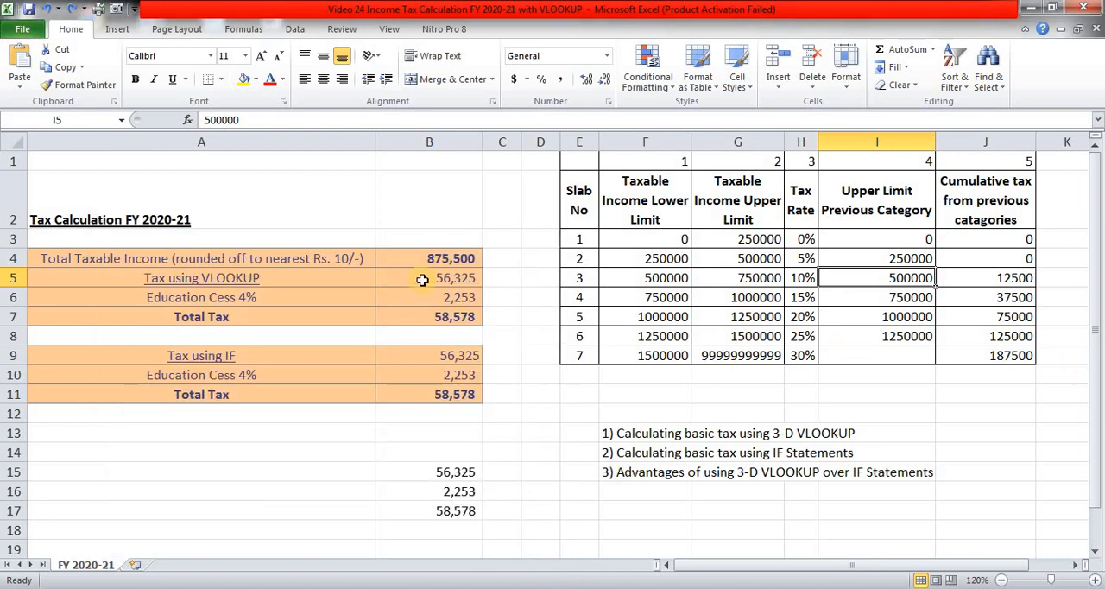
mouse_move(404, 297)
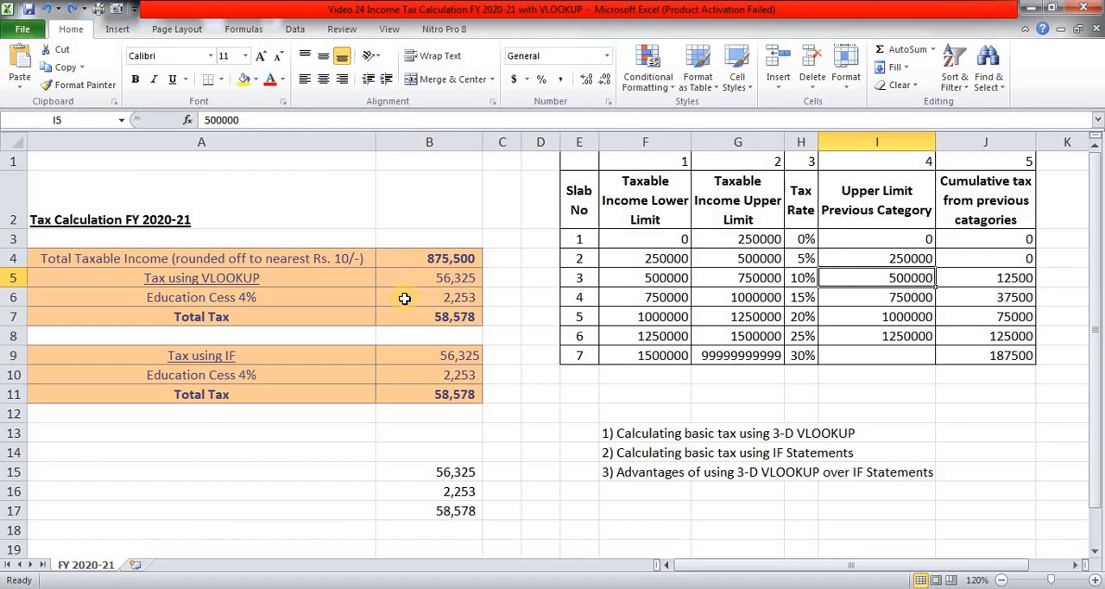
mouse_move(404, 326)
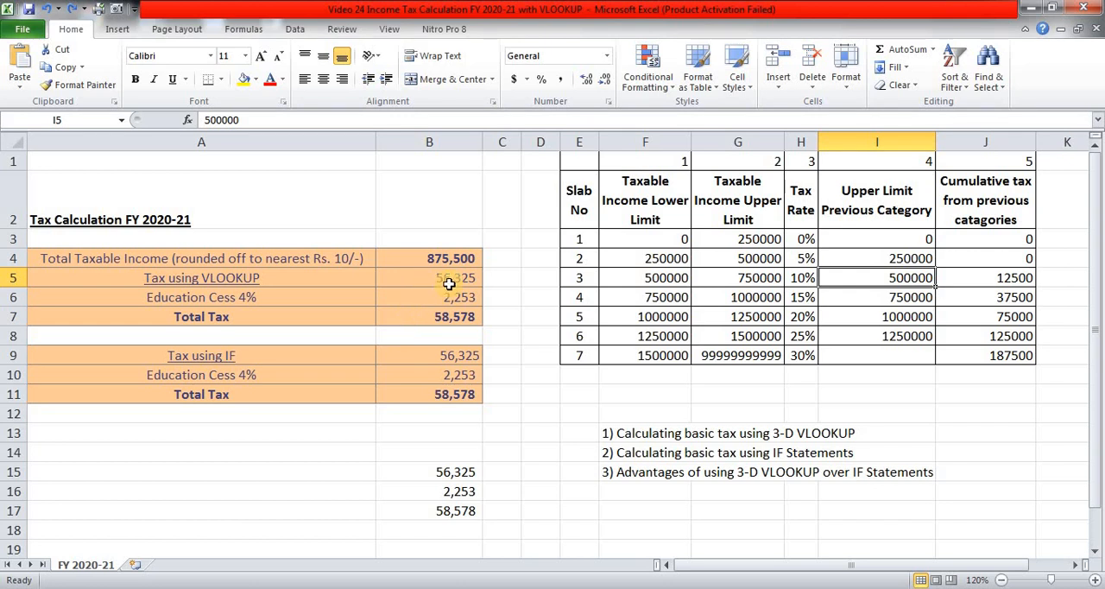
mouse_move(684, 276)
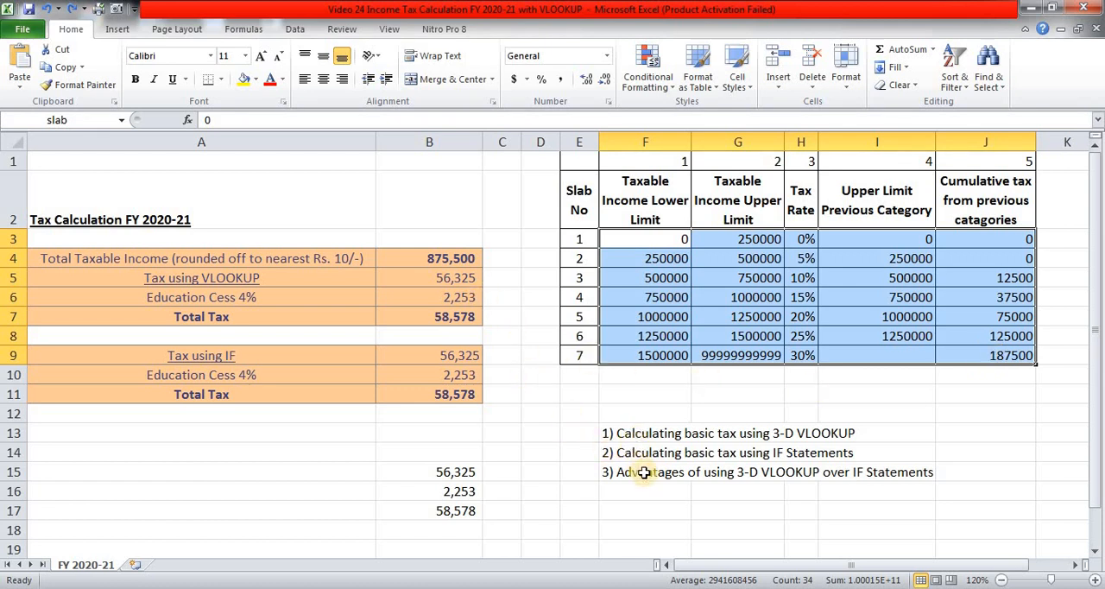
click(646, 472)
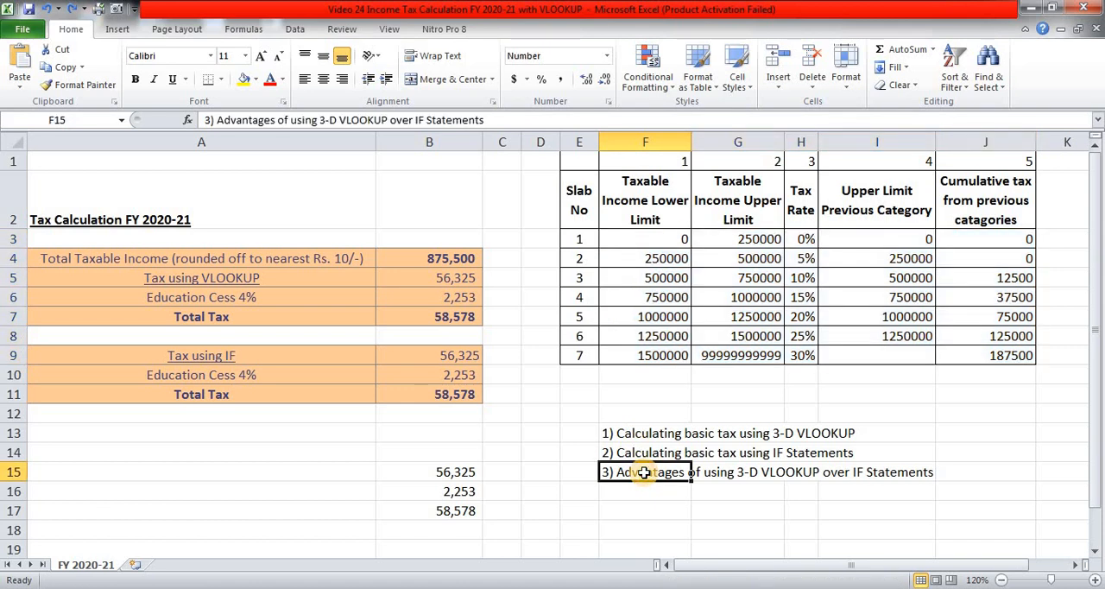
click(646, 431)
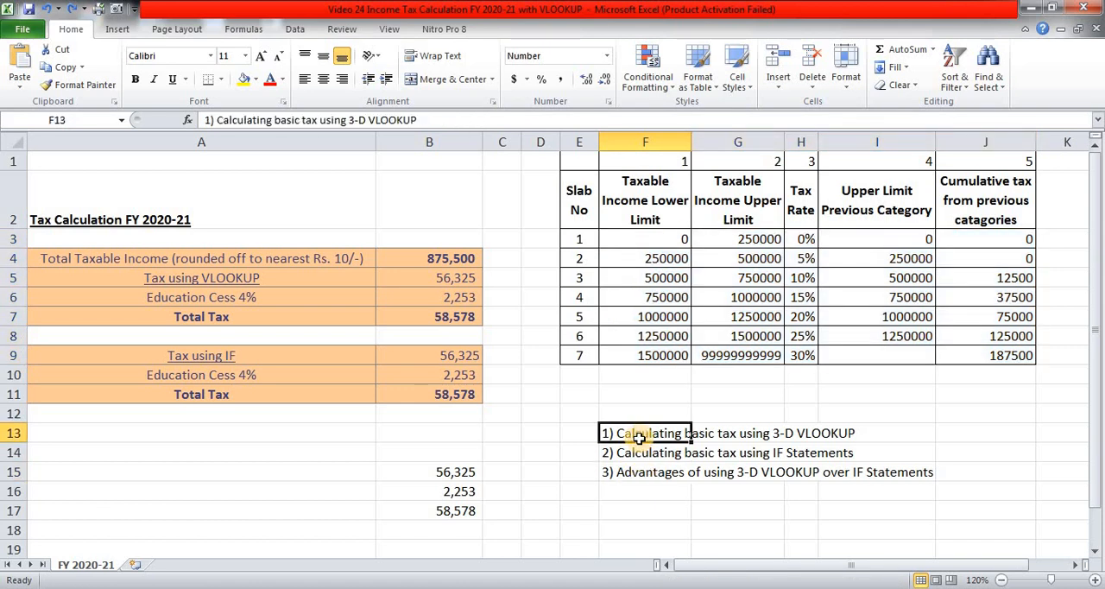
drag(646, 432, 646, 471)
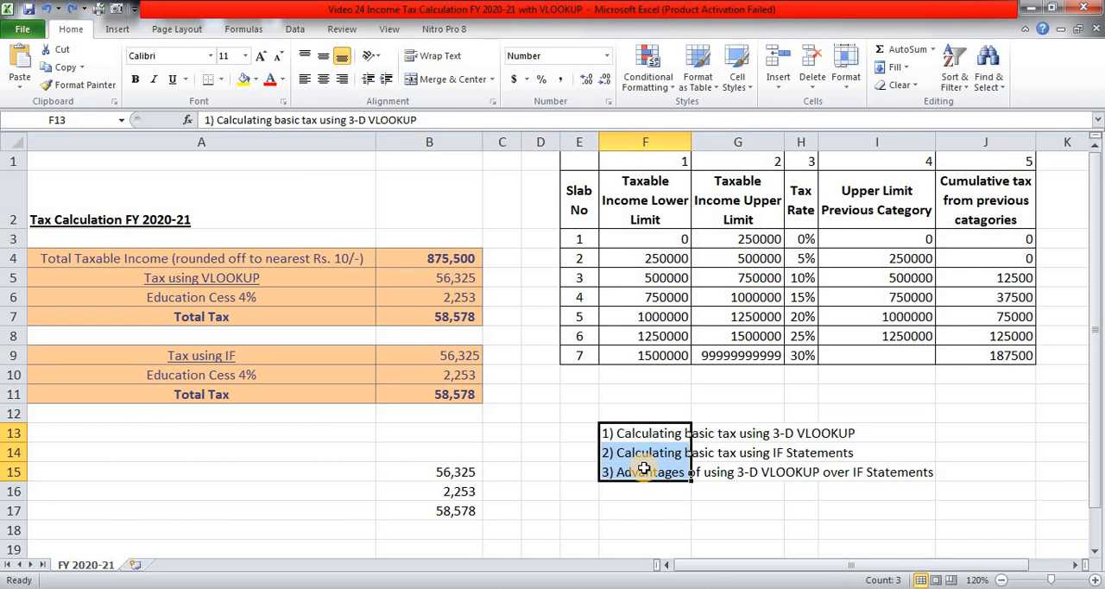